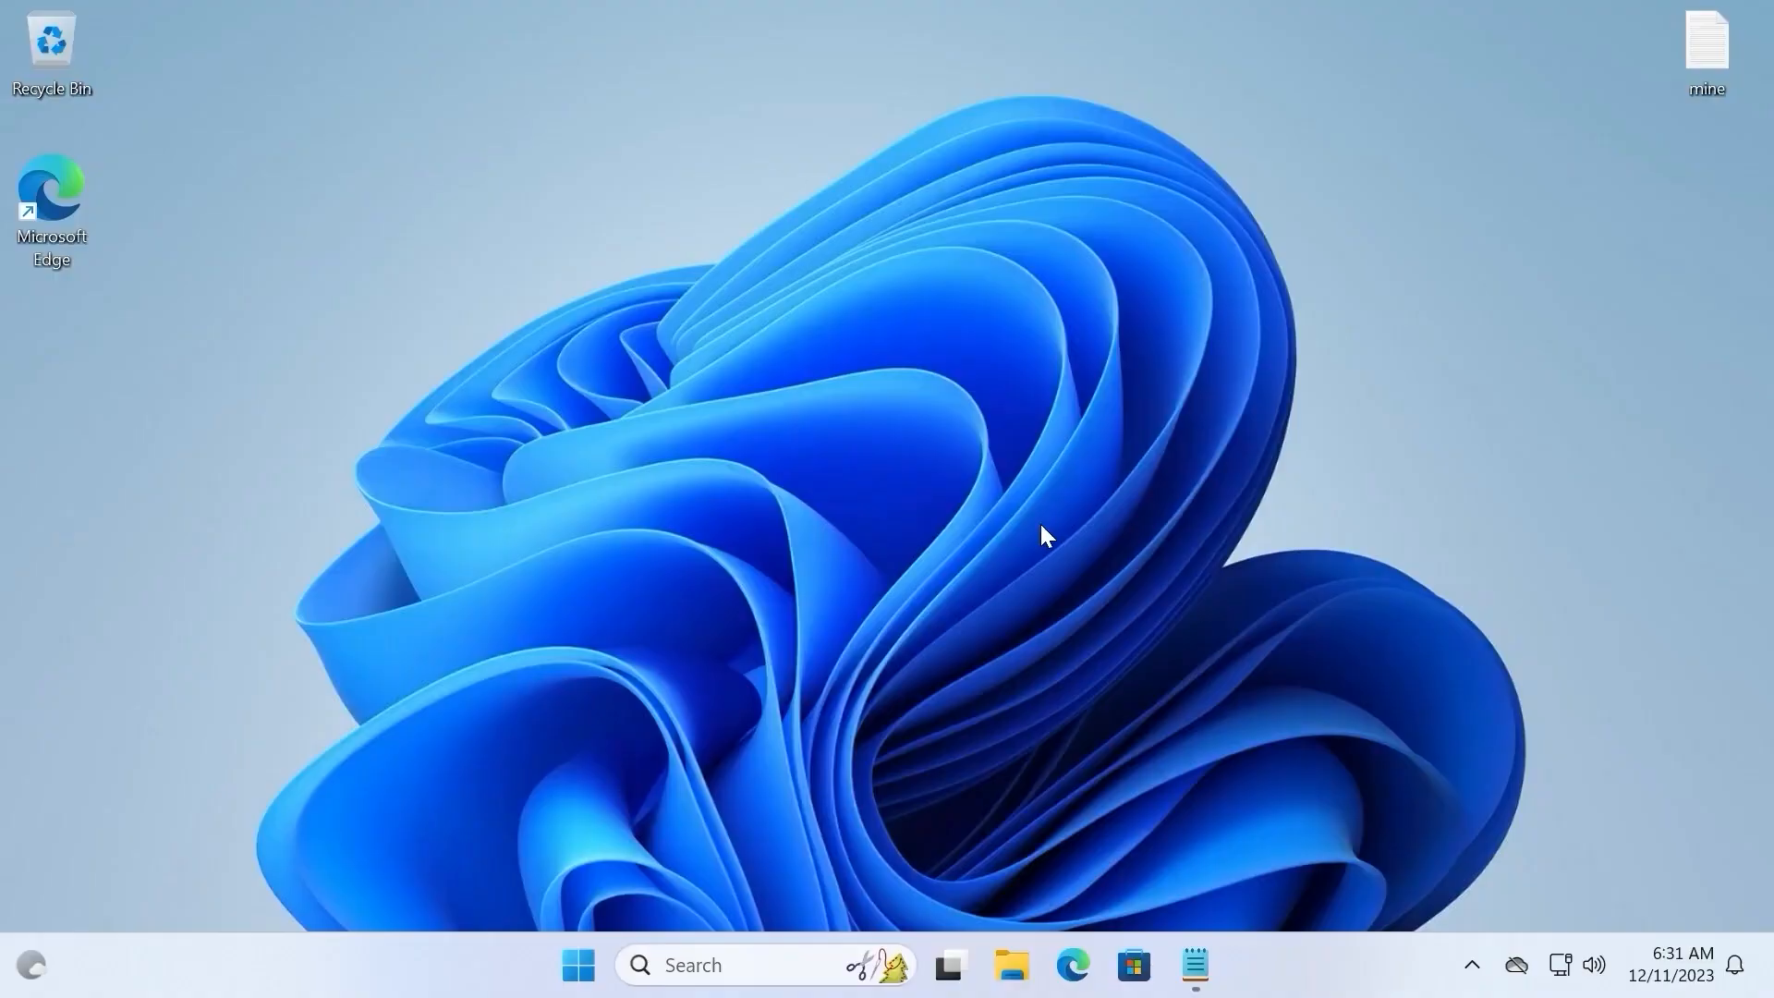
pyautogui.moveTo(678, 719)
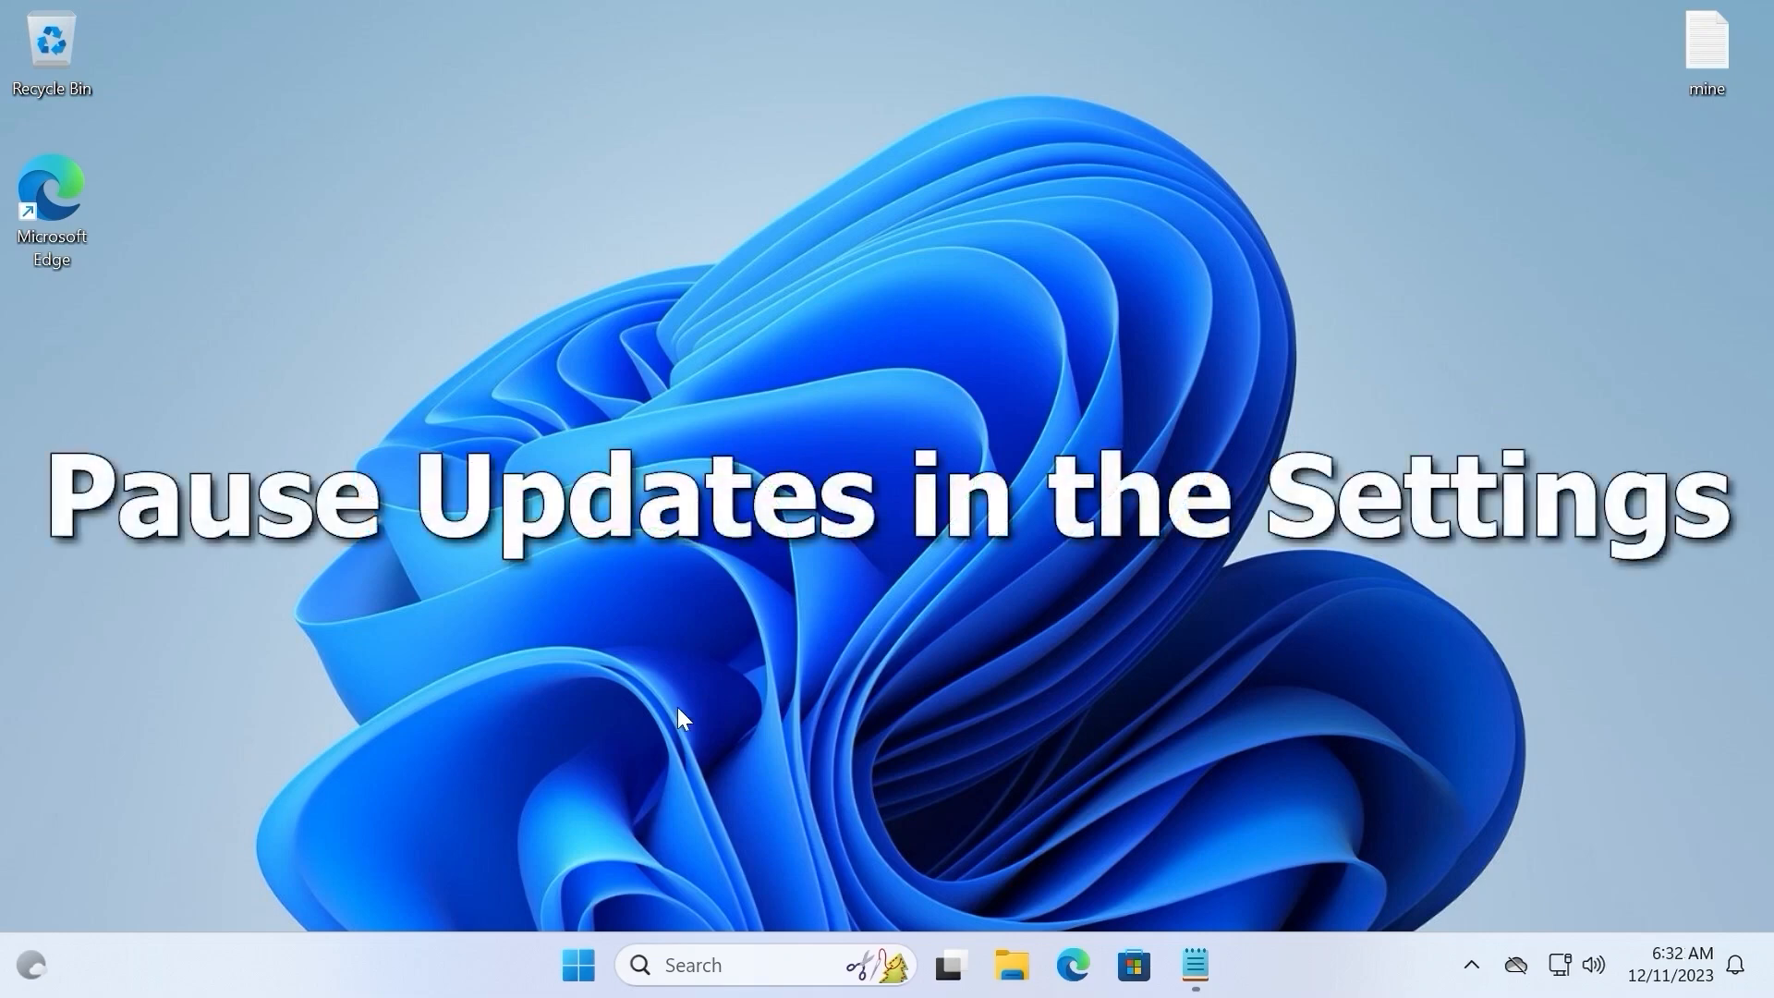
# - Bring up the Start menu with its pinned apps and recommended files
pyautogui.click(576, 964)
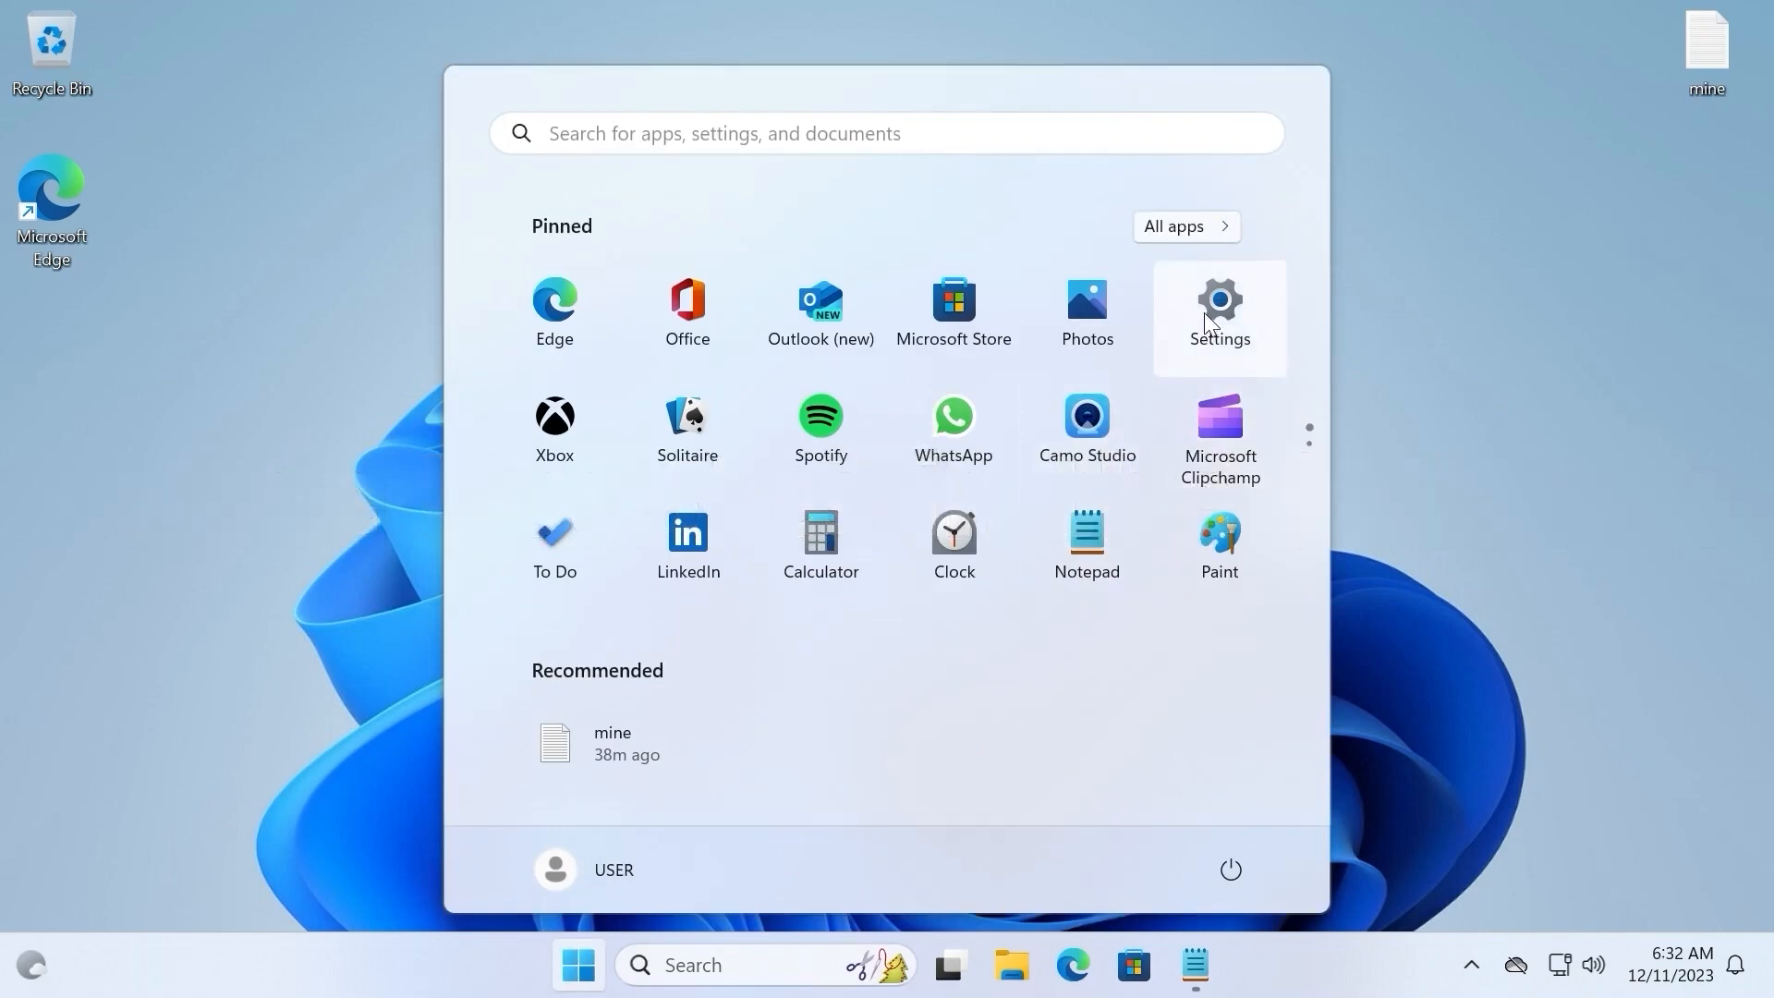
# - In Settings > Windows Update, extend the update pause by 4 weeks, until 12/18/2023
pyautogui.click(1218, 309)
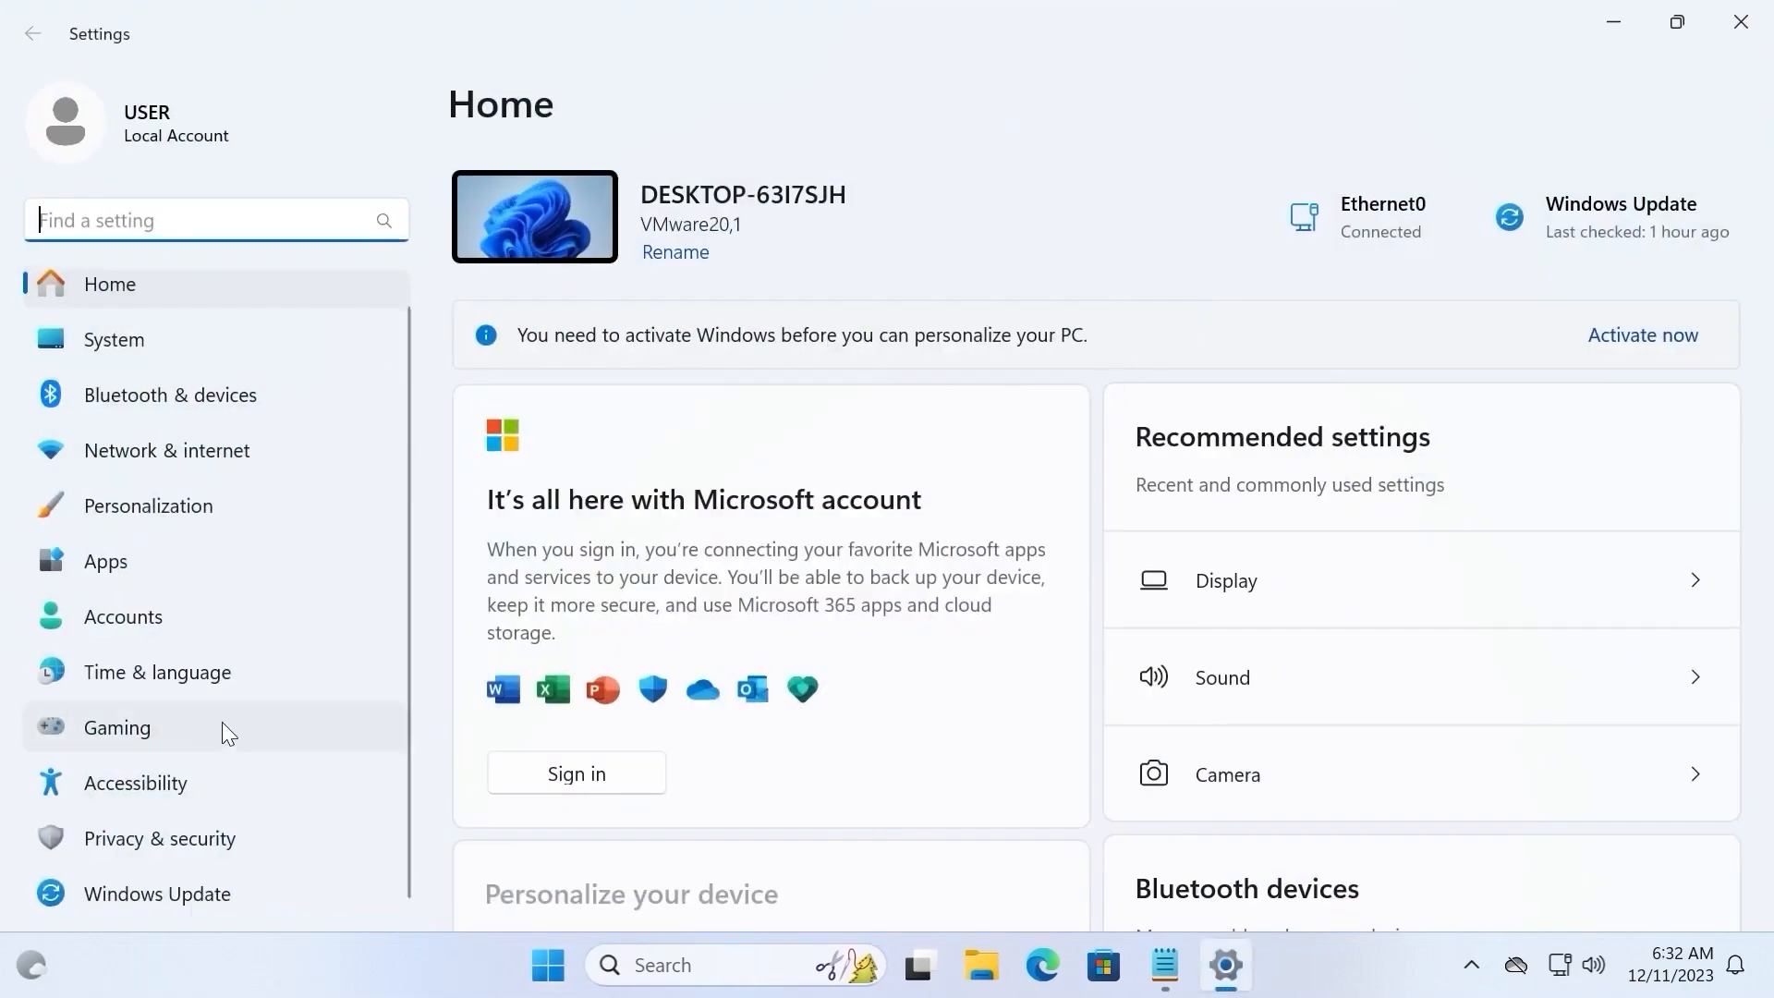
pyautogui.moveTo(156, 894)
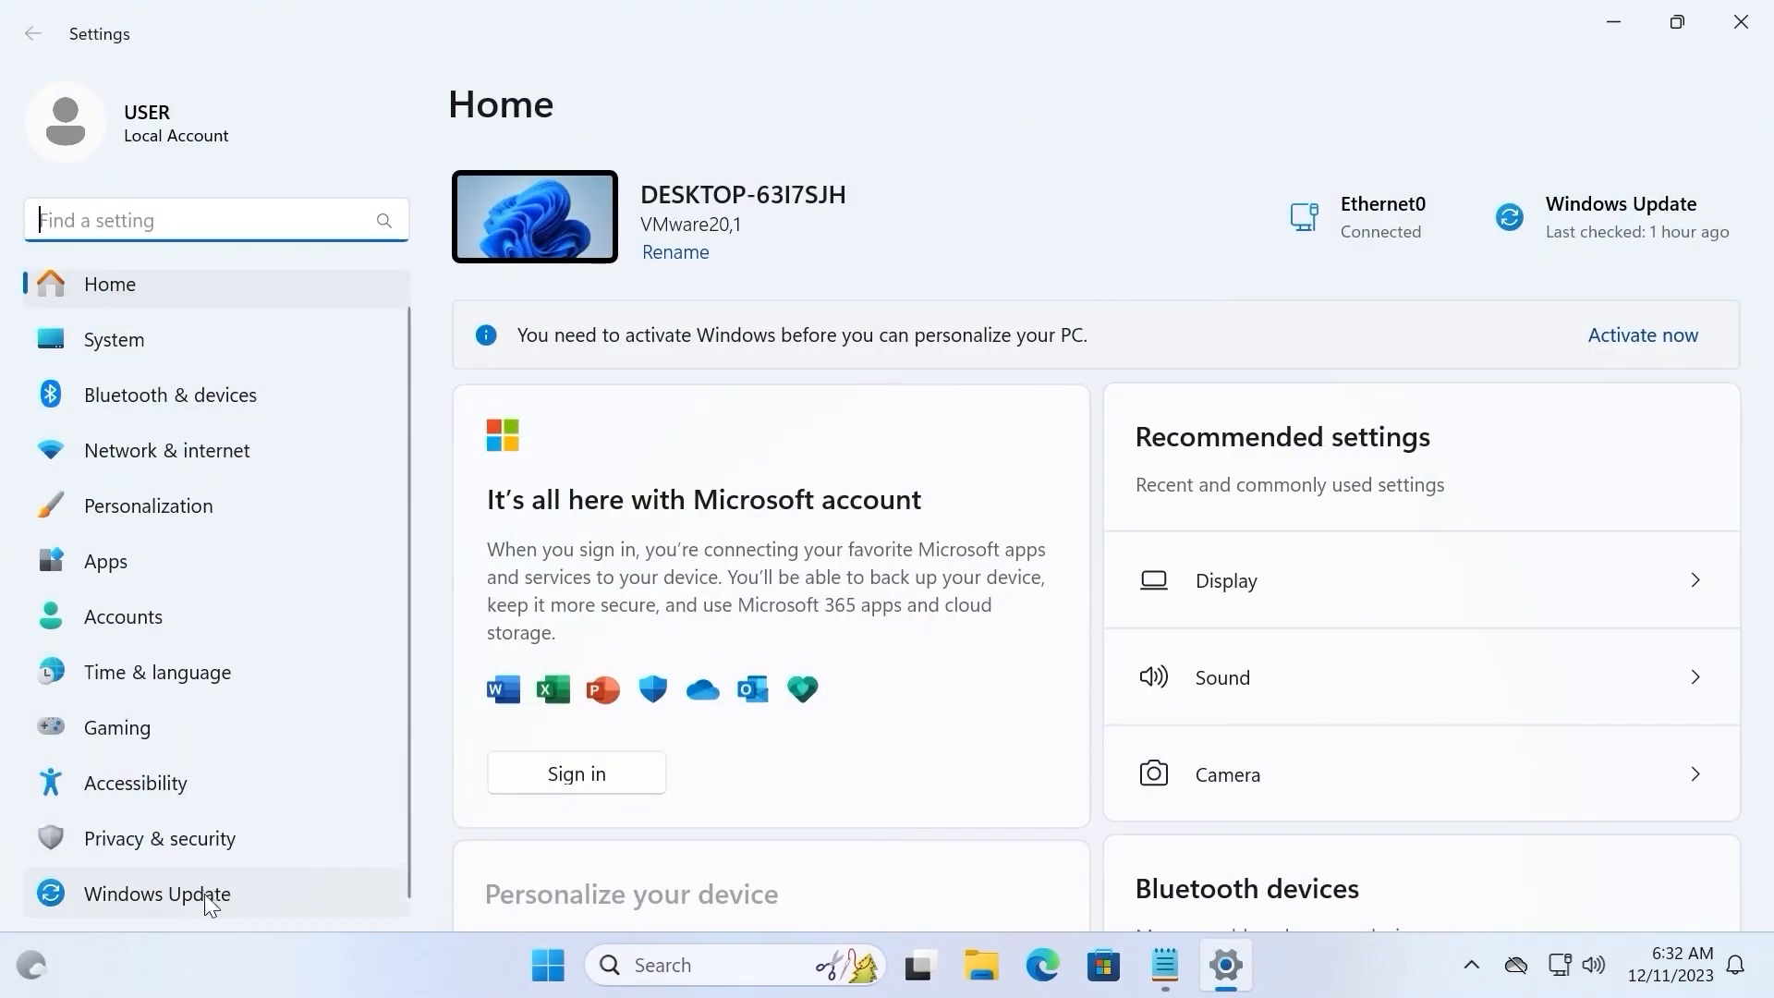
pyautogui.click(156, 895)
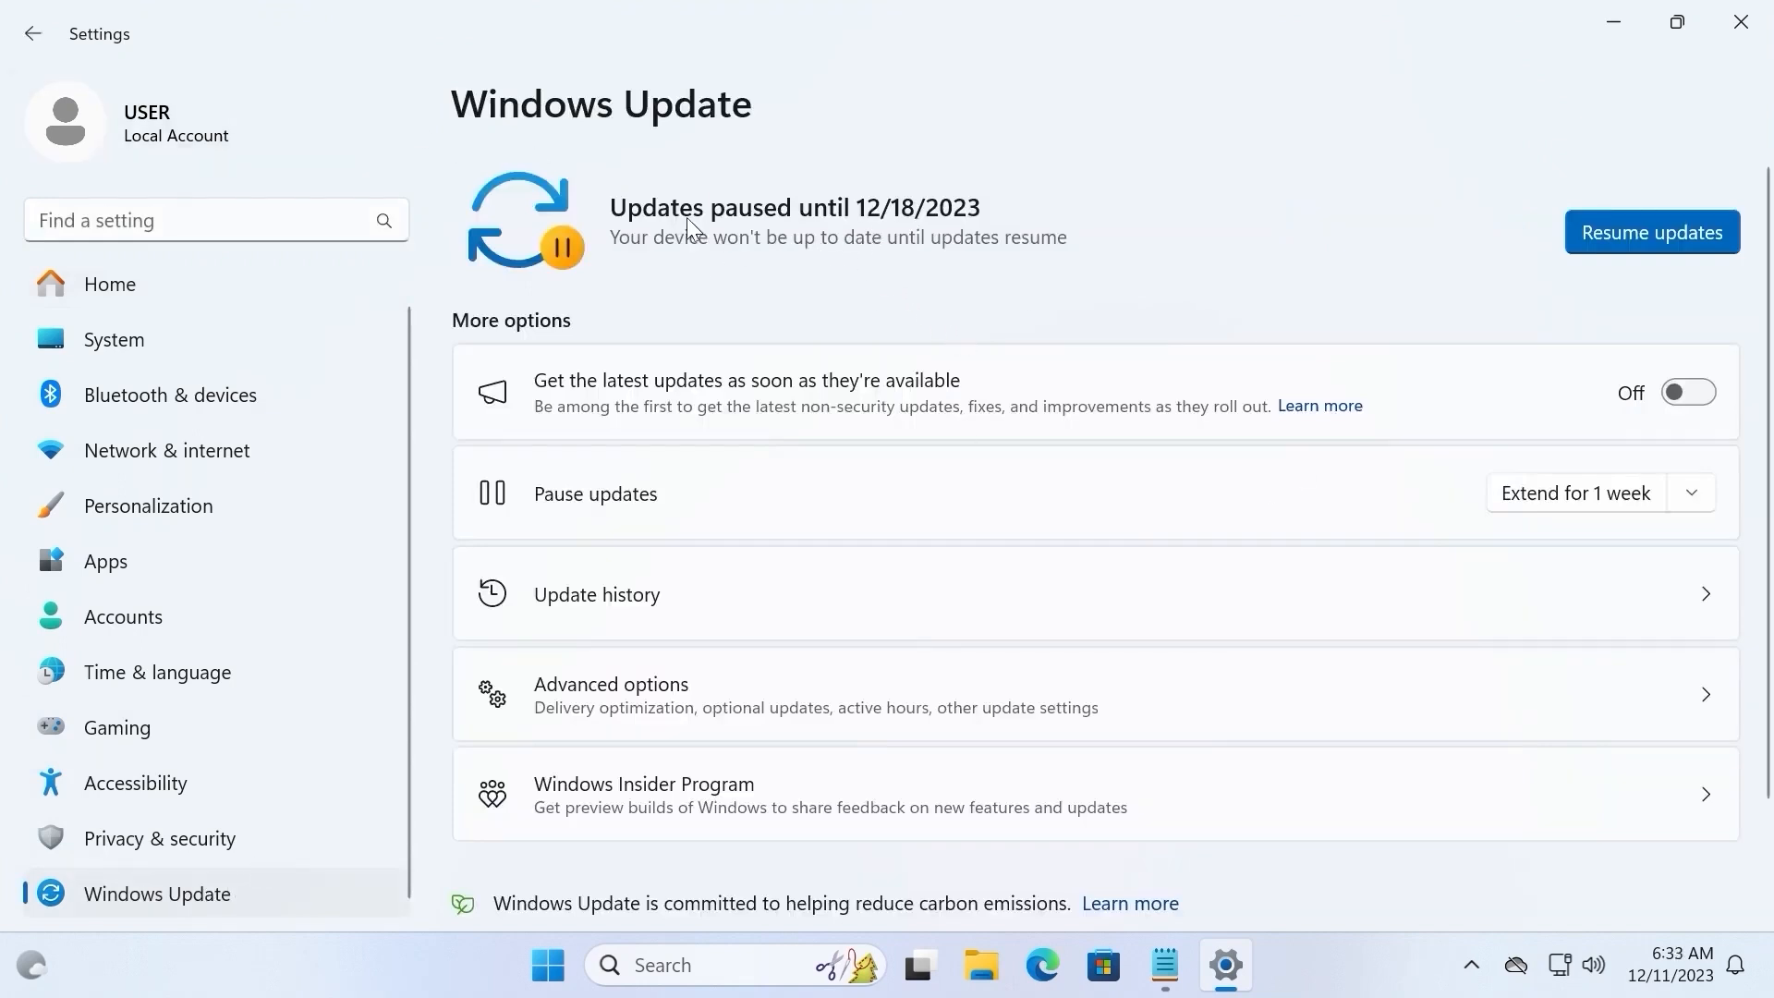
pyautogui.moveTo(1282, 379)
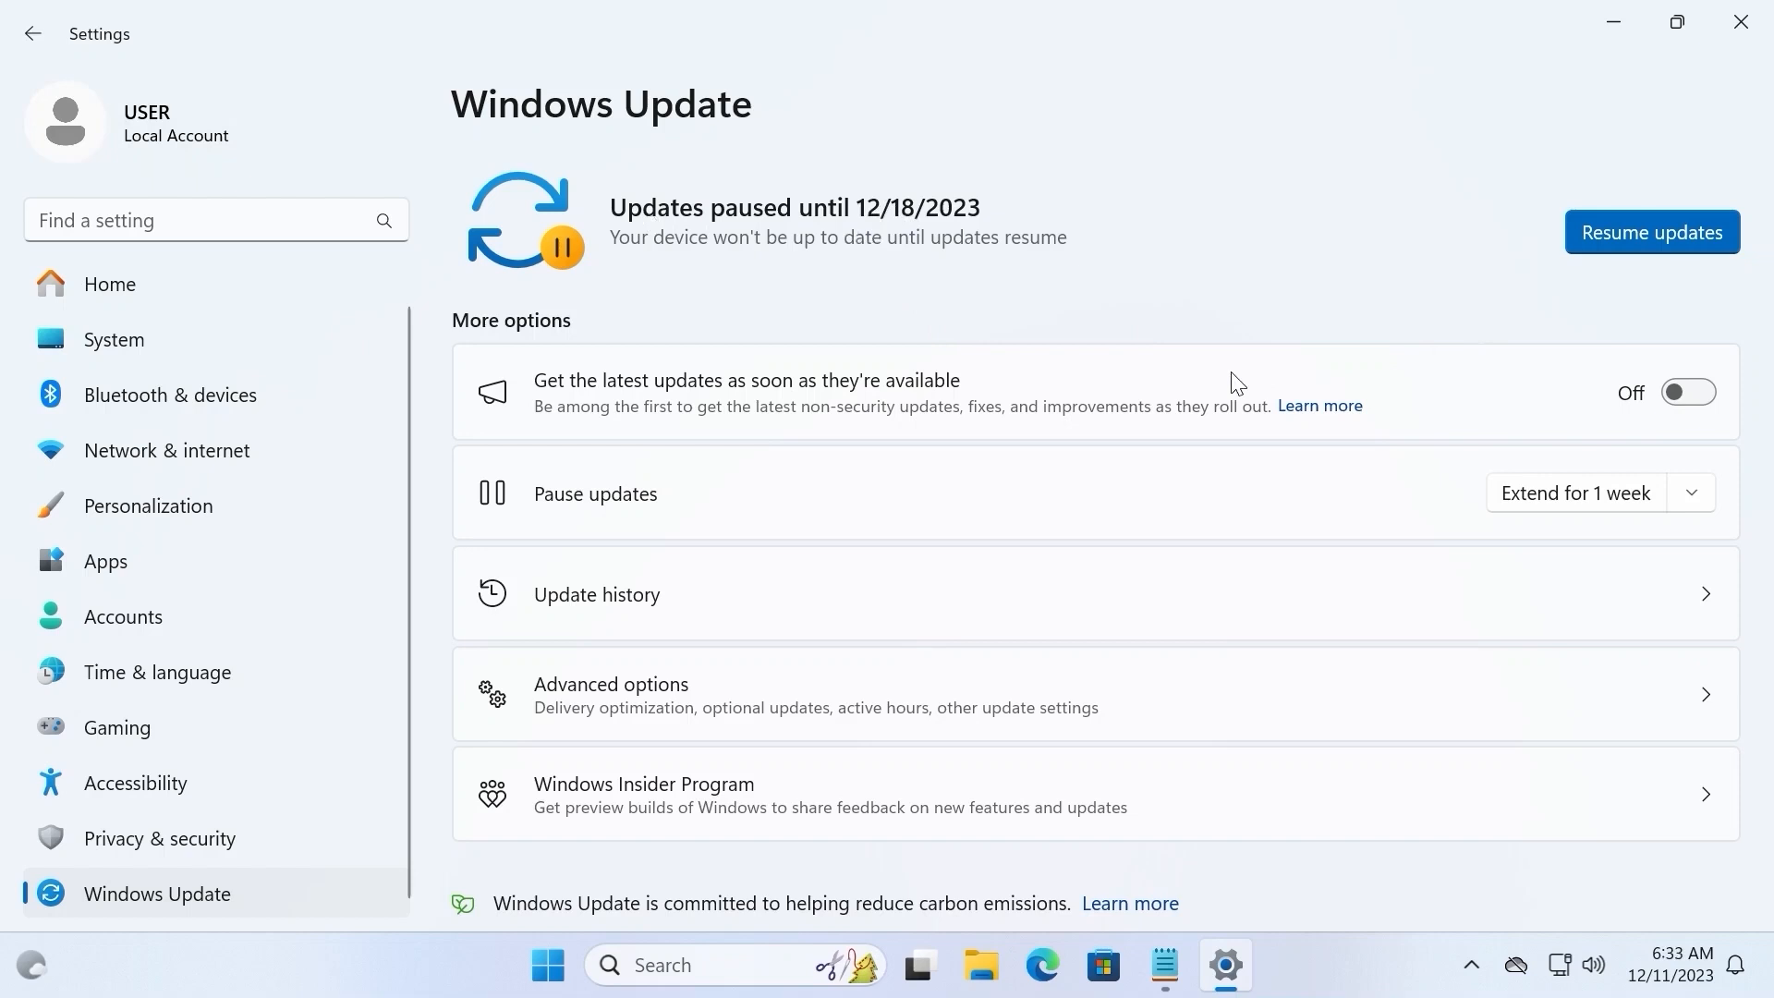
pyautogui.moveTo(540, 453)
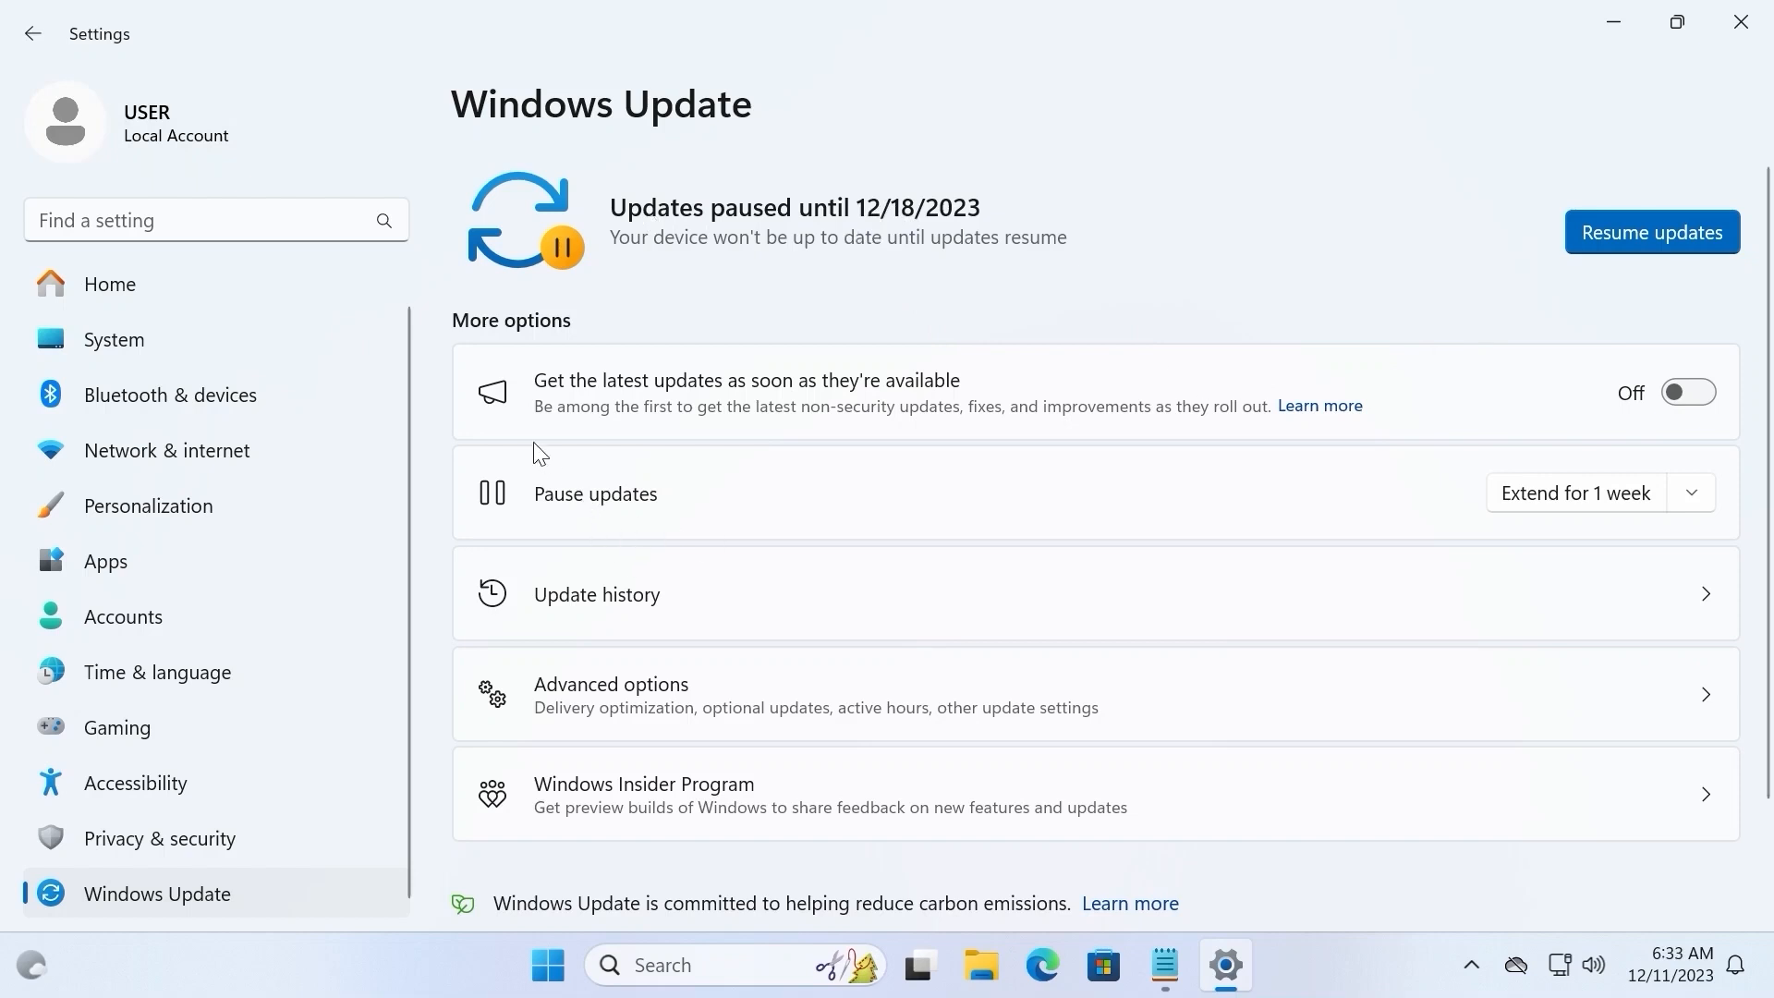
pyautogui.moveTo(547, 512)
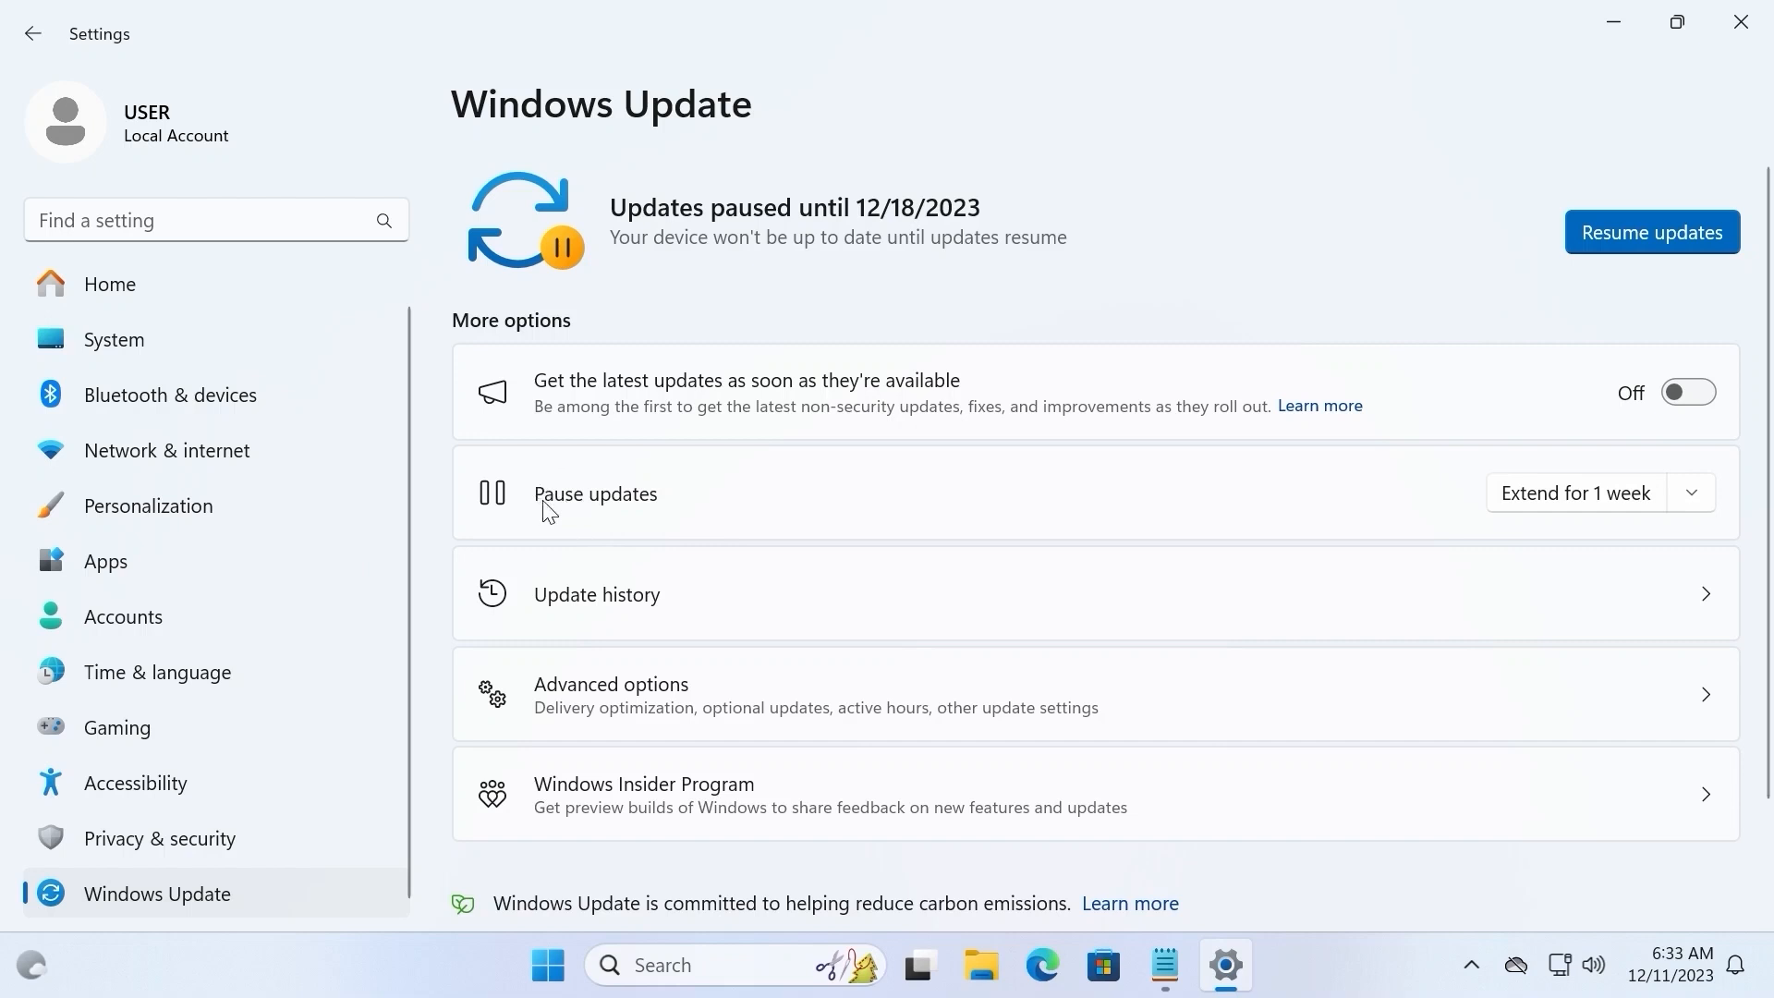
pyautogui.click(1691, 492)
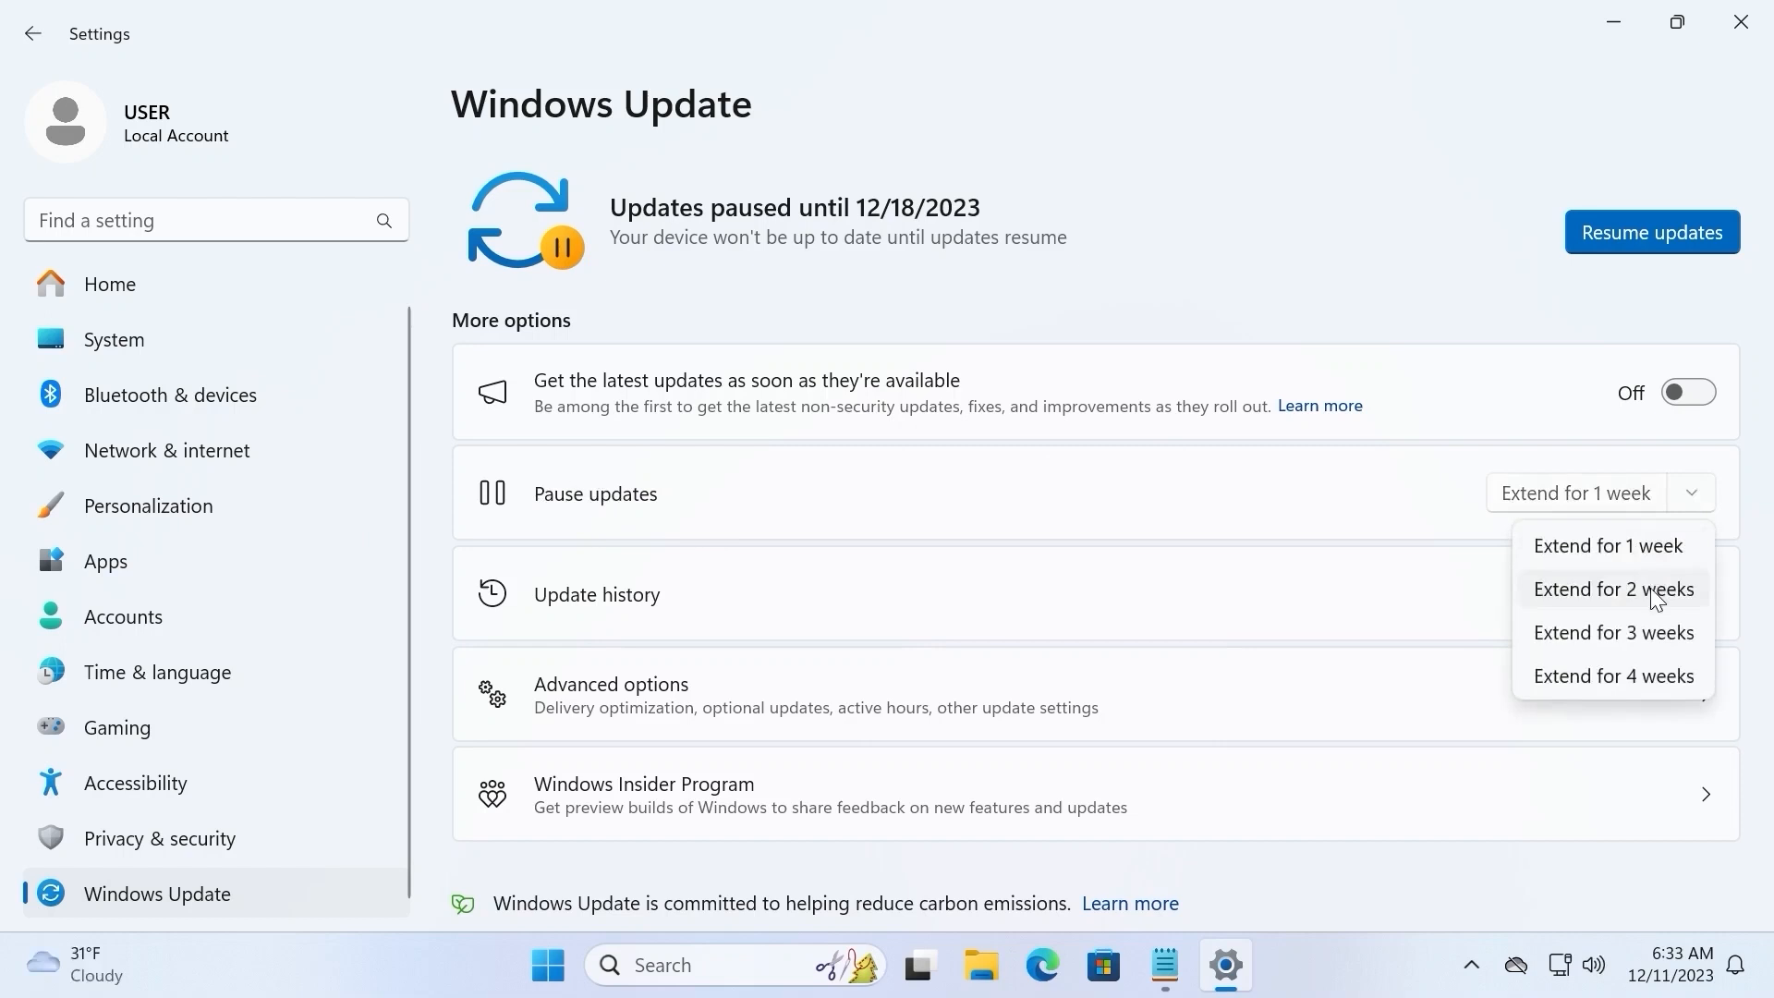
pyautogui.moveTo(1662, 689)
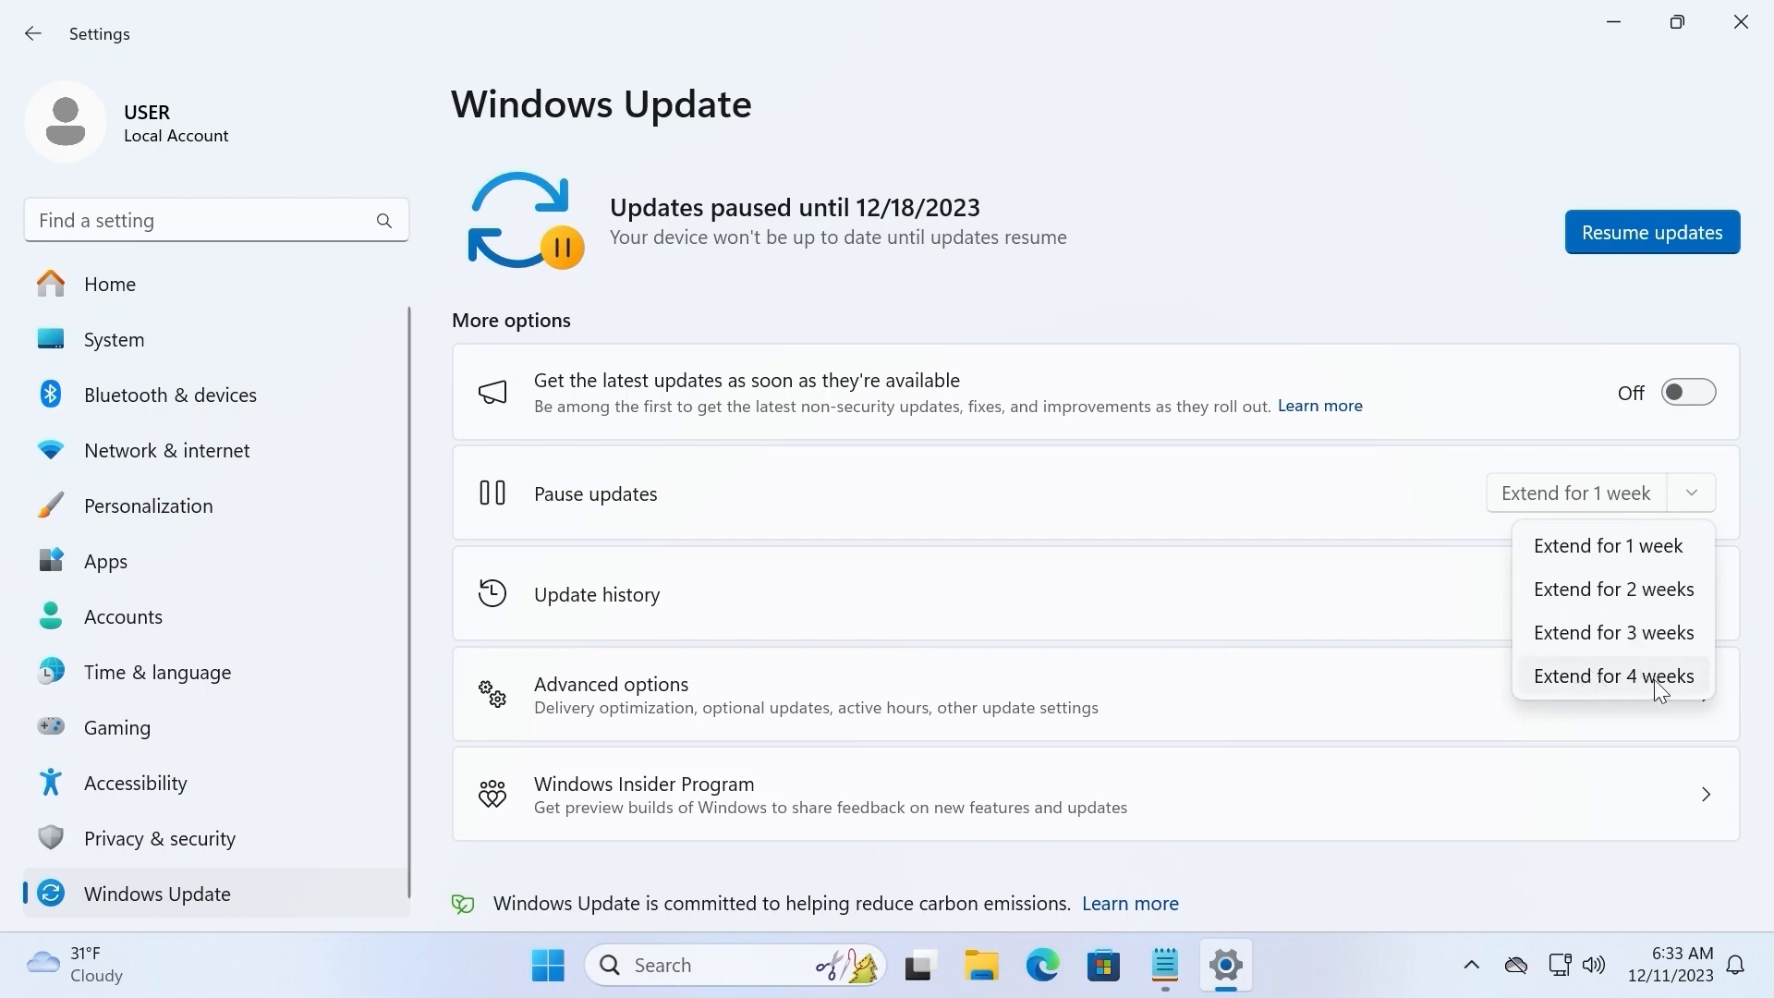
pyautogui.click(1611, 676)
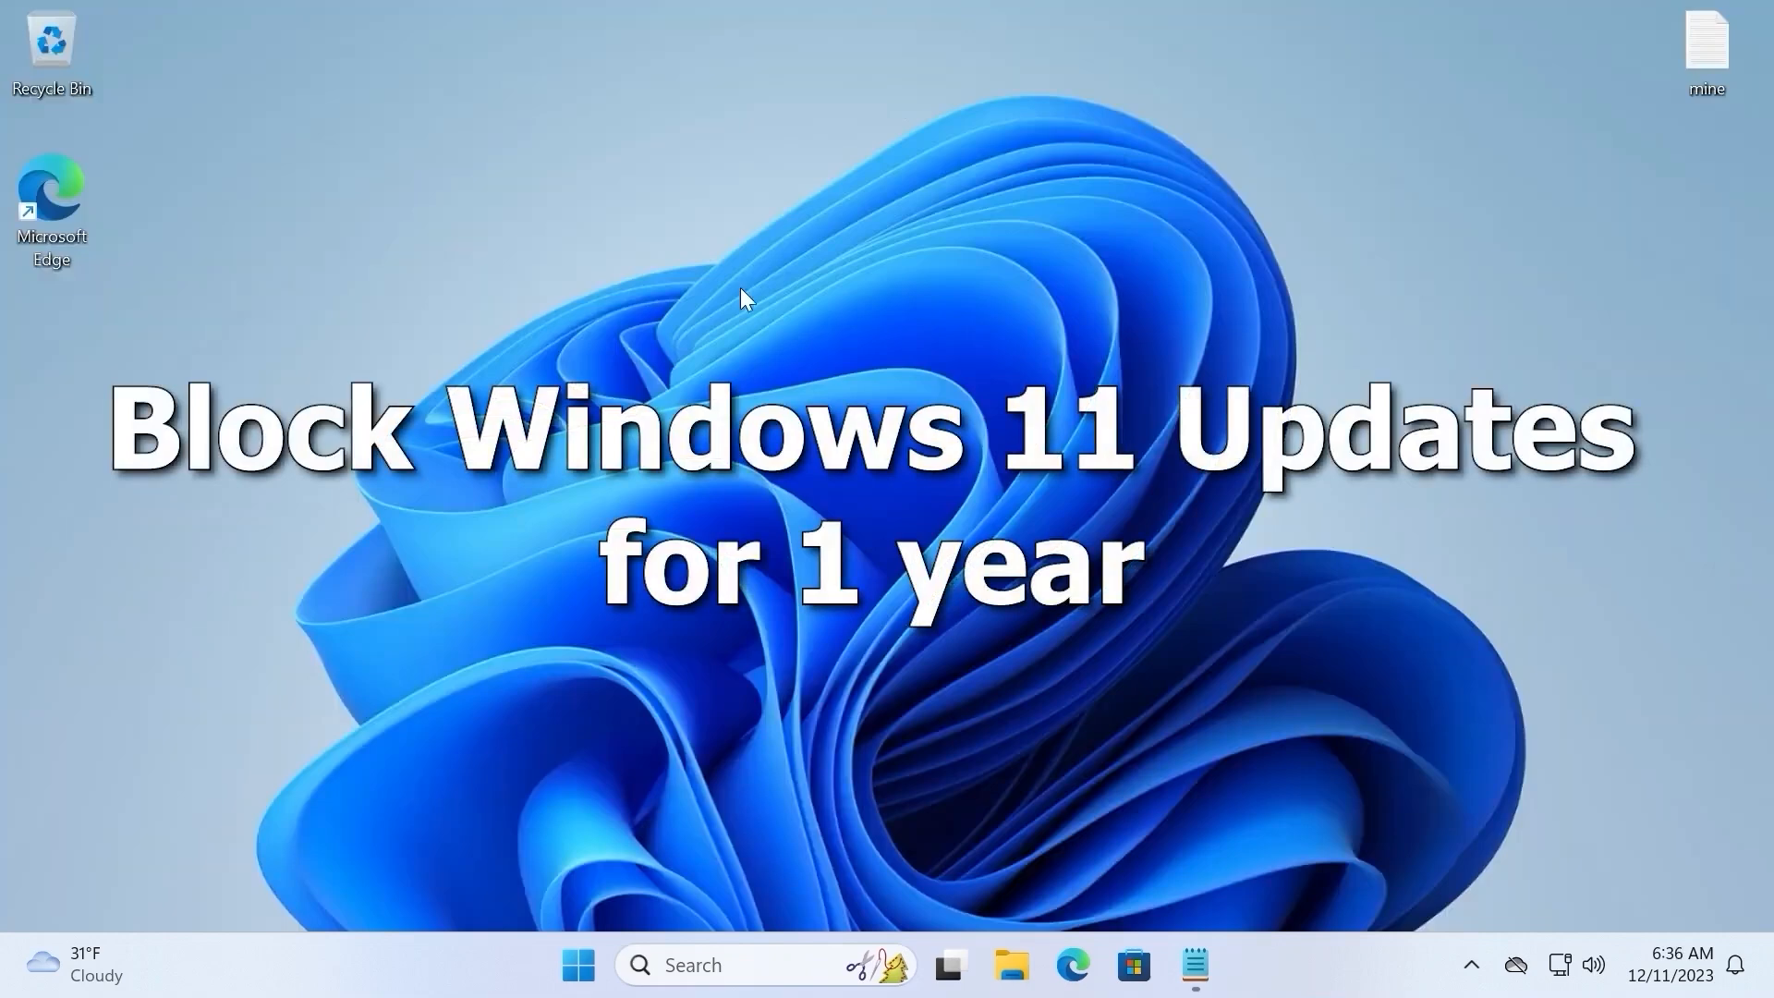
pyautogui.moveTo(746, 309)
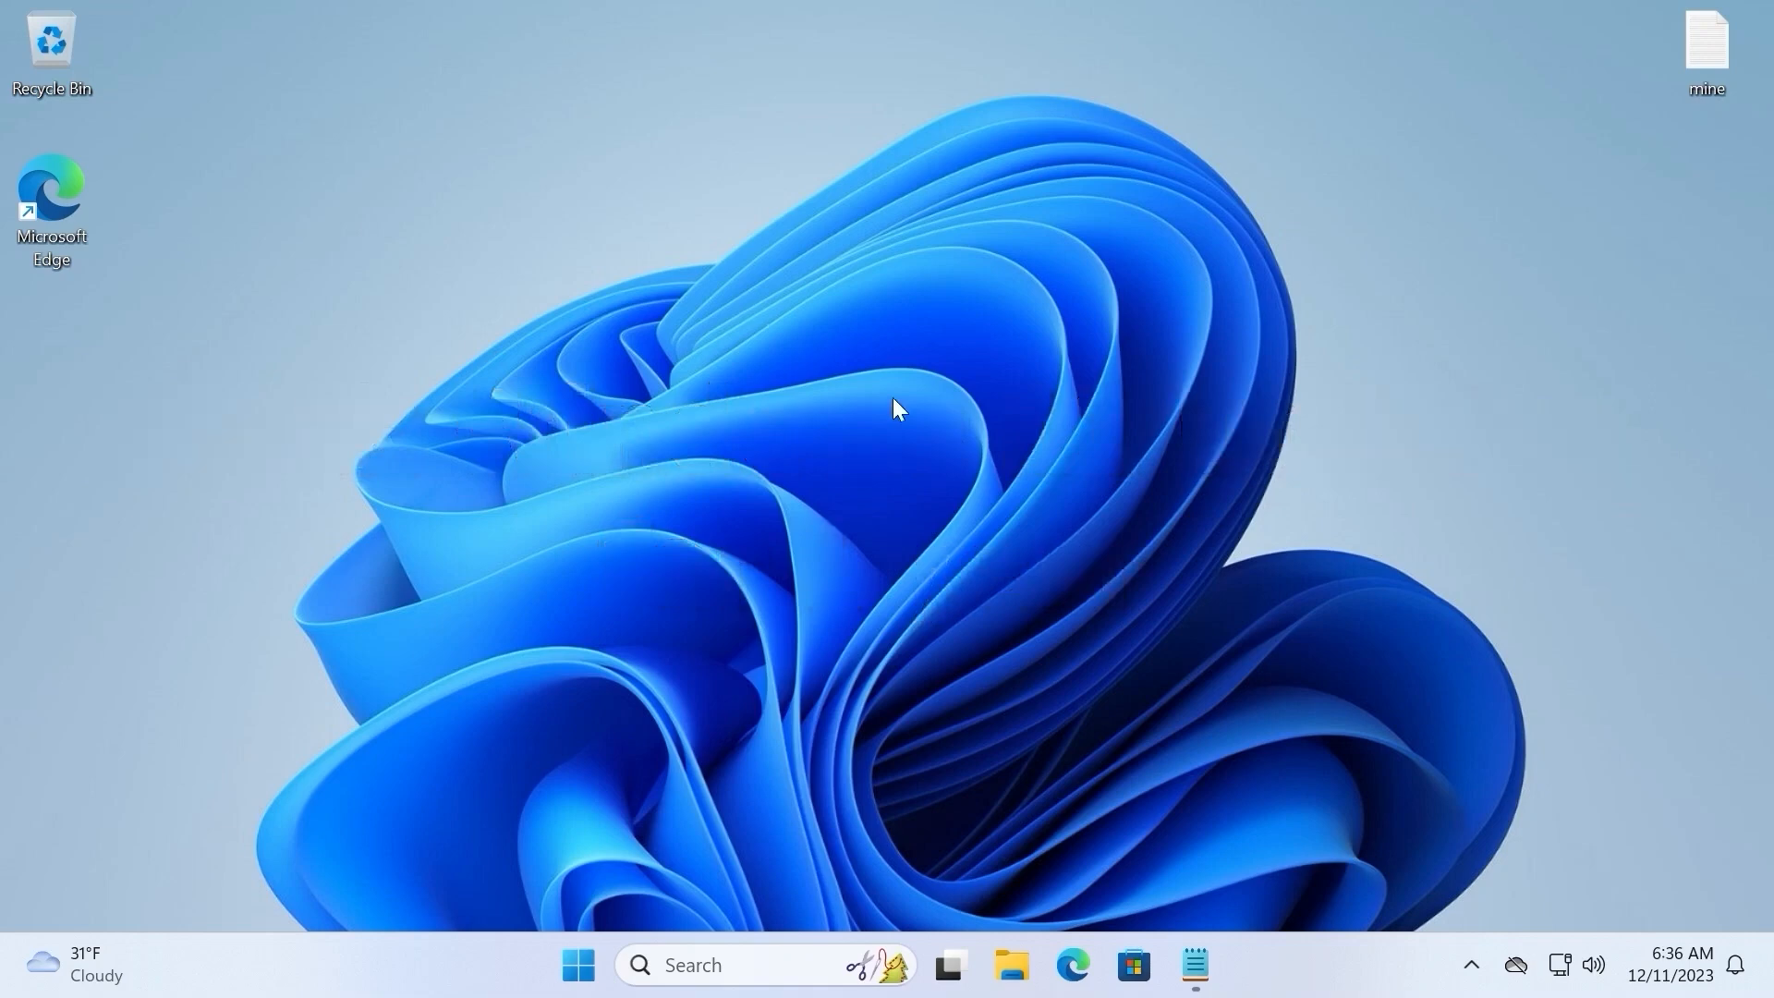
pyautogui.moveTo(947, 507)
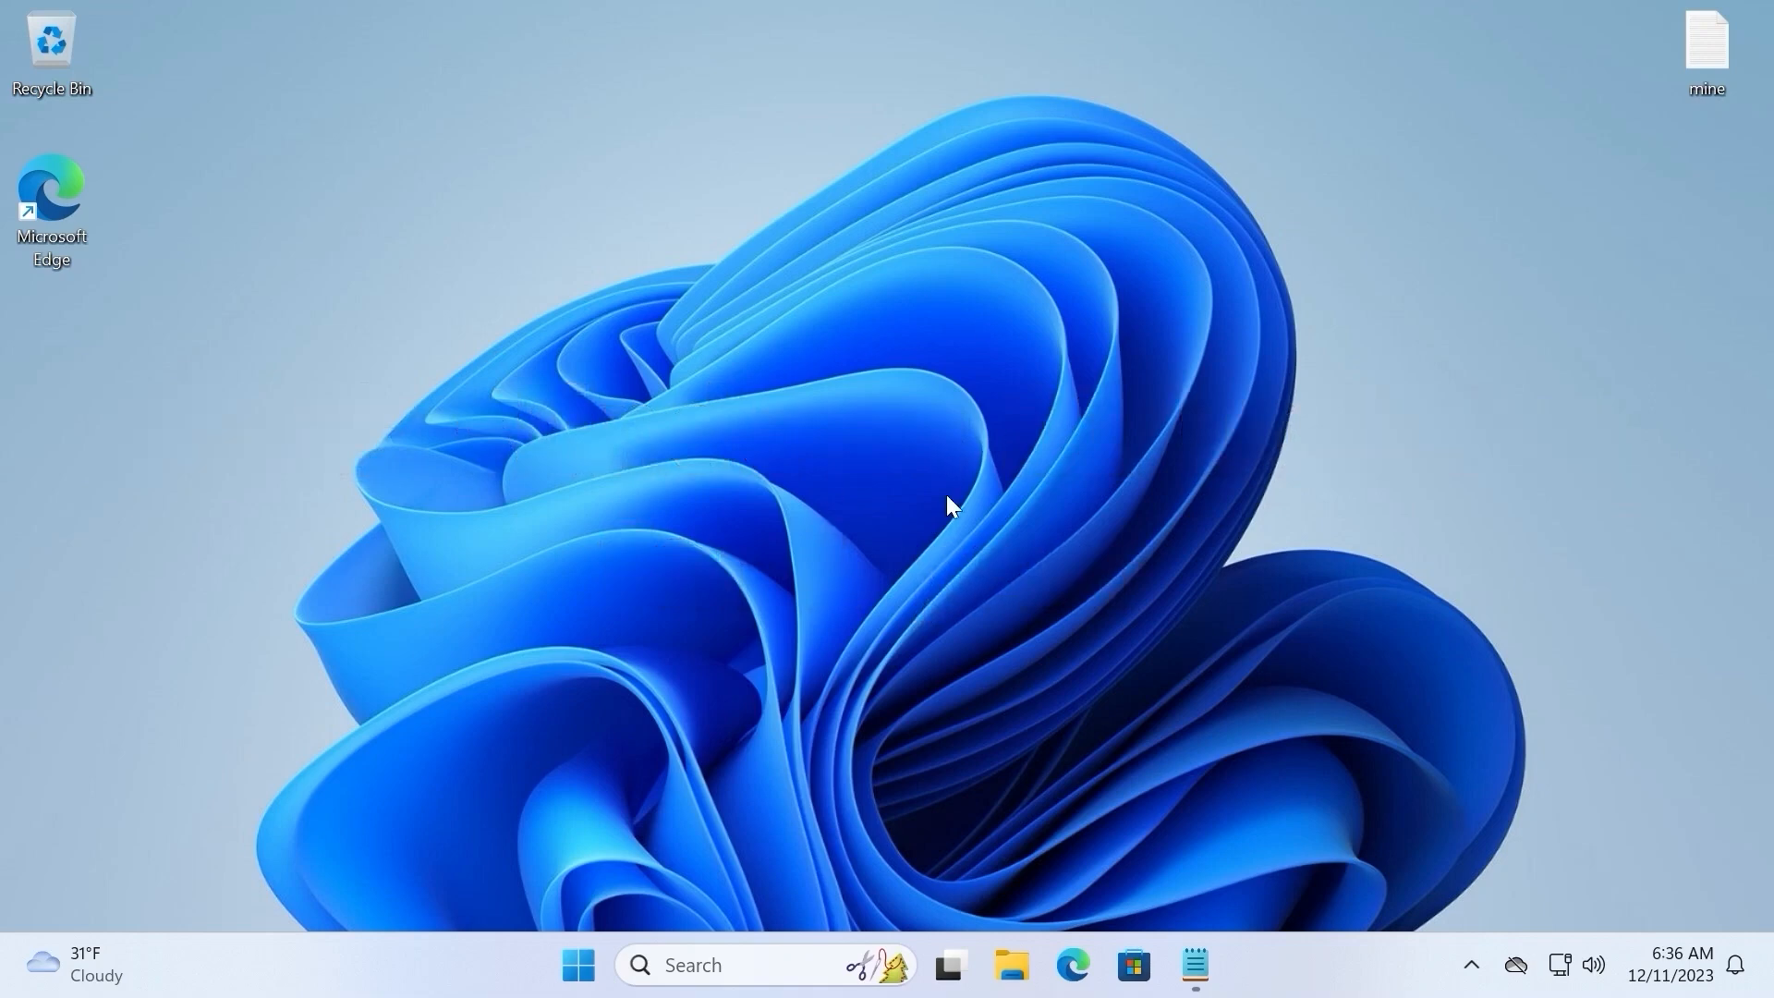
# - Bring up Run and enter gpedit.msc as the command to launch
pyautogui.press('win+r')
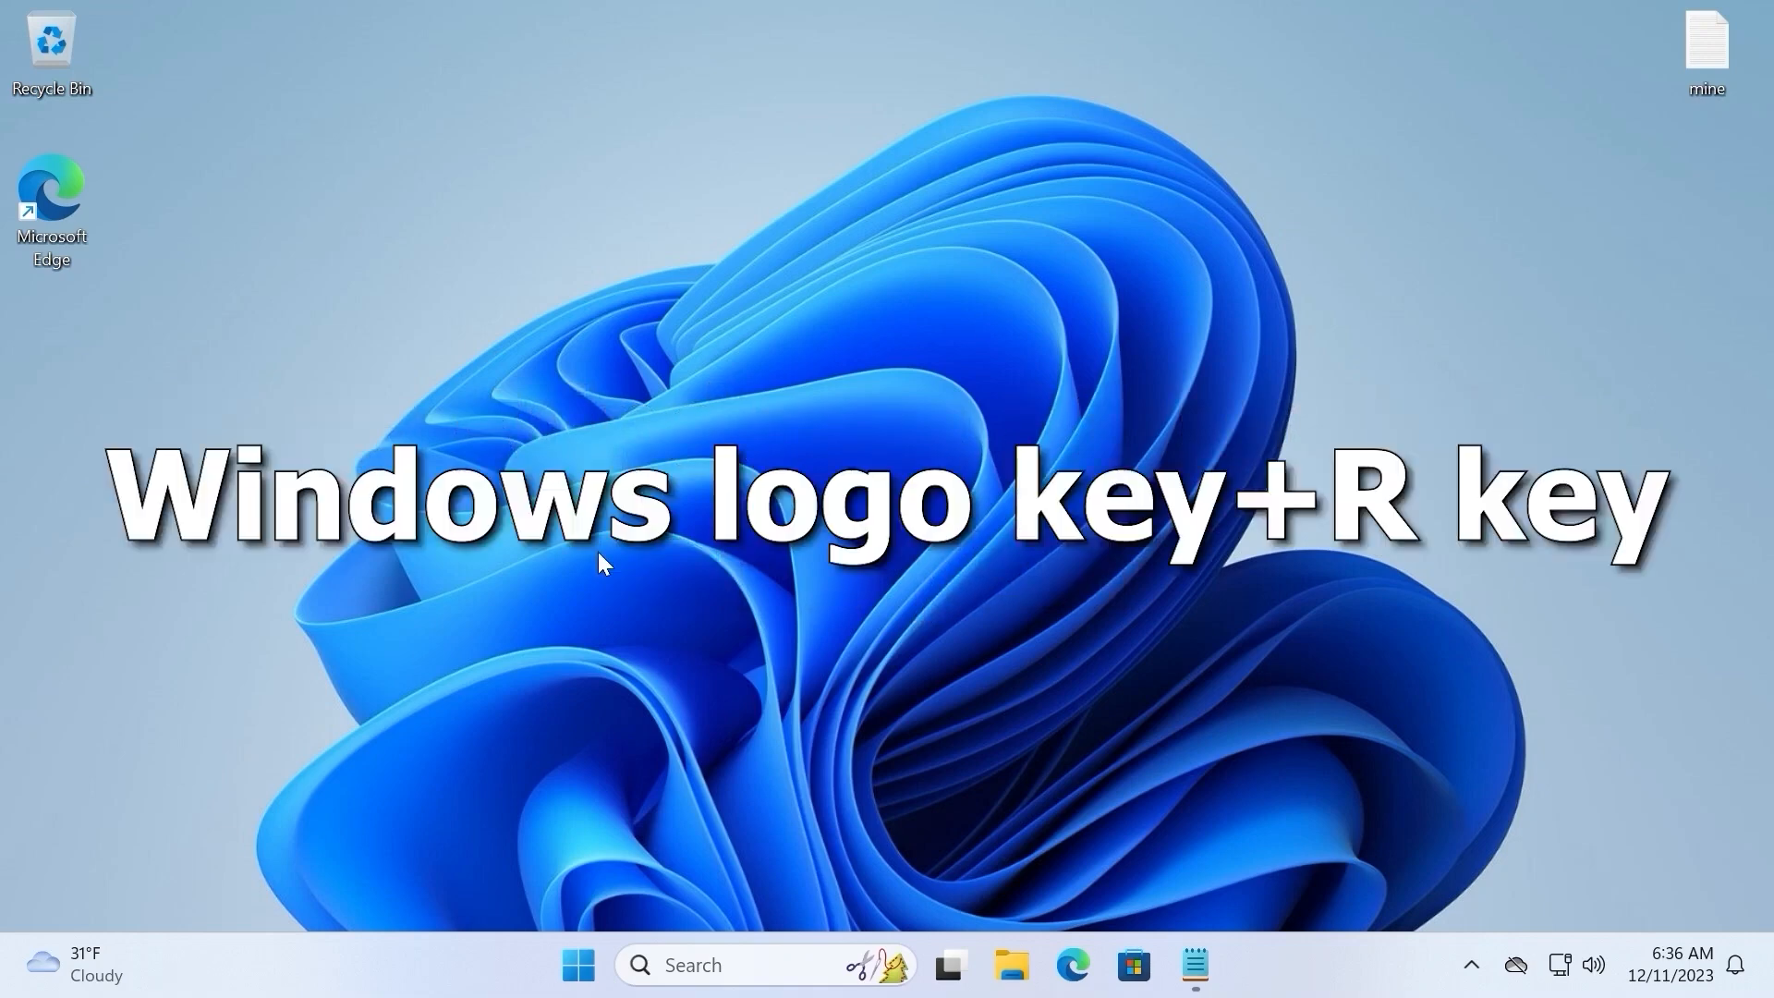
pyautogui.press('Win+r')
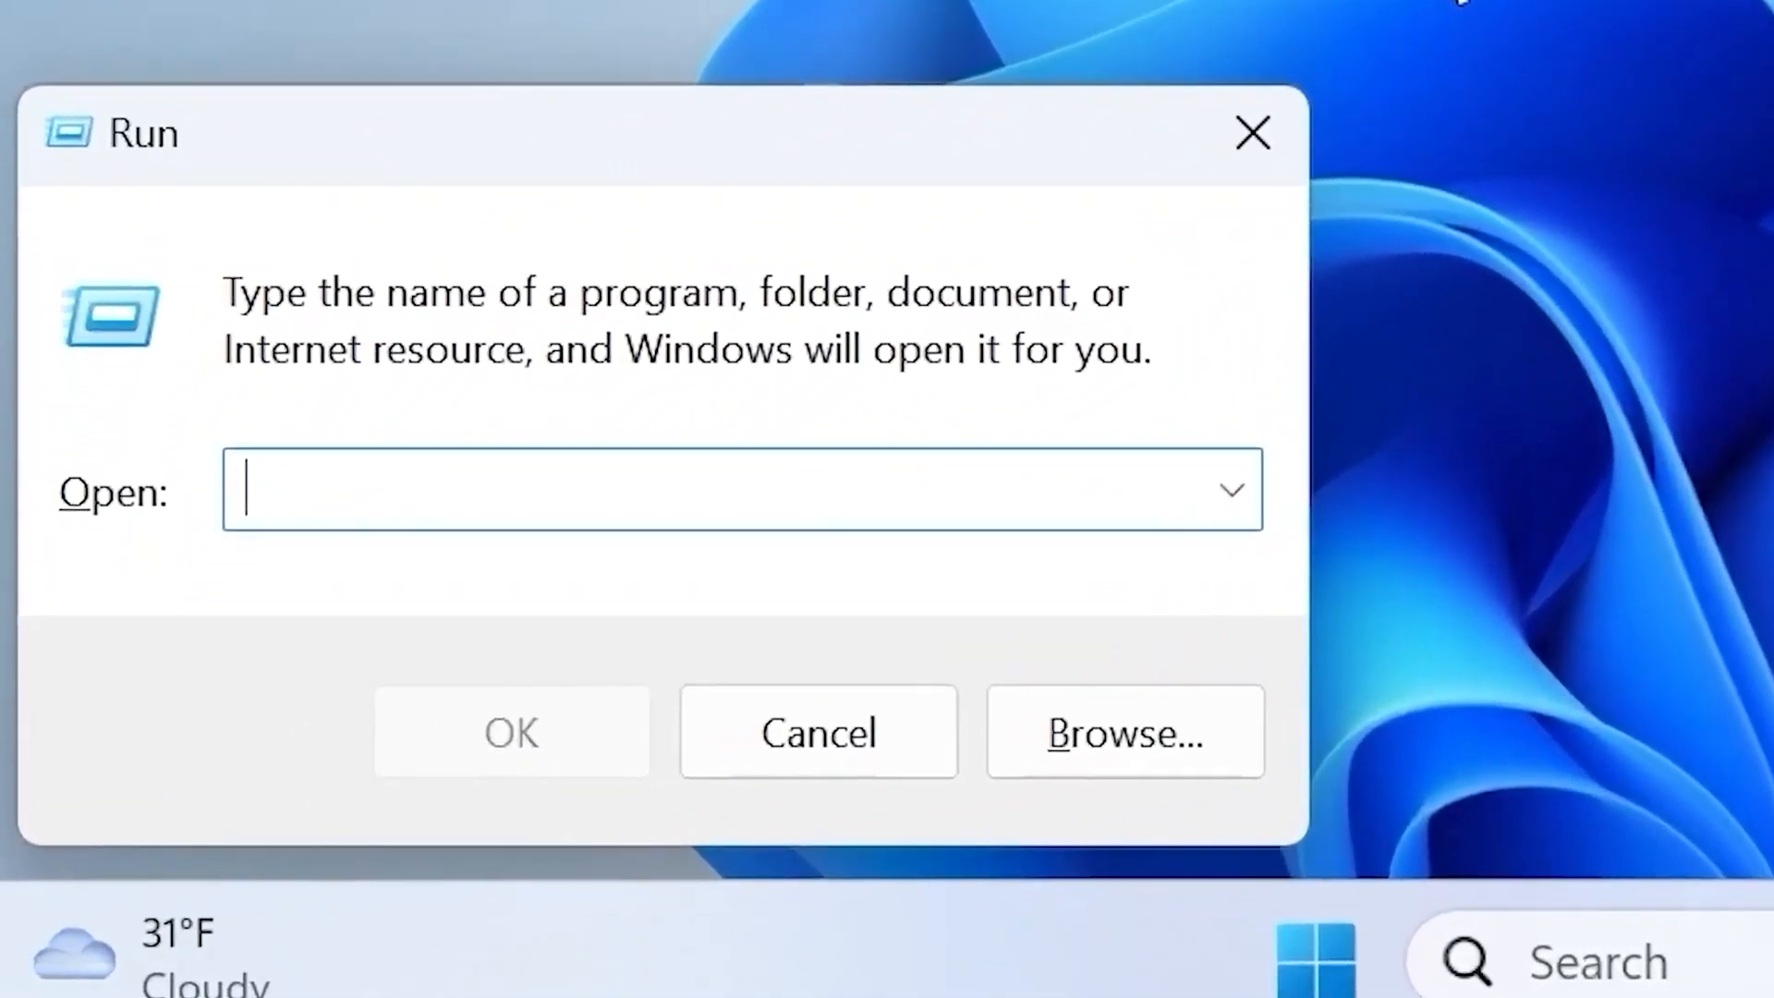
pyautogui.write('gpedi')
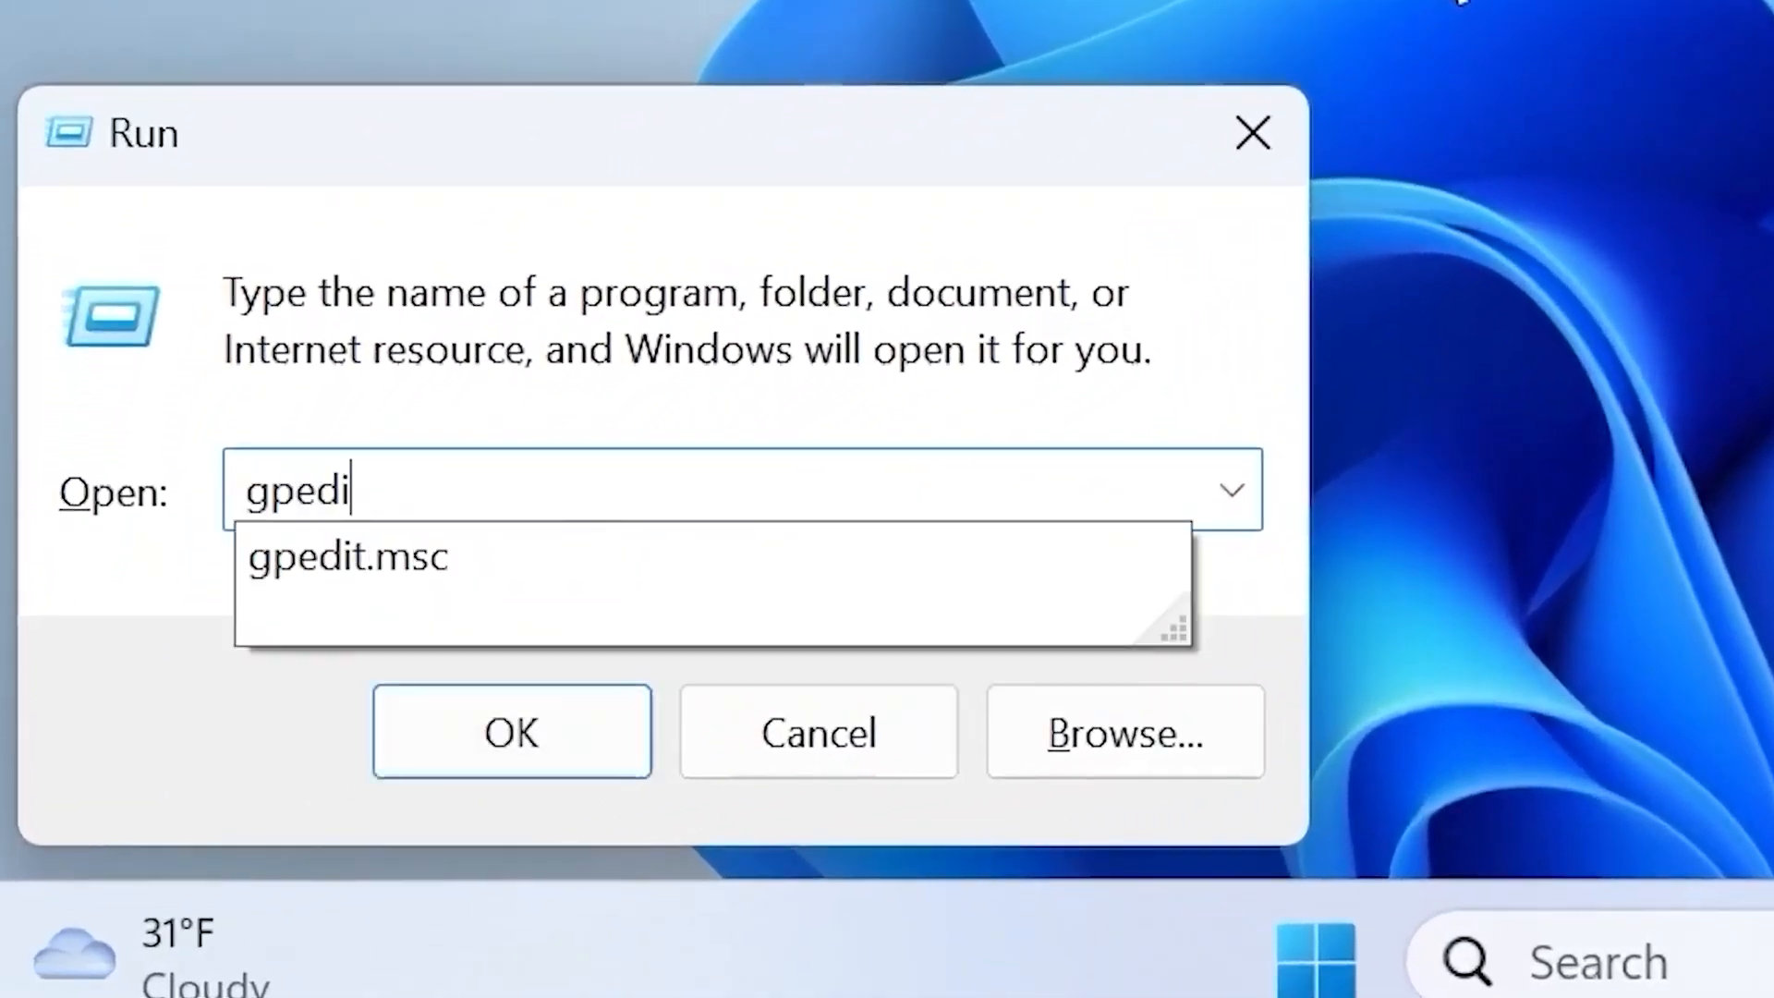
pyautogui.write('t.msc')
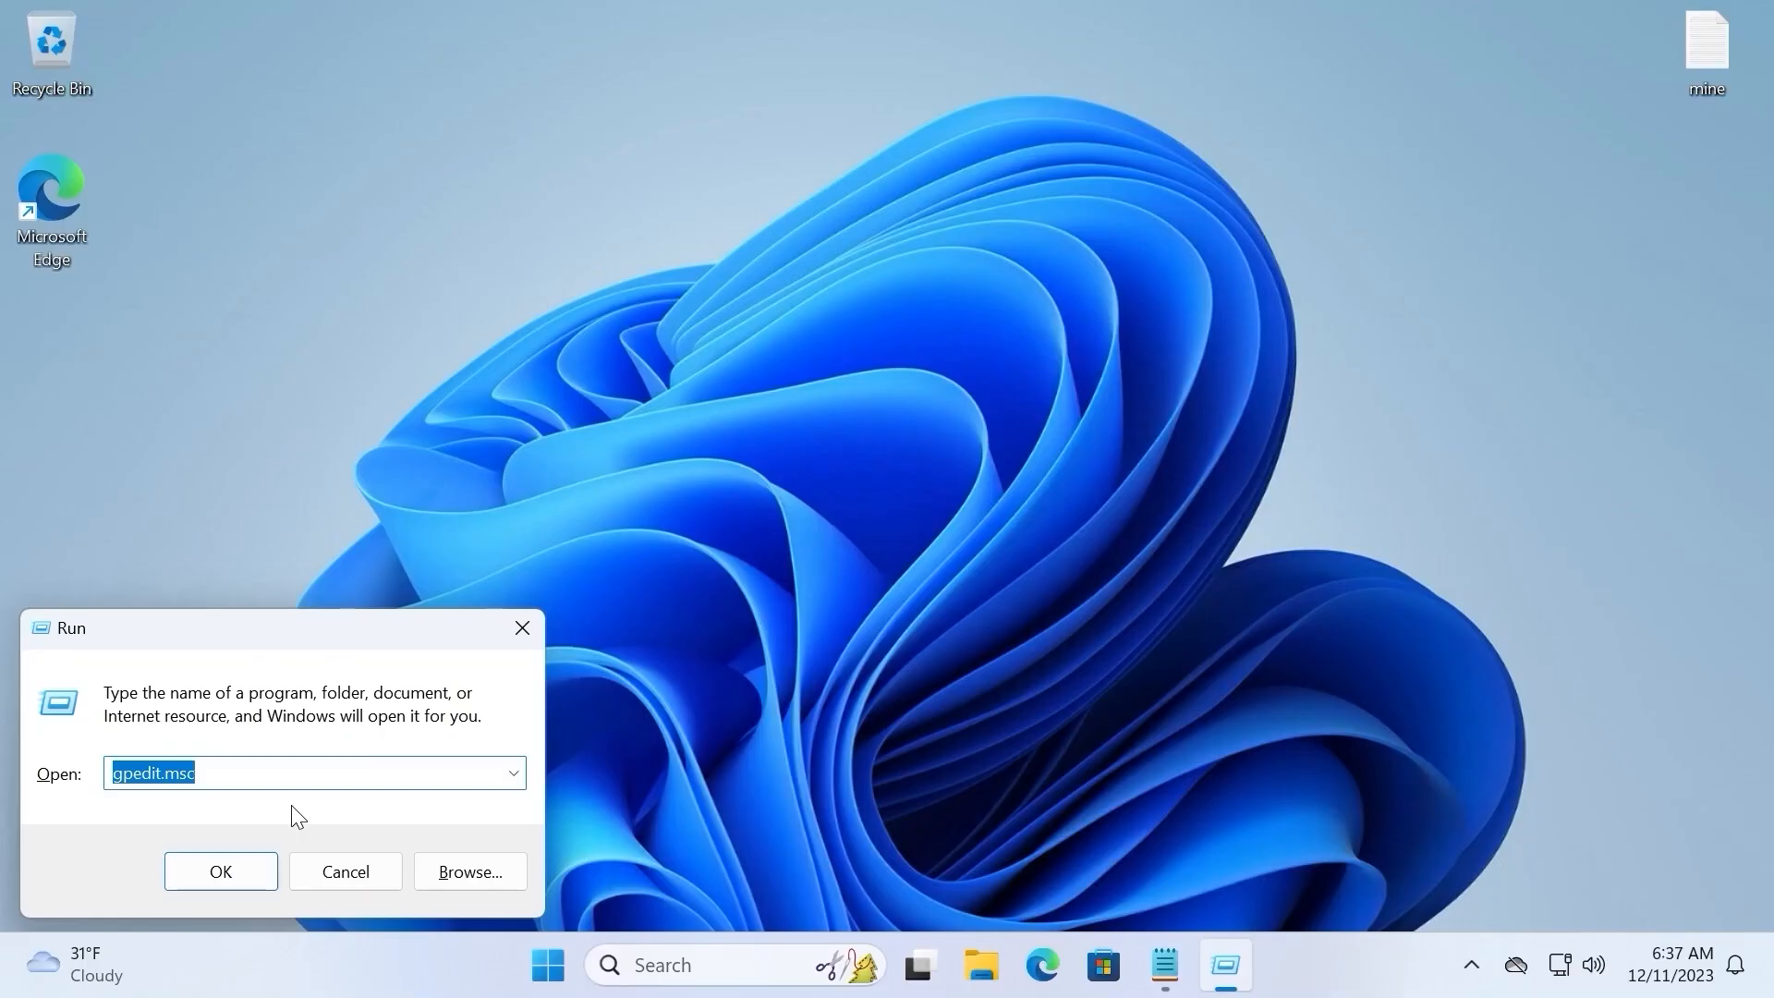
# - Launch Local Group Policy Editor and expand Computer Configuration > Administrative Templates
pyautogui.click(219, 871)
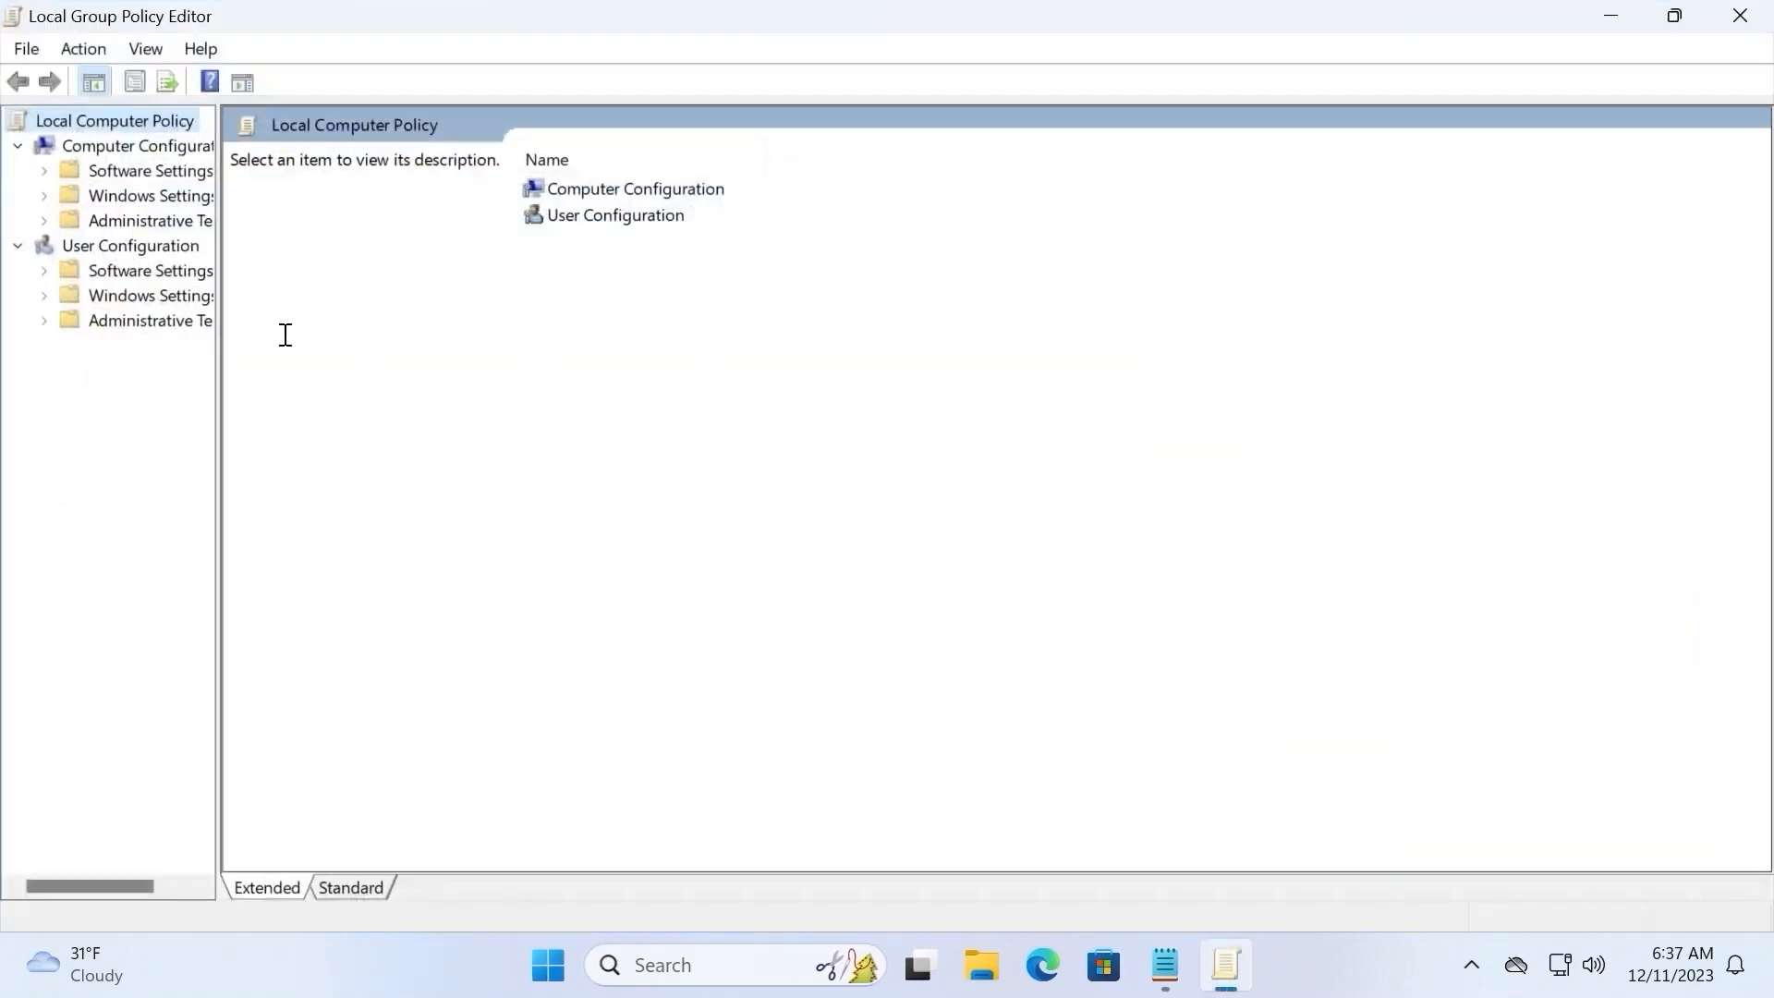
pyautogui.moveTo(218, 374); pyautogui.dragTo(436, 373)
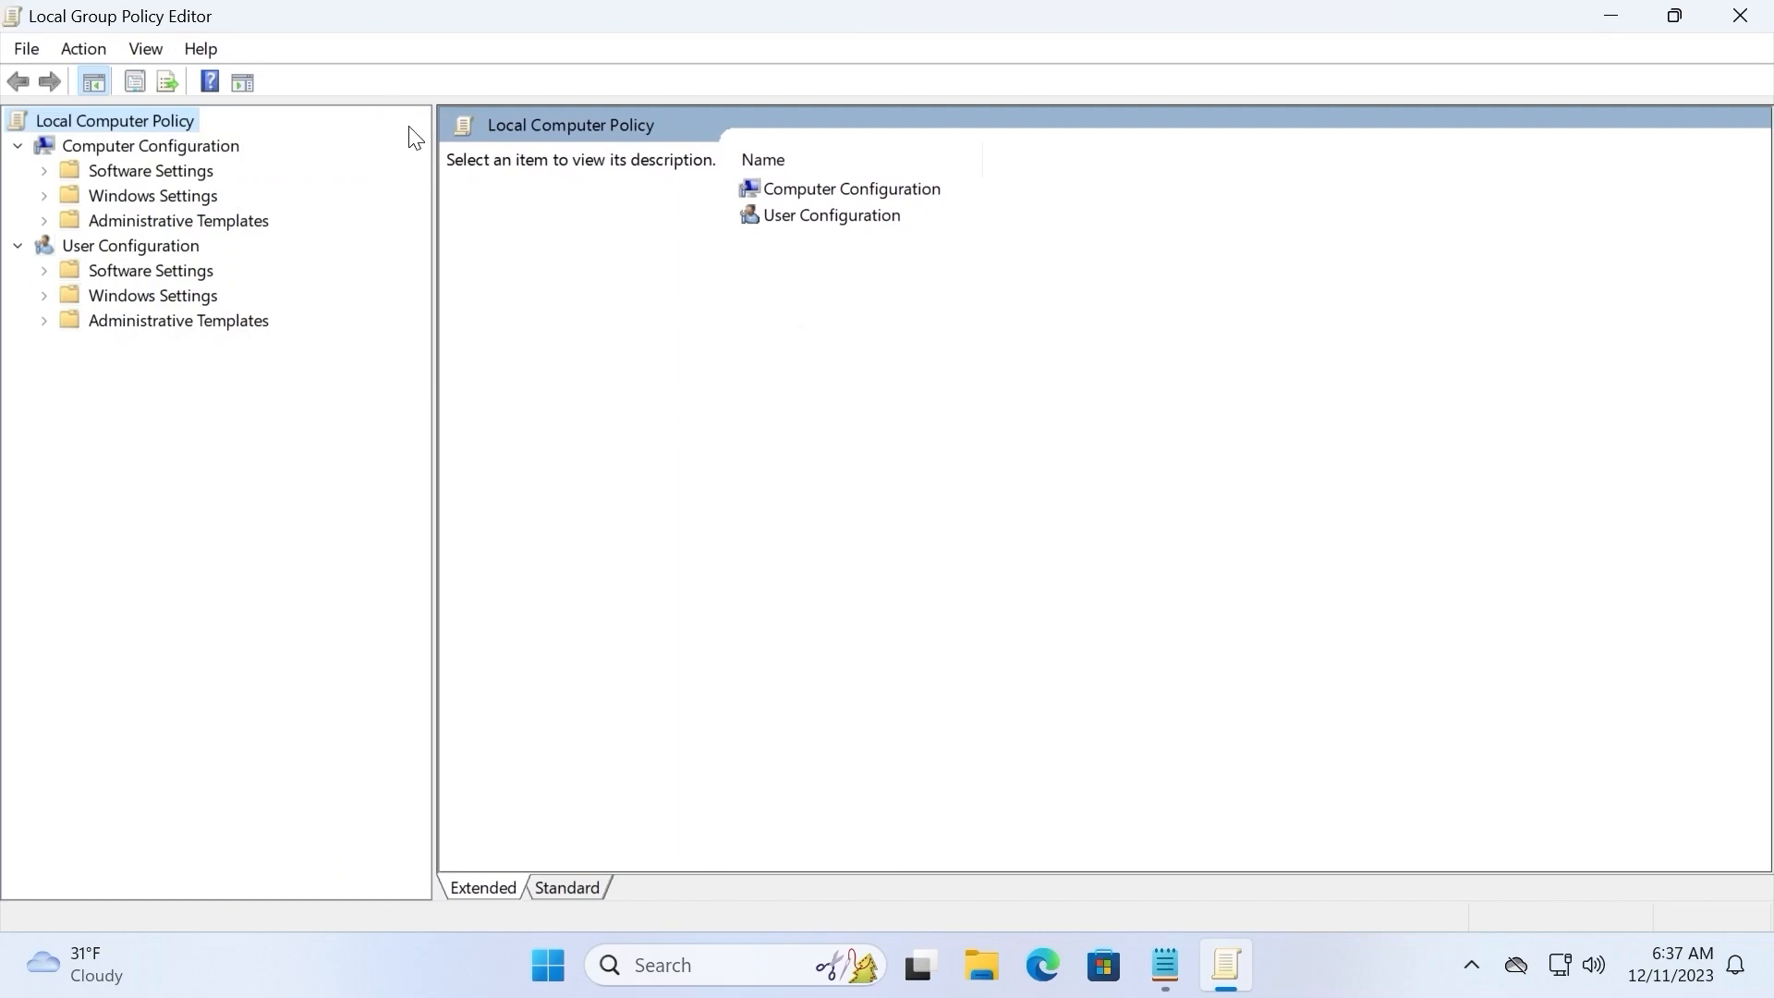
pyautogui.click(148, 144)
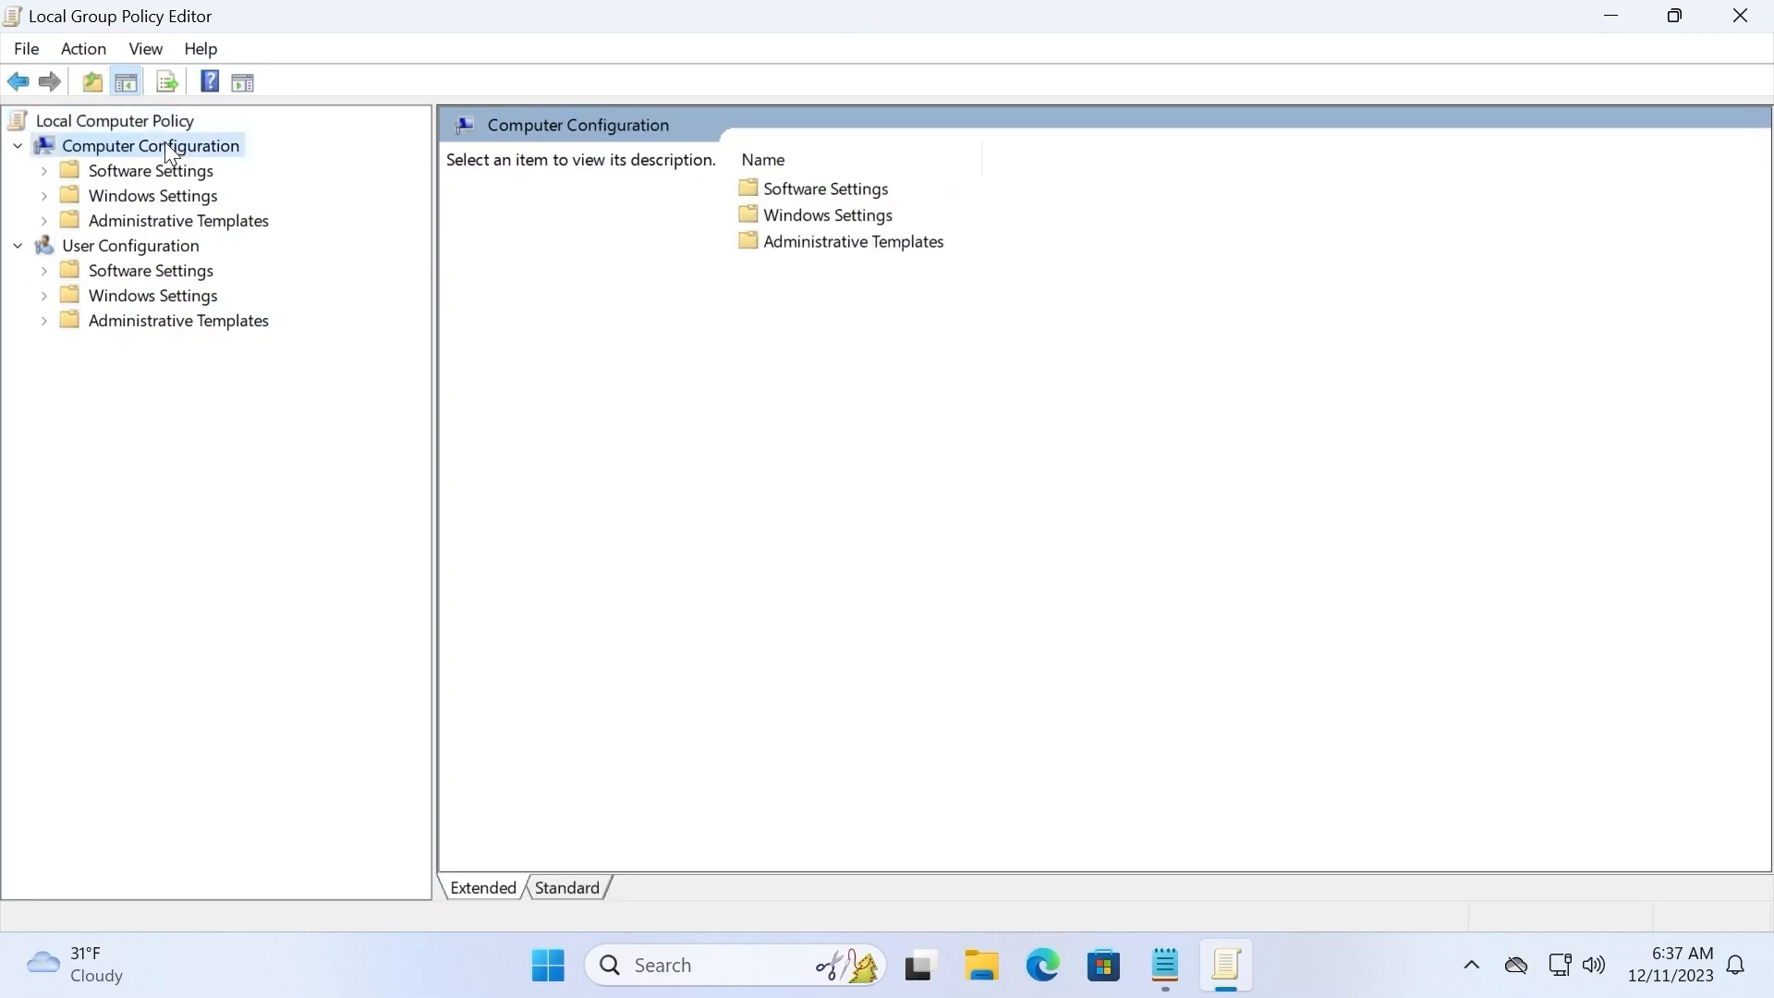
pyautogui.moveTo(77, 233)
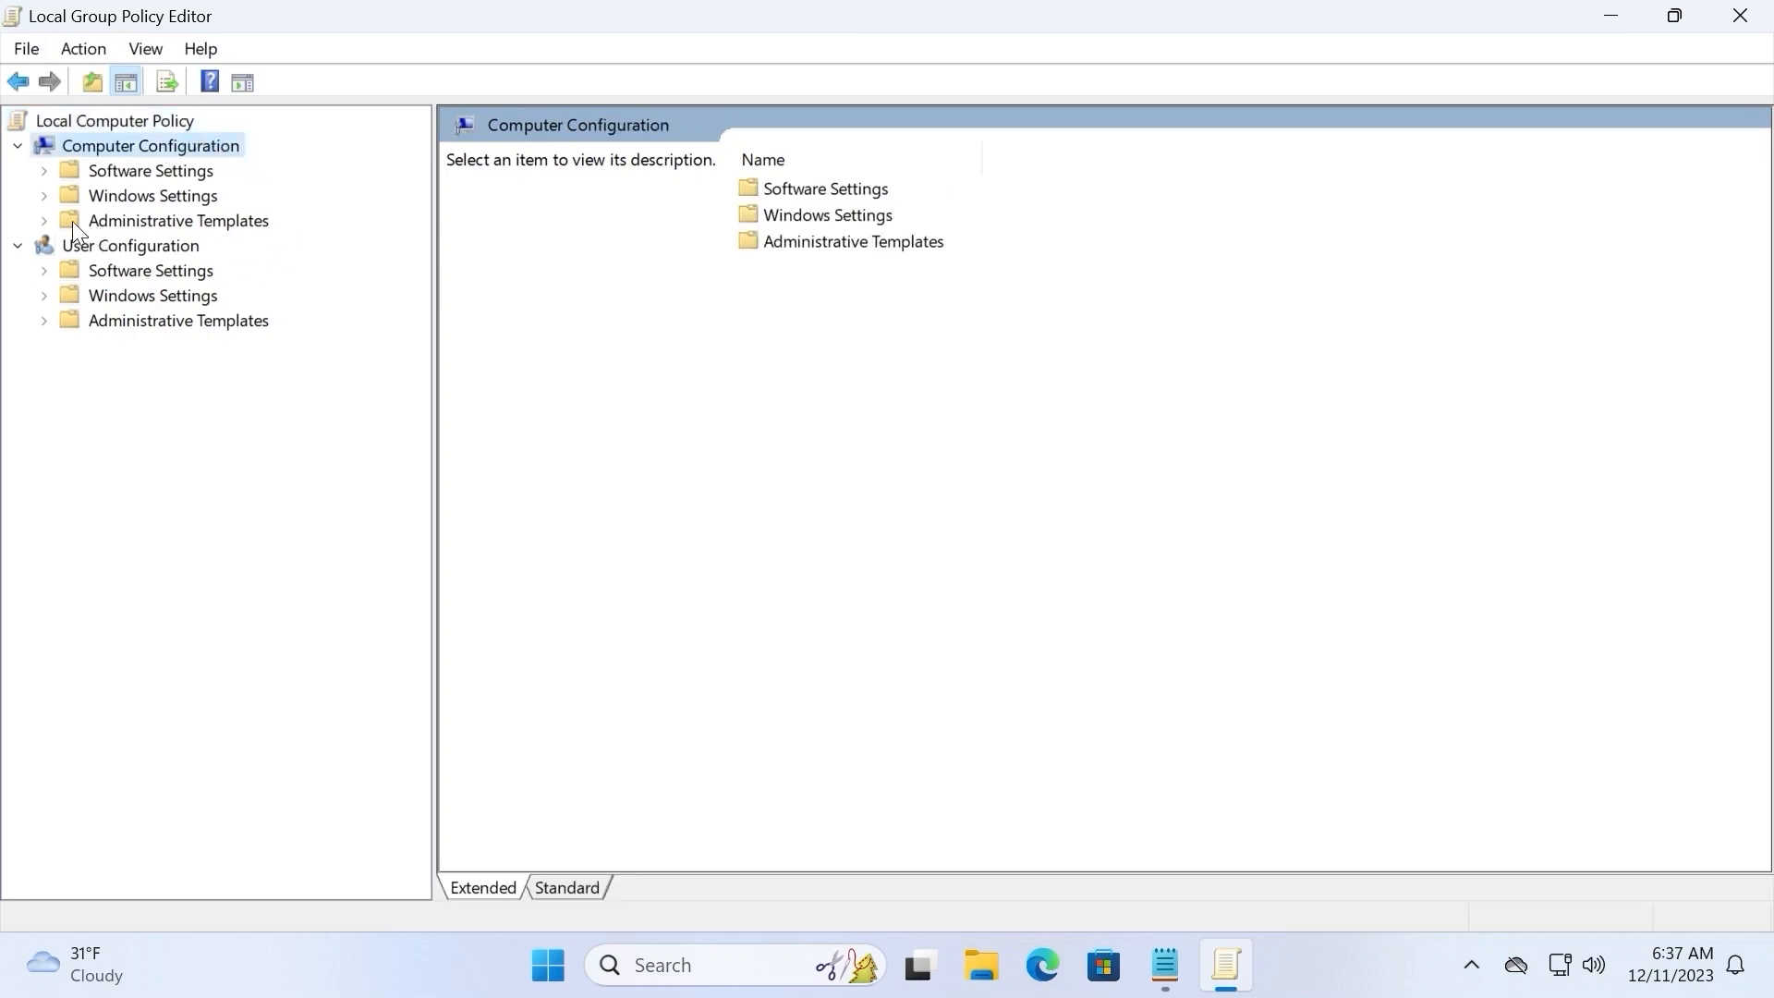
pyautogui.click(42, 220)
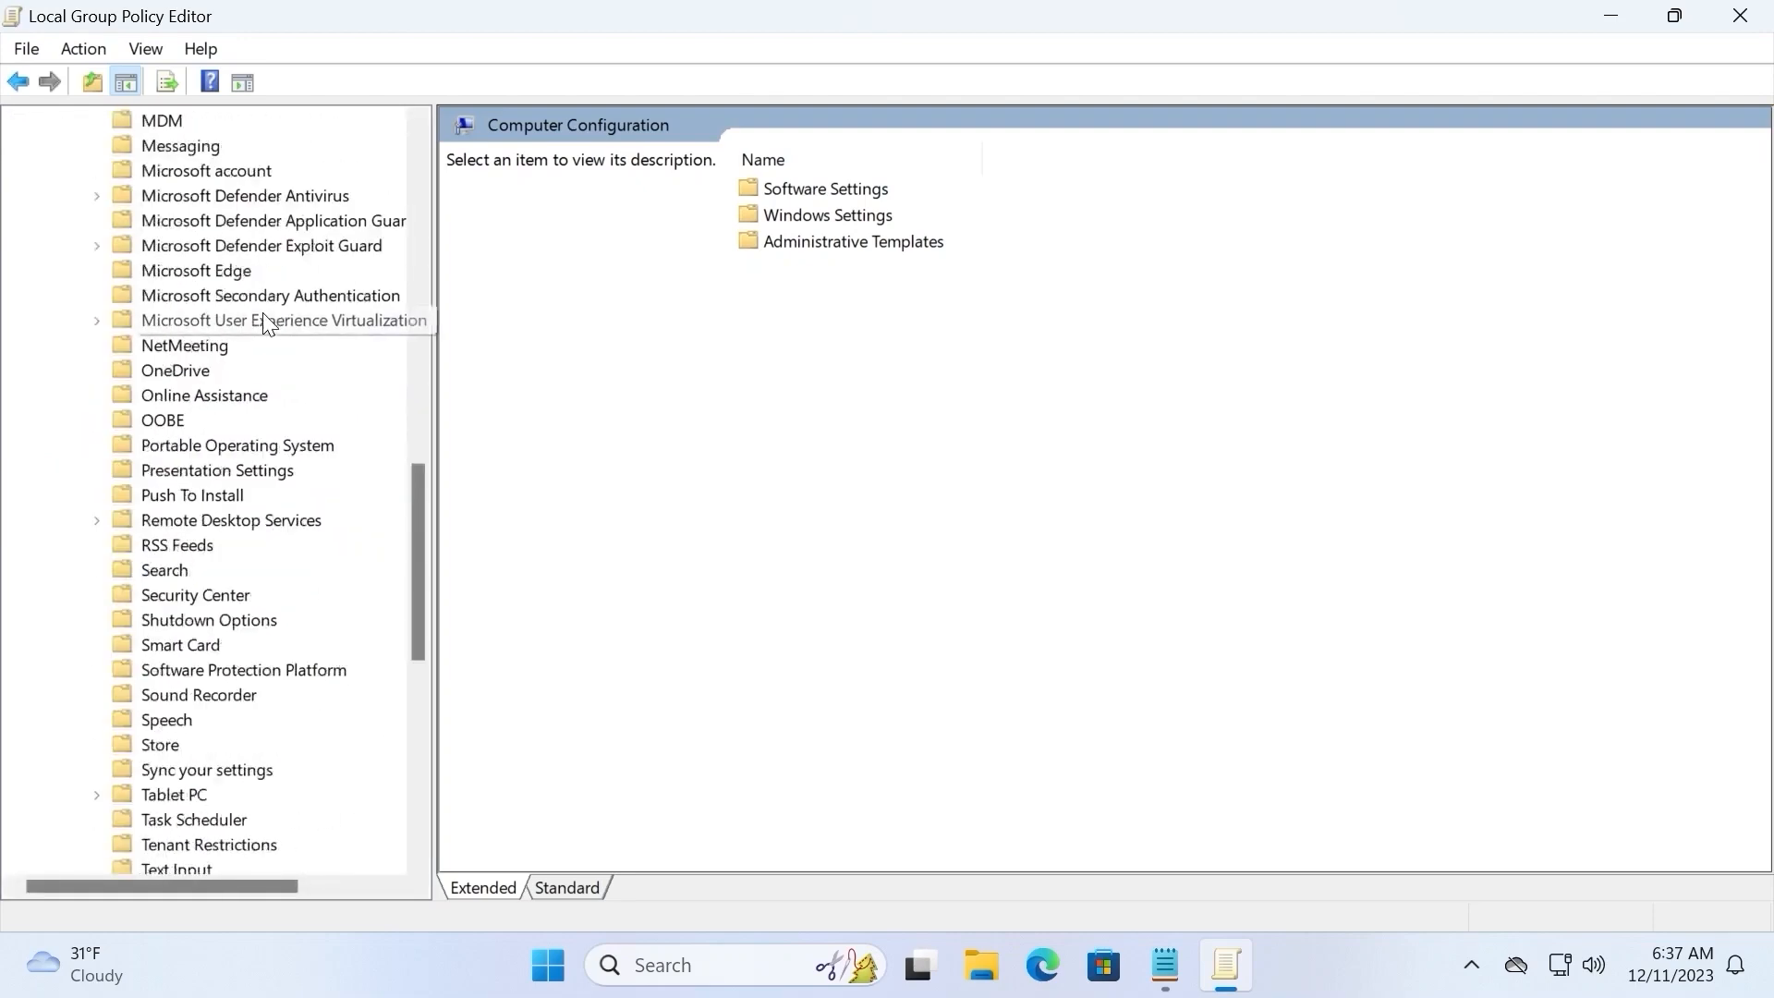
# - Expand the Windows Update policy folder, widening the tree so names are readable
pyautogui.scroll(-3)
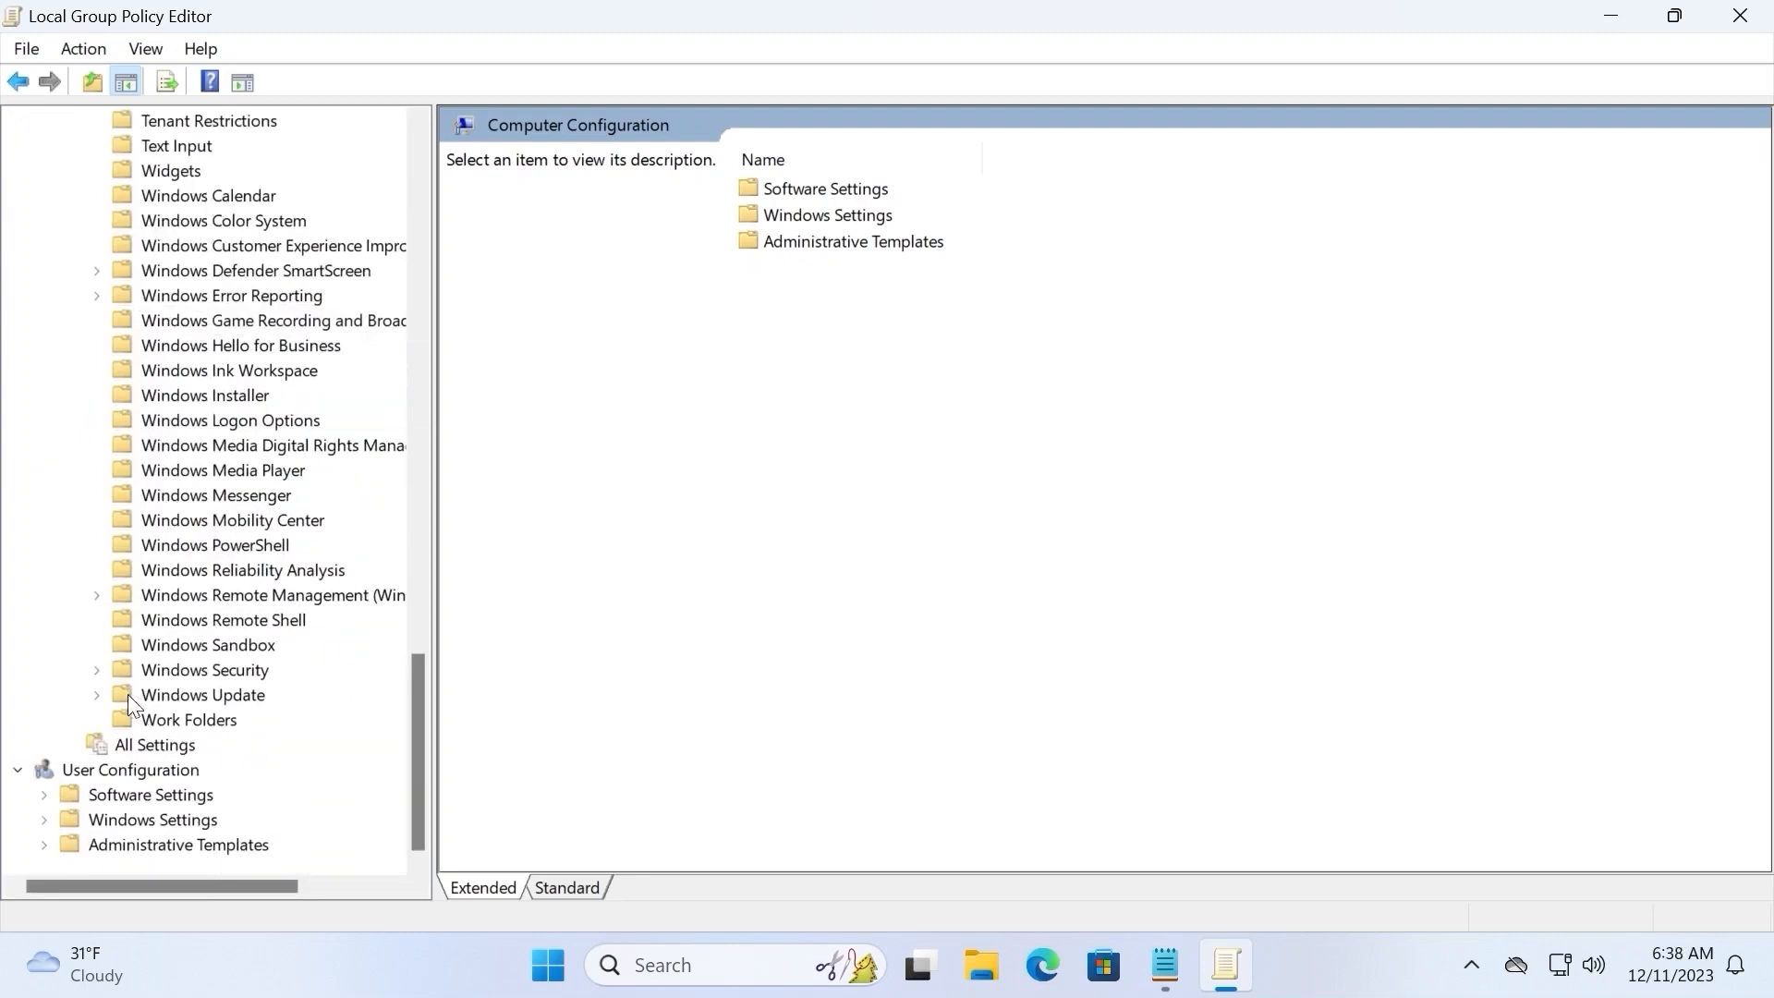
pyautogui.click(98, 694)
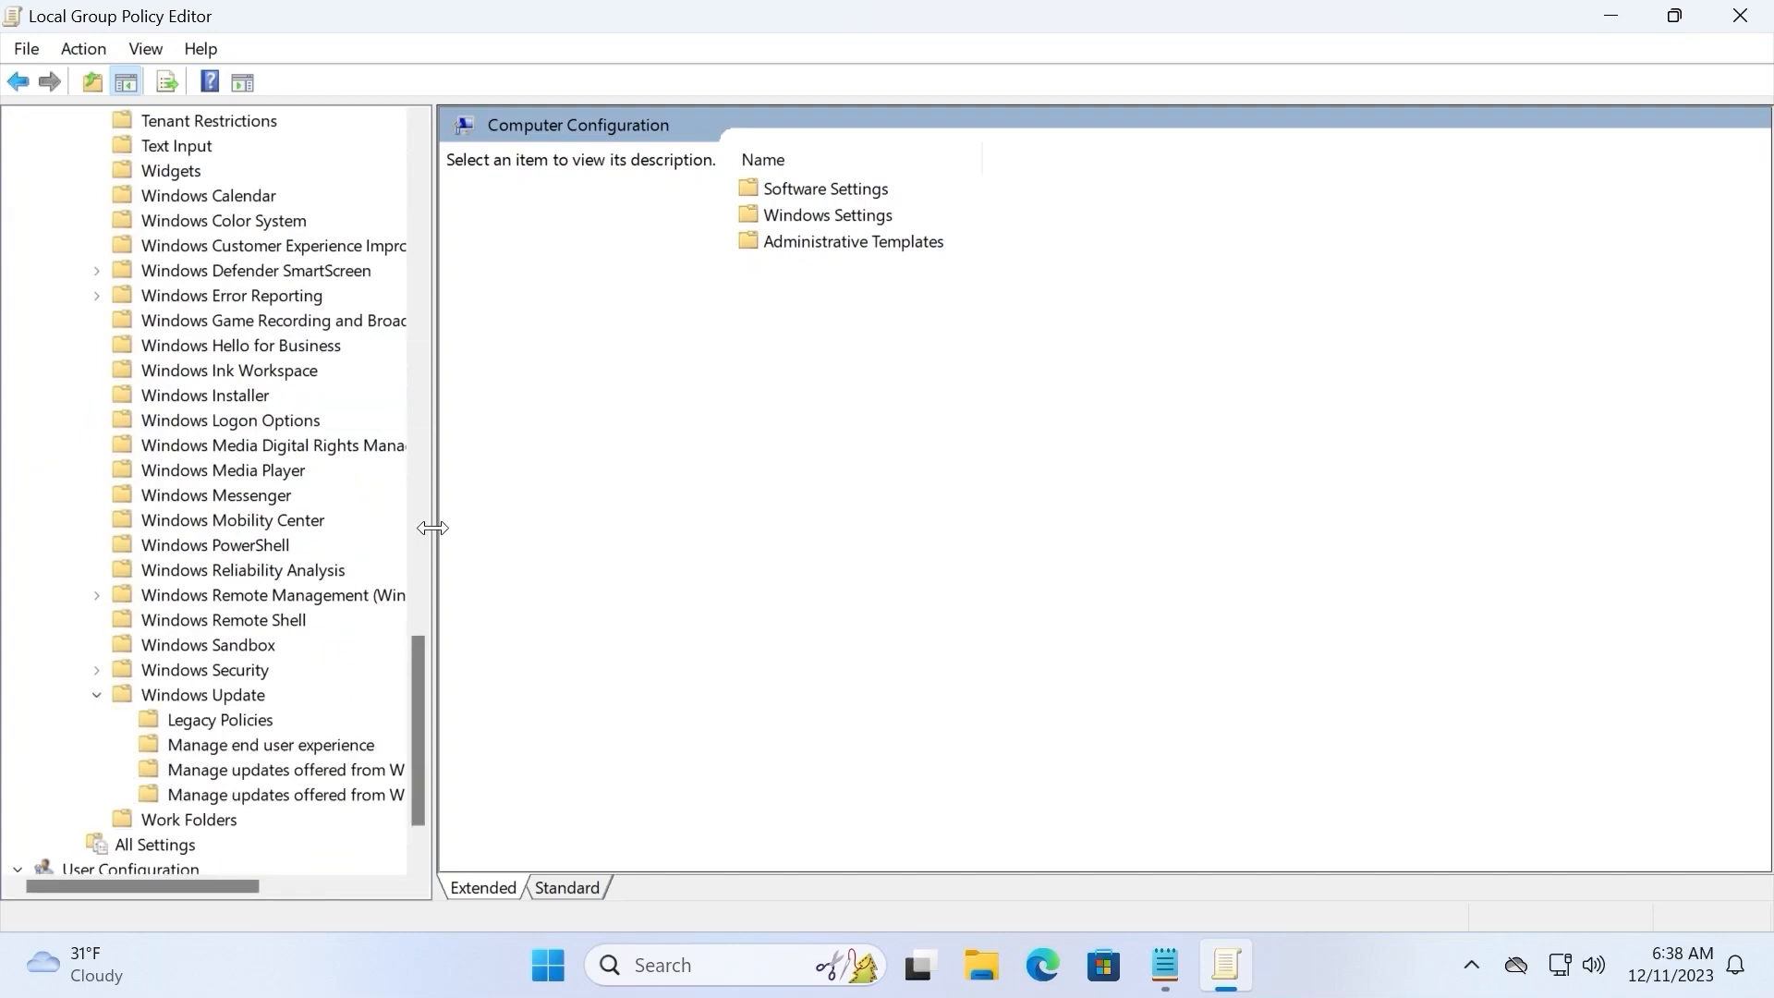
pyautogui.moveTo(433, 526); pyautogui.dragTo(617, 538)
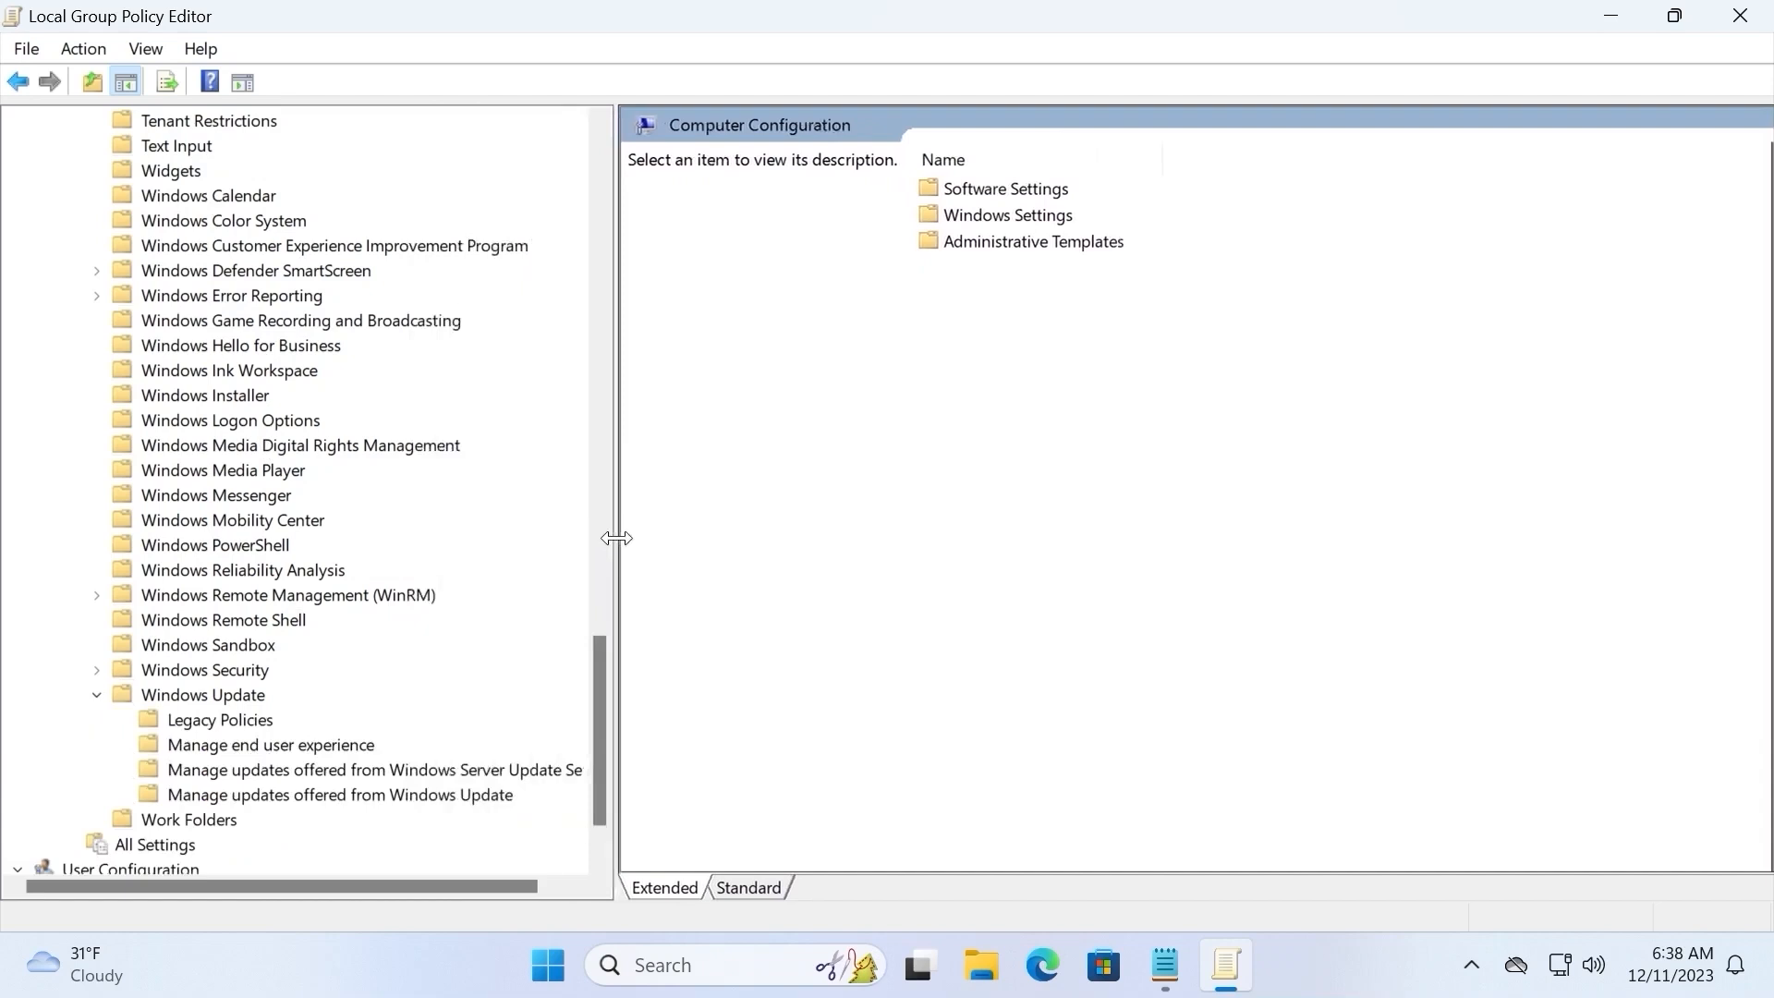
pyautogui.moveTo(617, 537); pyautogui.dragTo(655, 537)
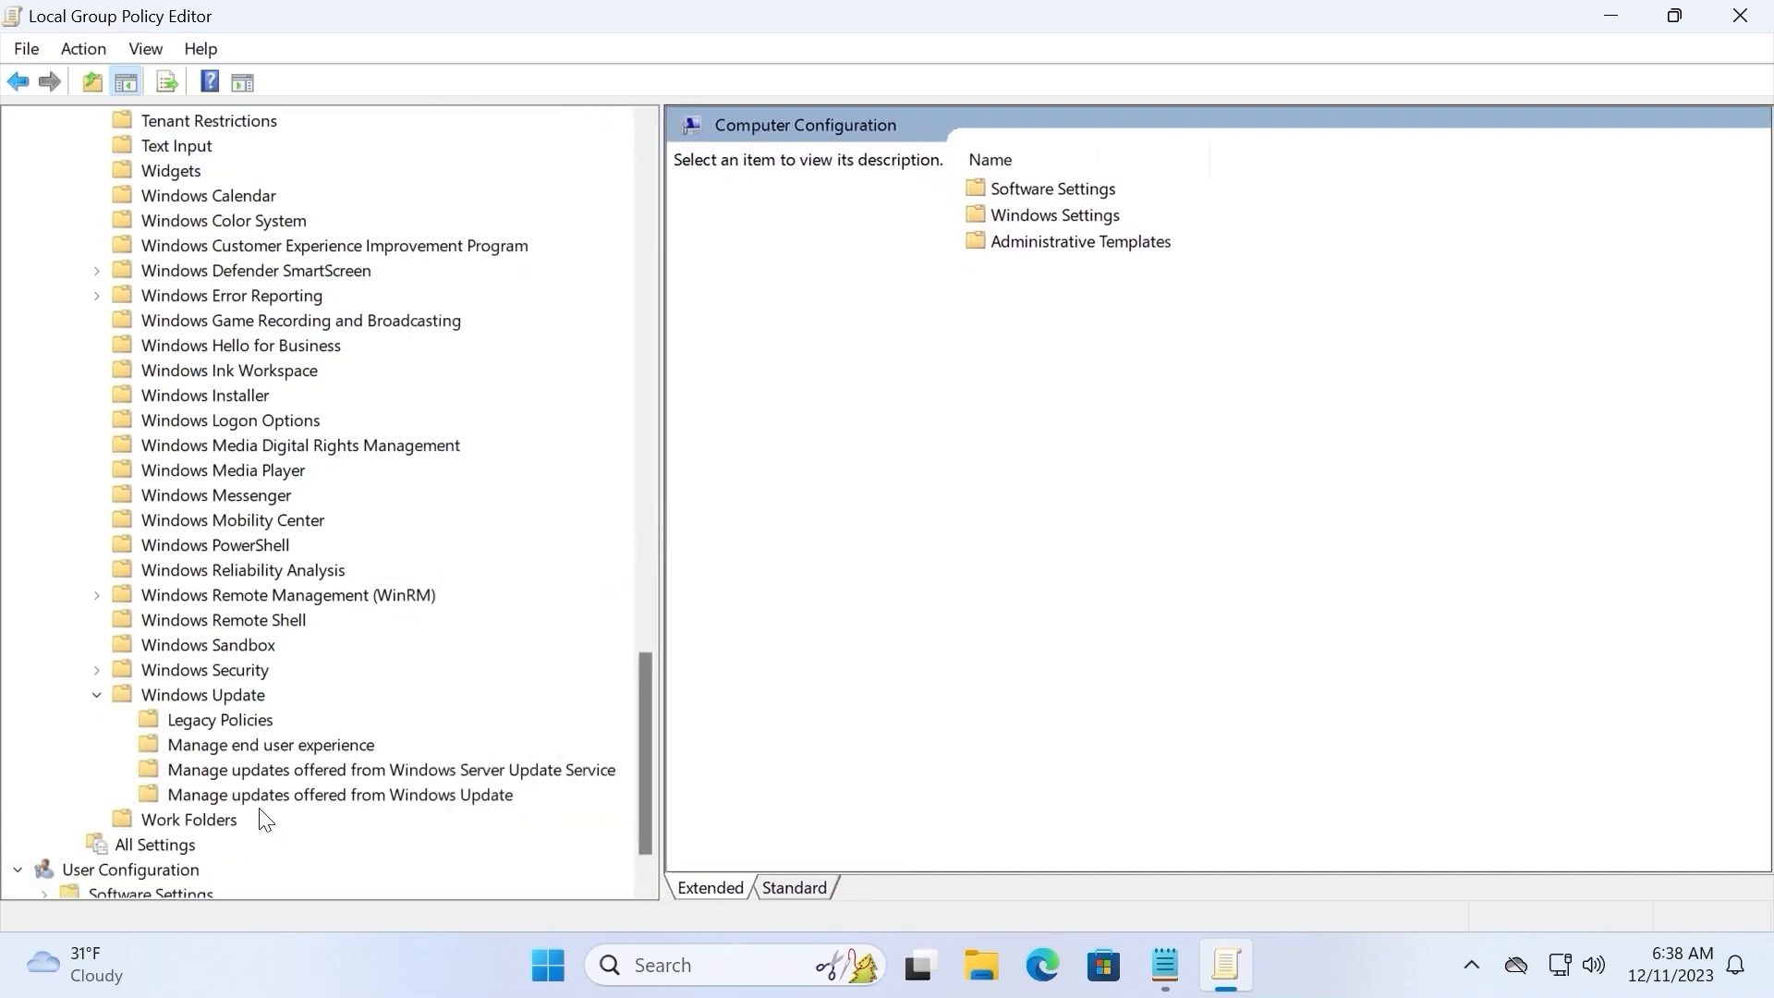
pyautogui.moveTo(390, 812)
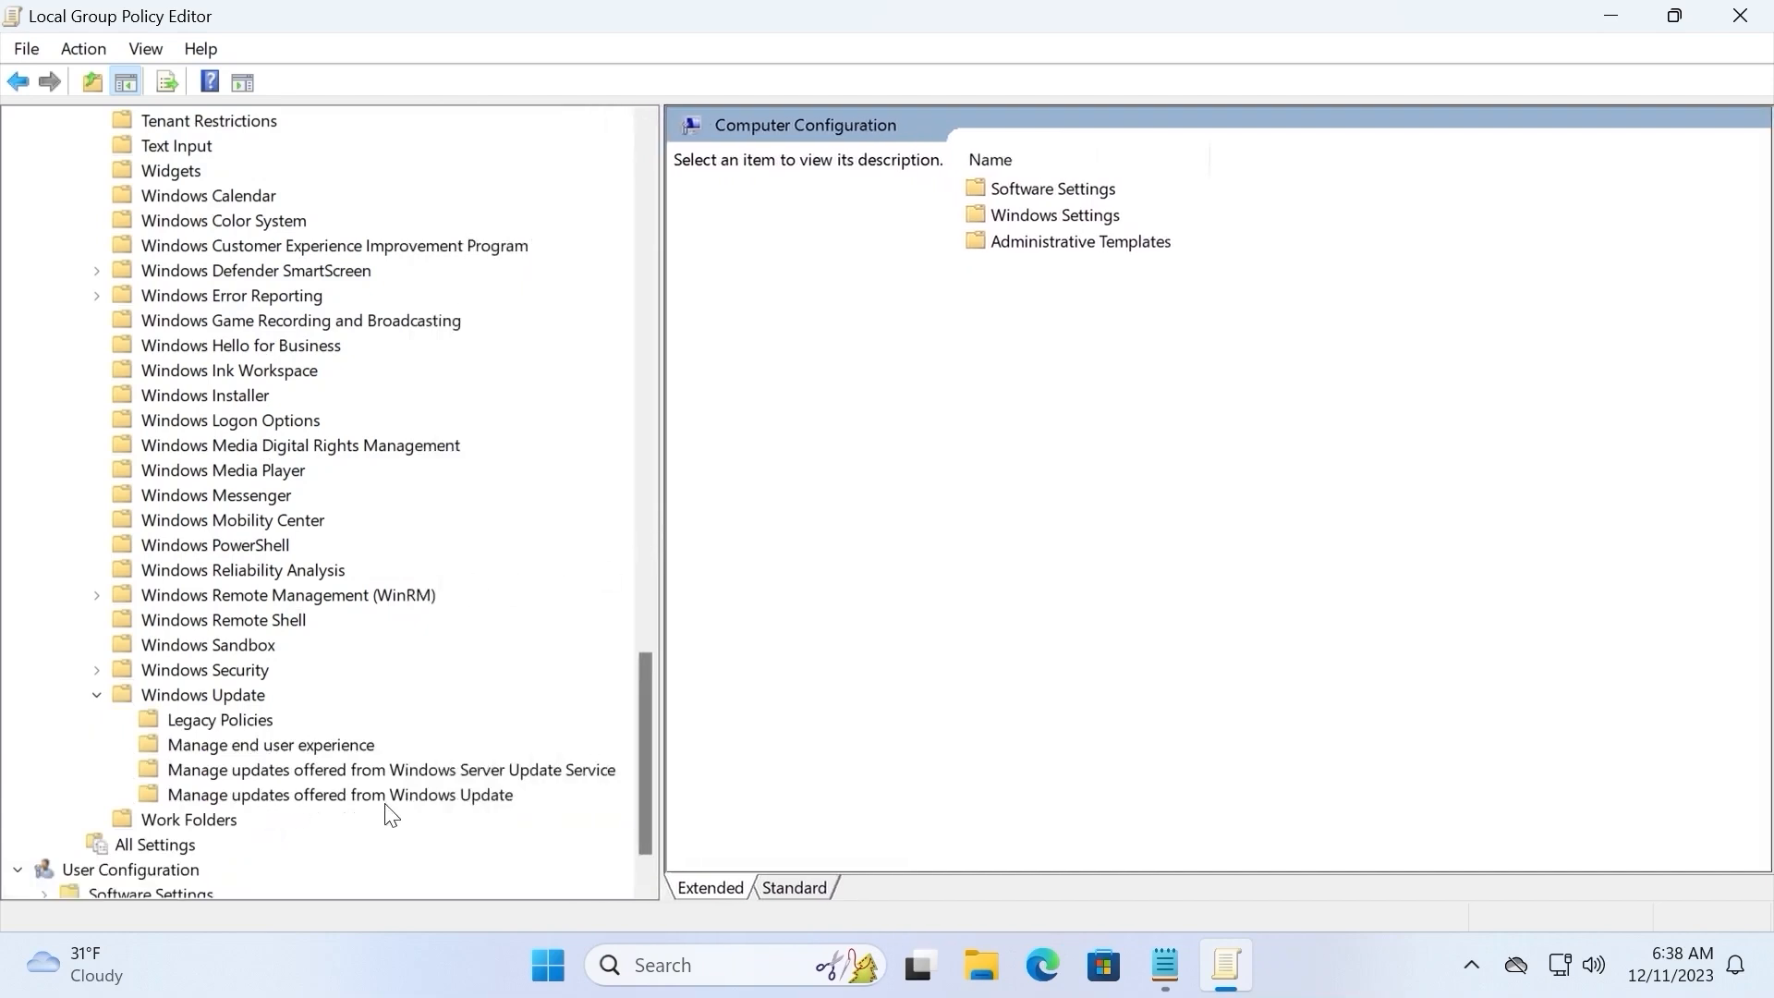
# - Show the Manage updates offered from Windows Update policies and open the Preview Builds and Feature Updates policy
pyautogui.click(336, 795)
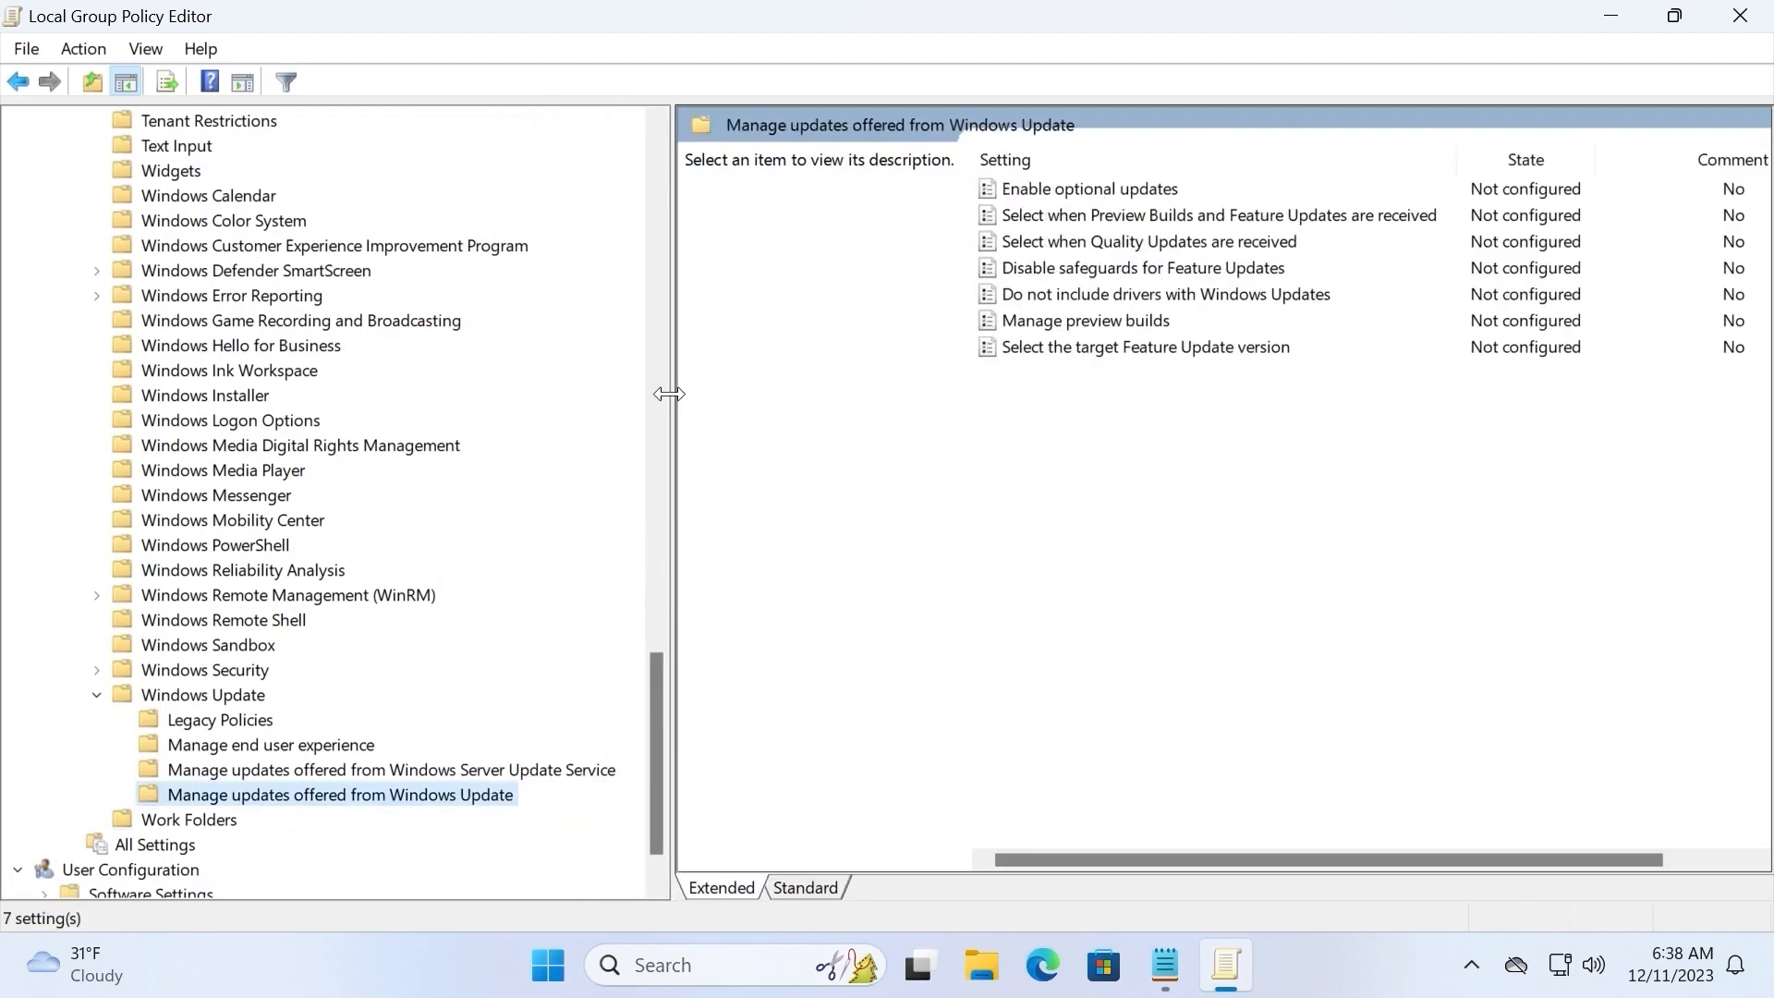
pyautogui.moveTo(669, 393); pyautogui.dragTo(232, 393)
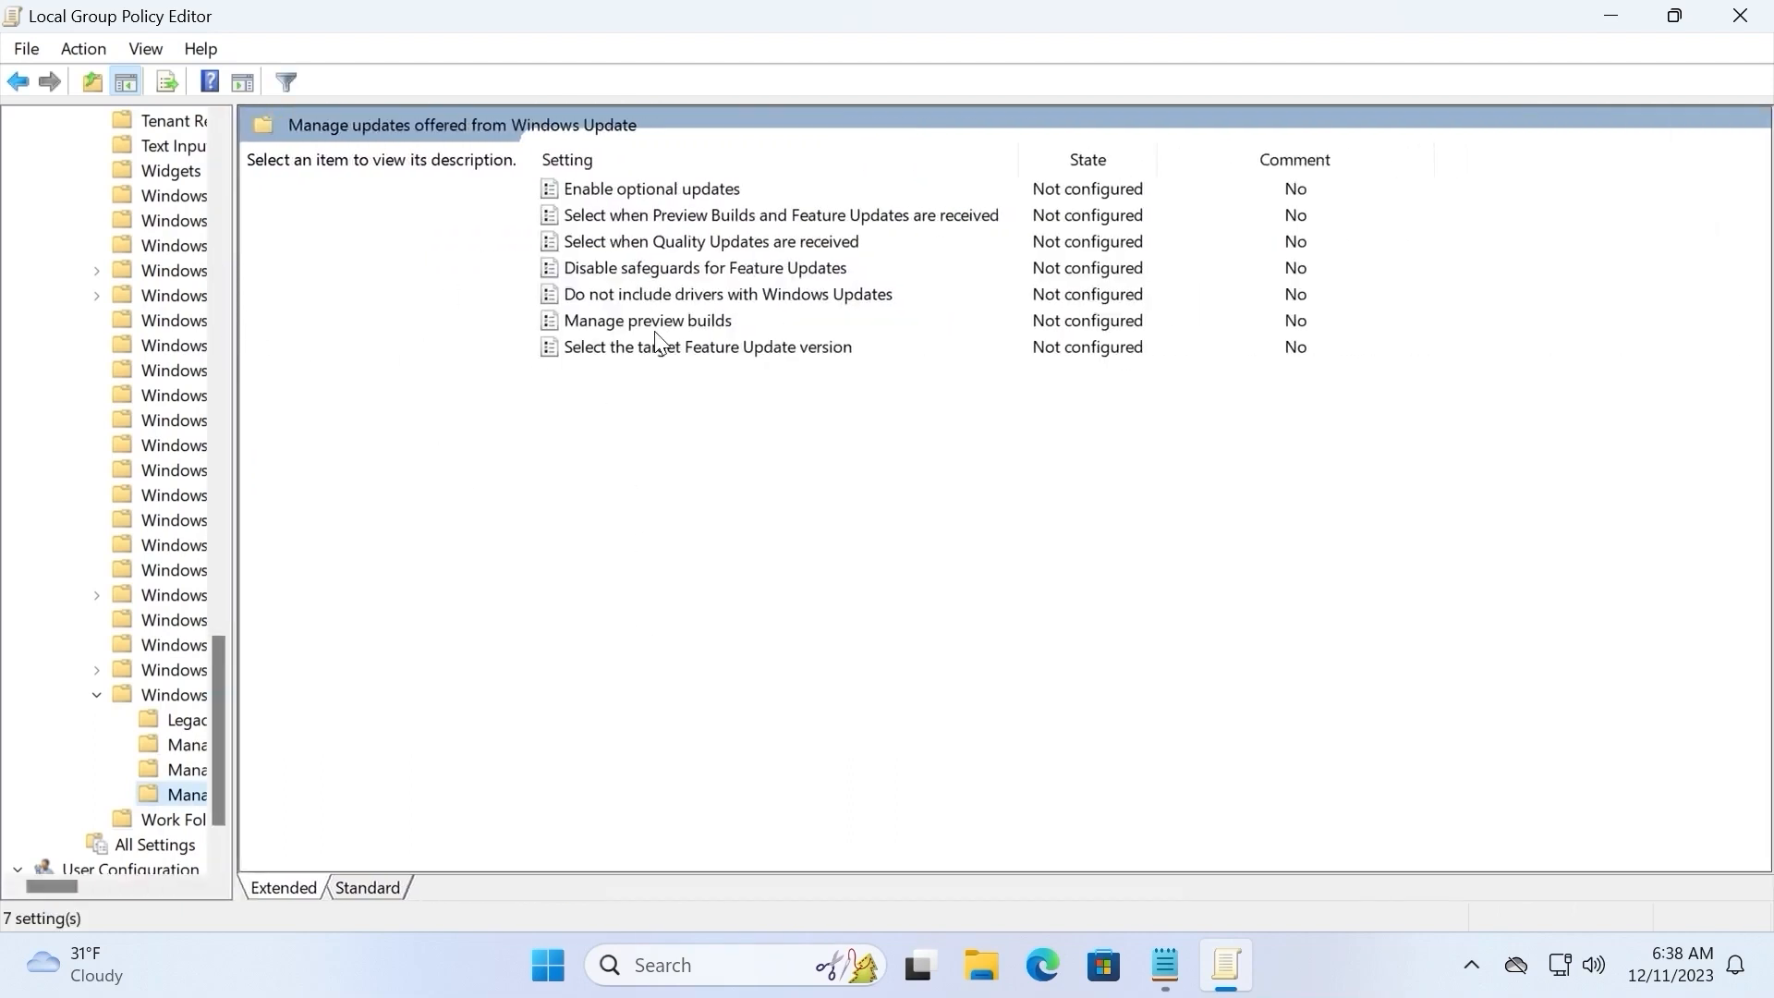
pyautogui.moveTo(660, 249)
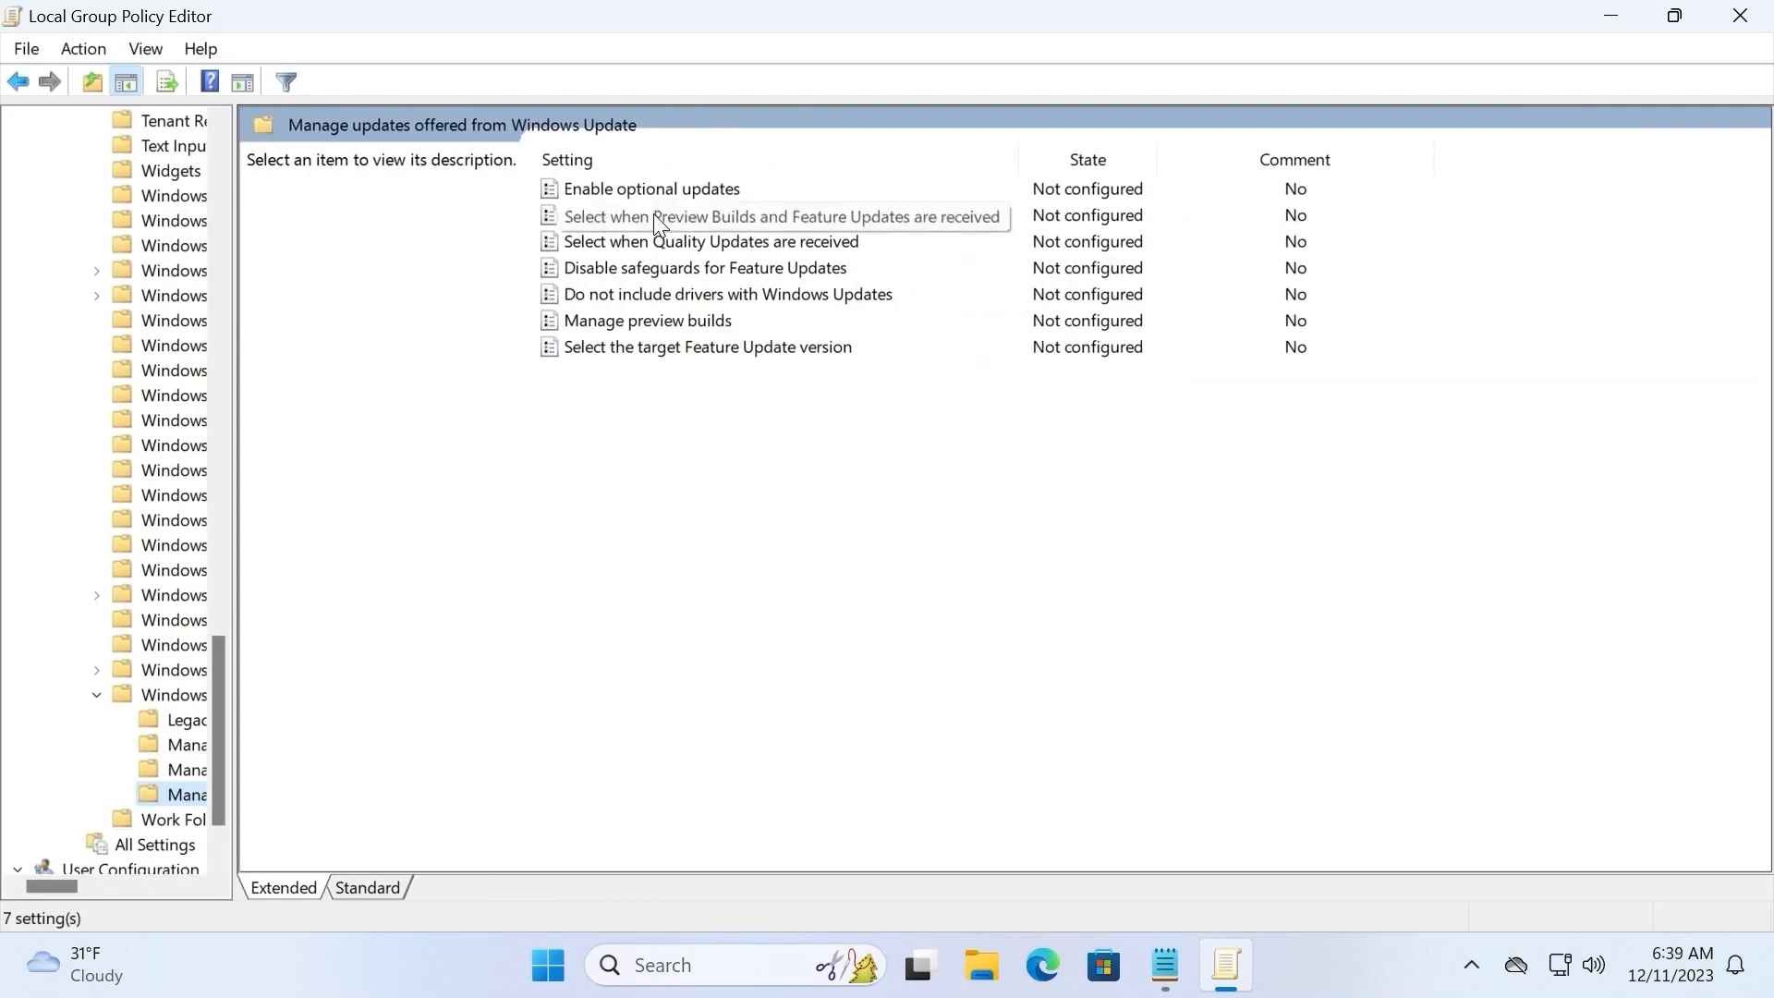
pyautogui.doubleClick(778, 214)
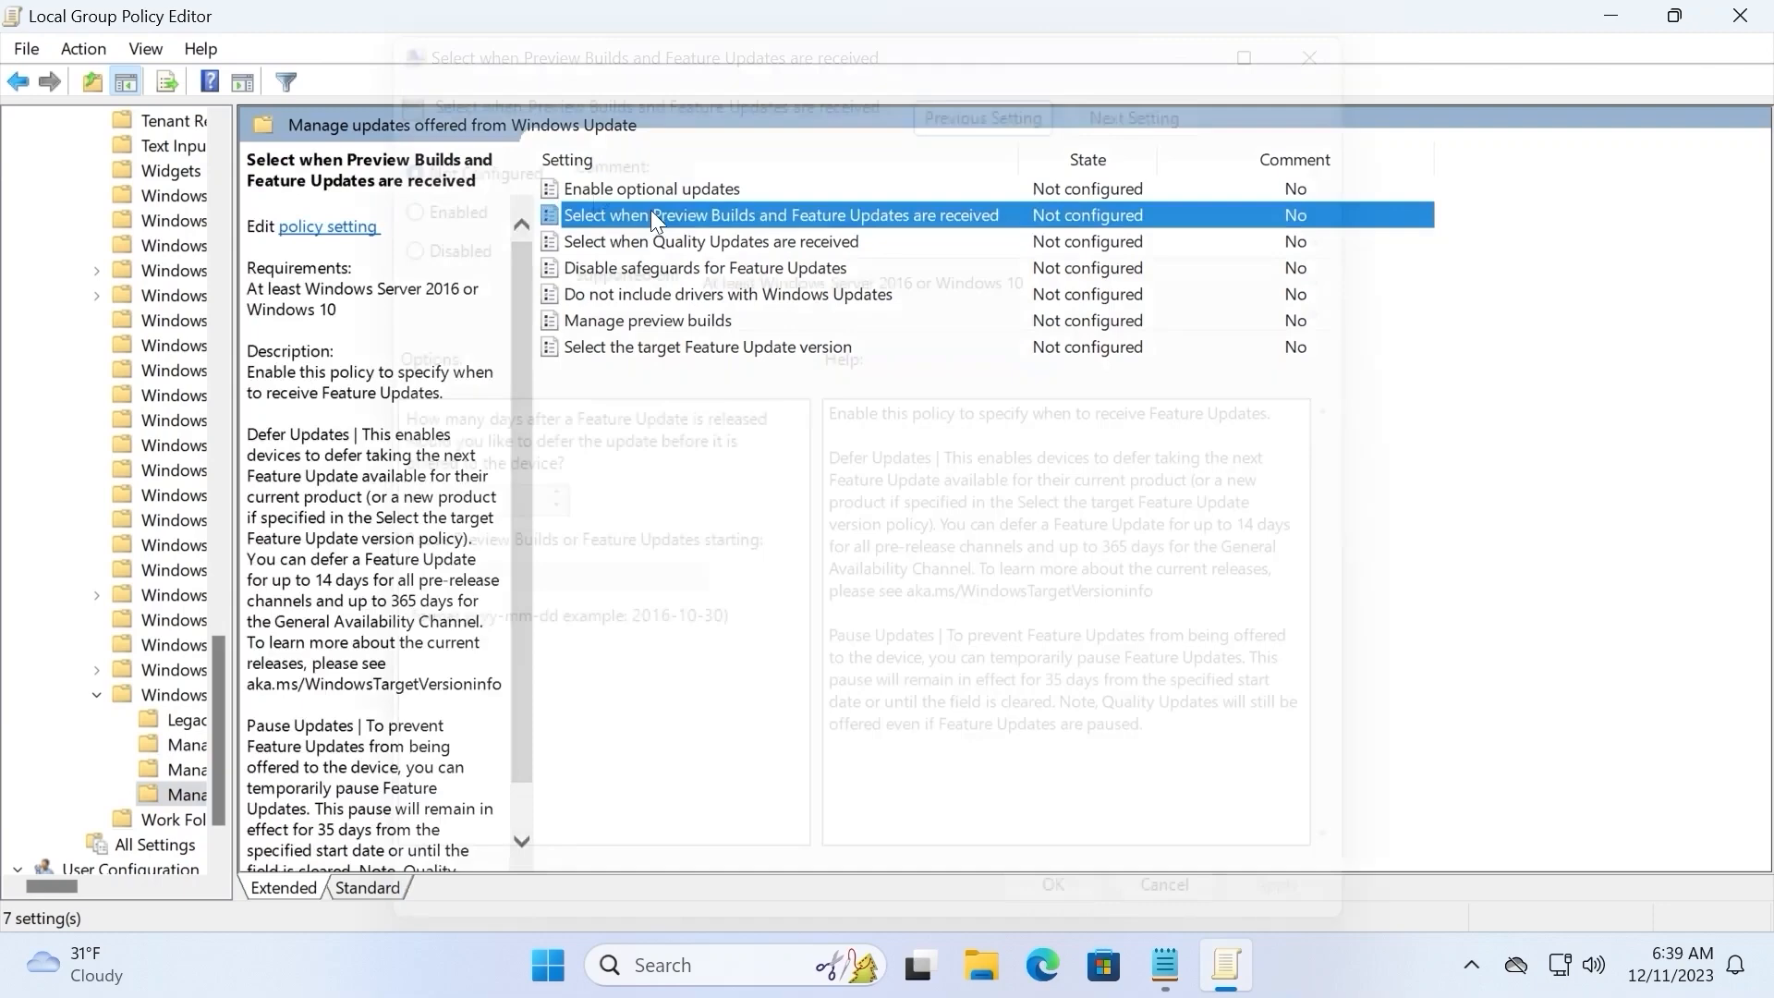
# - Set the Preview Builds and Feature Updates policy to Enabled with a 364-day deferral
pyautogui.doubleClick(778, 214)
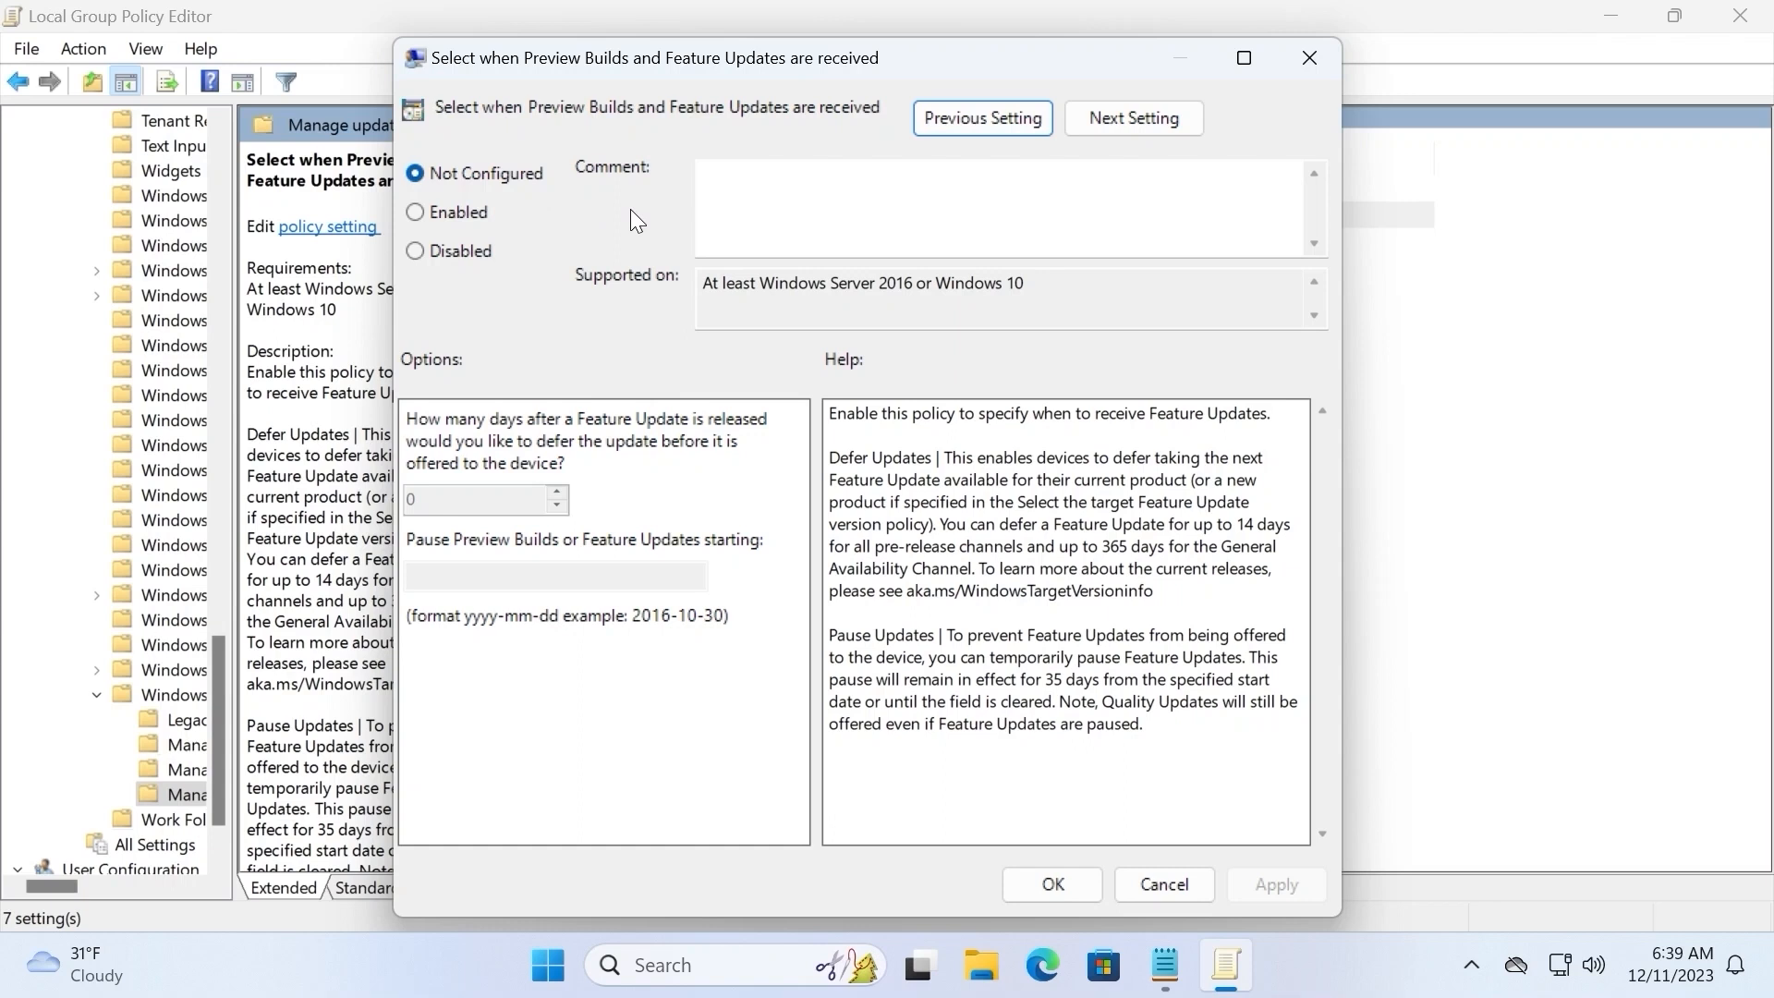
pyautogui.moveTo(416, 173)
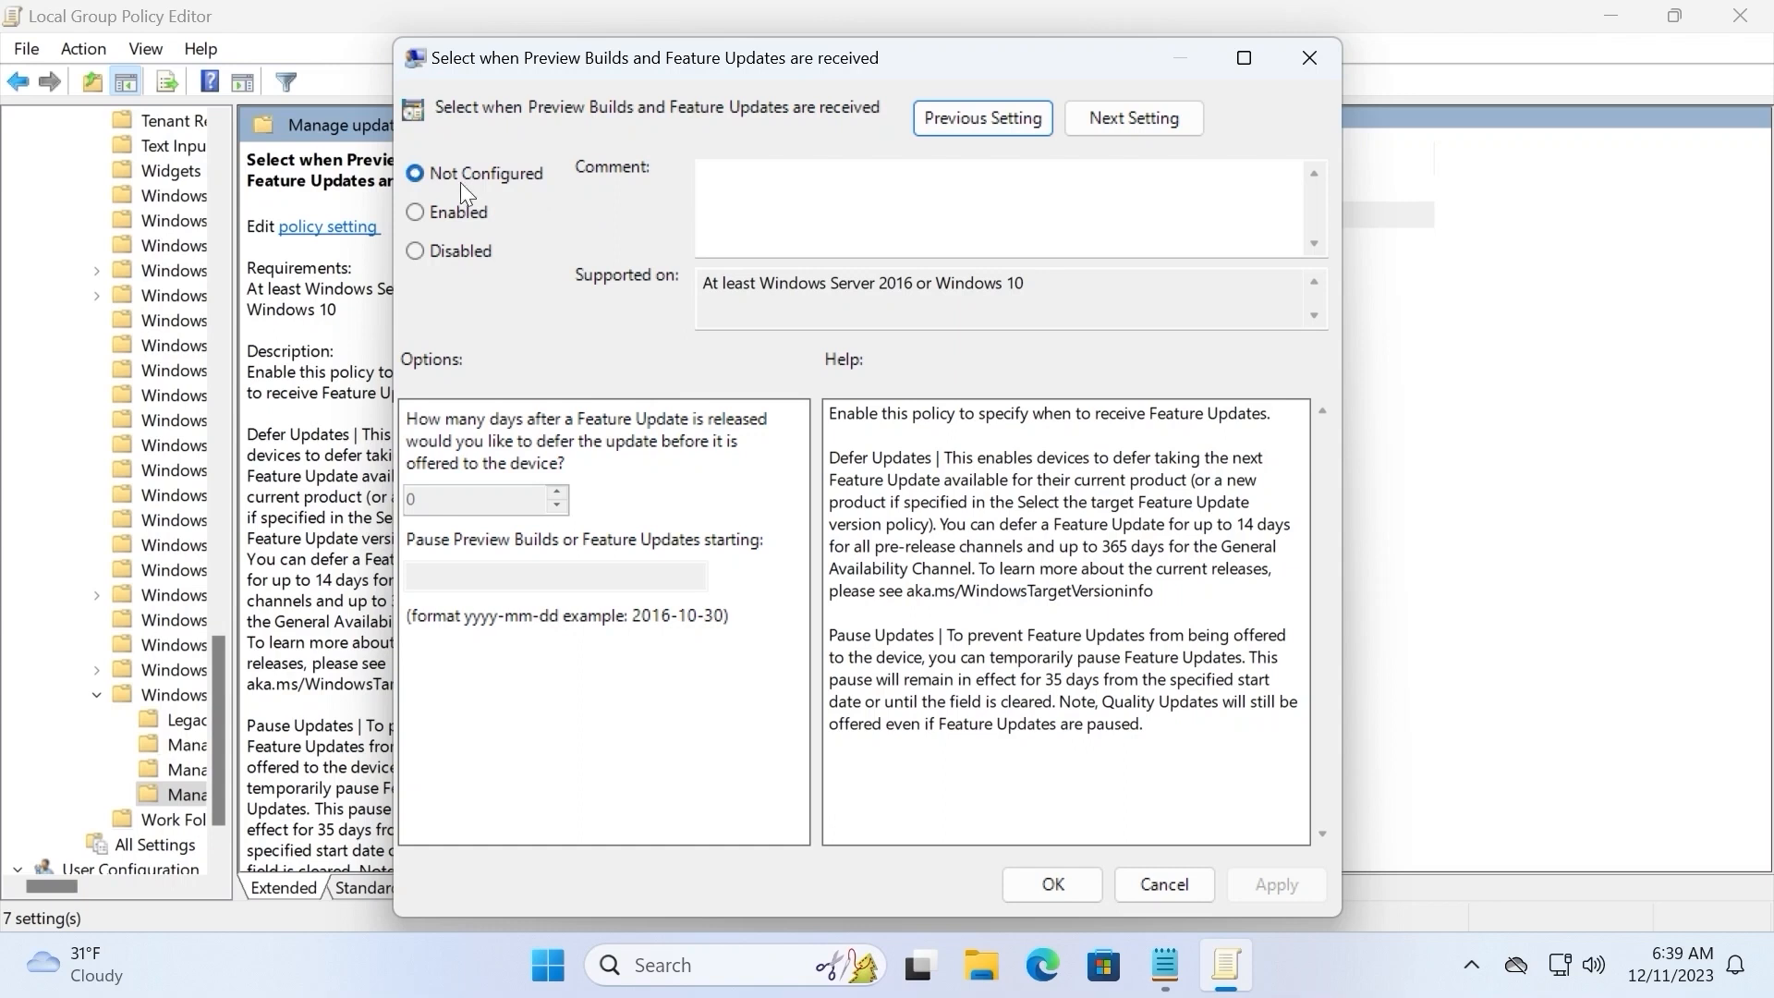
pyautogui.moveTo(416, 168)
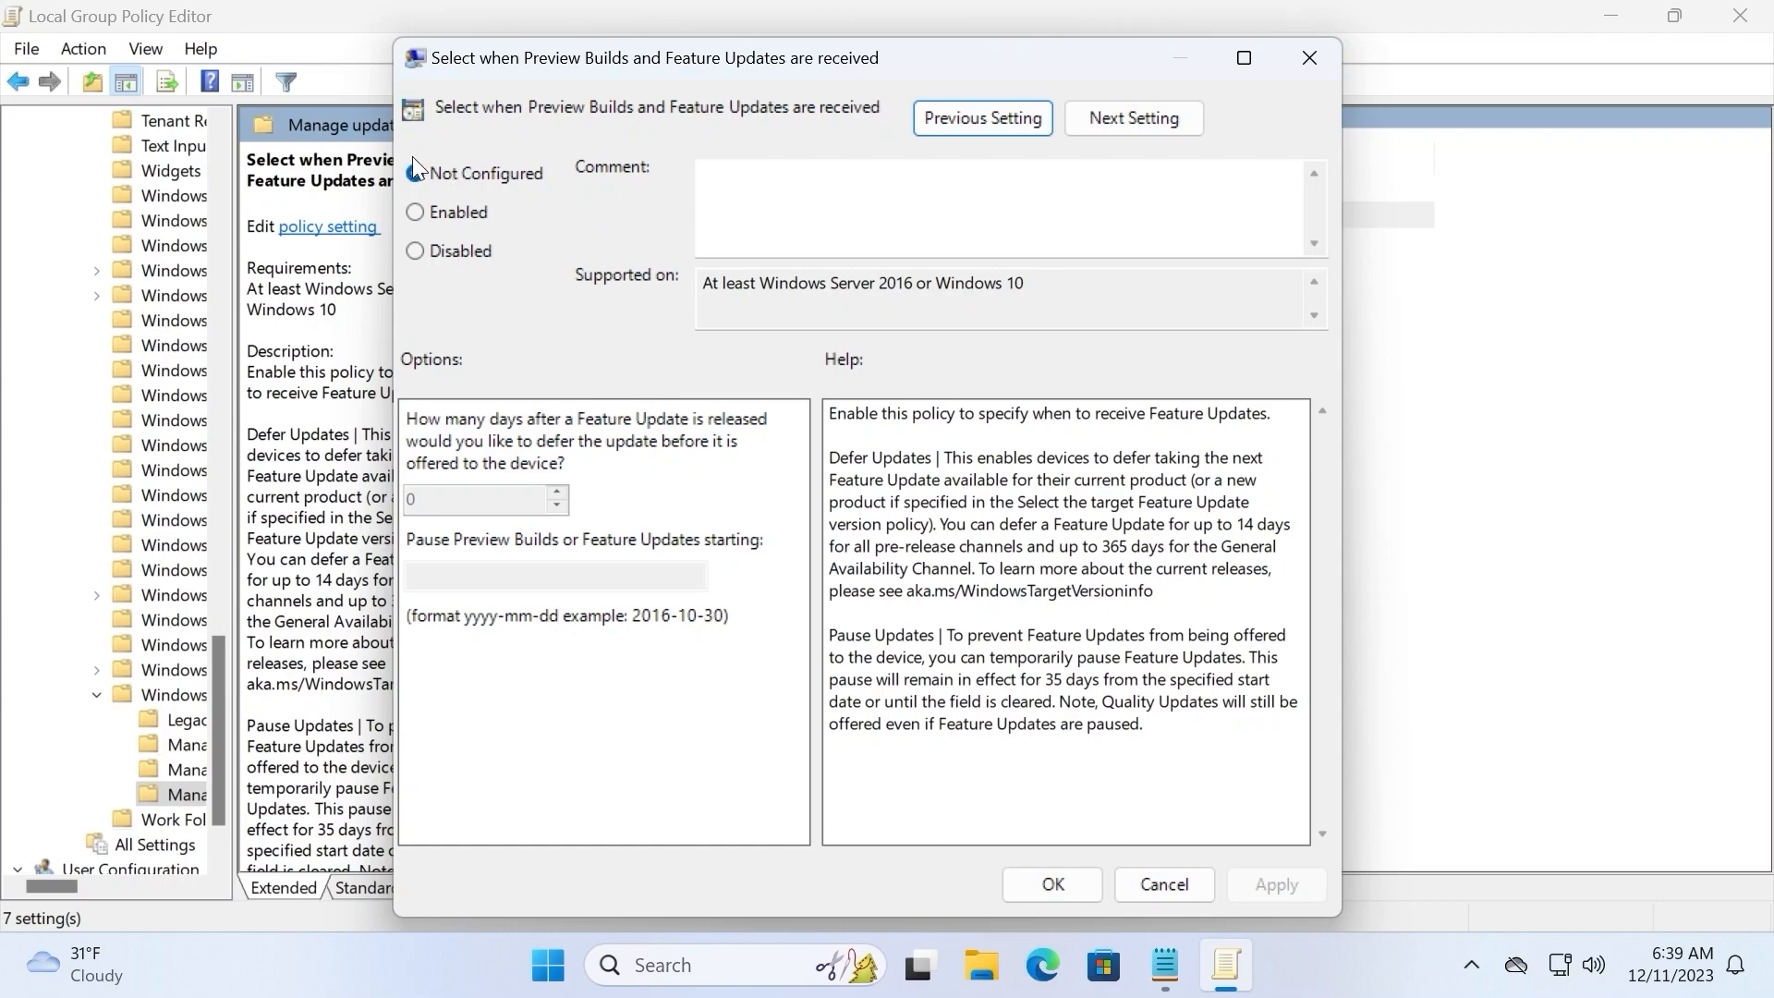
pyautogui.click(415, 174)
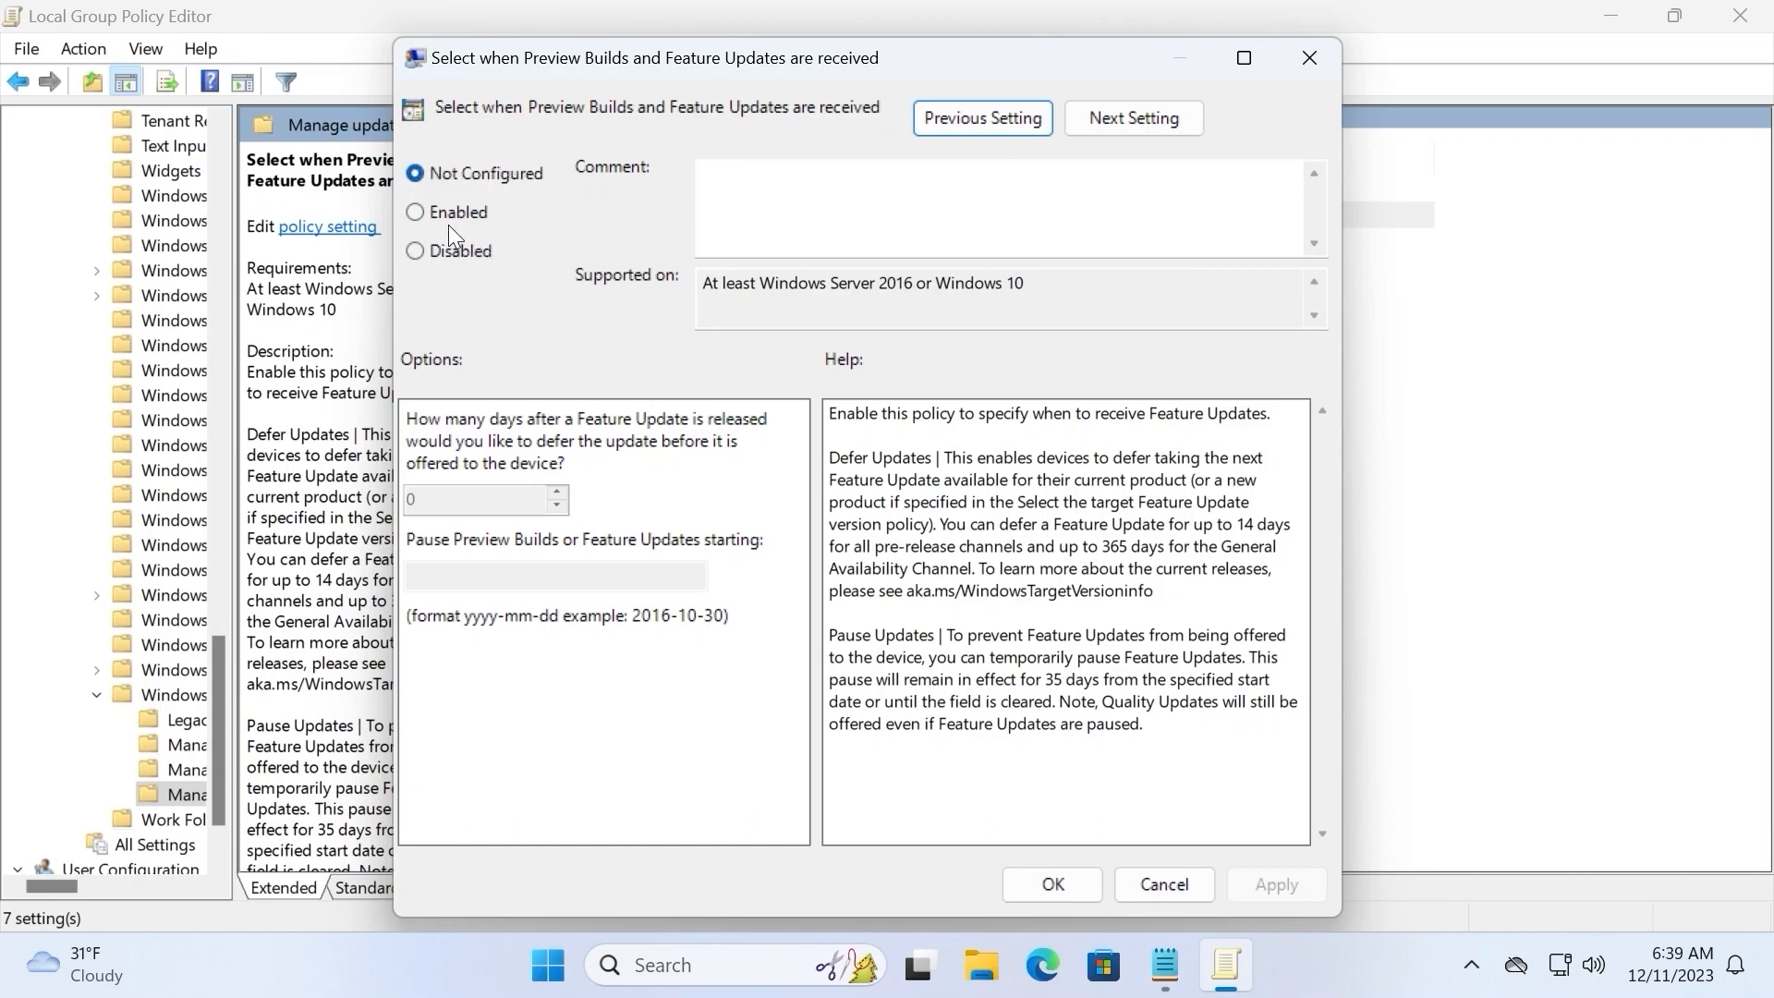
pyautogui.click(416, 213)
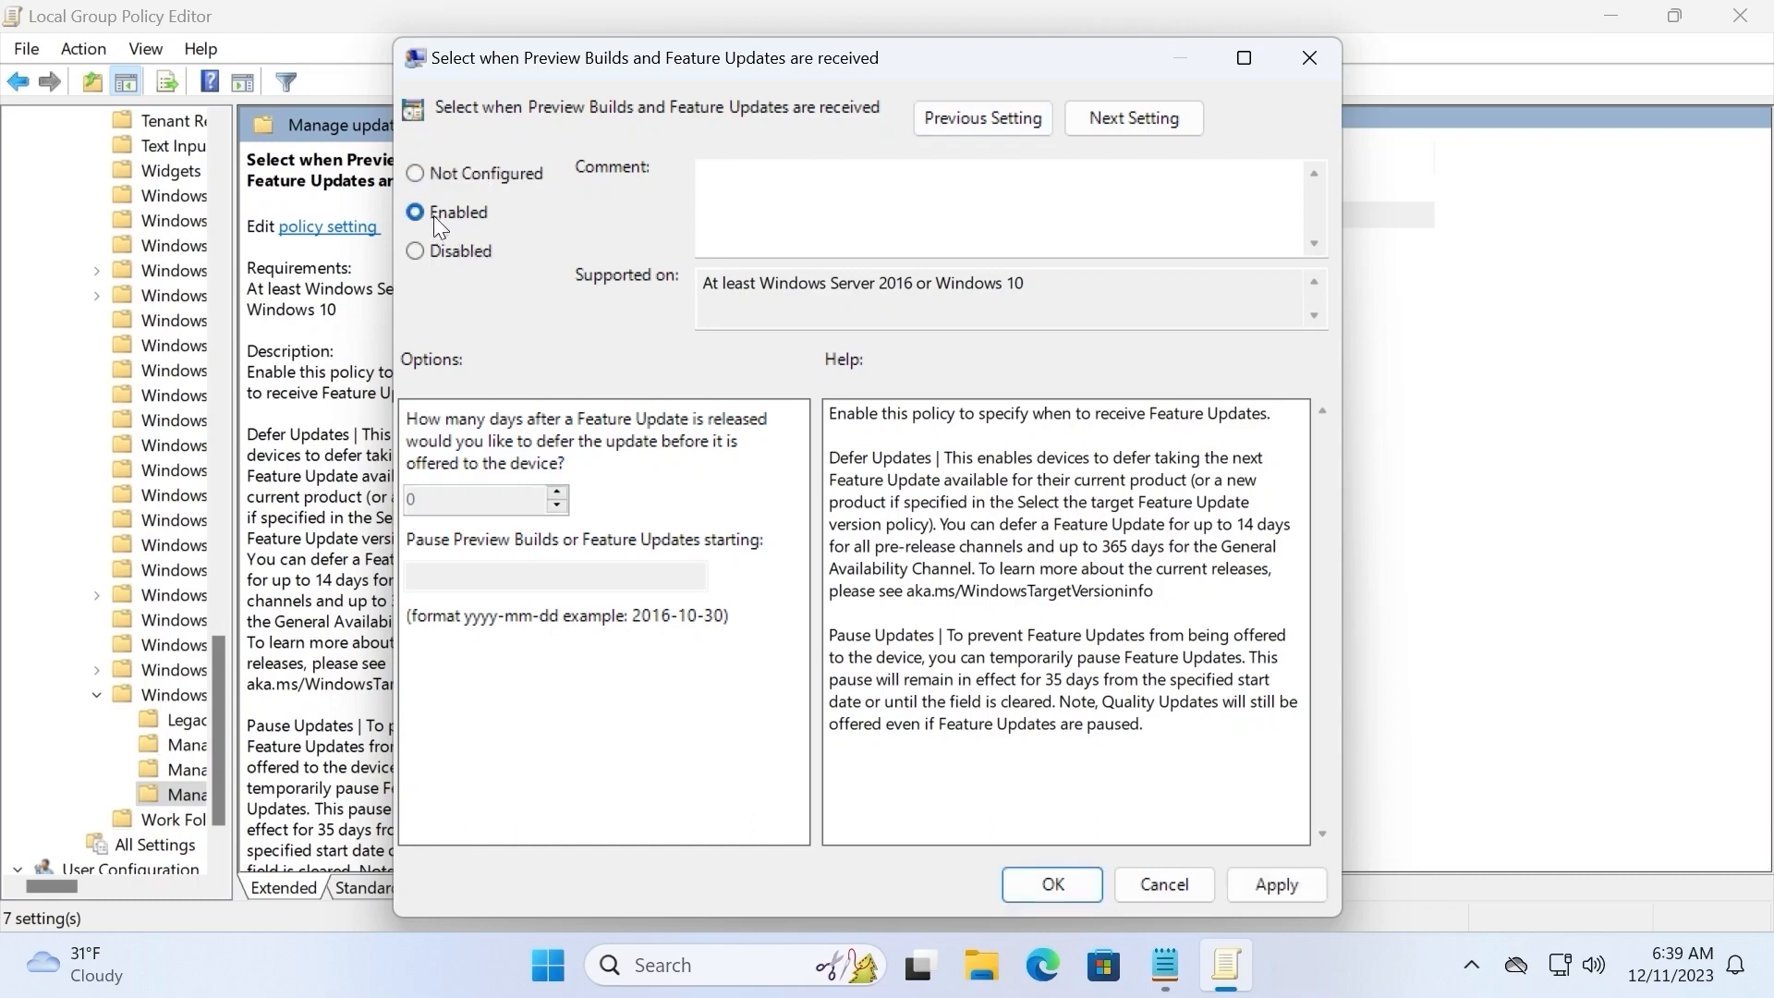
pyautogui.click(474, 499)
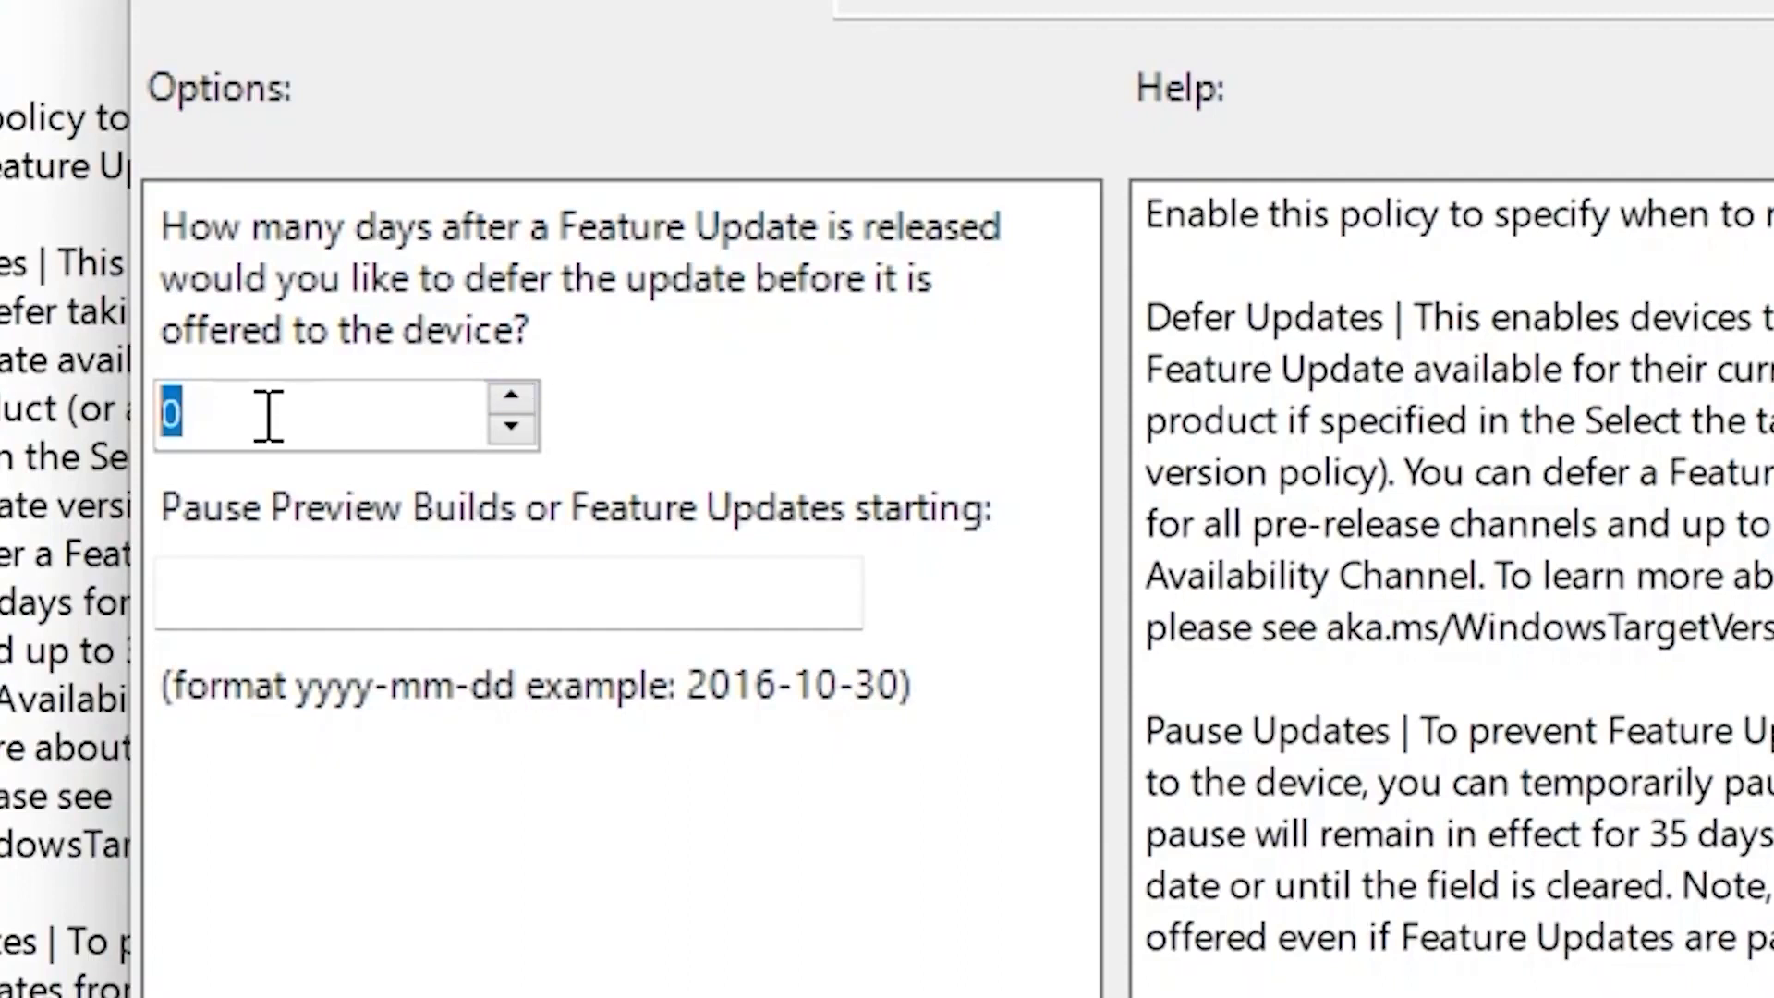
pyautogui.write('364')
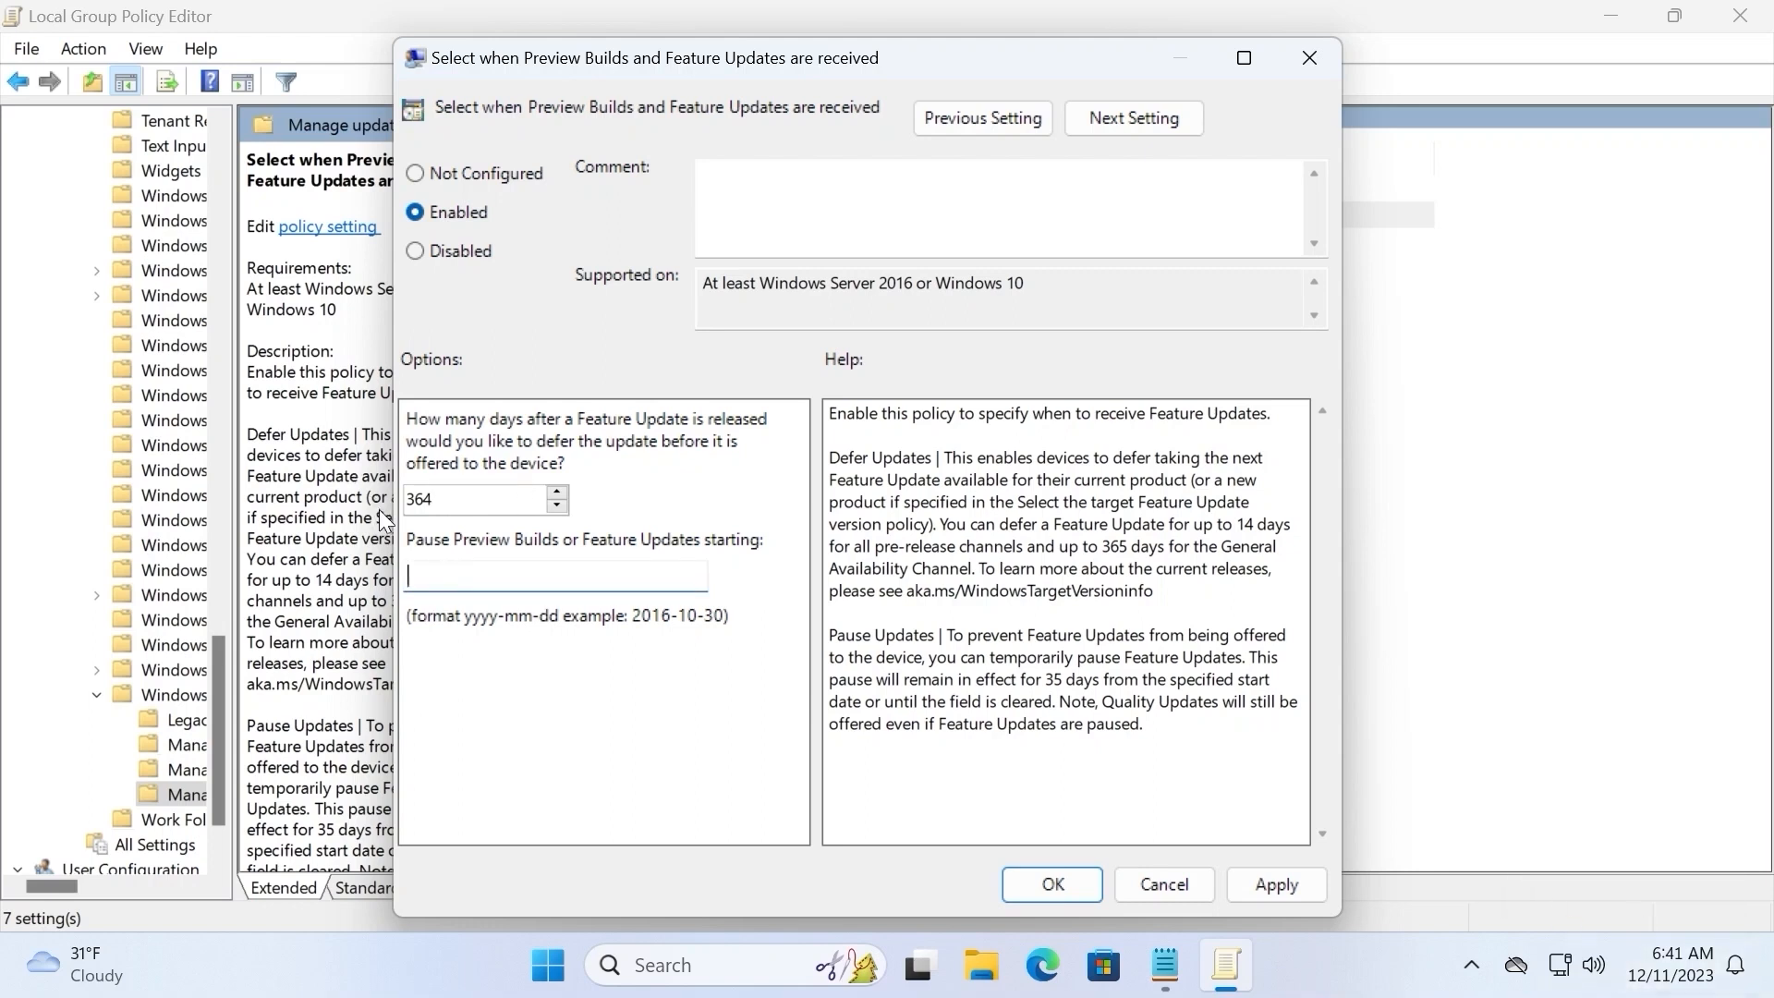
# - Enter 2023-12-11 as the pause start date, then apply and confirm the policy
pyautogui.write('2023-12')
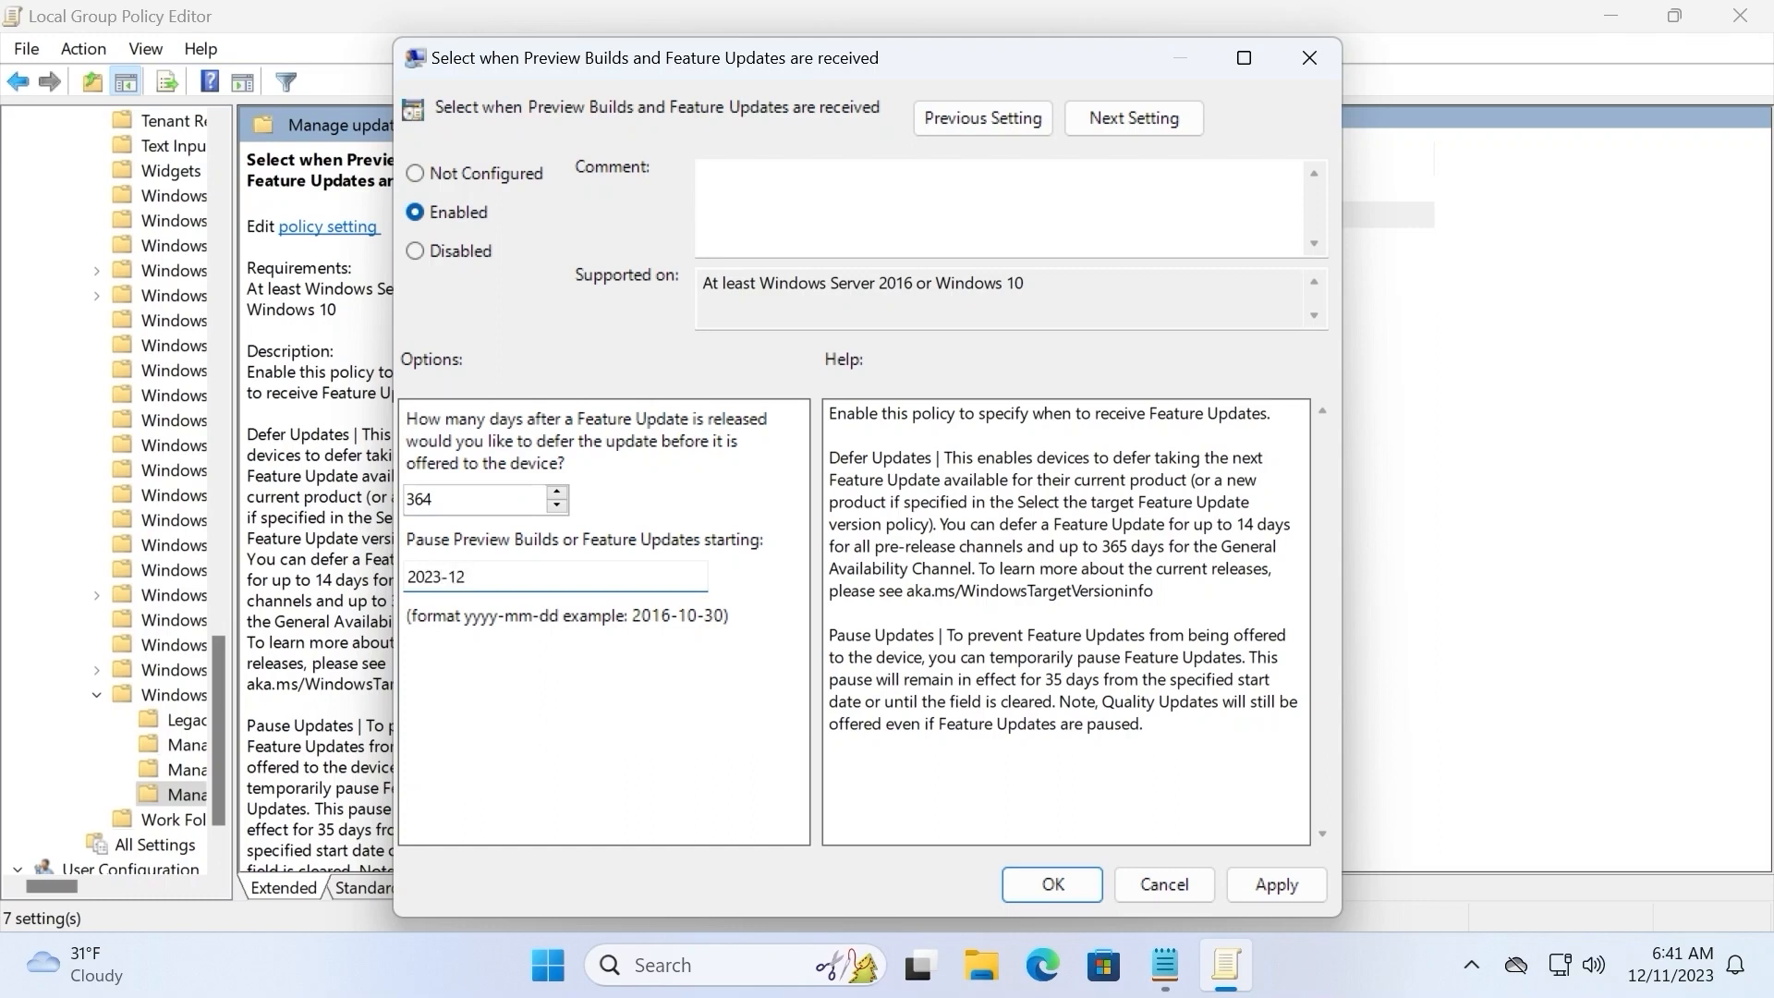
pyautogui.write('-11')
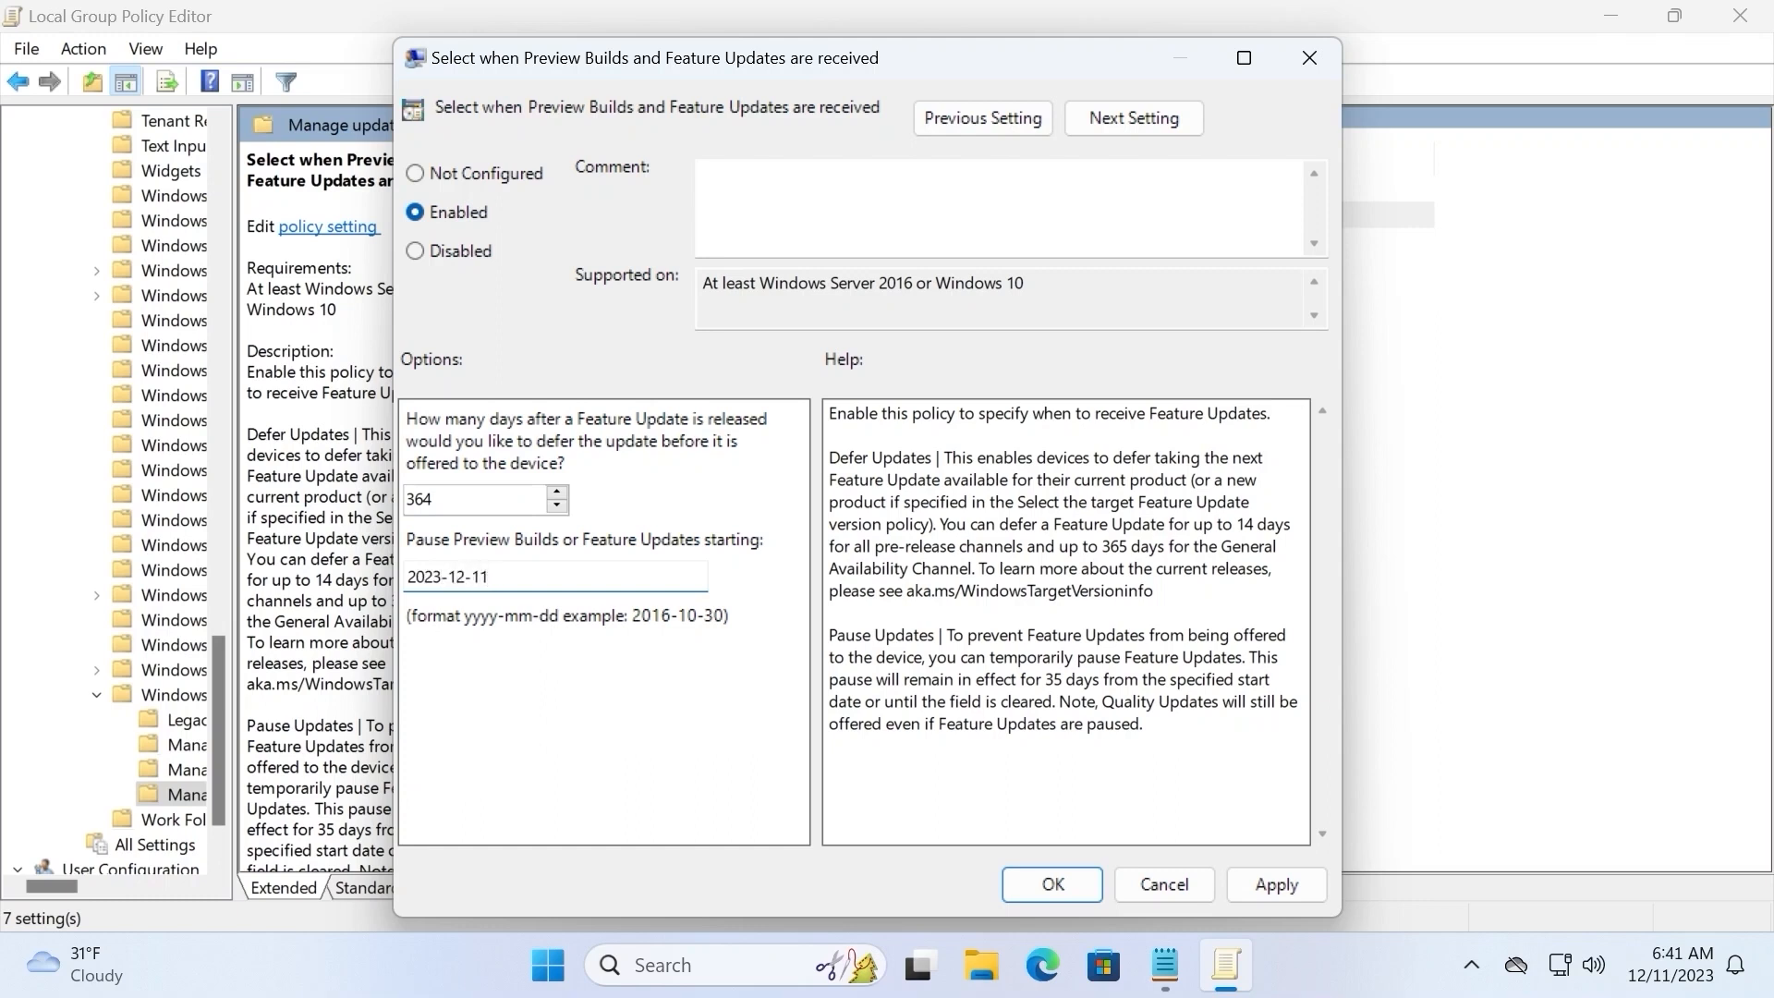
pyautogui.click(555, 576)
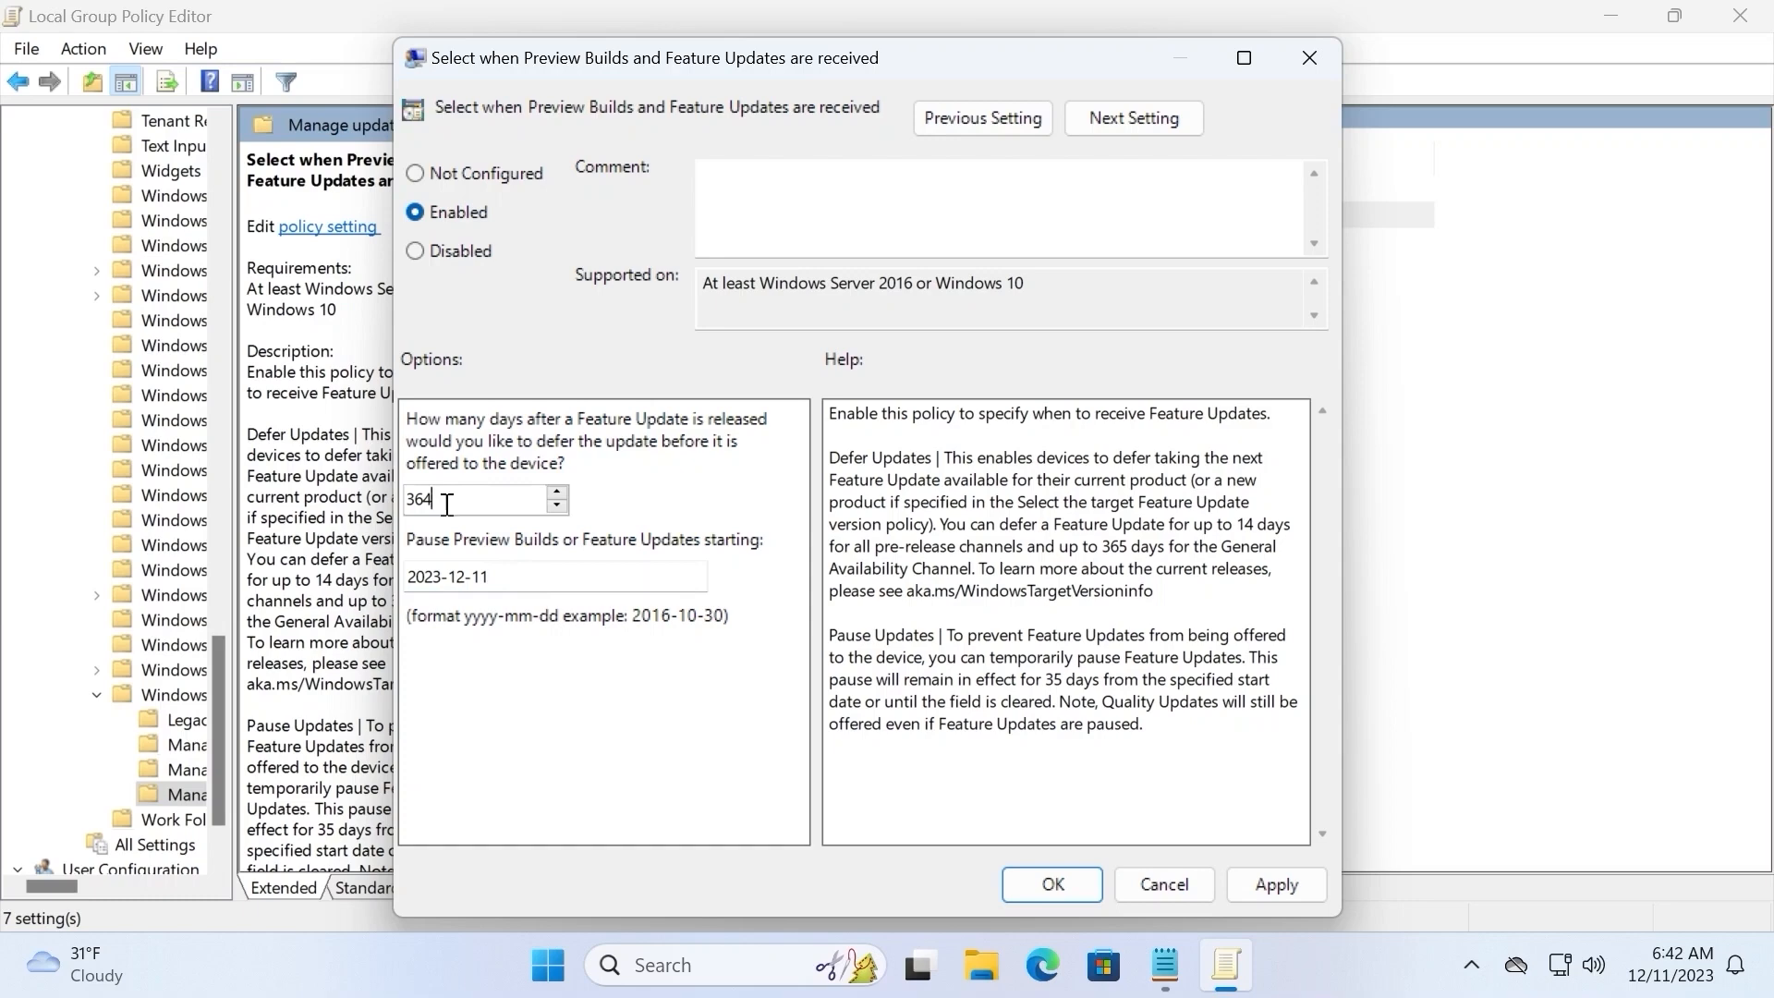
pyautogui.moveTo(1252, 875)
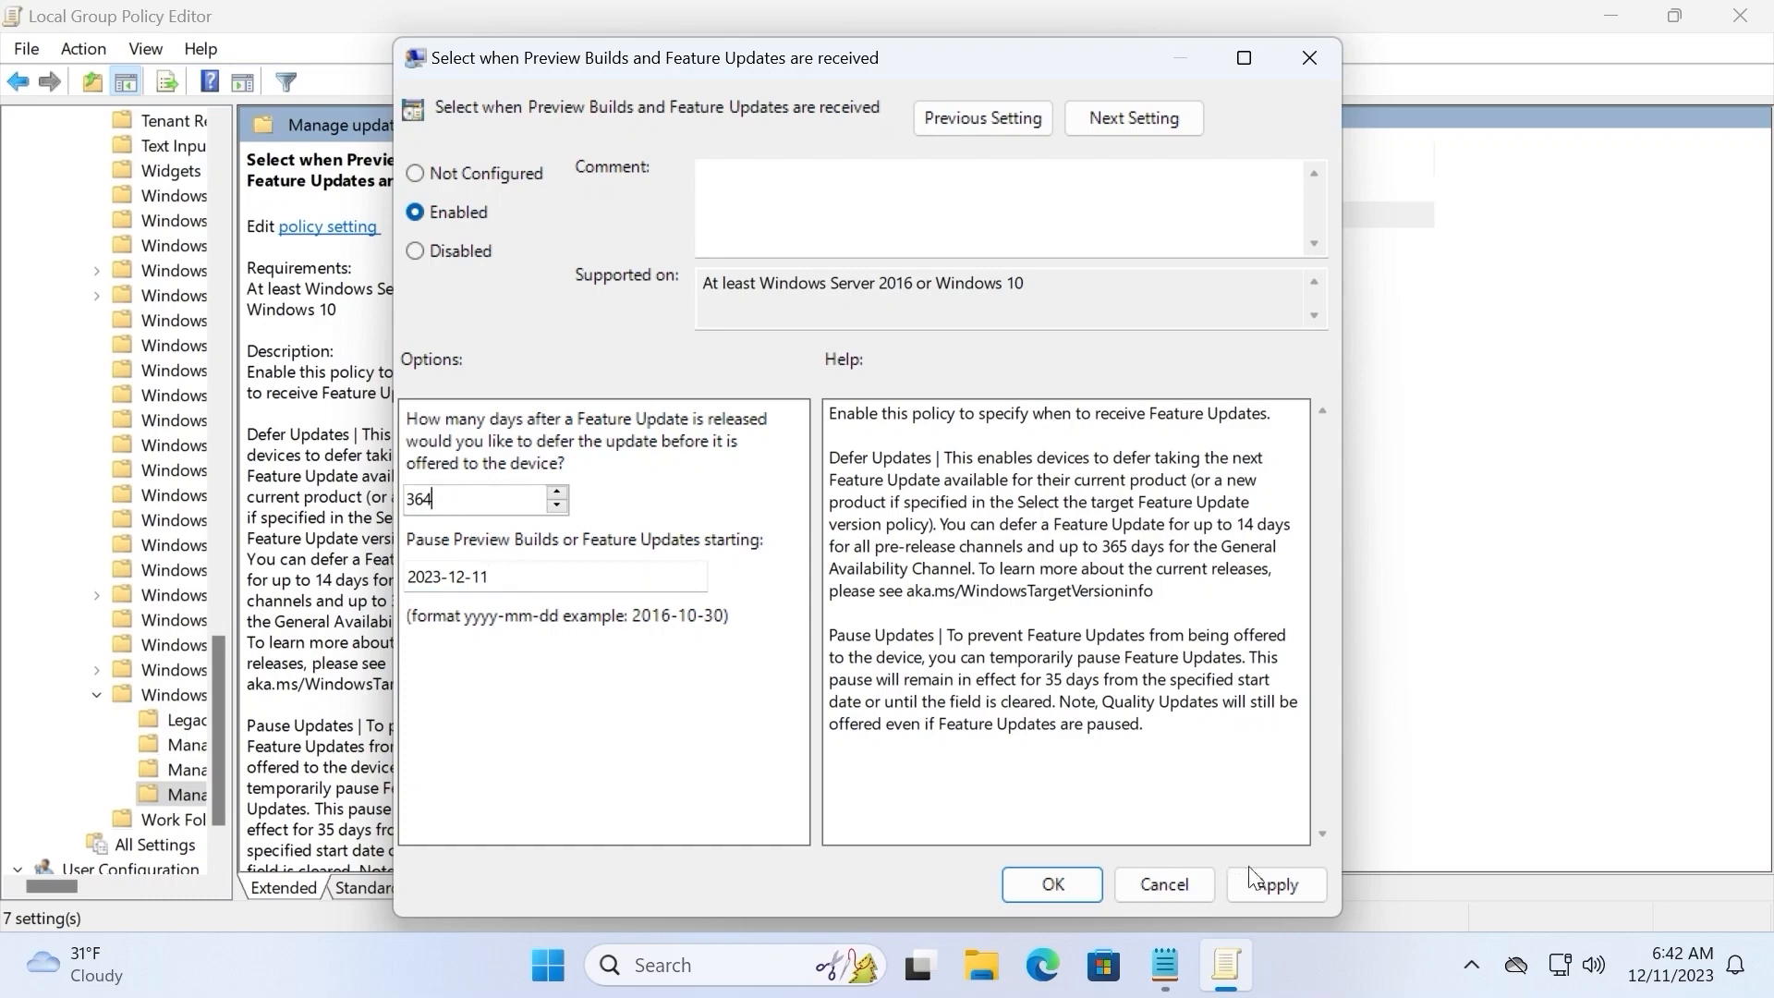
pyautogui.click(1273, 883)
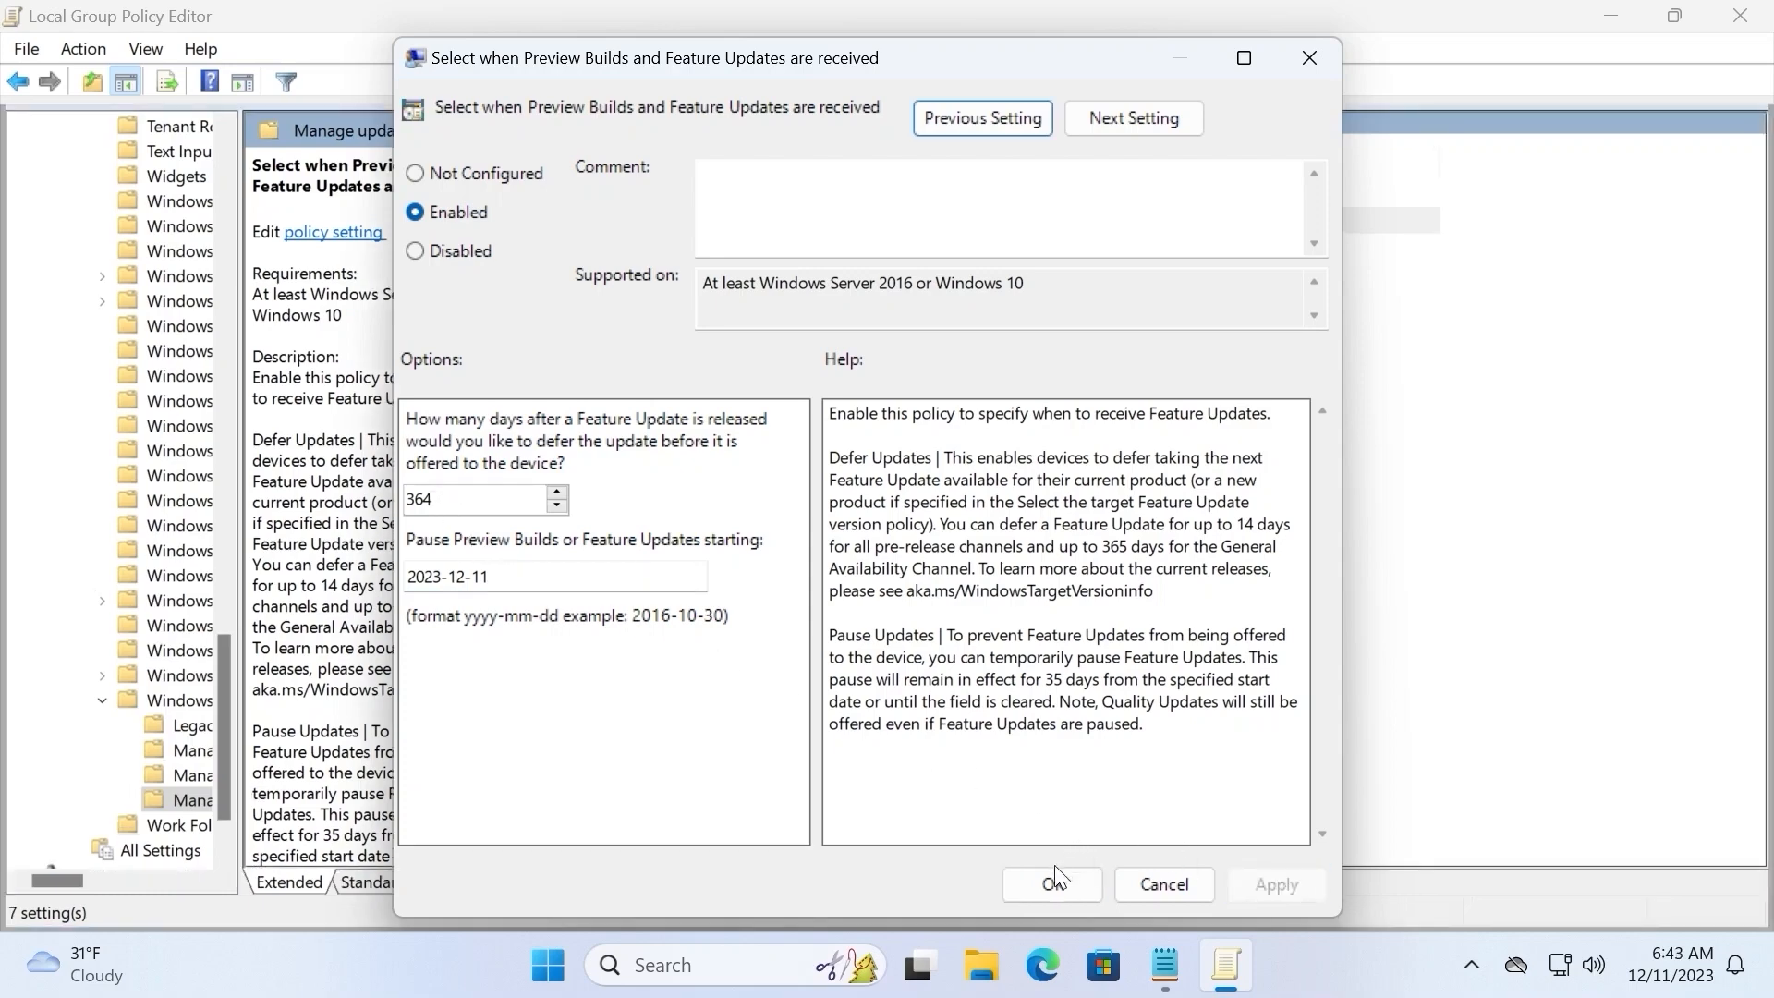
pyautogui.click(1049, 883)
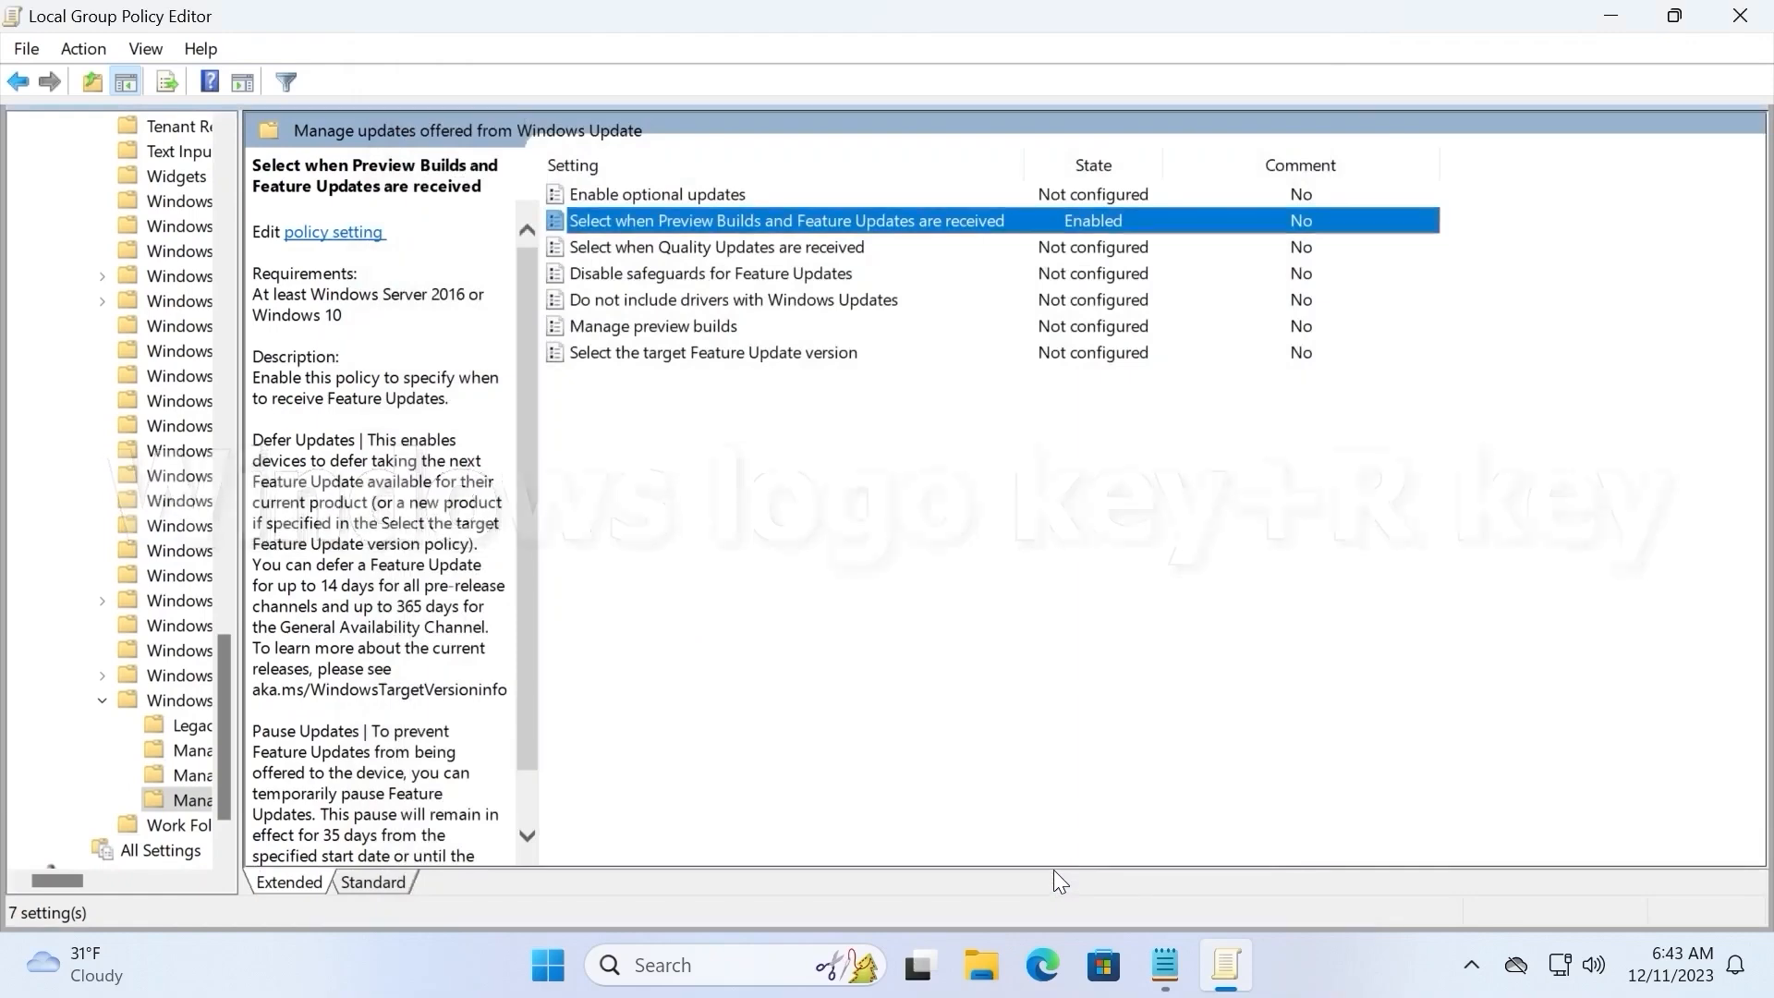
# - Launch an administrator Command Prompt via Run and accept the UAC prompt
pyautogui.press('win+r')
pyautogui.write('cmd')
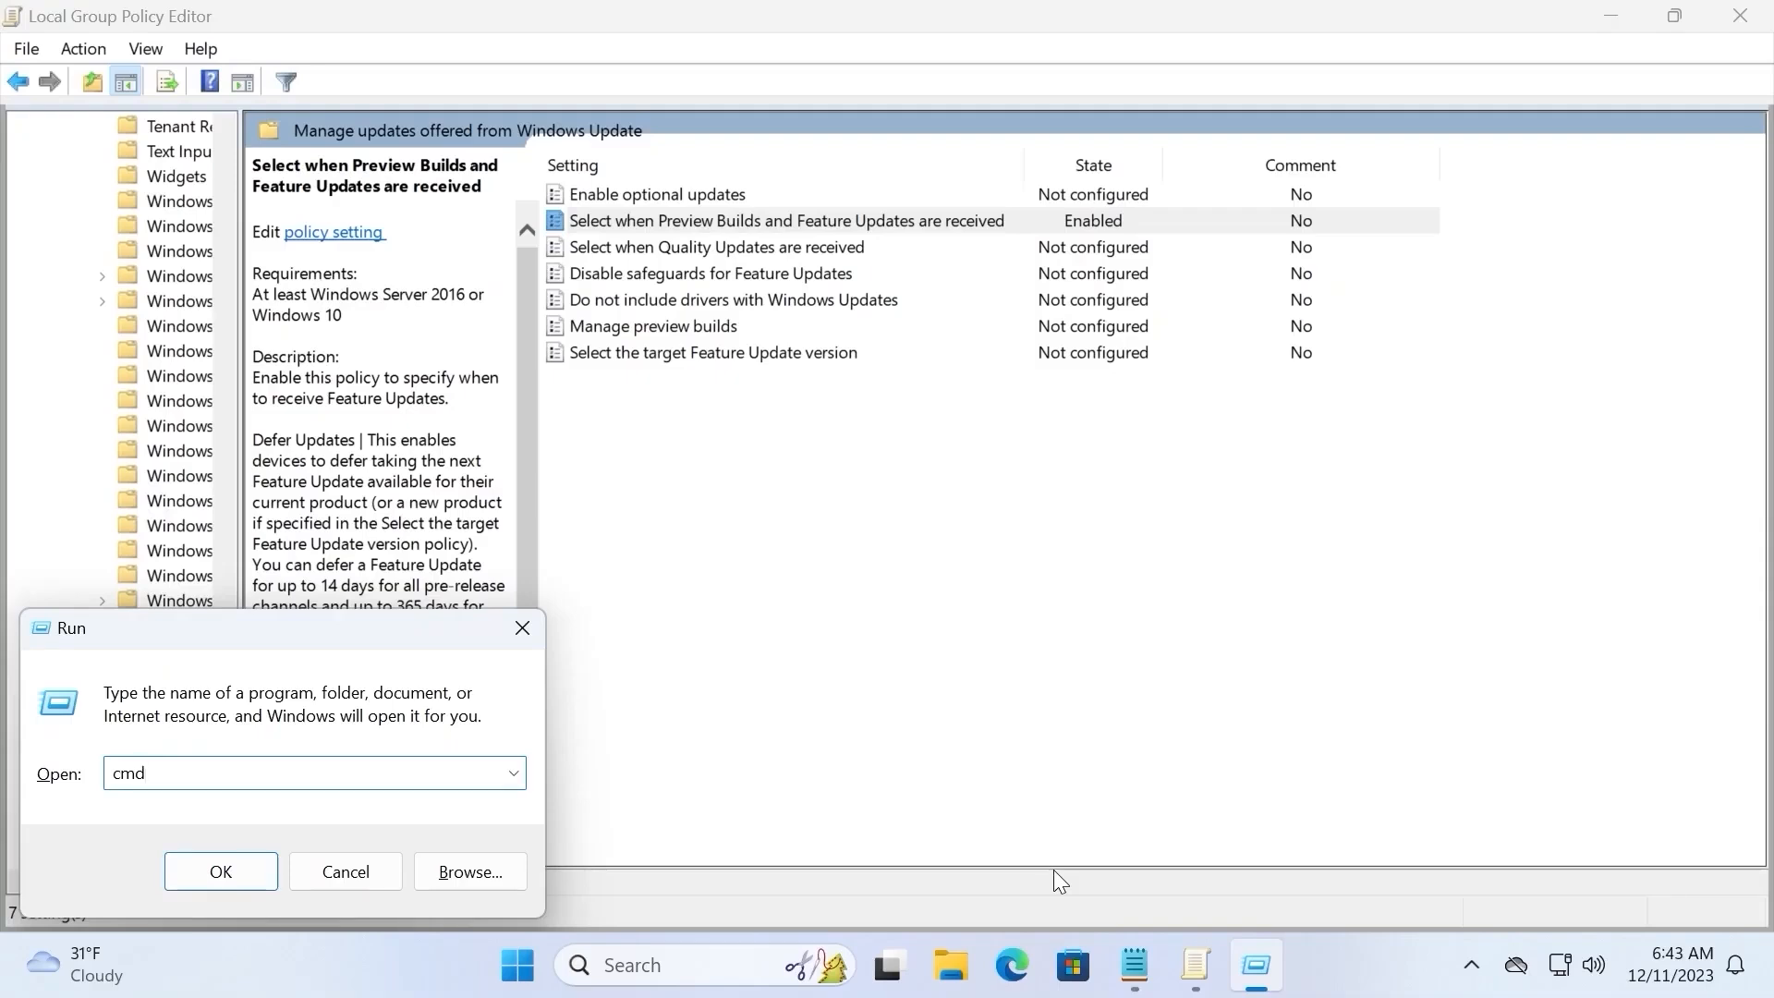
pyautogui.press('ctrl+shift+enter')
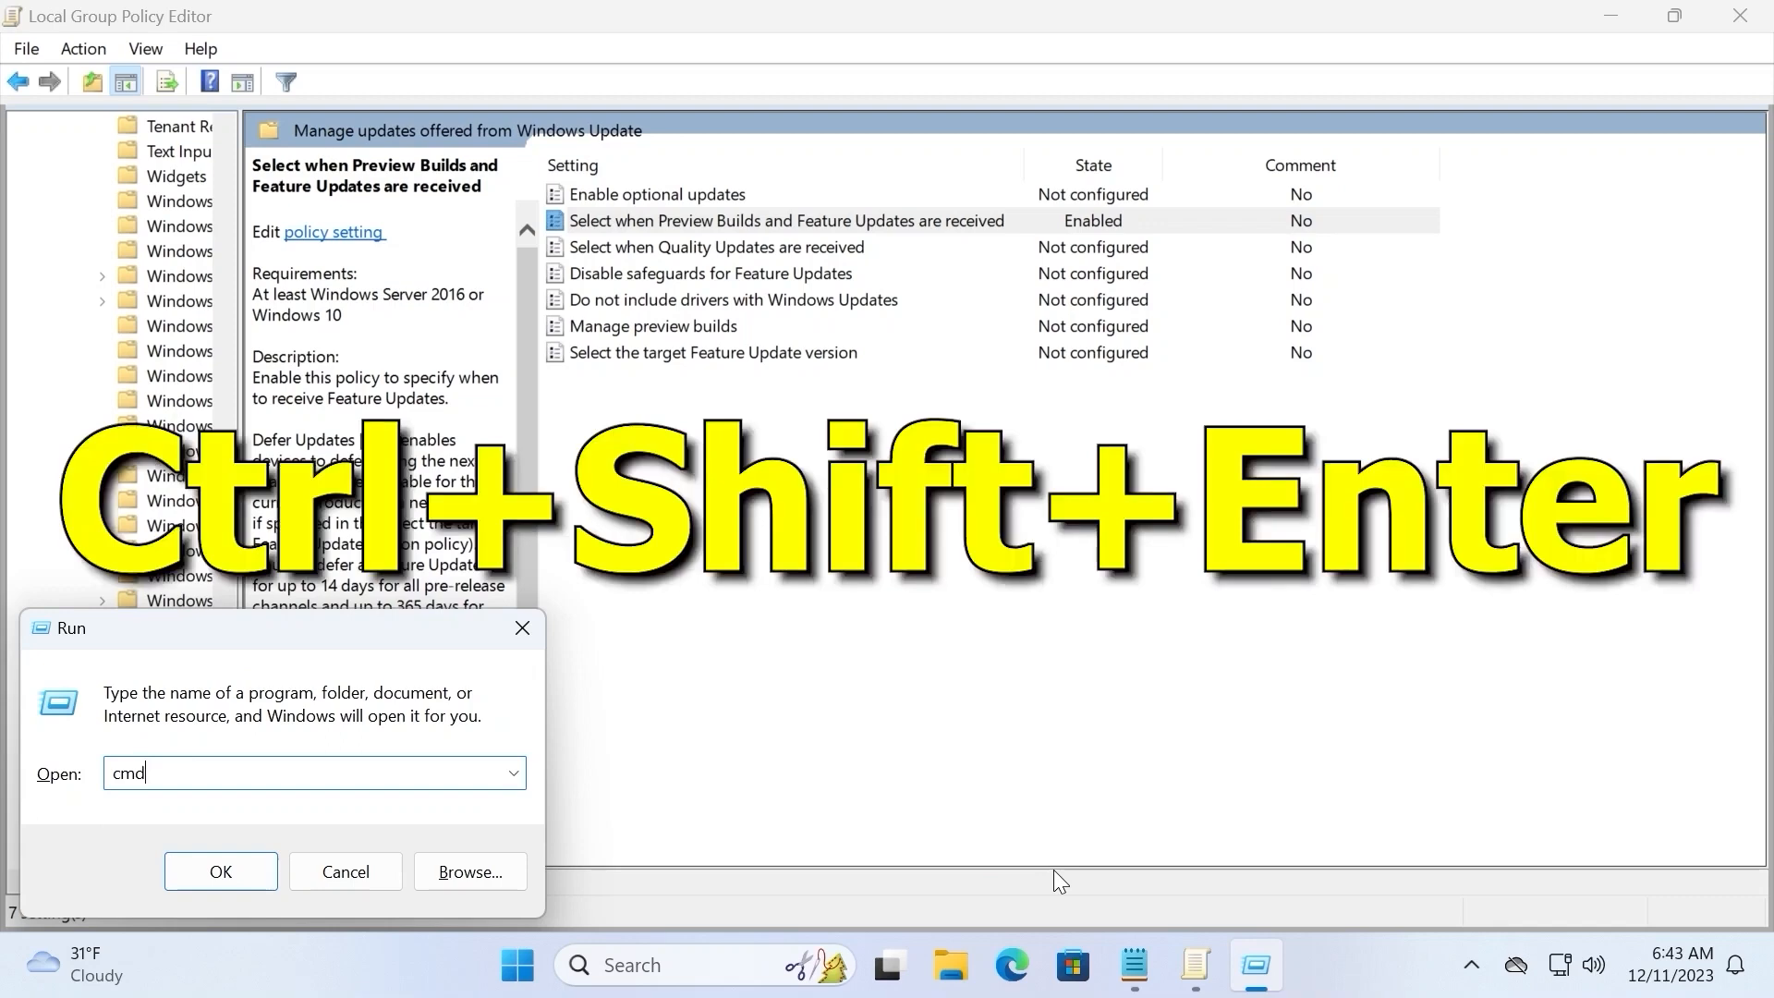
pyautogui.press('ctrl+shift+enter')
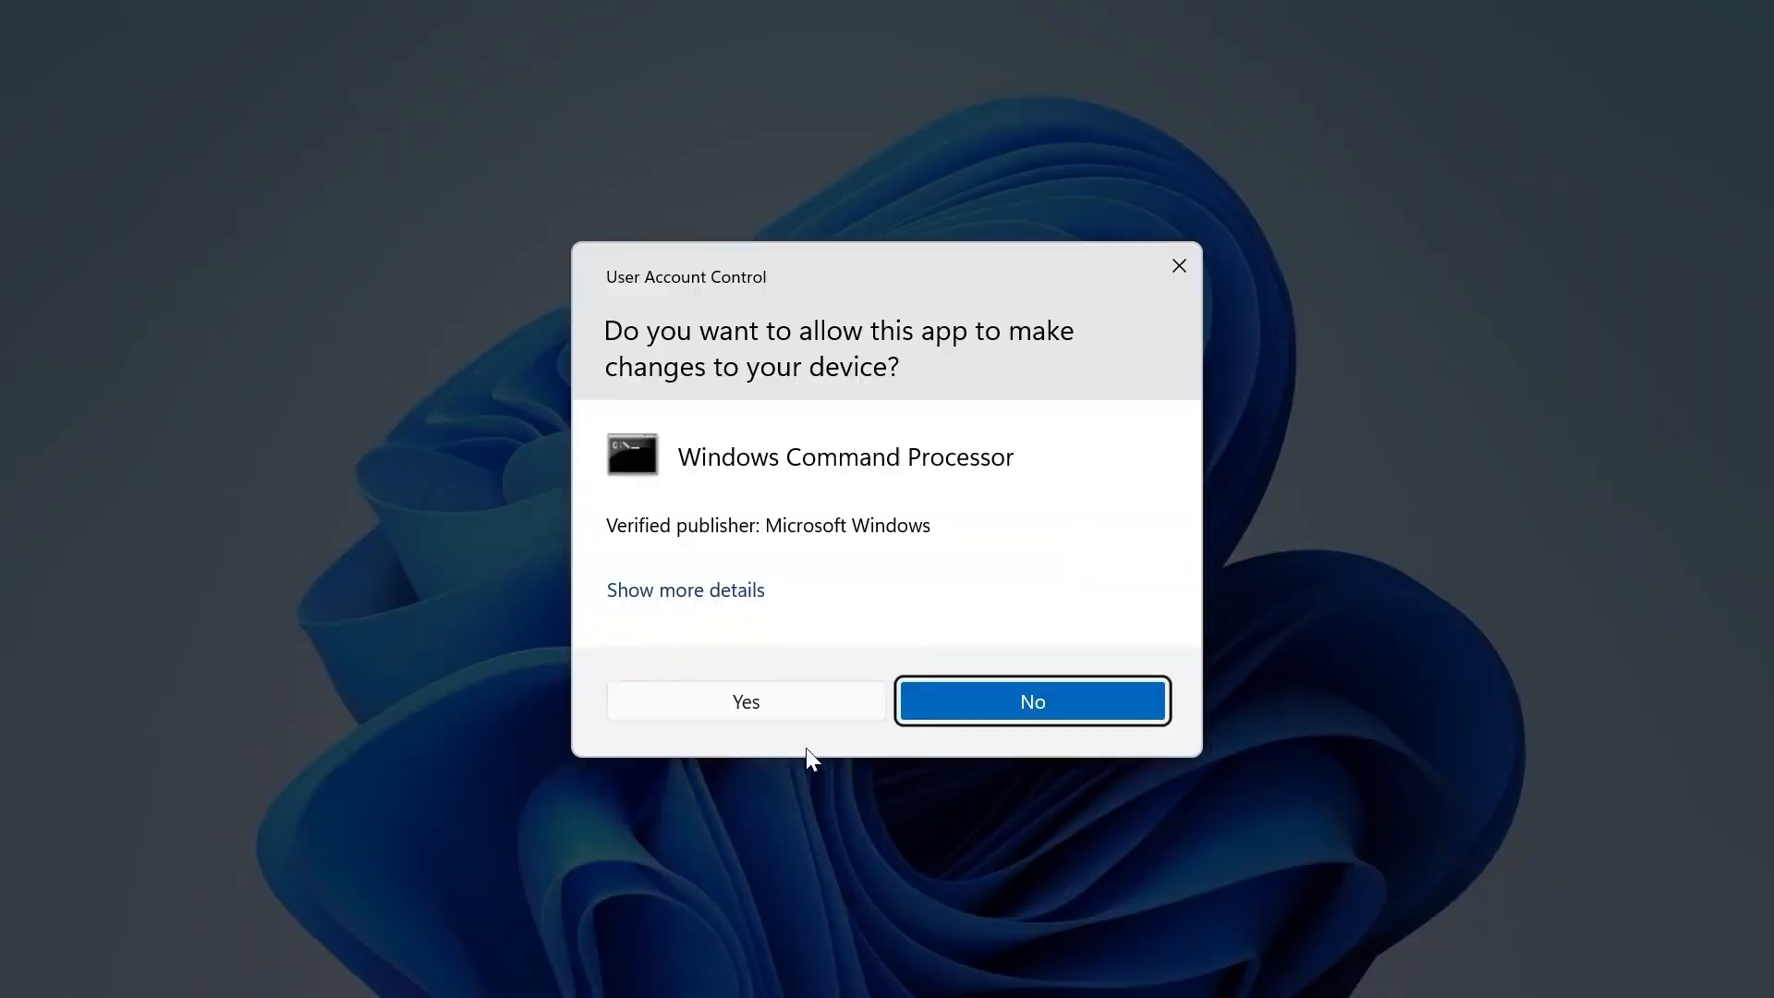
pyautogui.click(745, 700)
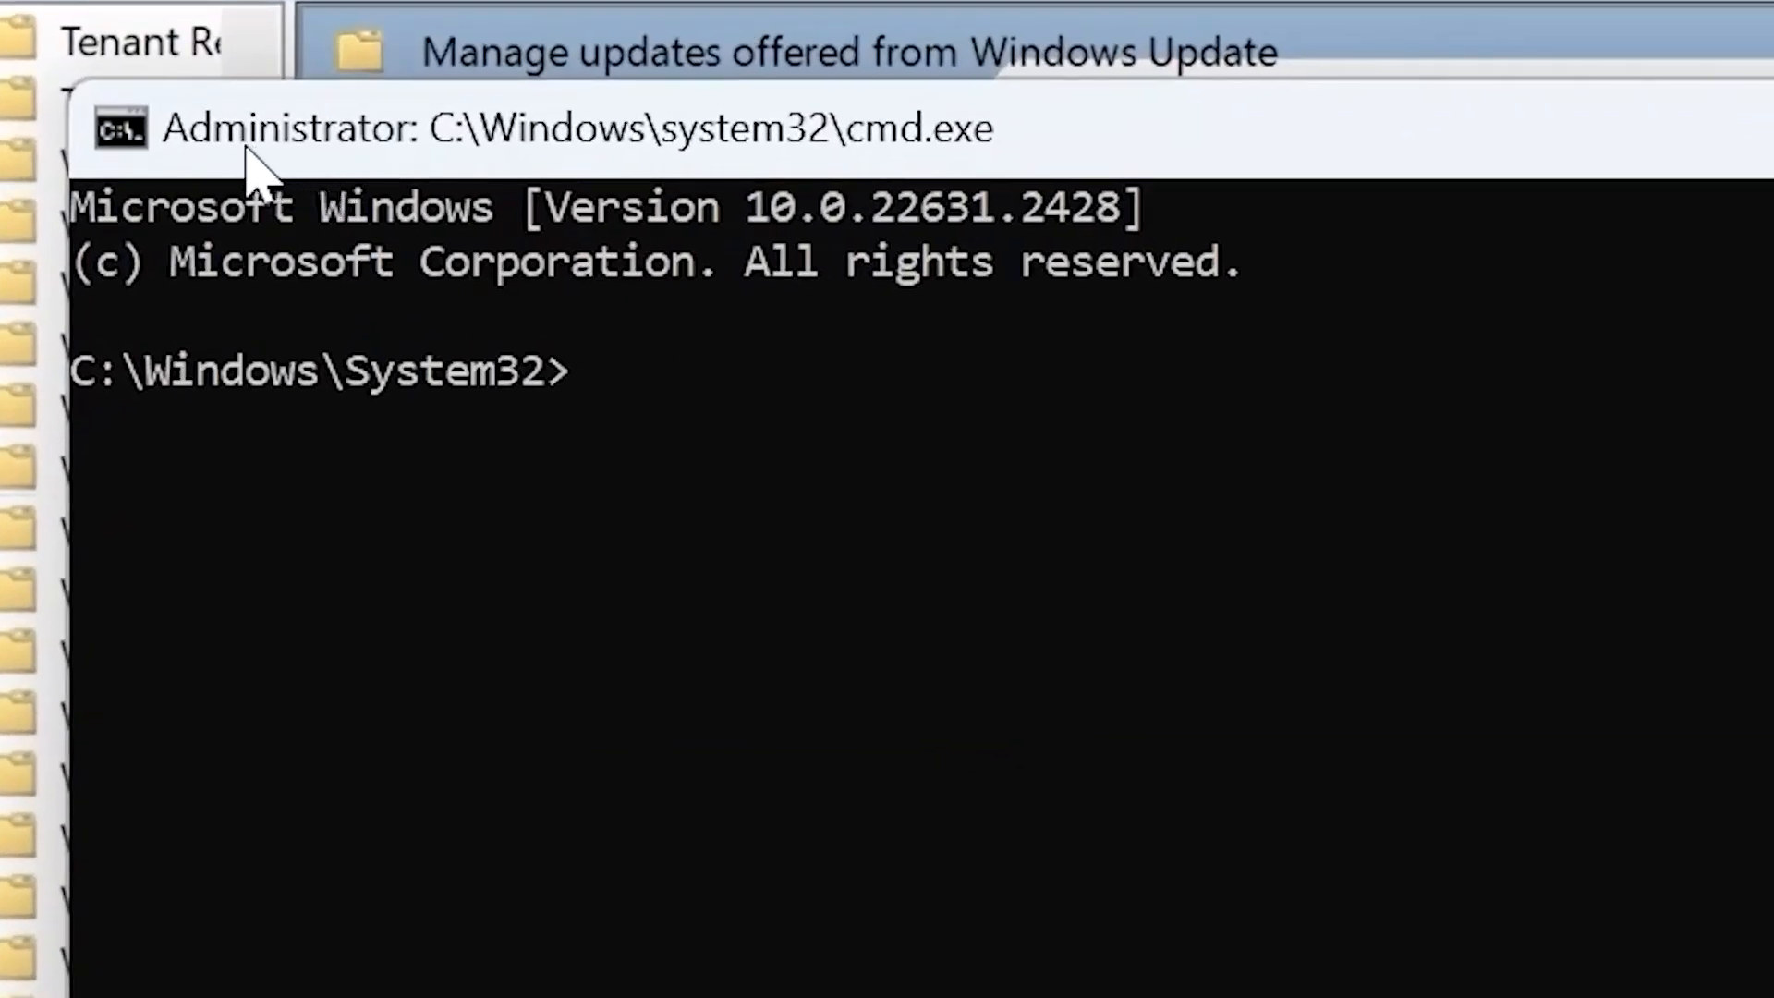
pyautogui.moveTo(288, 186)
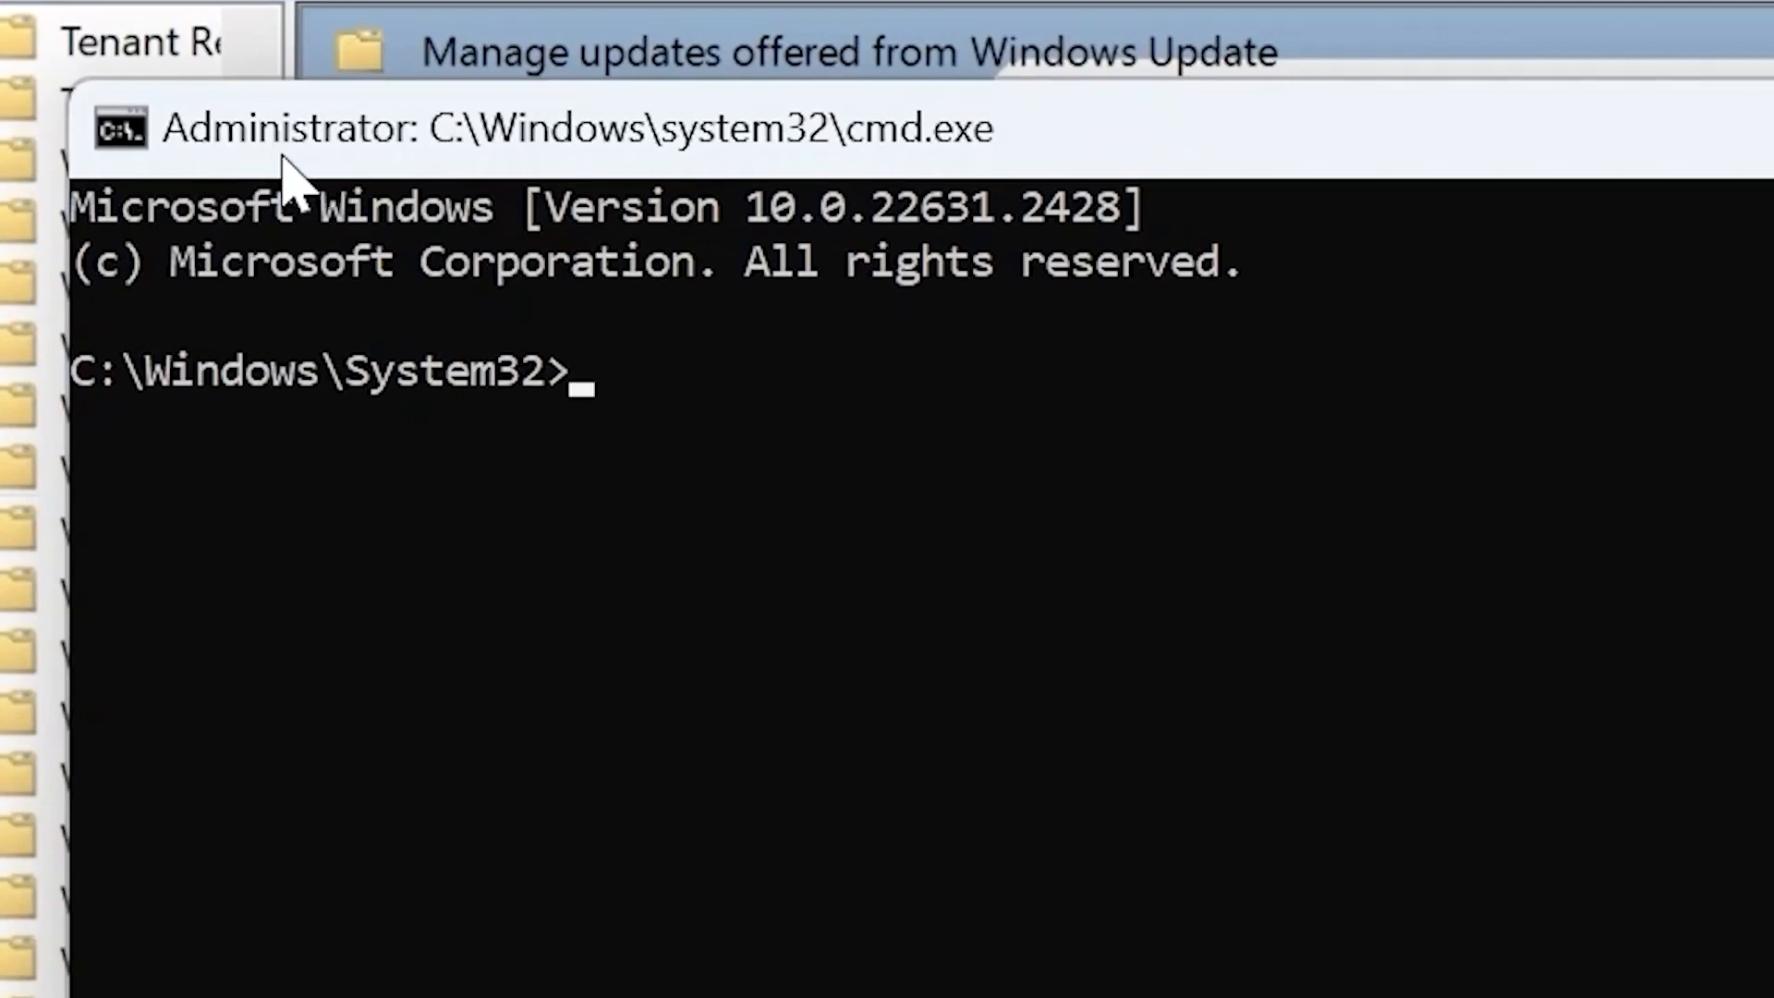
# - Run gpupdate /force so computer and user policy updates complete successfully
pyautogui.write('gp')
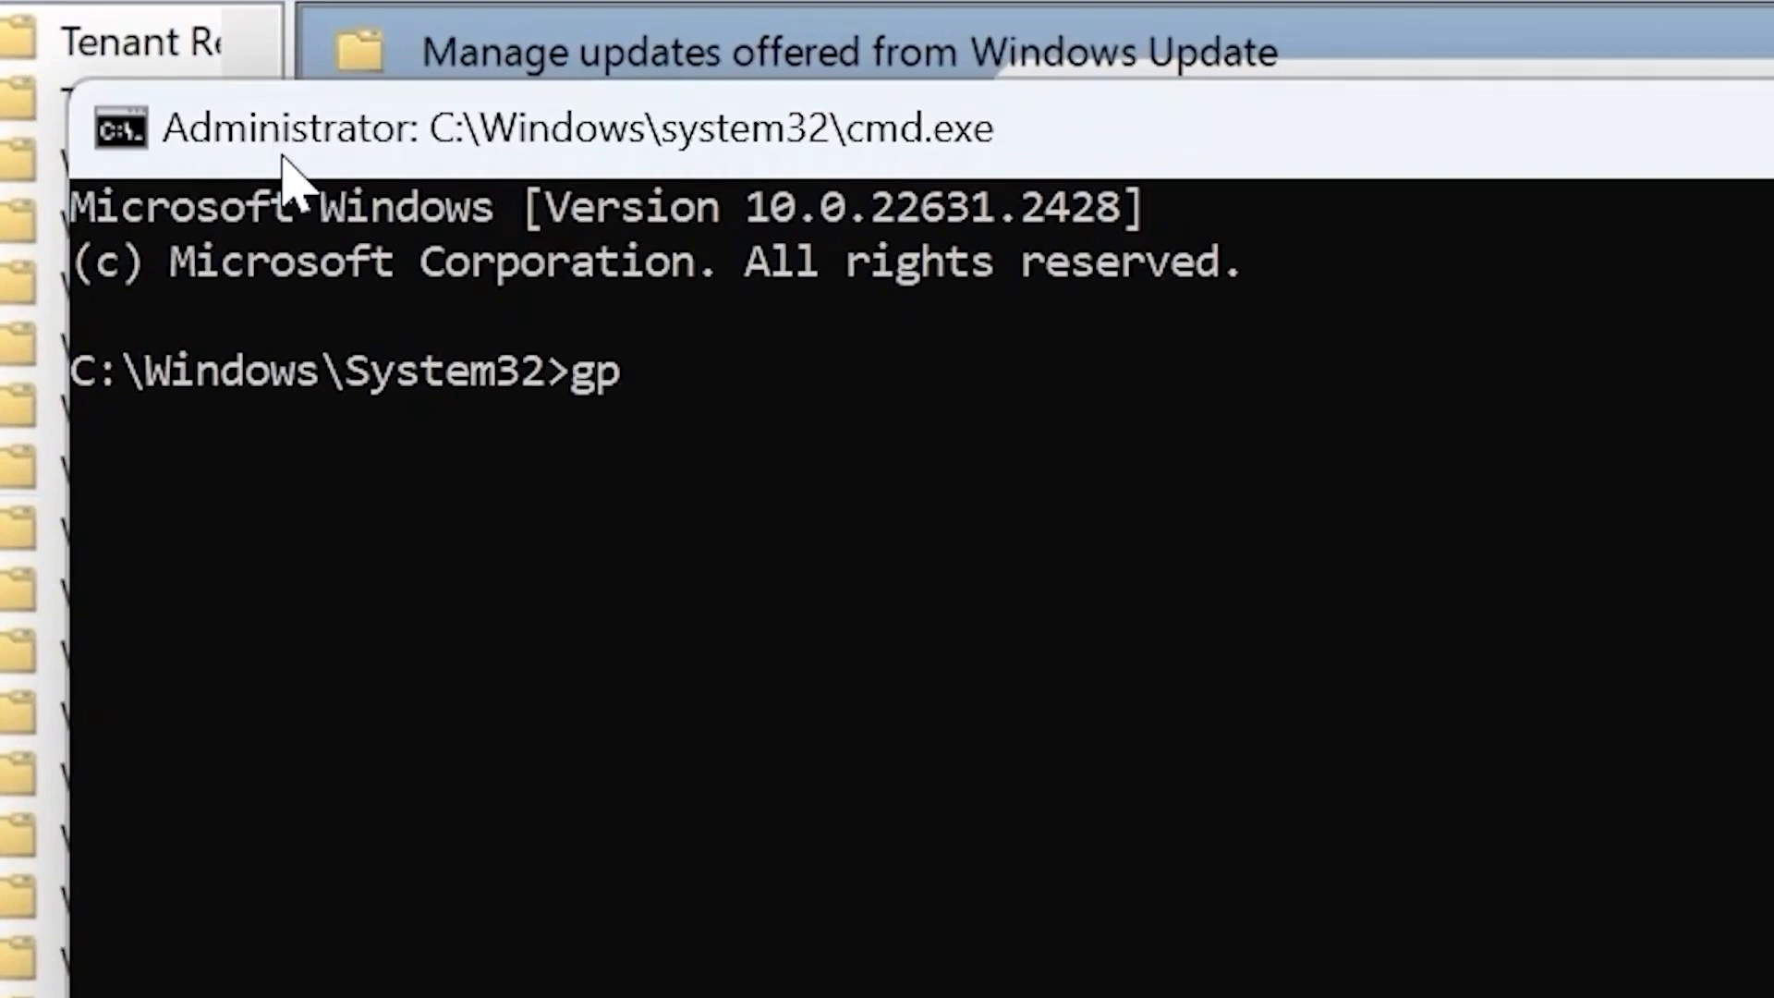
pyautogui.write('update /')
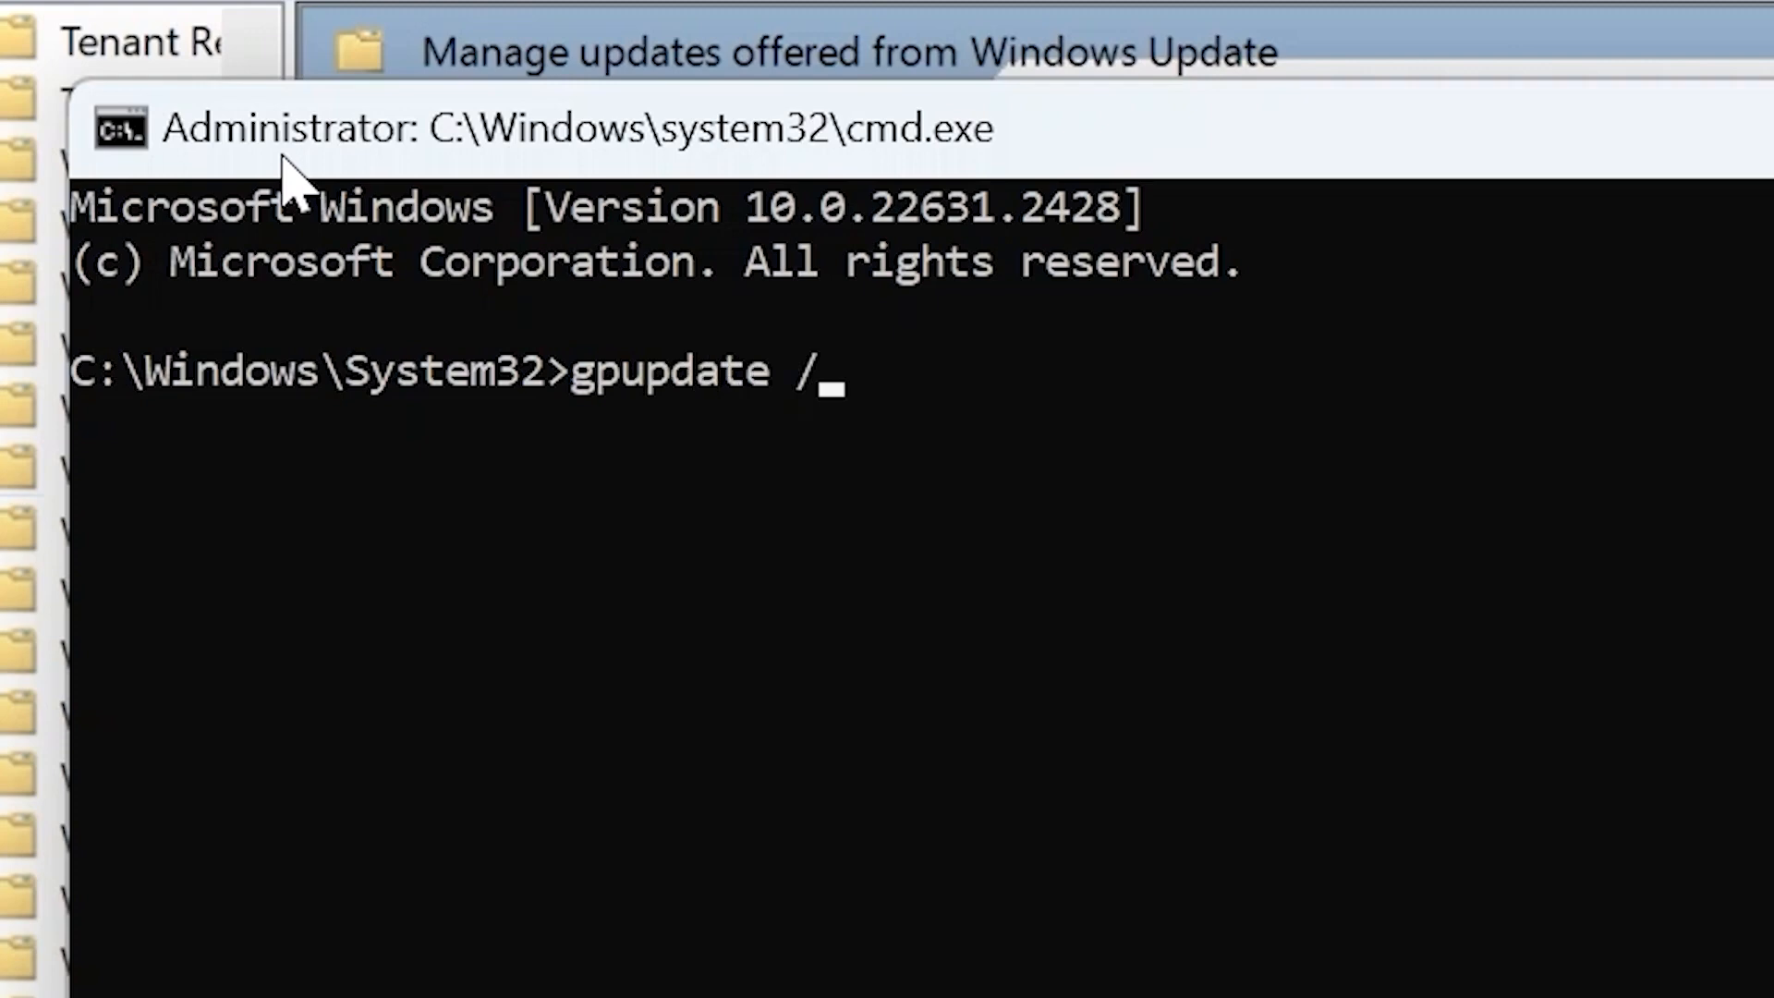
pyautogui.write('force')
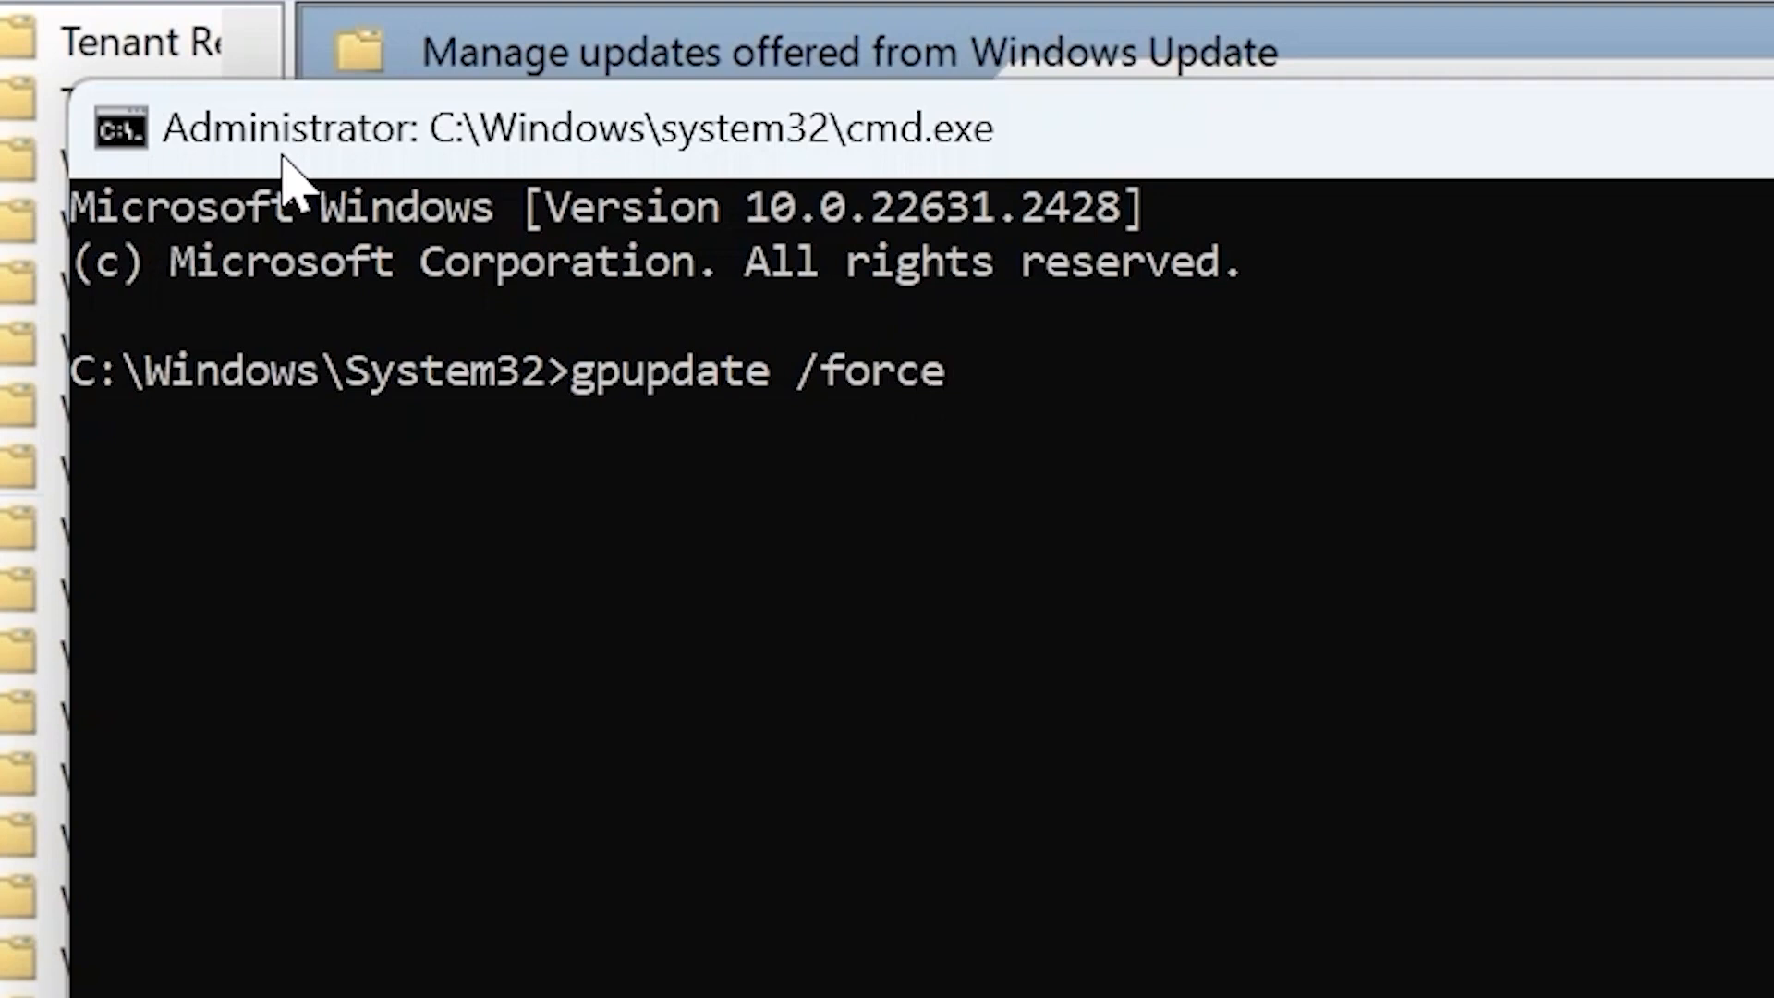
pyautogui.press('enter')
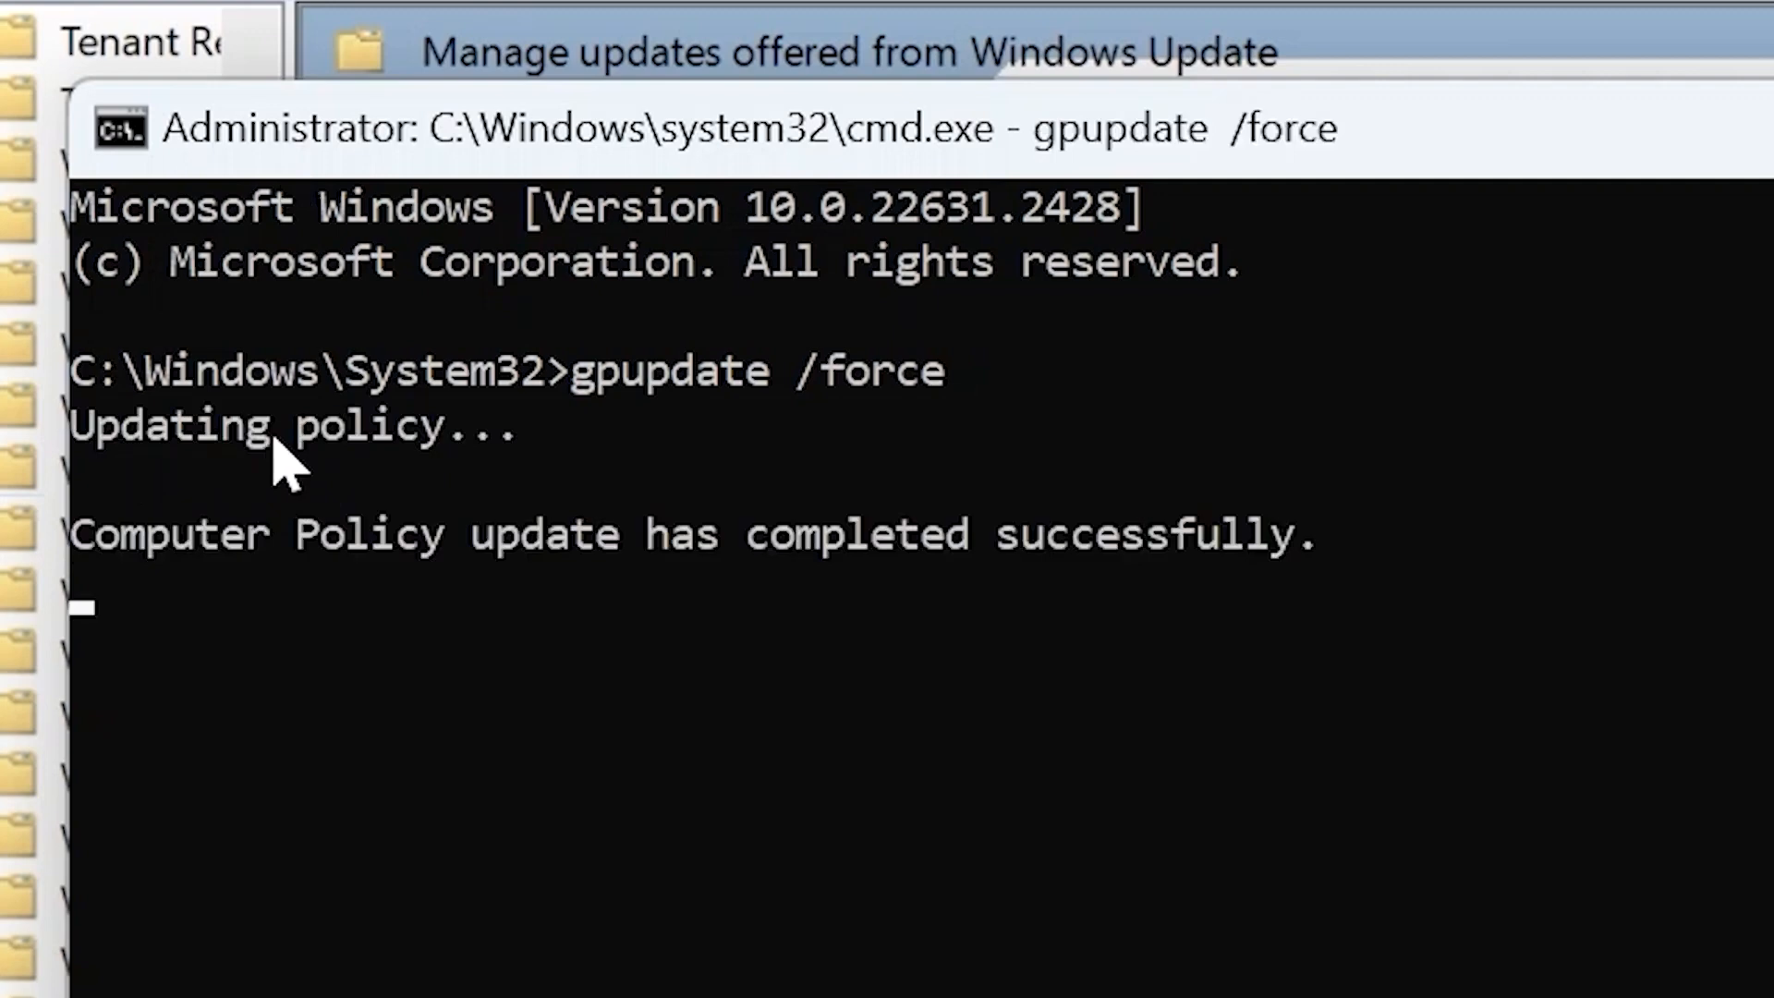
pyautogui.moveTo(175, 532)
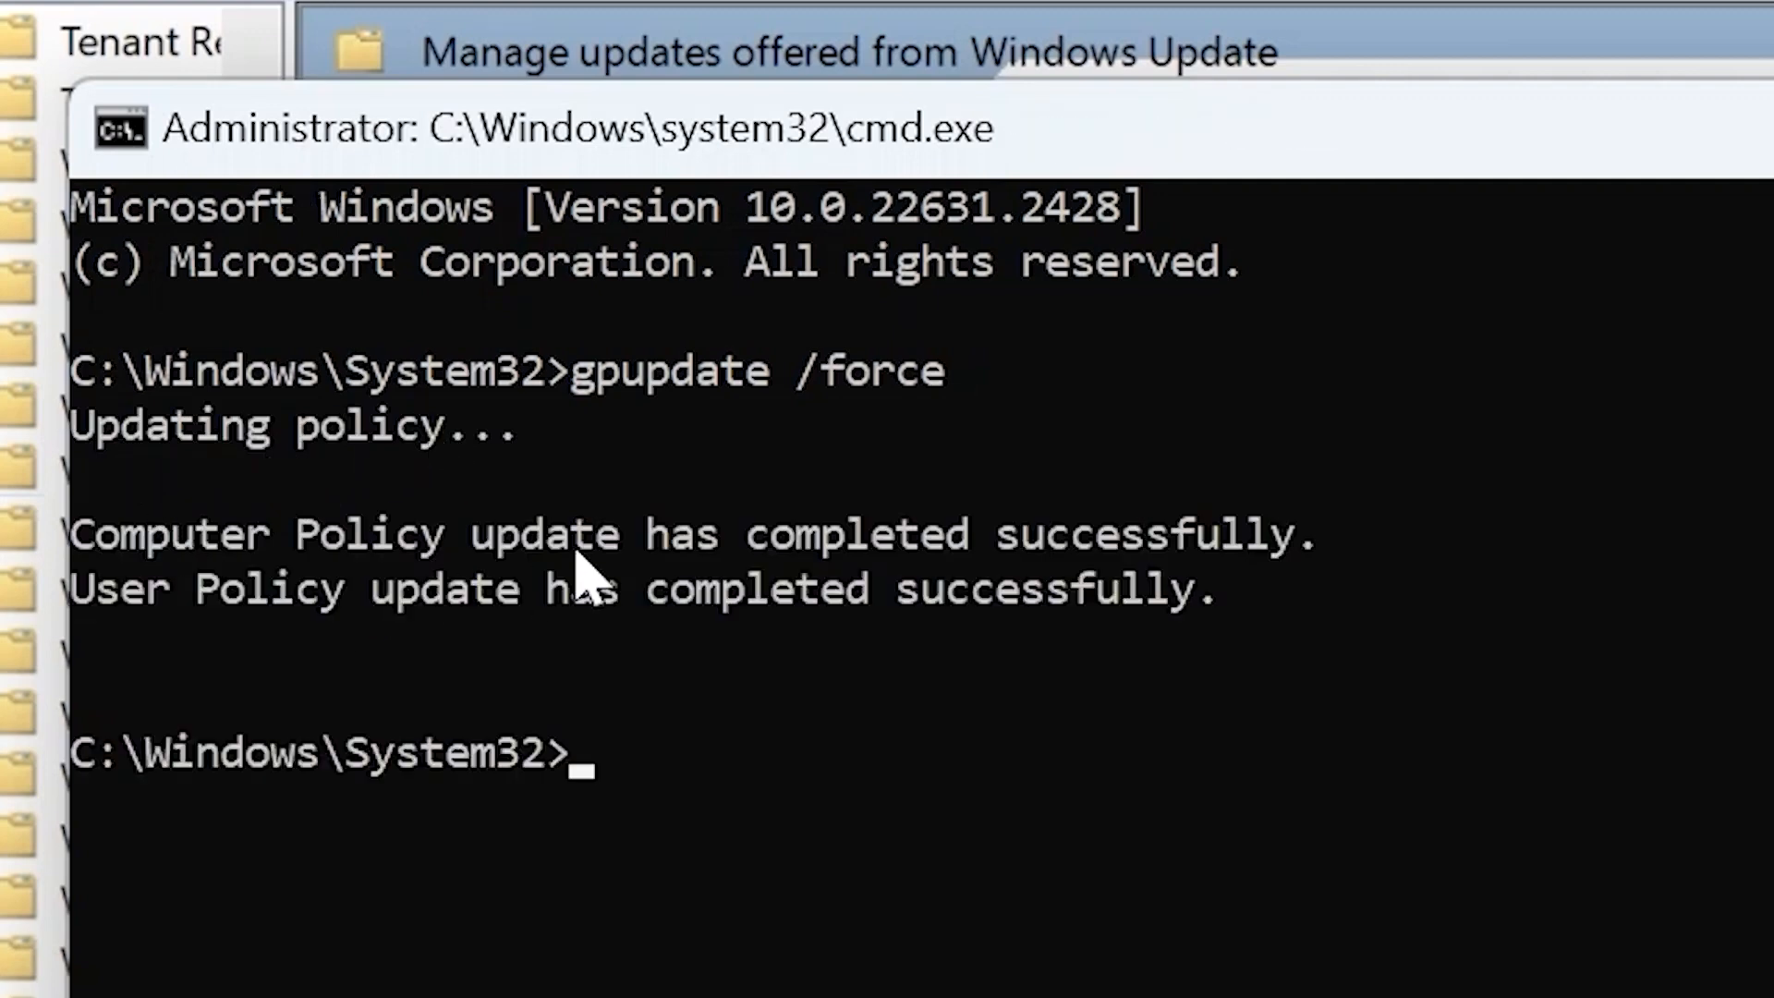
pyautogui.write('e')
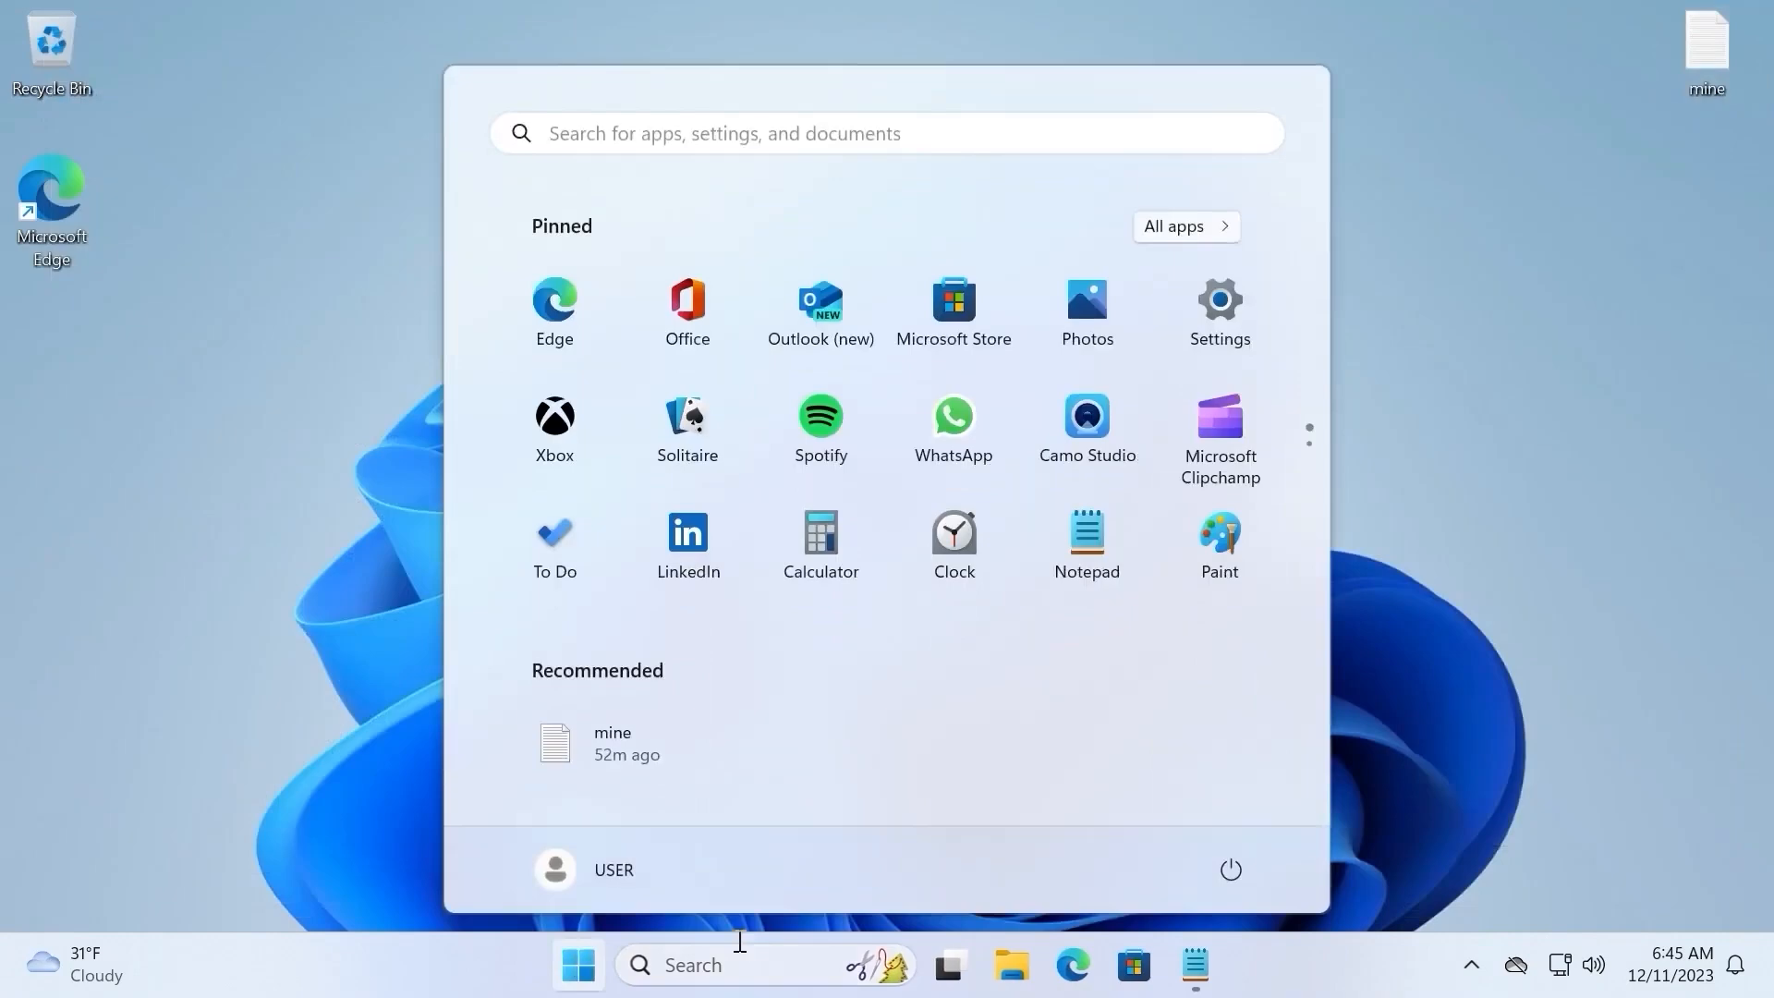
# - Restart the computer from the Start menu's power options
pyautogui.click(1231, 868)
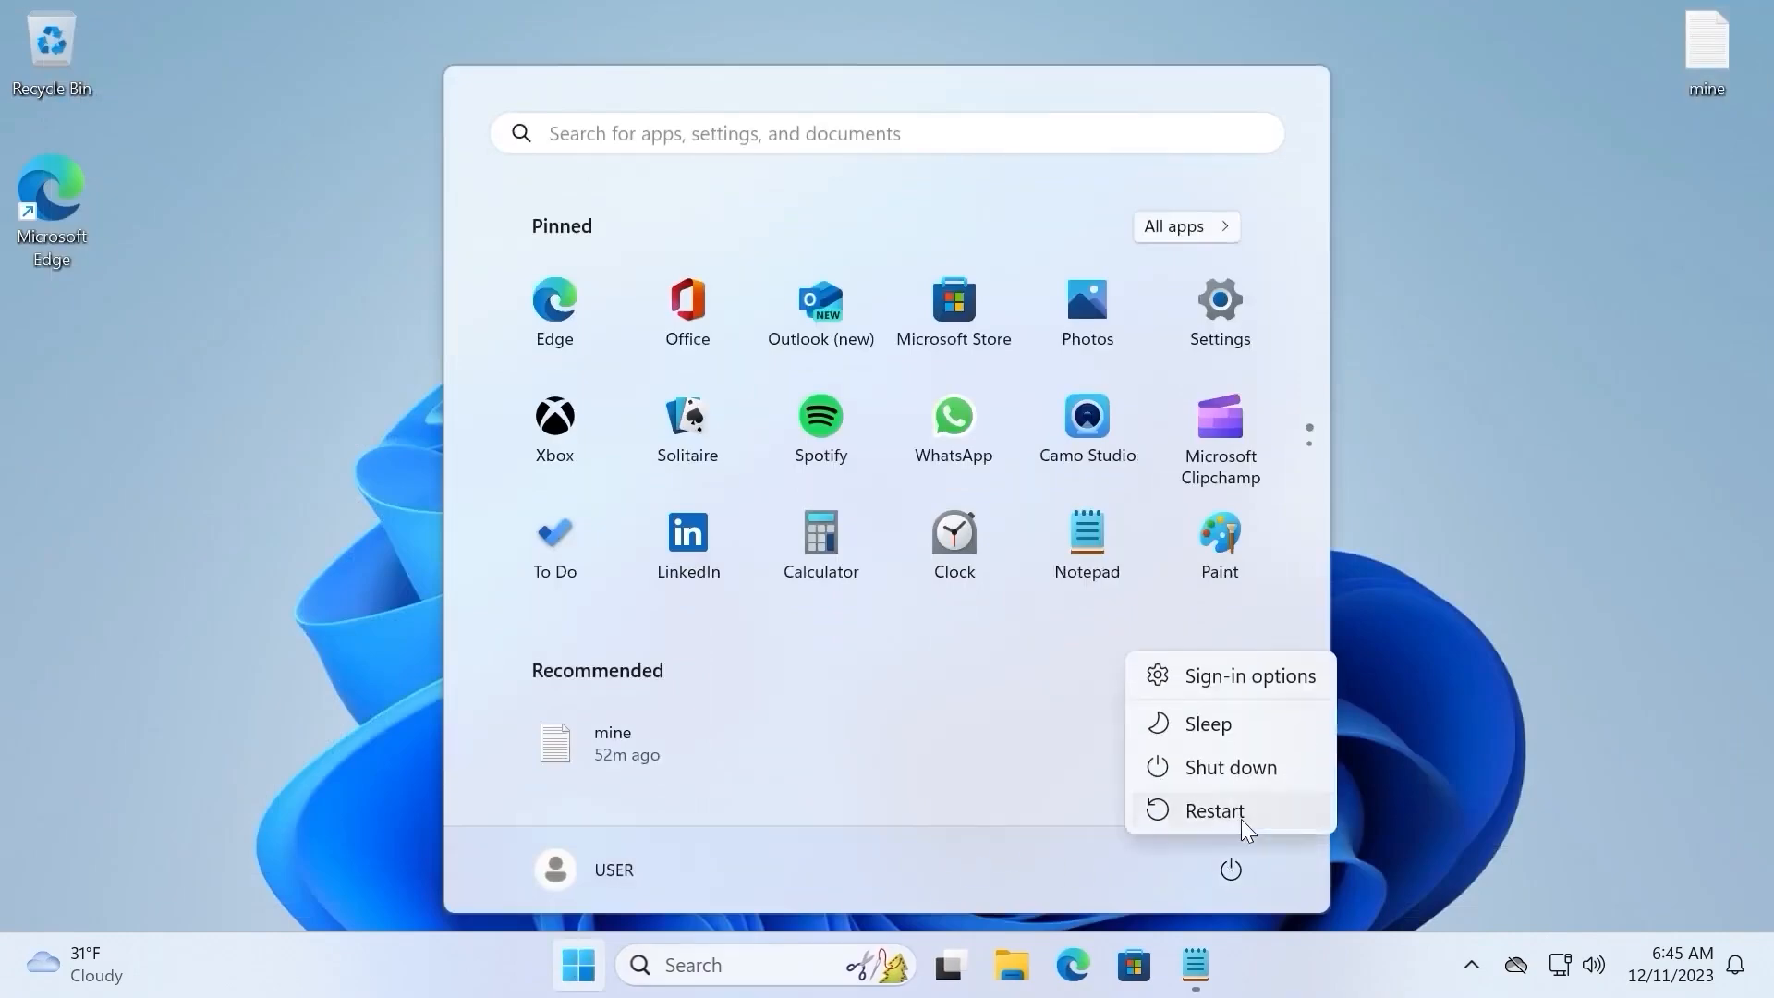
pyautogui.click(1214, 809)
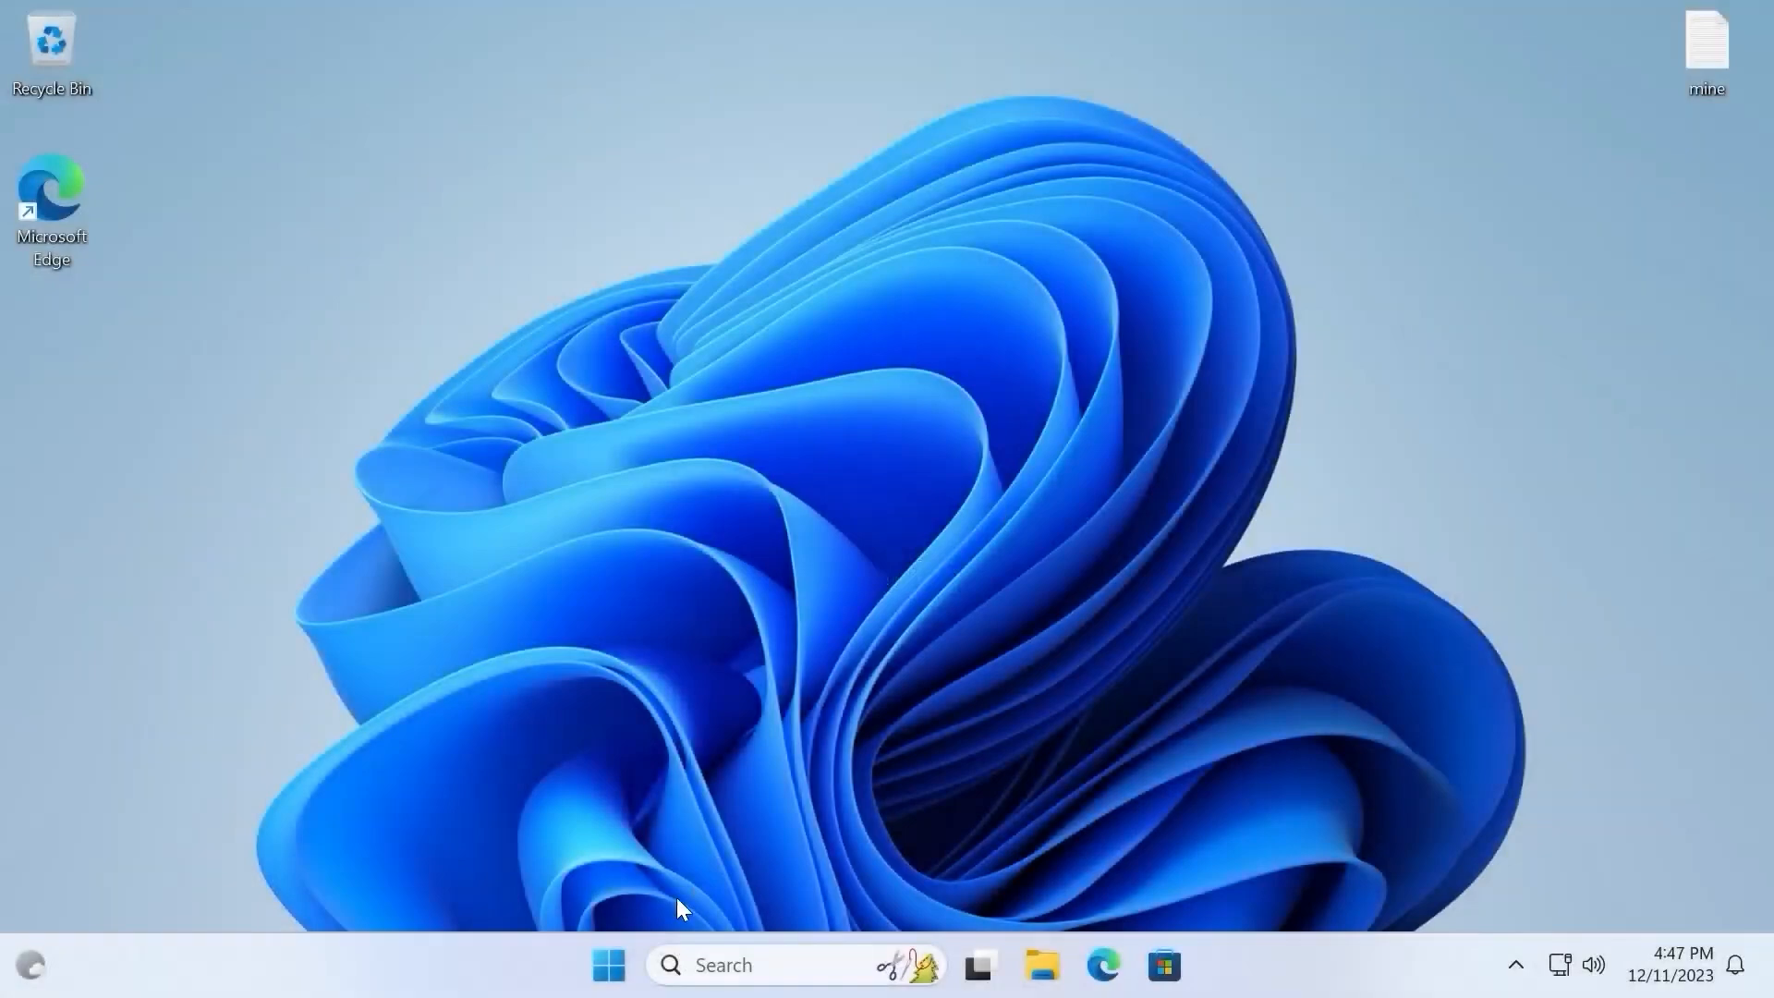
# - Reach Settings > Windows Update, showing updates paused by the organization's policy
pyautogui.click(607, 964)
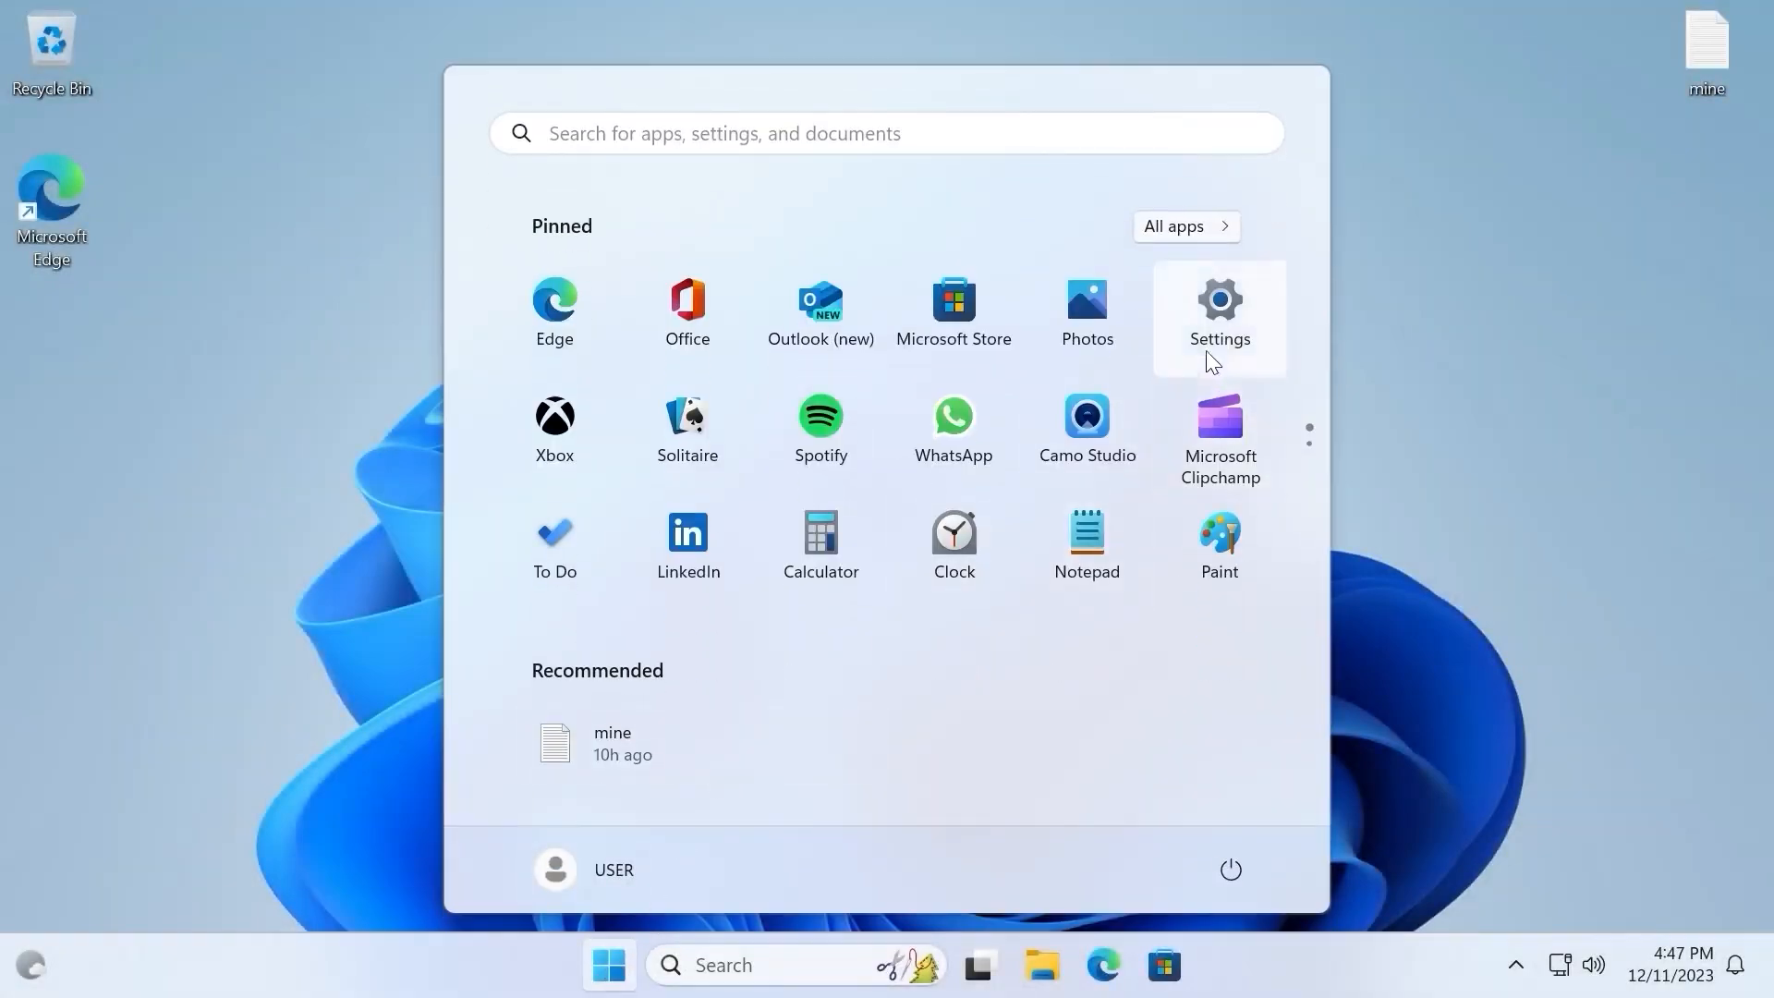
pyautogui.click(1218, 301)
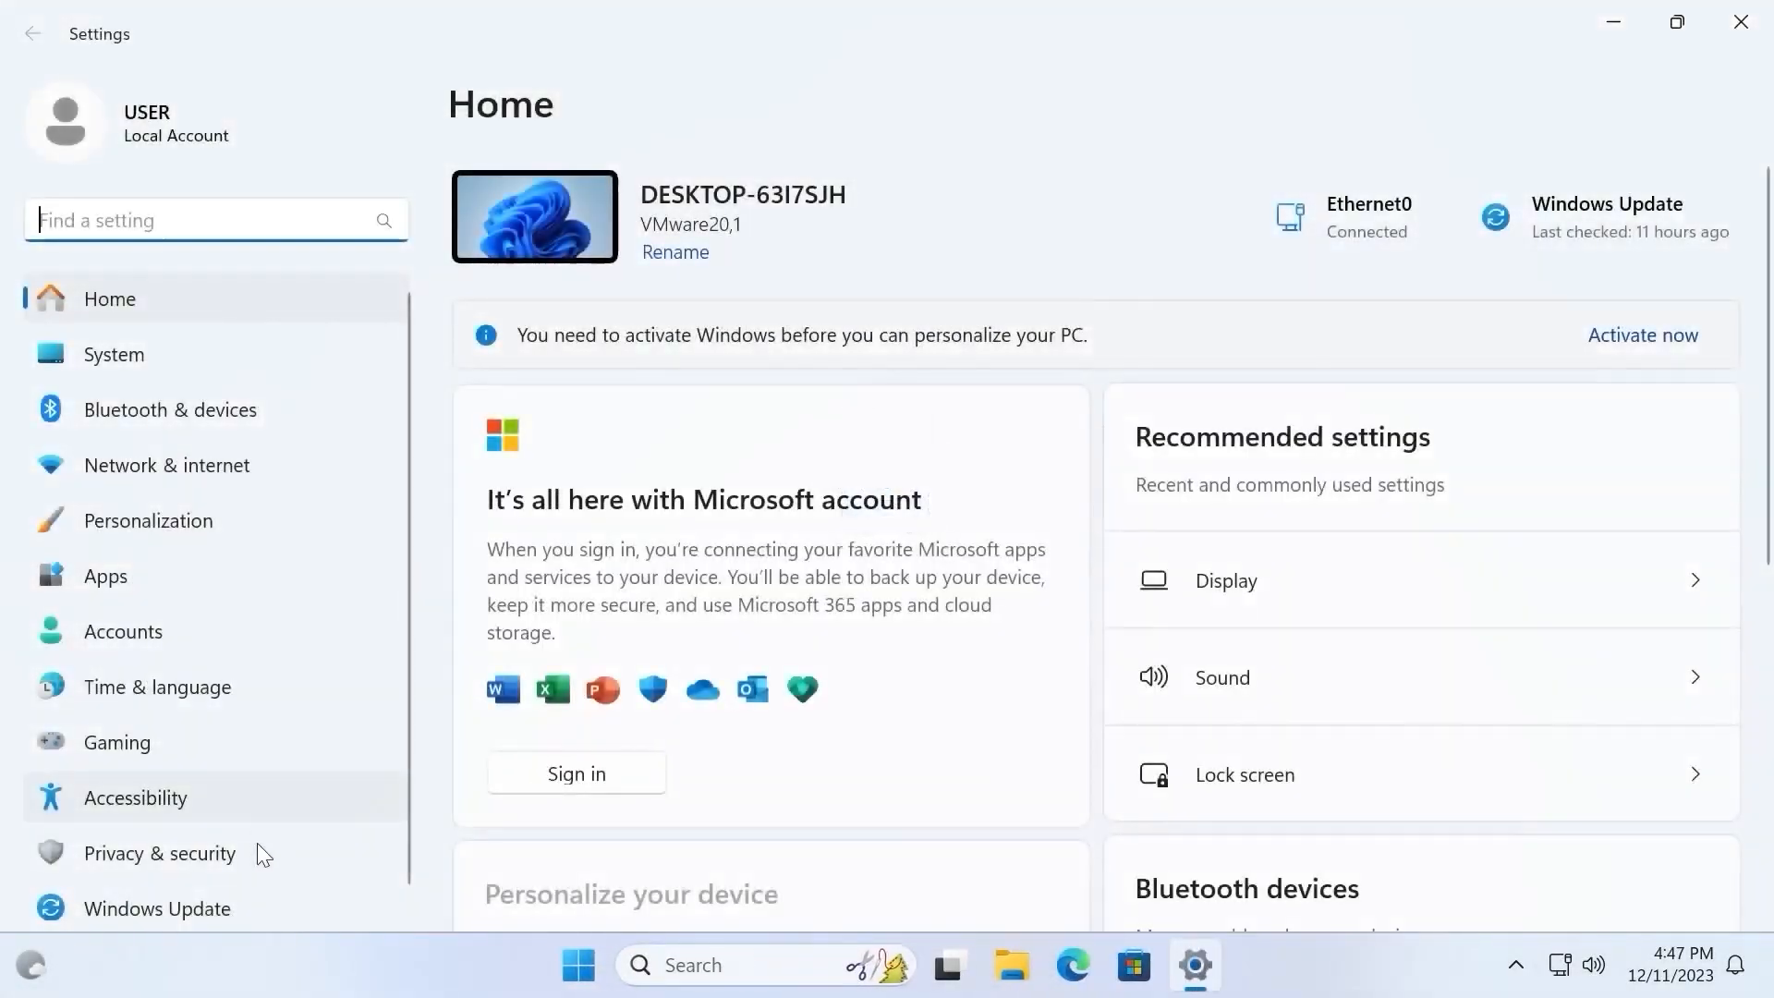
pyautogui.click(155, 907)
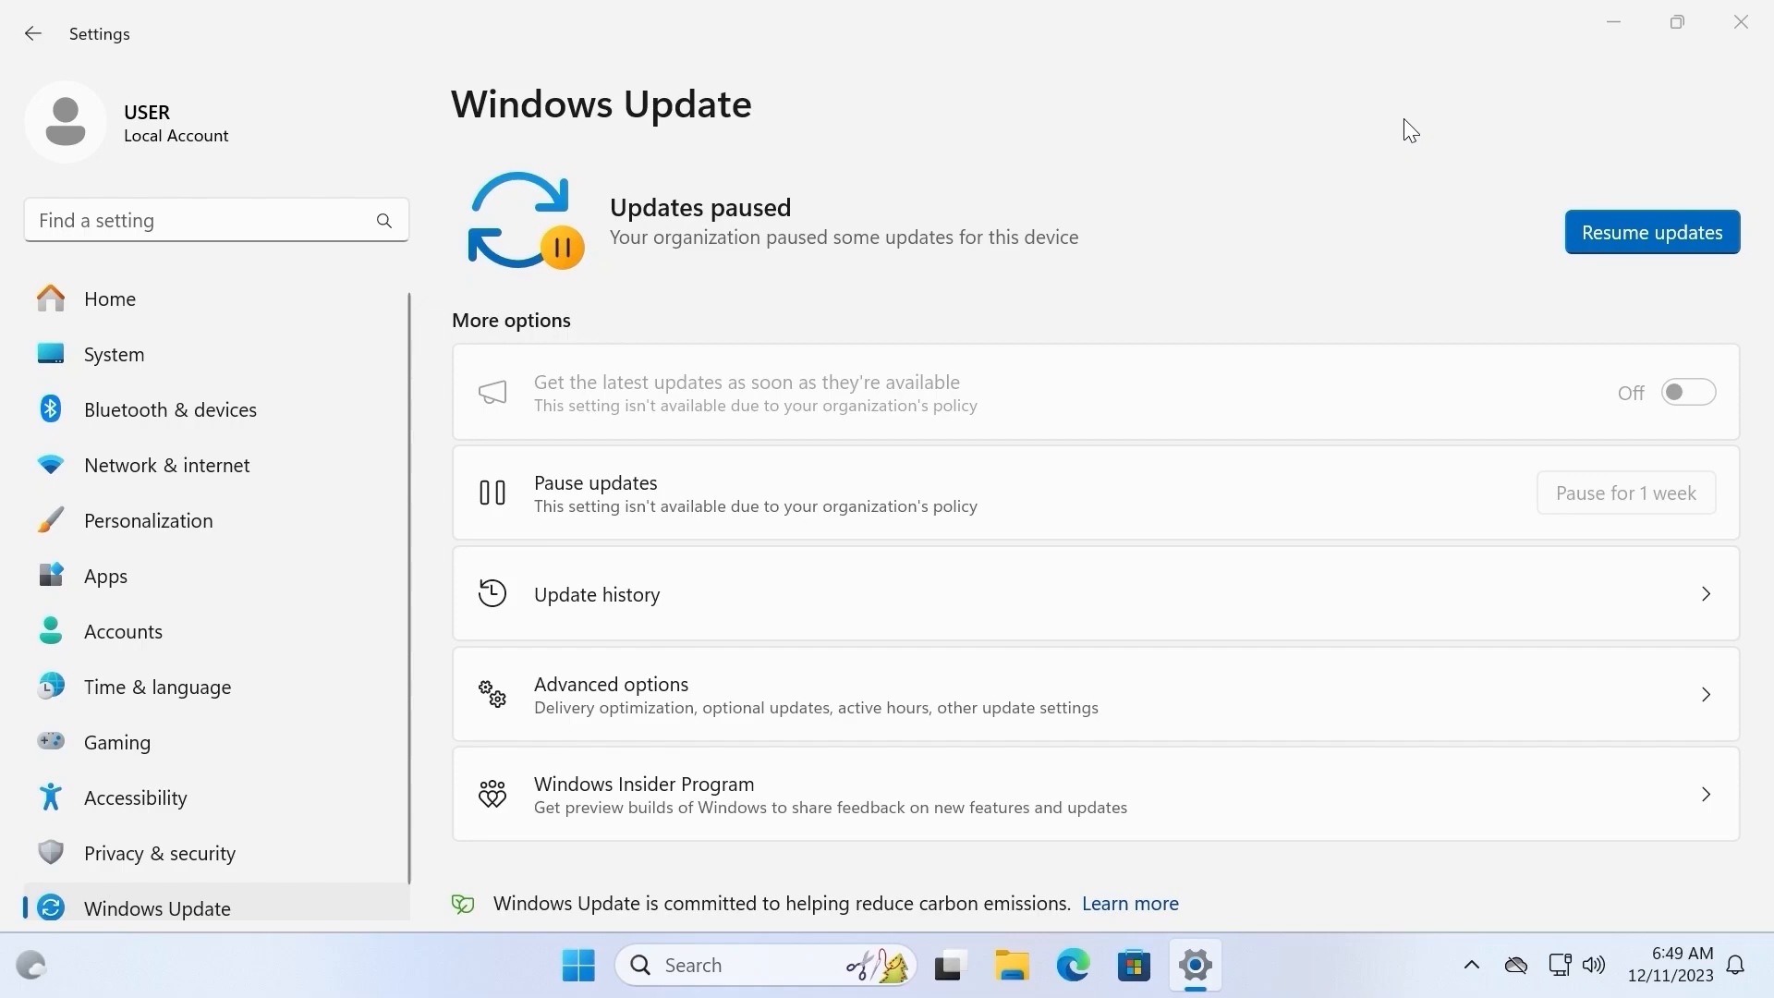
# - Relaunch Local Group Policy Editor via Run and expand Administrative Templates under Computer Configuration
pyautogui.press('Win+r')
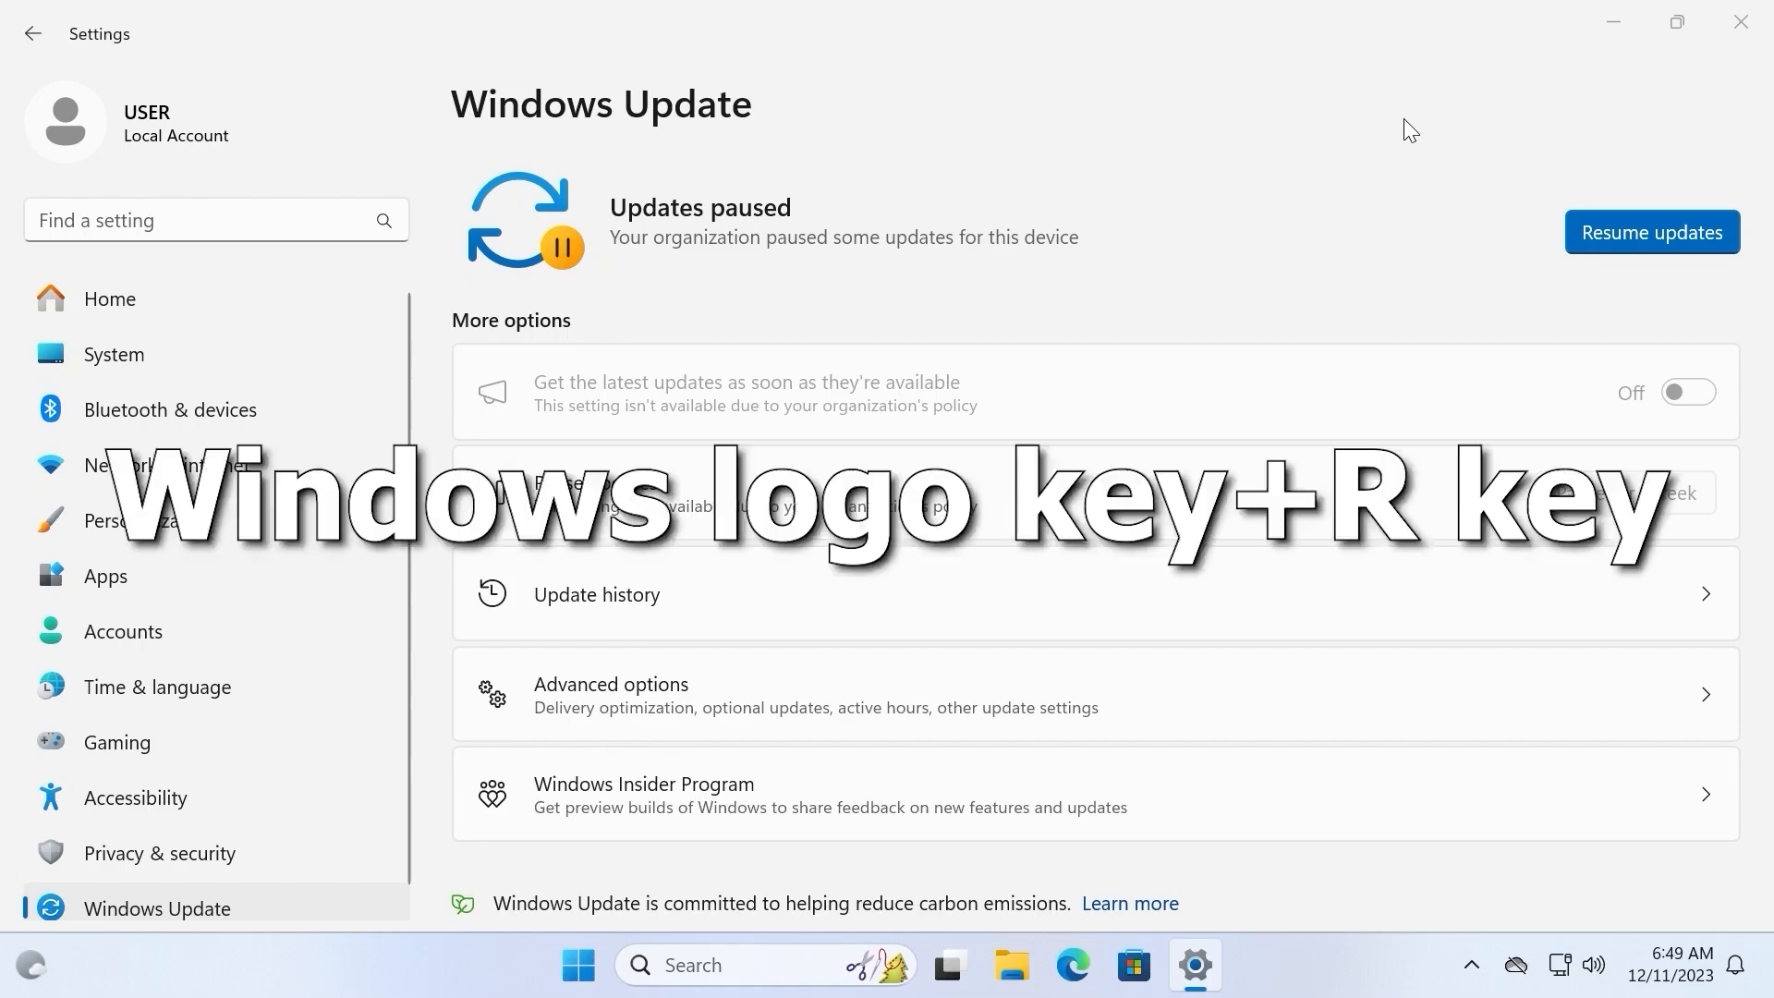
pyautogui.press('Win+r')
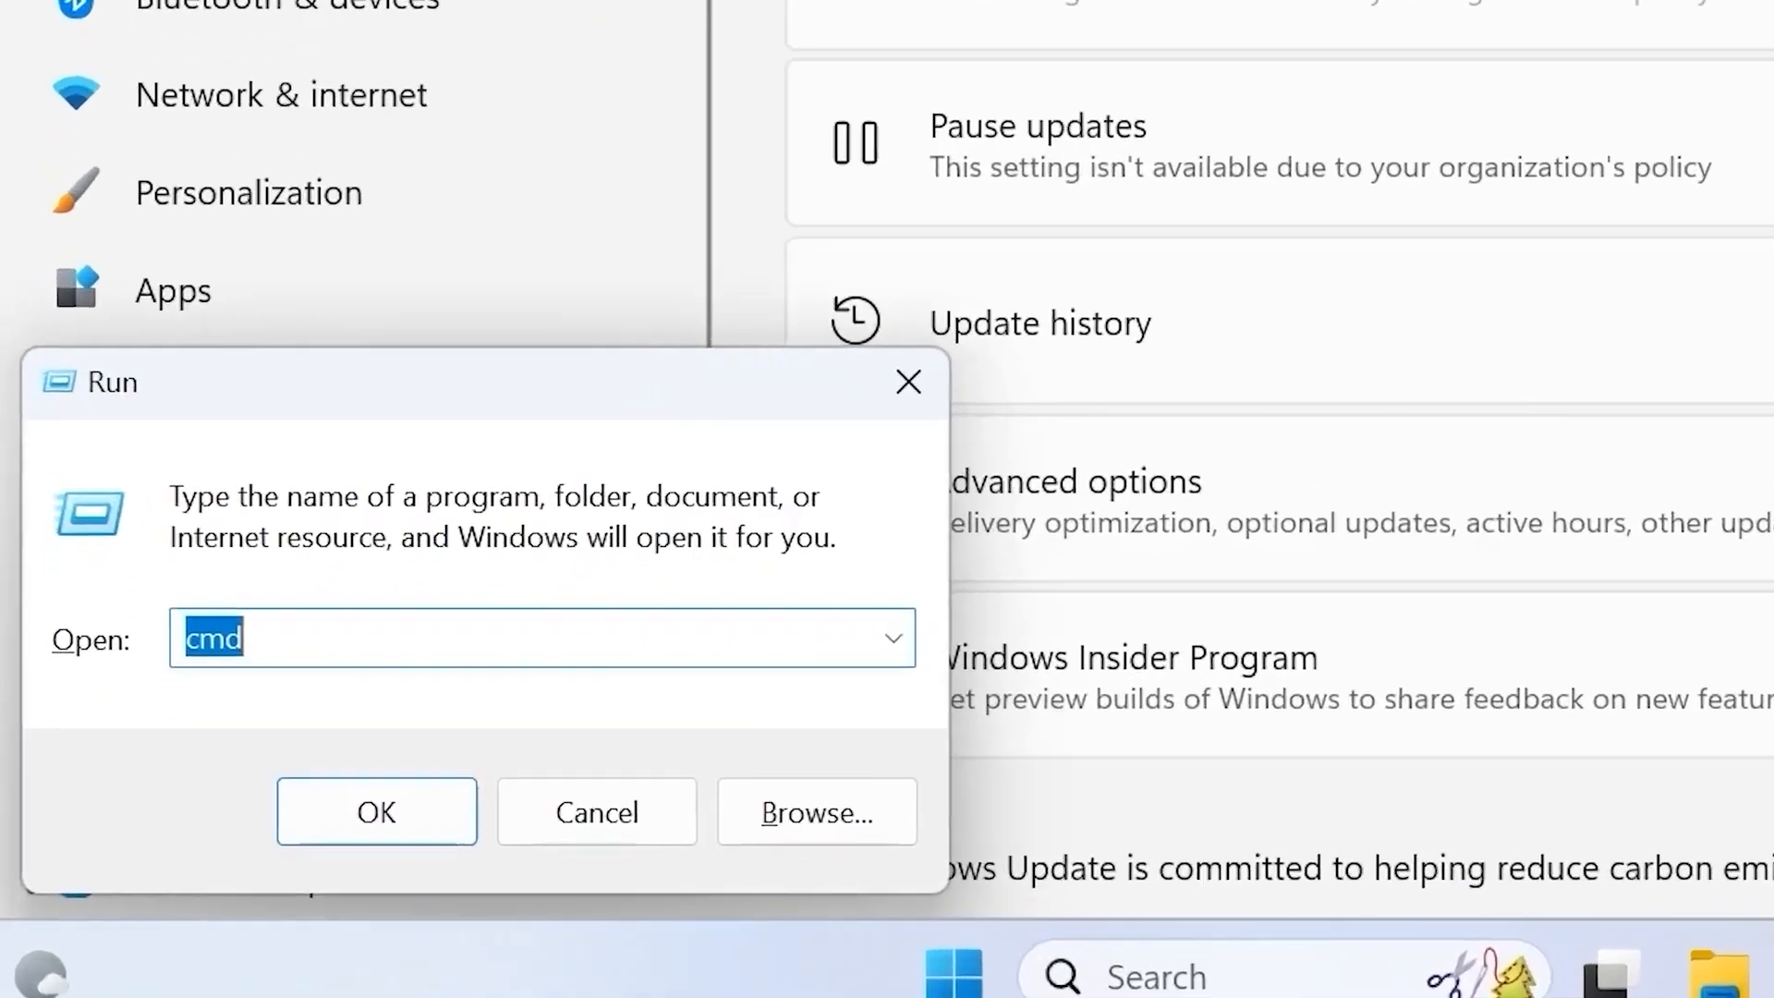
pyautogui.write('gpedit.msc')
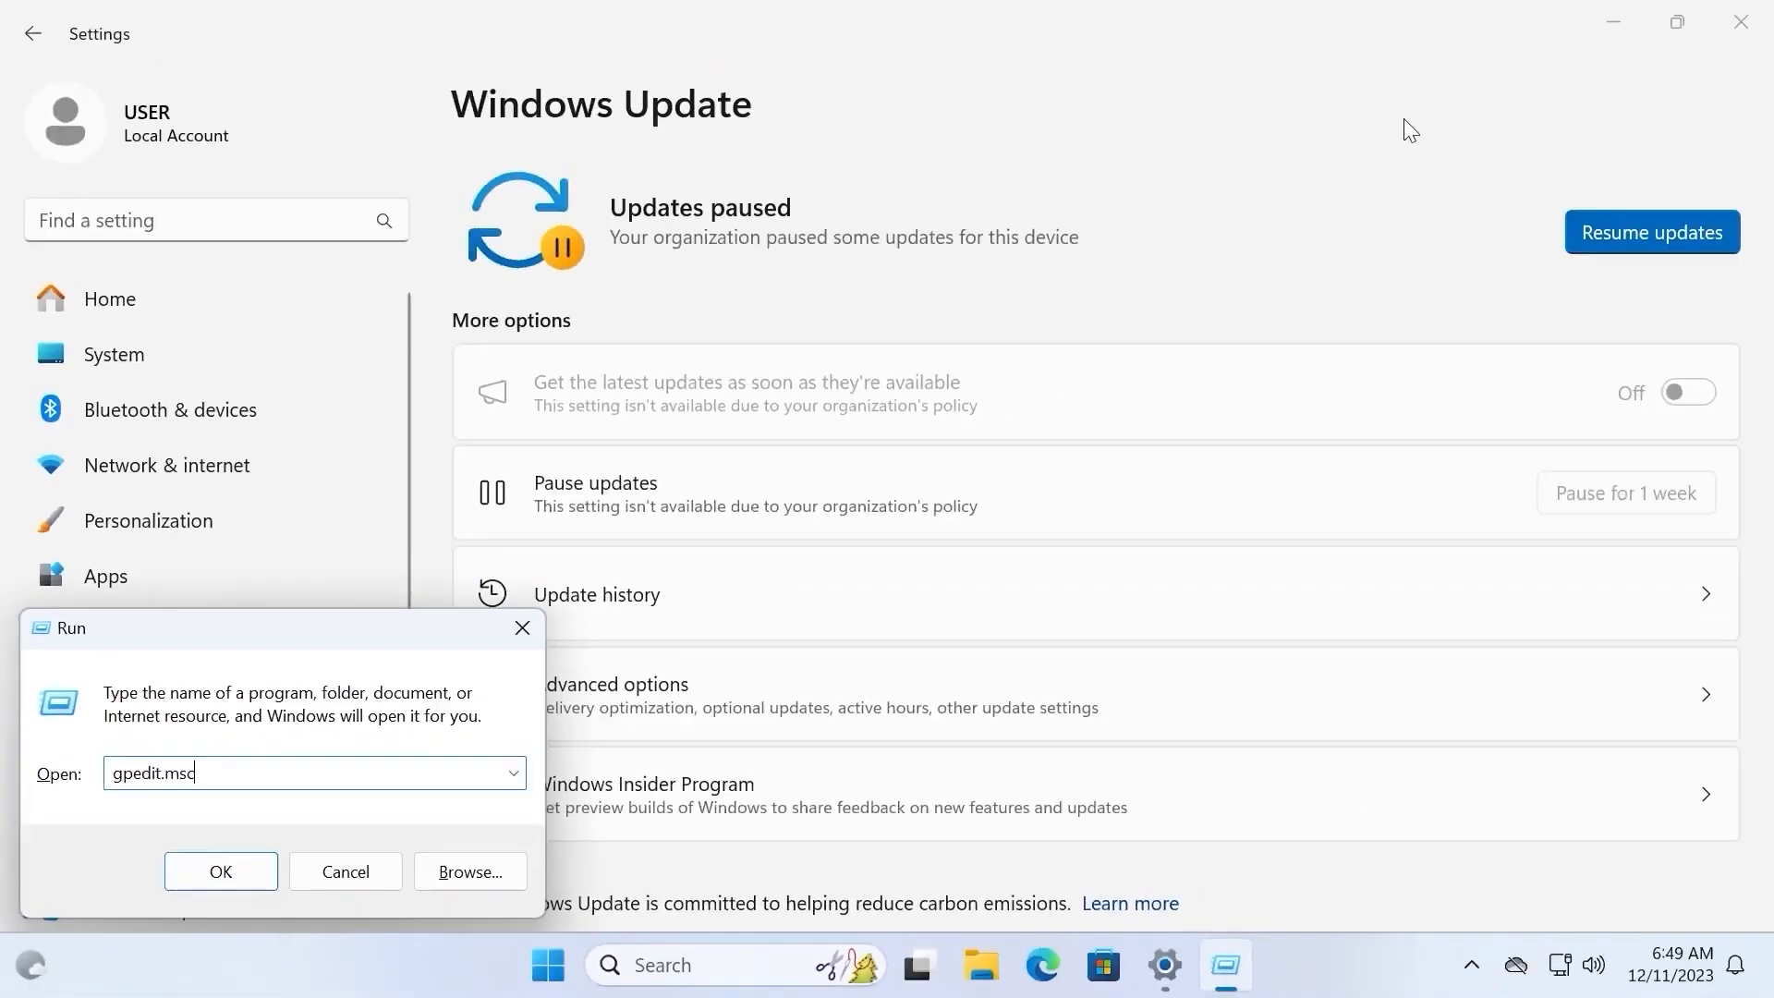
pyautogui.click(220, 871)
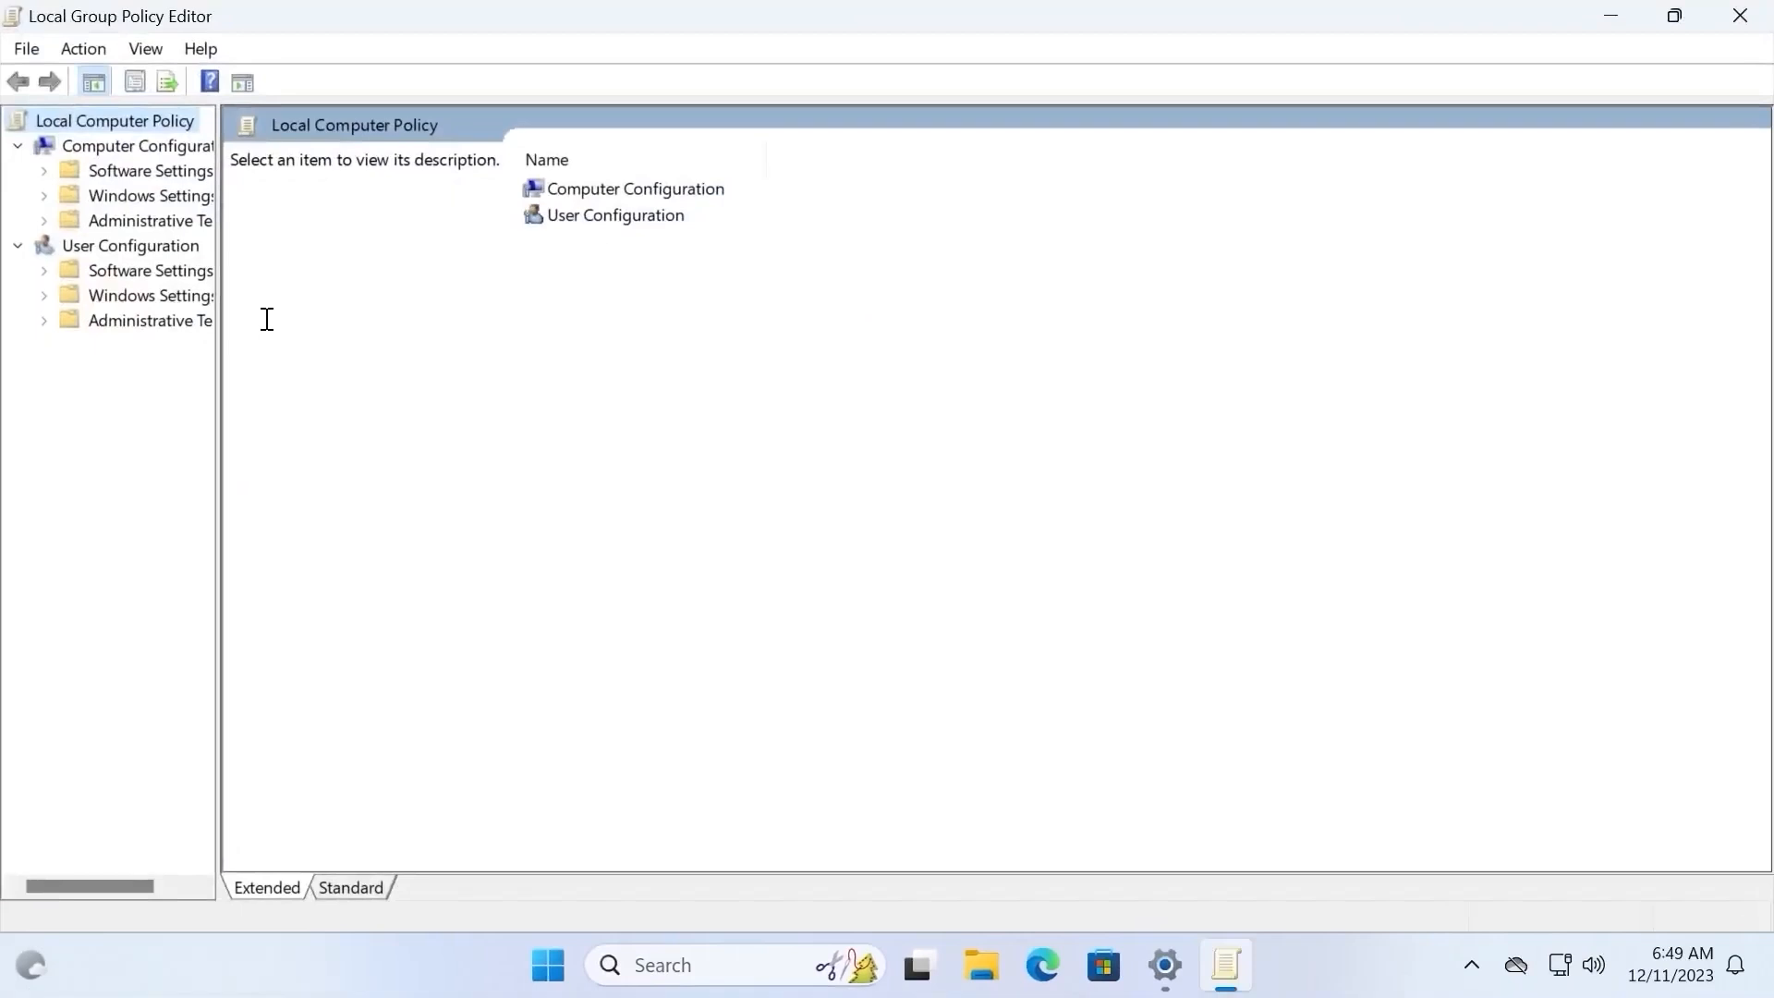
pyautogui.moveTo(218, 299); pyautogui.dragTo(565, 300)
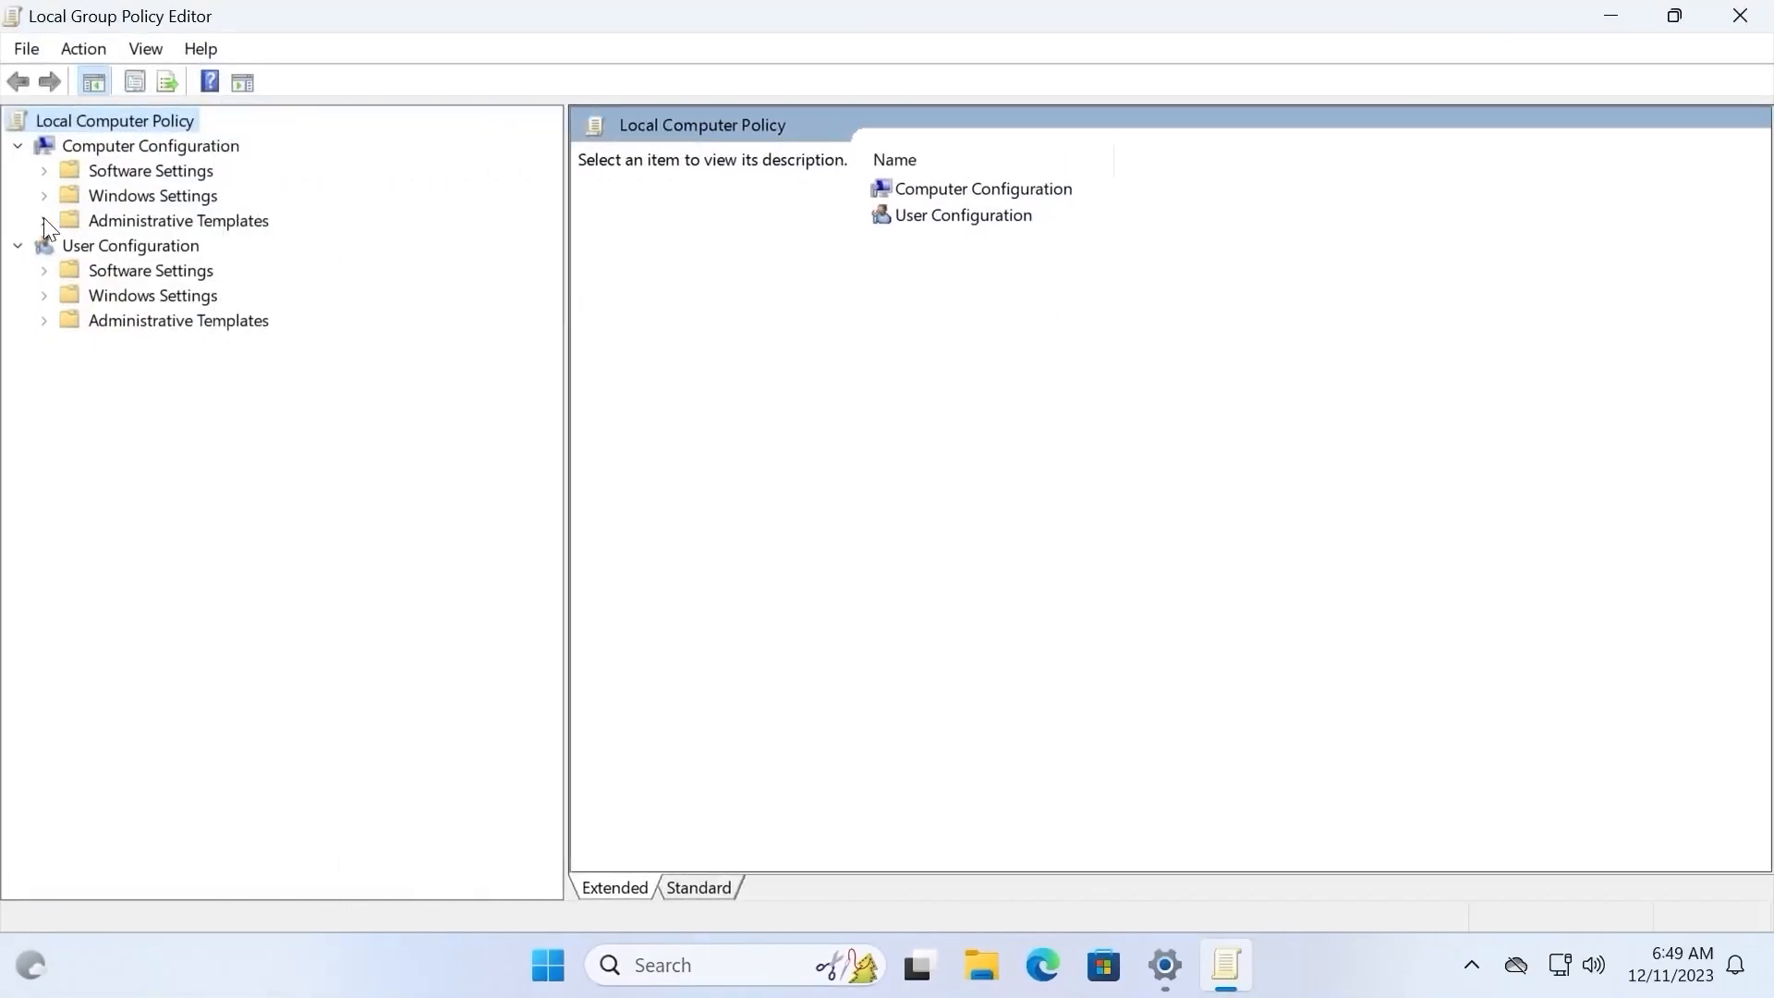
pyautogui.click(43, 220)
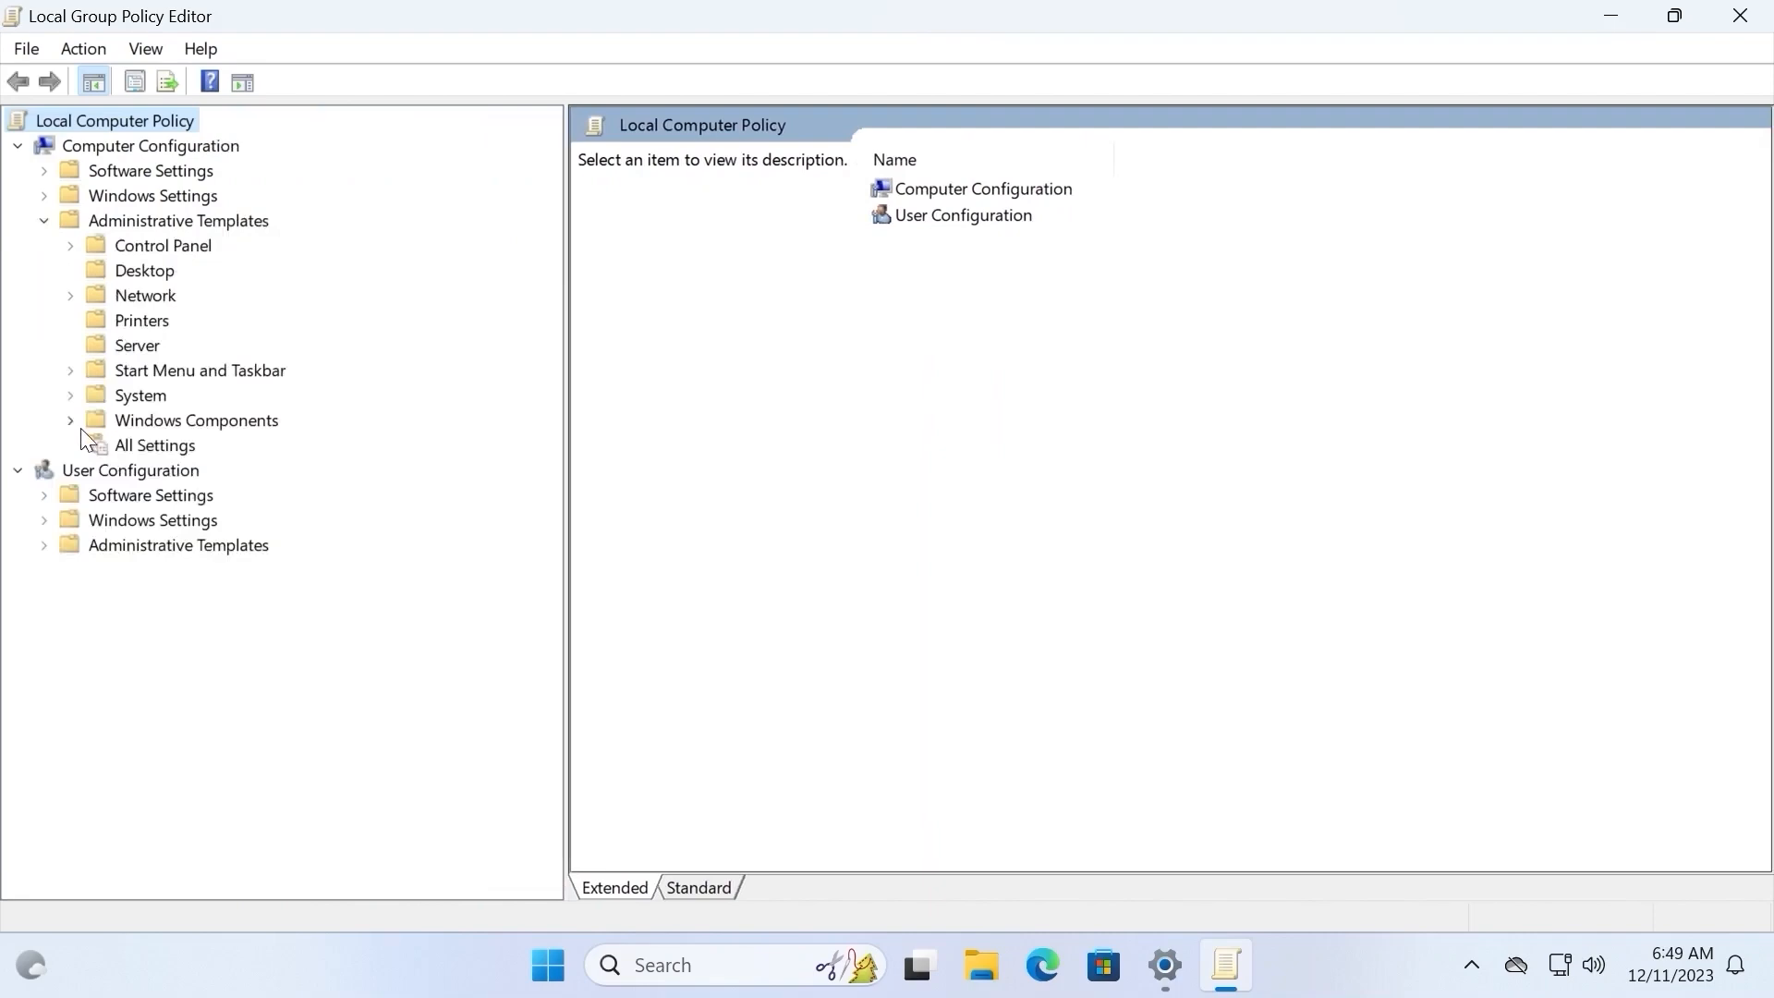
# - Under Windows Update > Manage updates offered, reopen the Preview Builds policy showing Enabled with 364 days
pyautogui.scroll(-3)
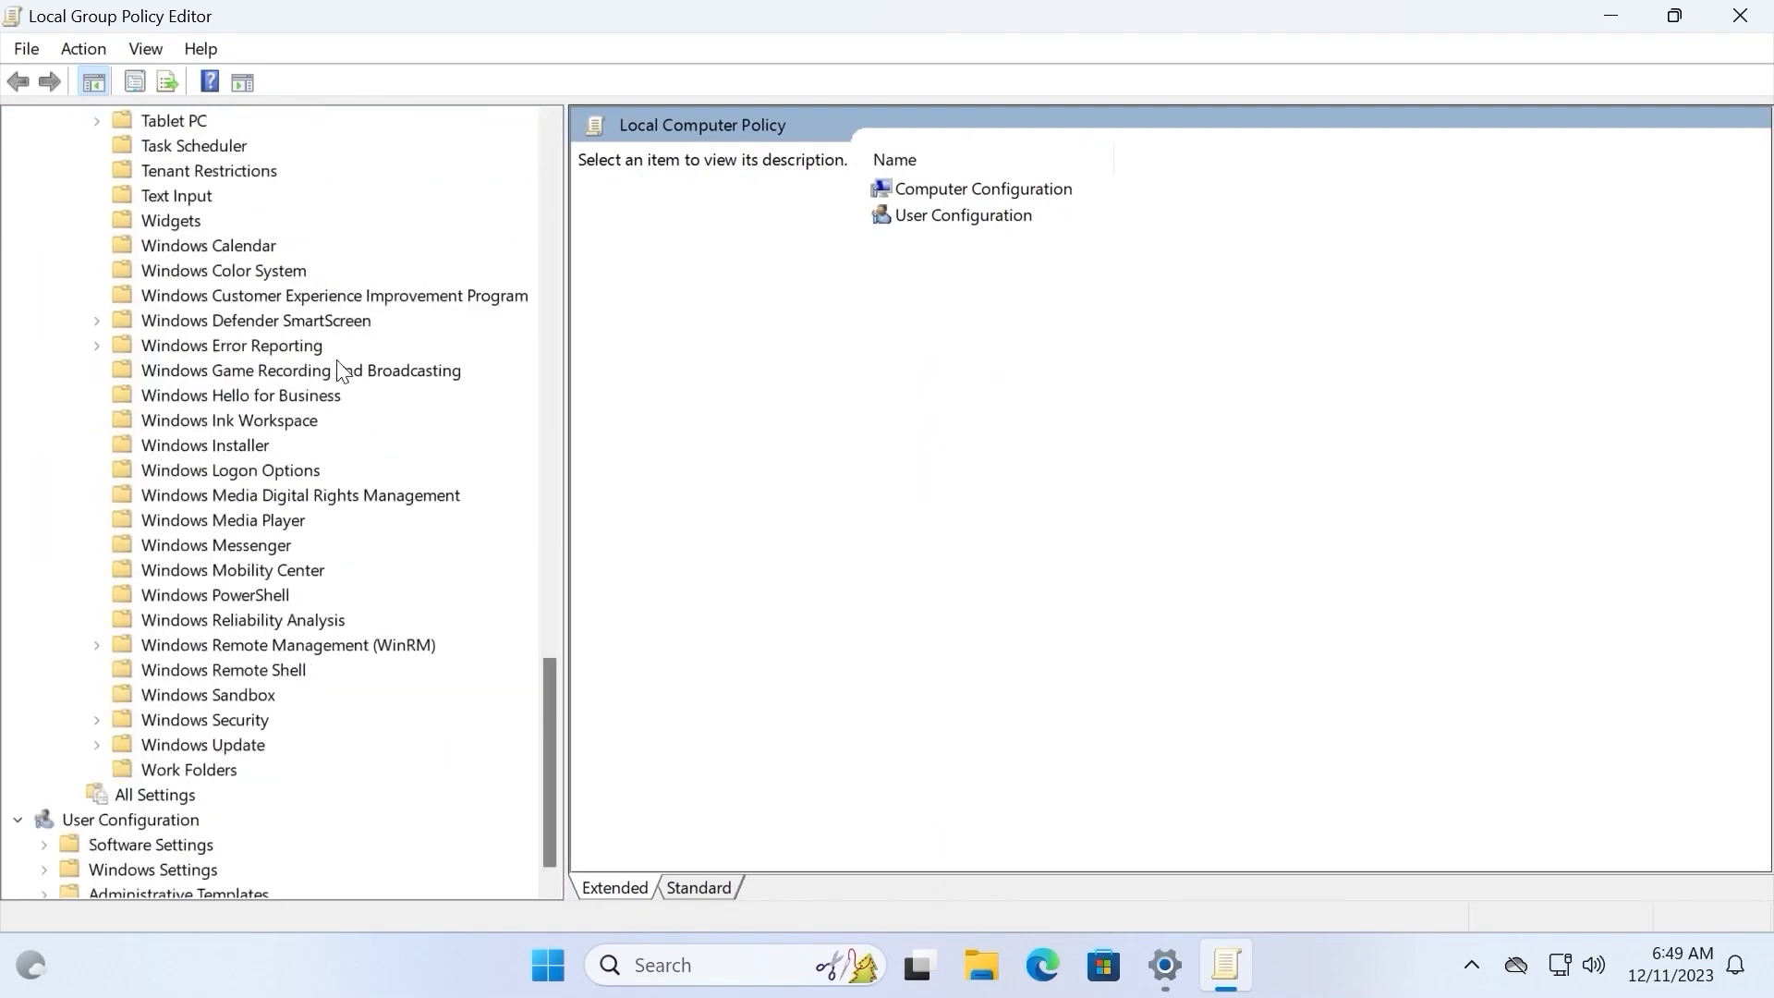
pyautogui.scroll(-3)
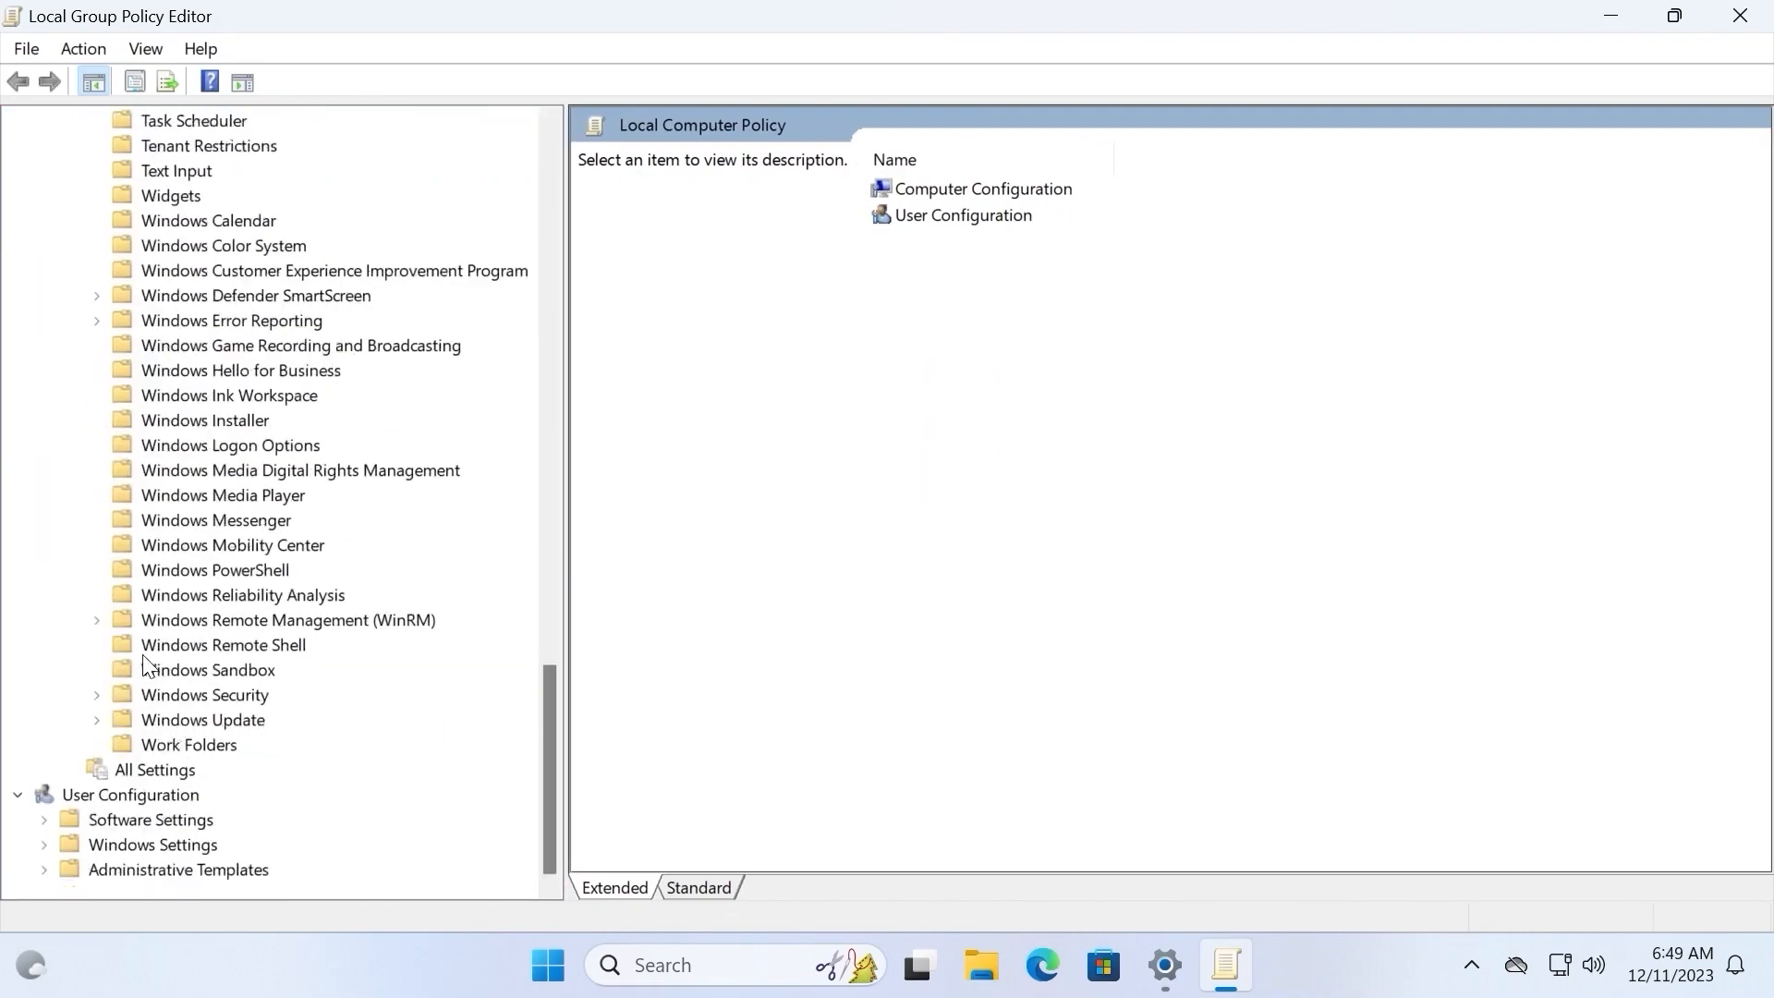
pyautogui.click(98, 719)
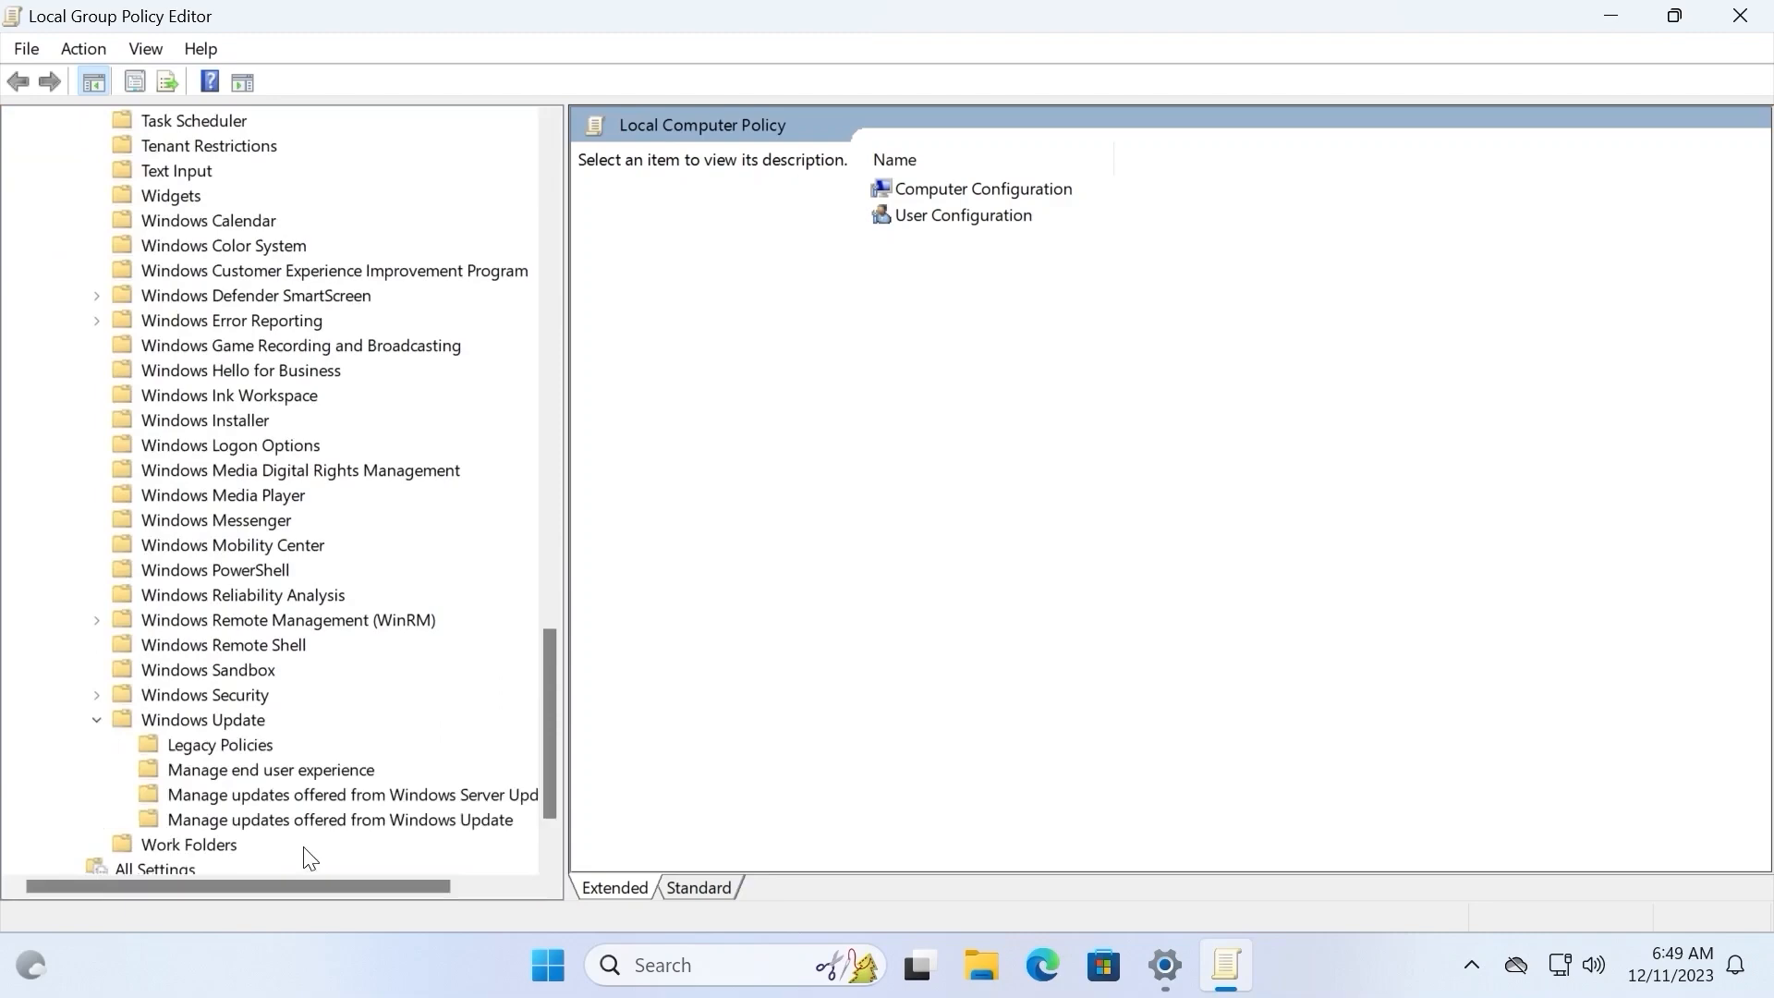
pyautogui.click(338, 818)
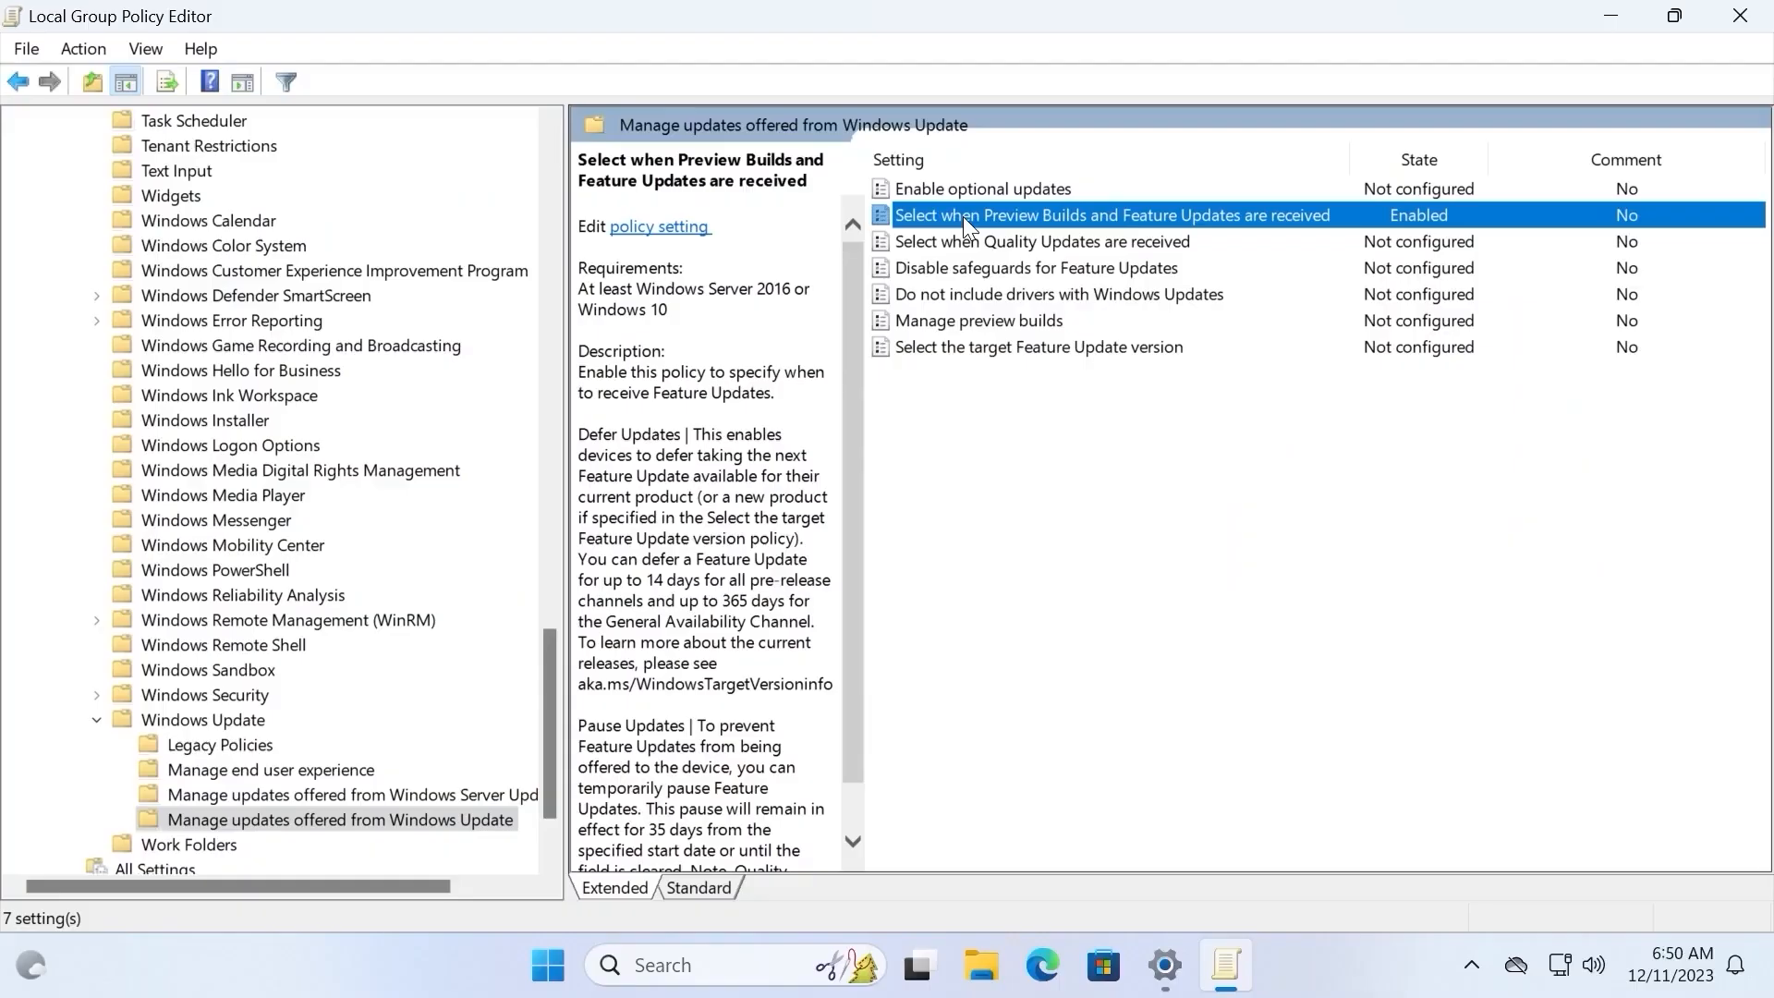
pyautogui.doubleClick(1110, 215)
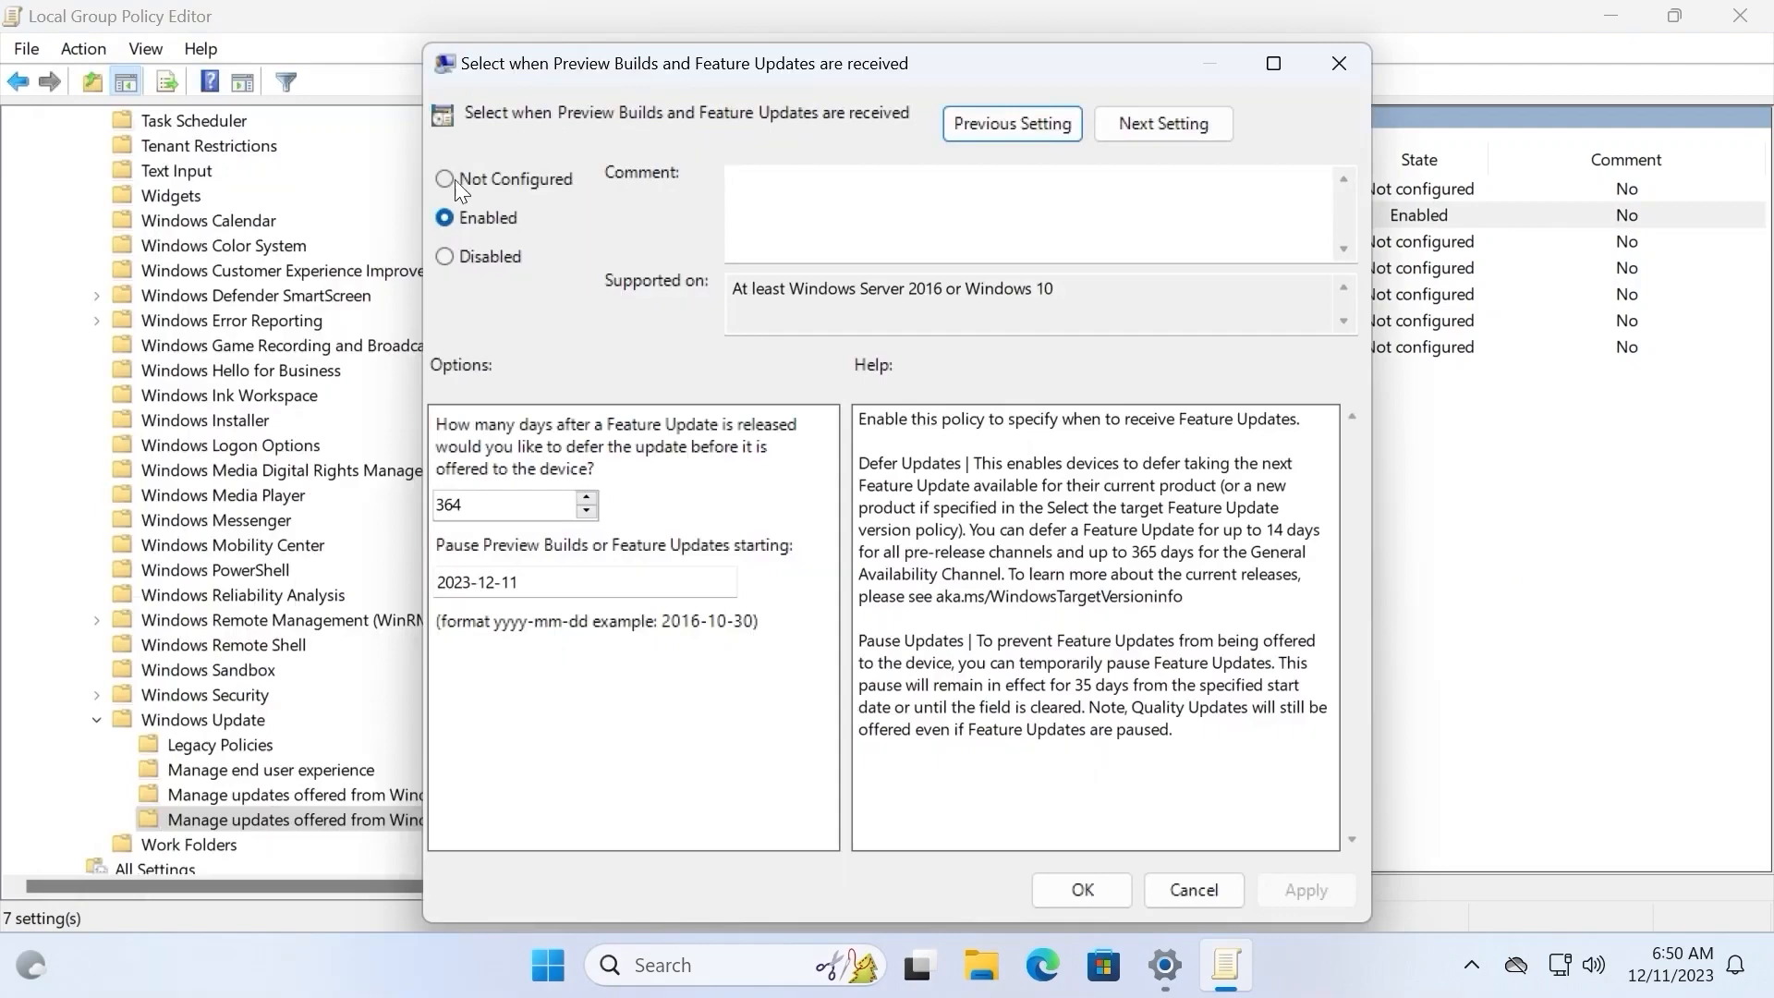
# - Set the Preview Builds and Feature Updates policy to Not Configured and apply it
pyautogui.click(445, 179)
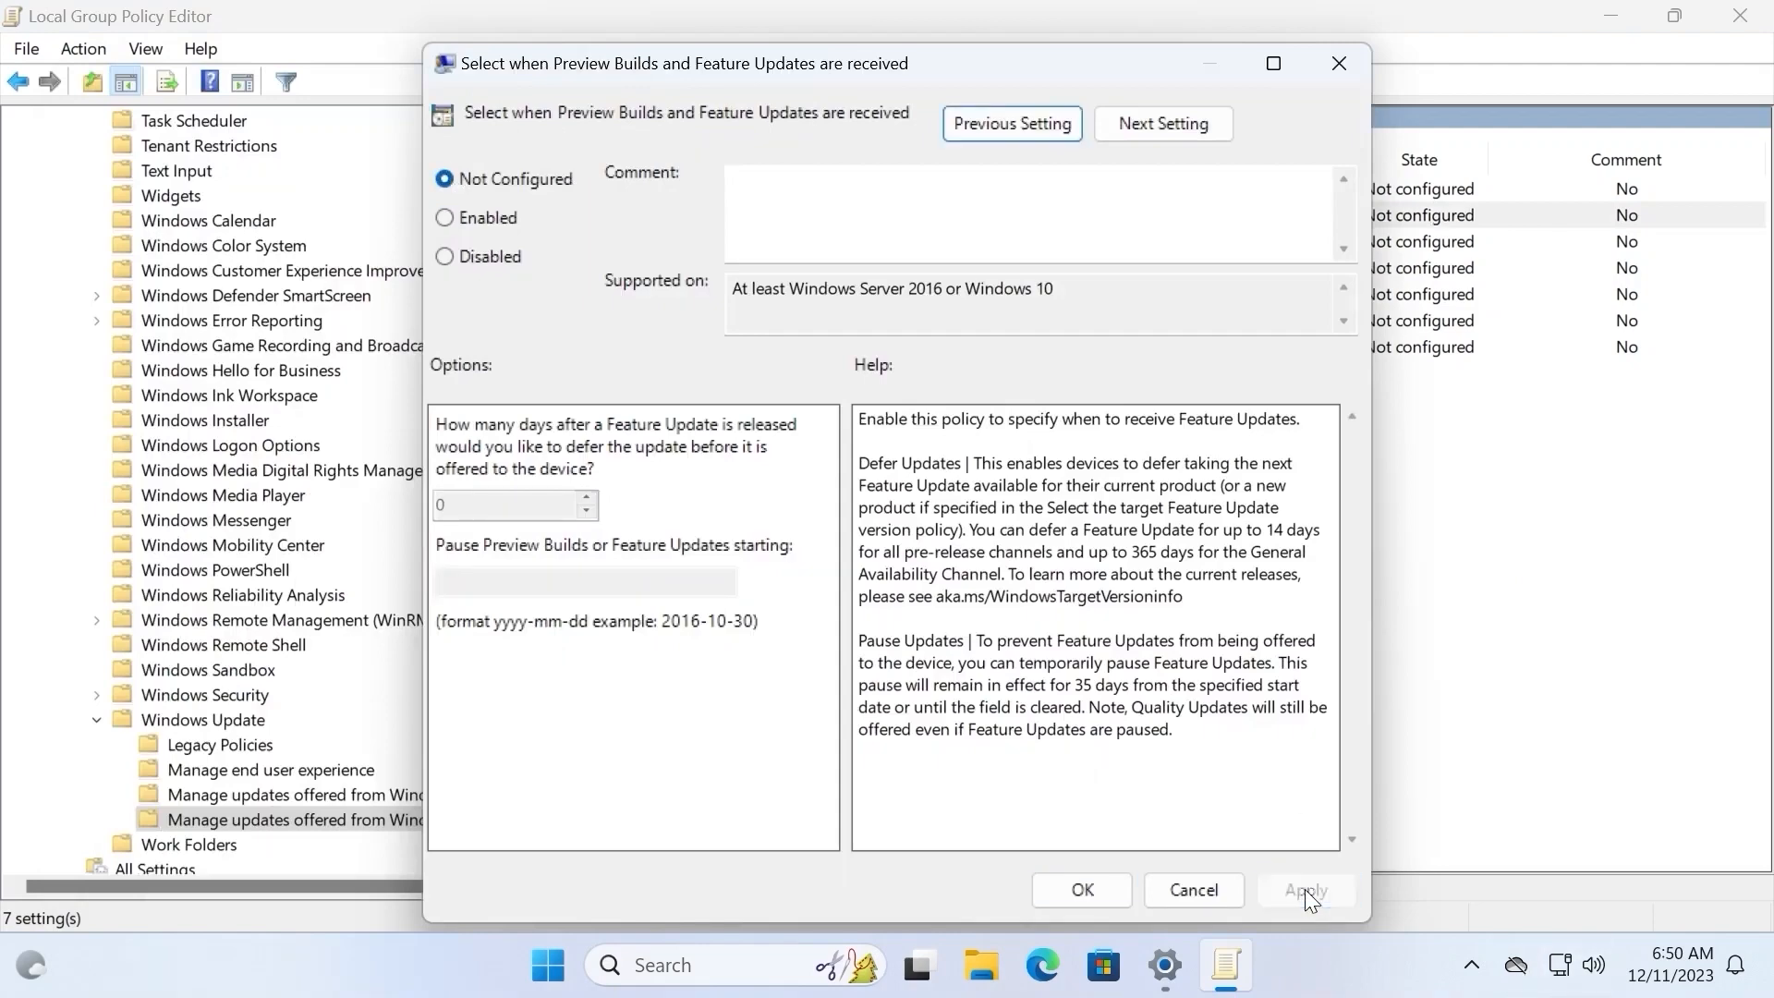
pyautogui.click(1192, 891)
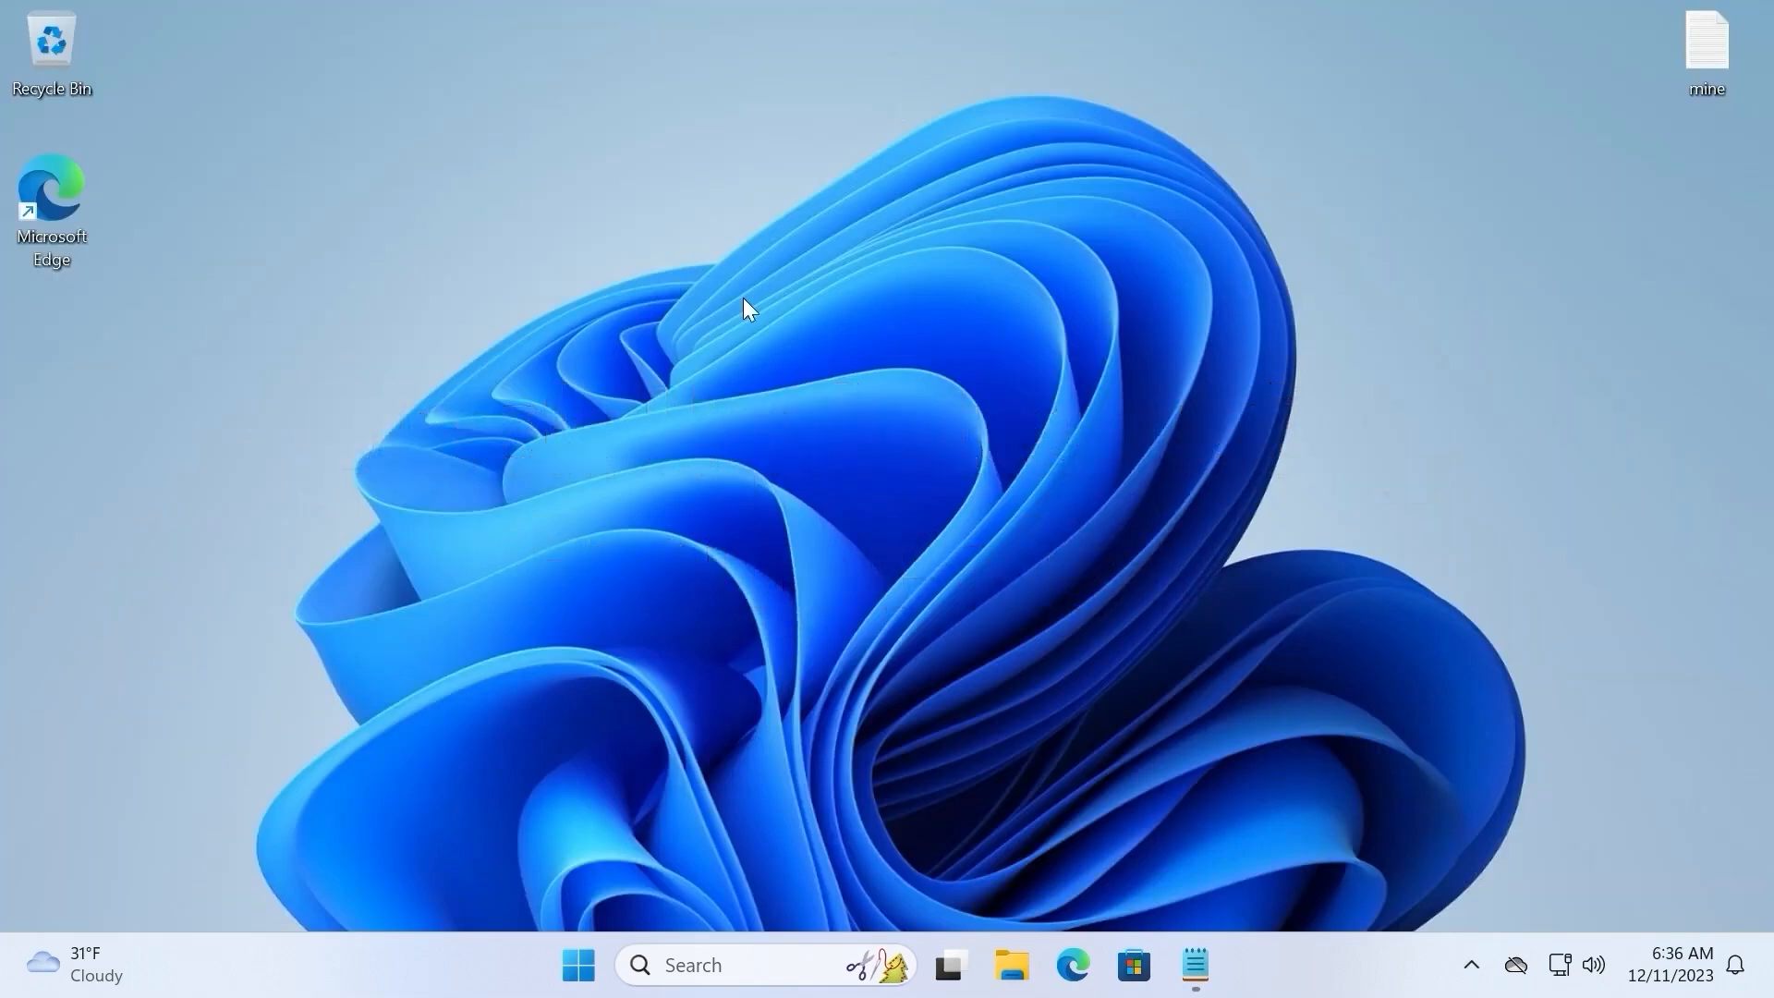
pyautogui.moveTo(859, 562)
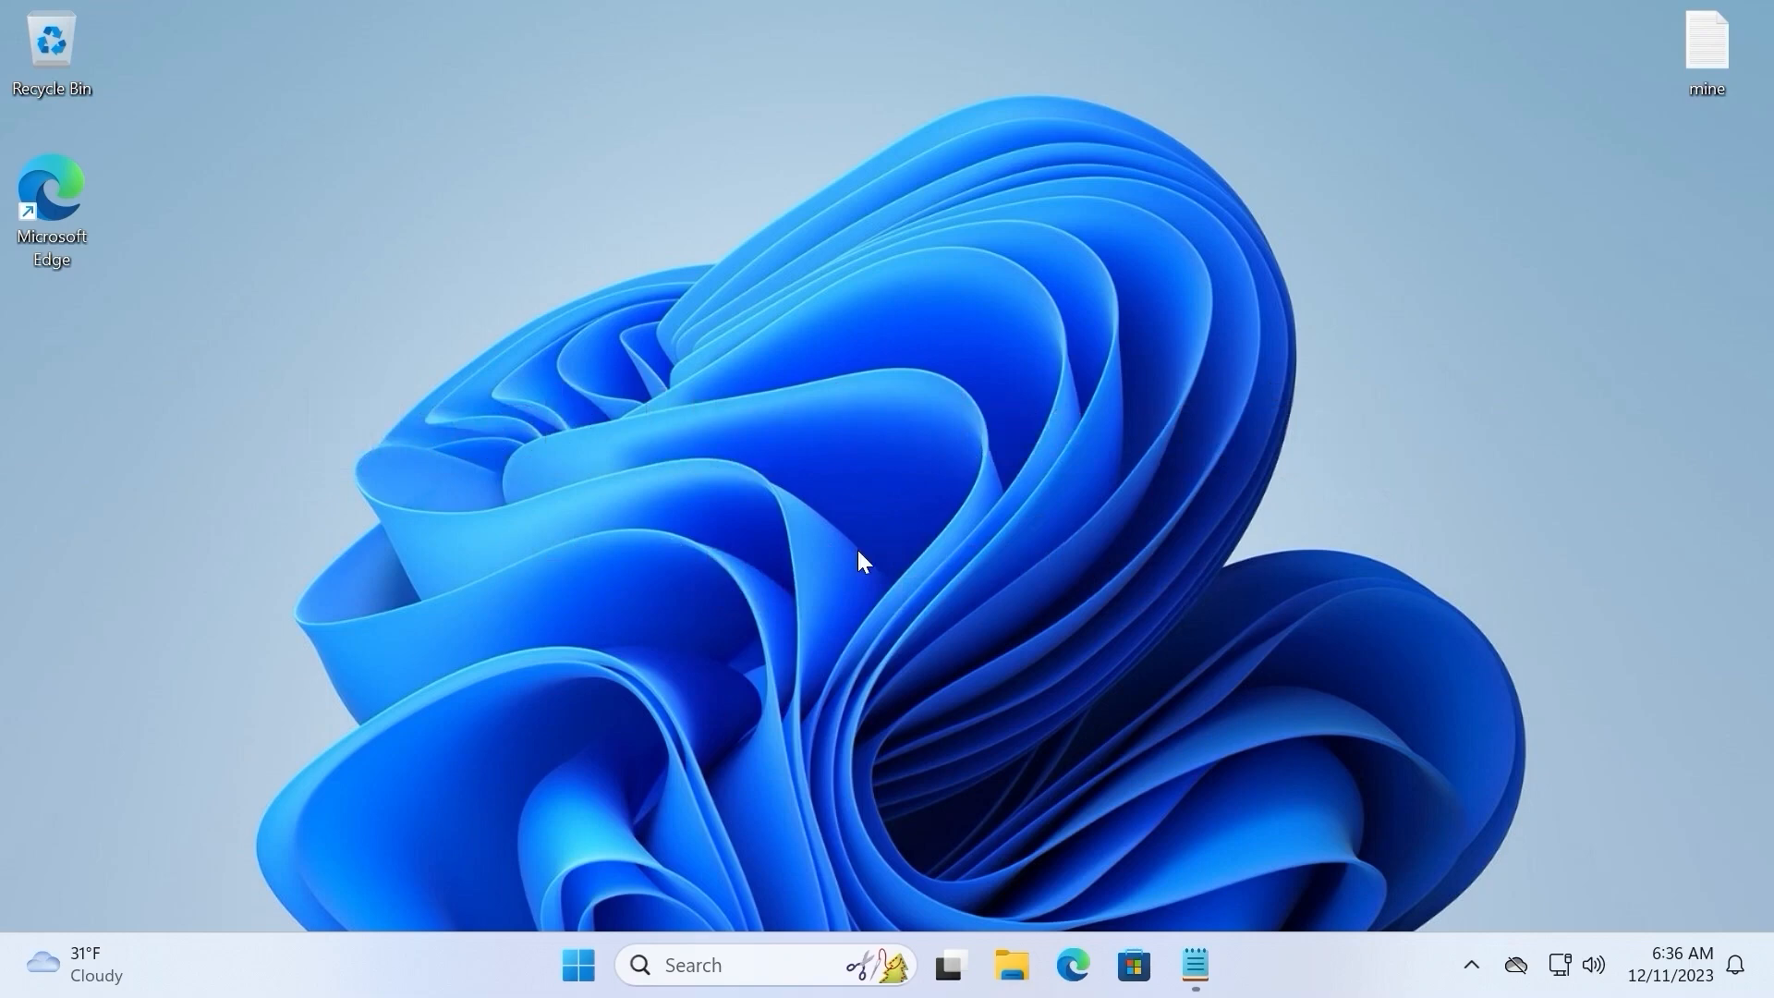
pyautogui.moveTo(950, 506)
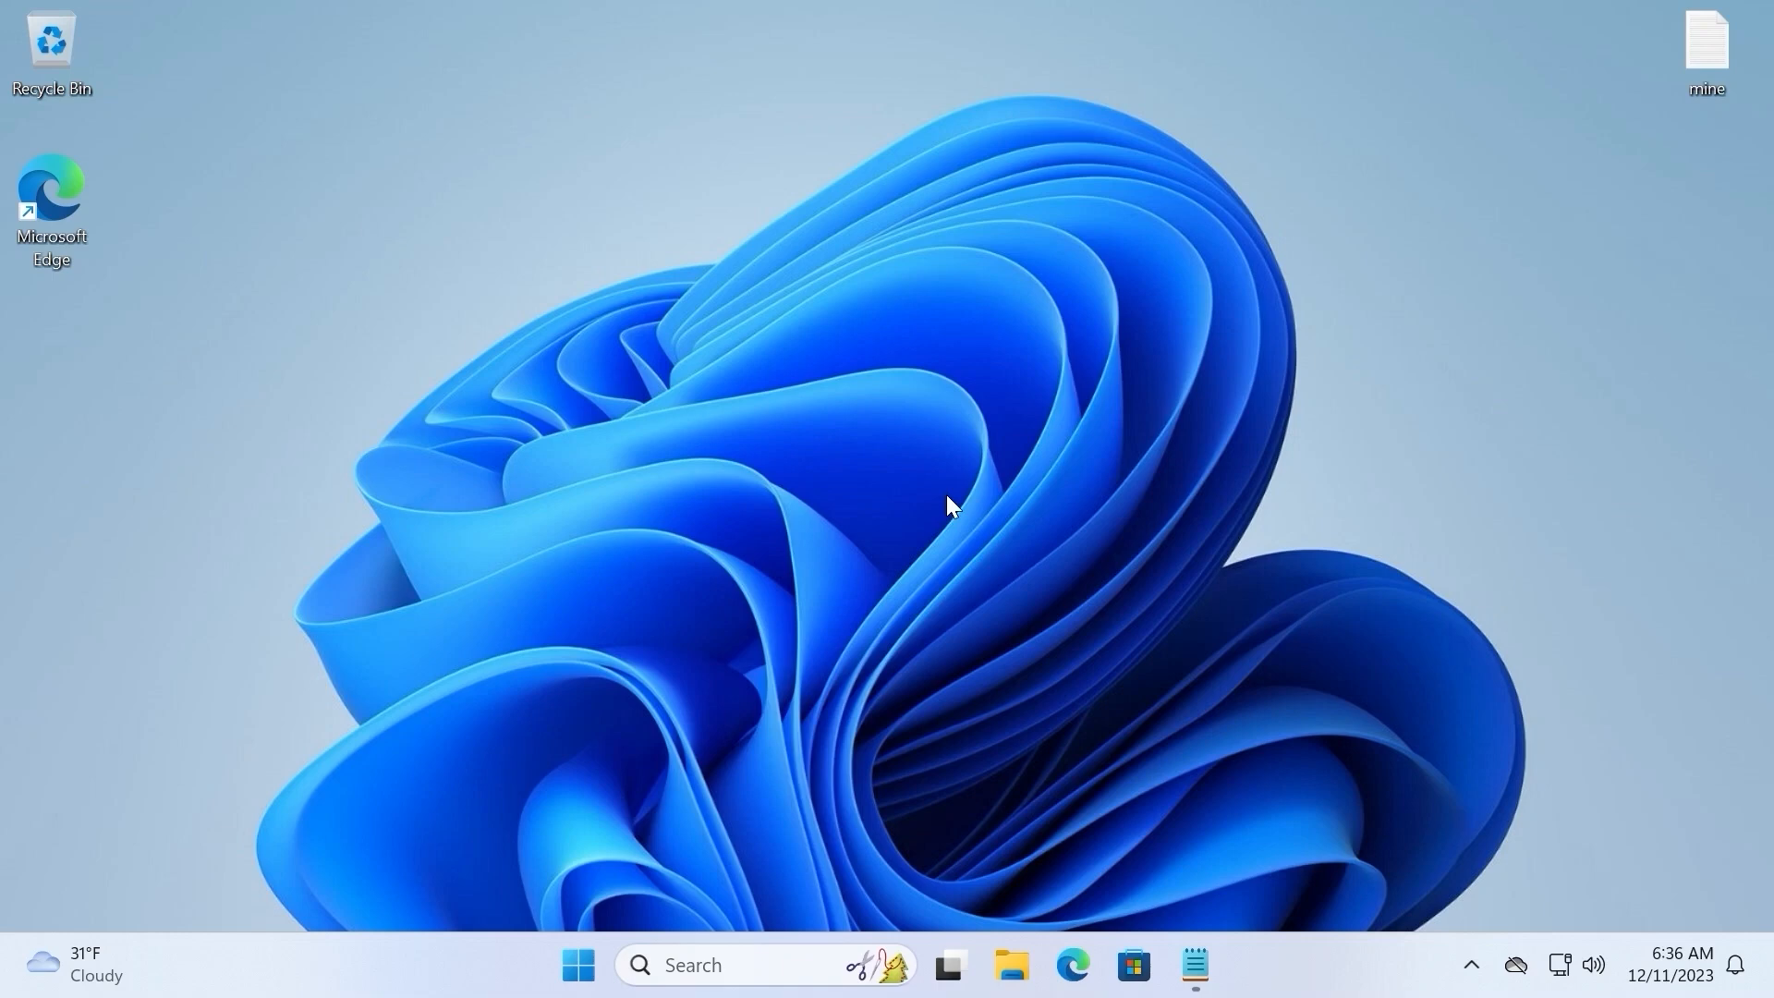
pyautogui.press('win+r')
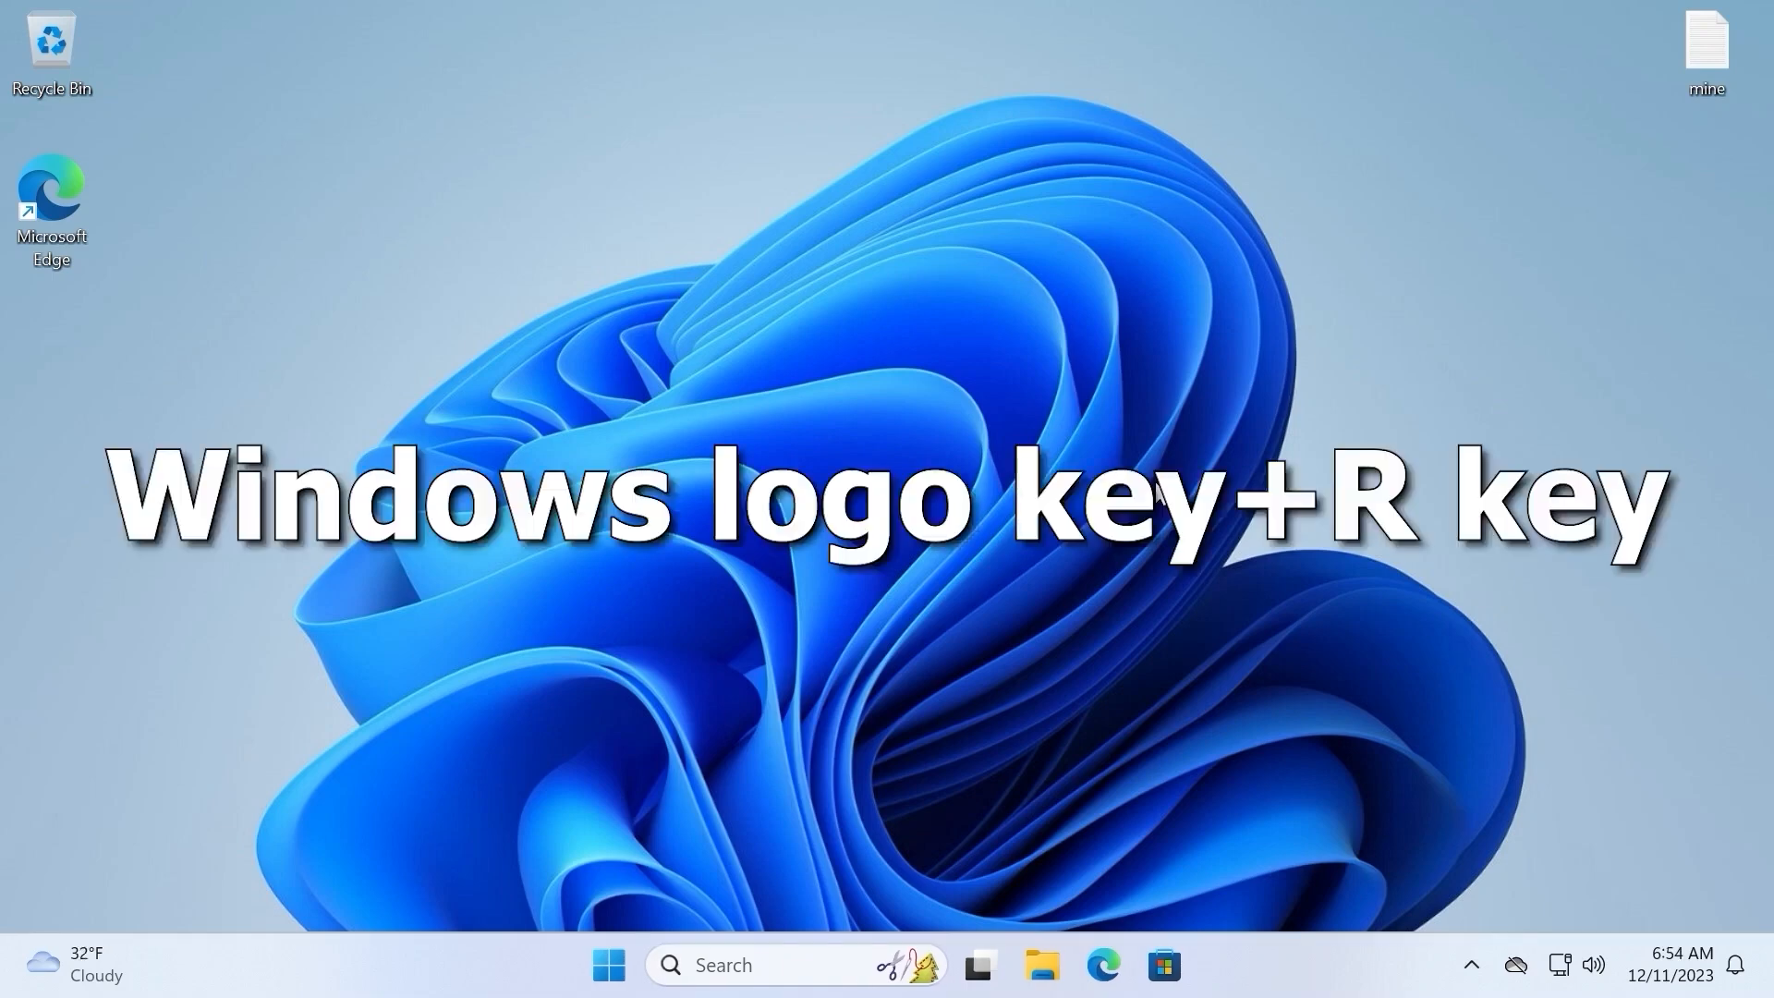
# - Launch the Local Group Policy Editor via the Run dialog (gpedit)
pyautogui.press('Win+r')
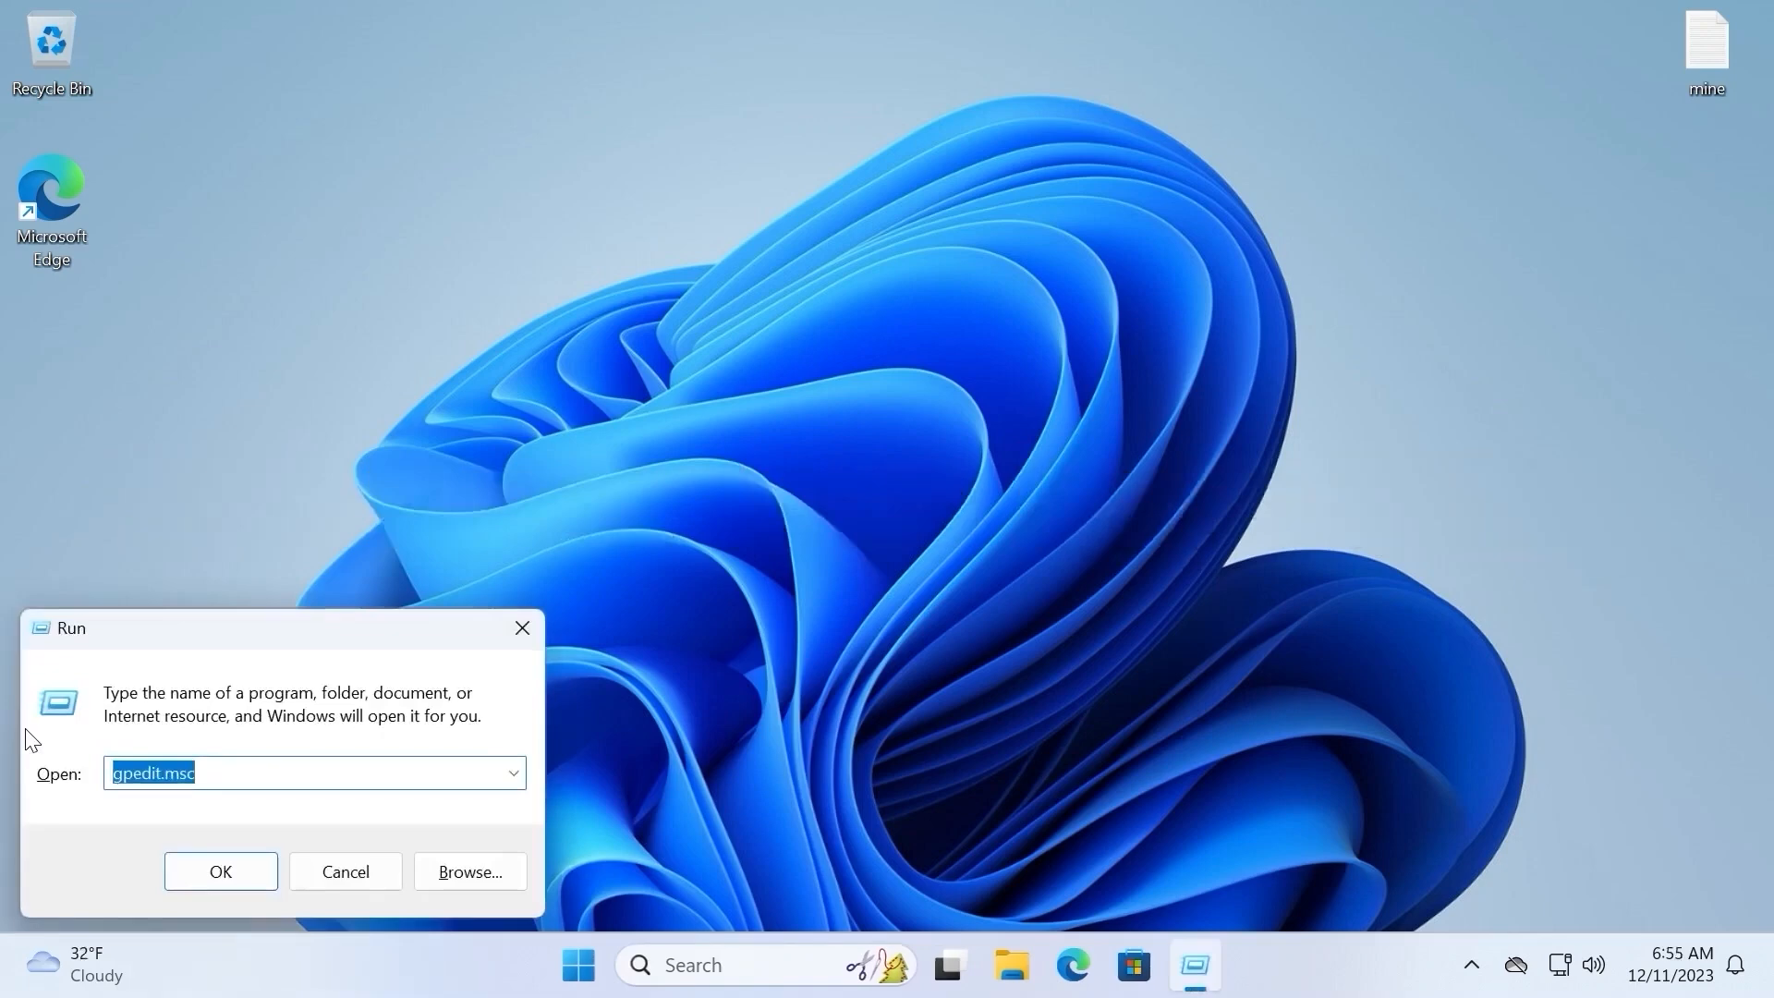
pyautogui.write('gpedit')
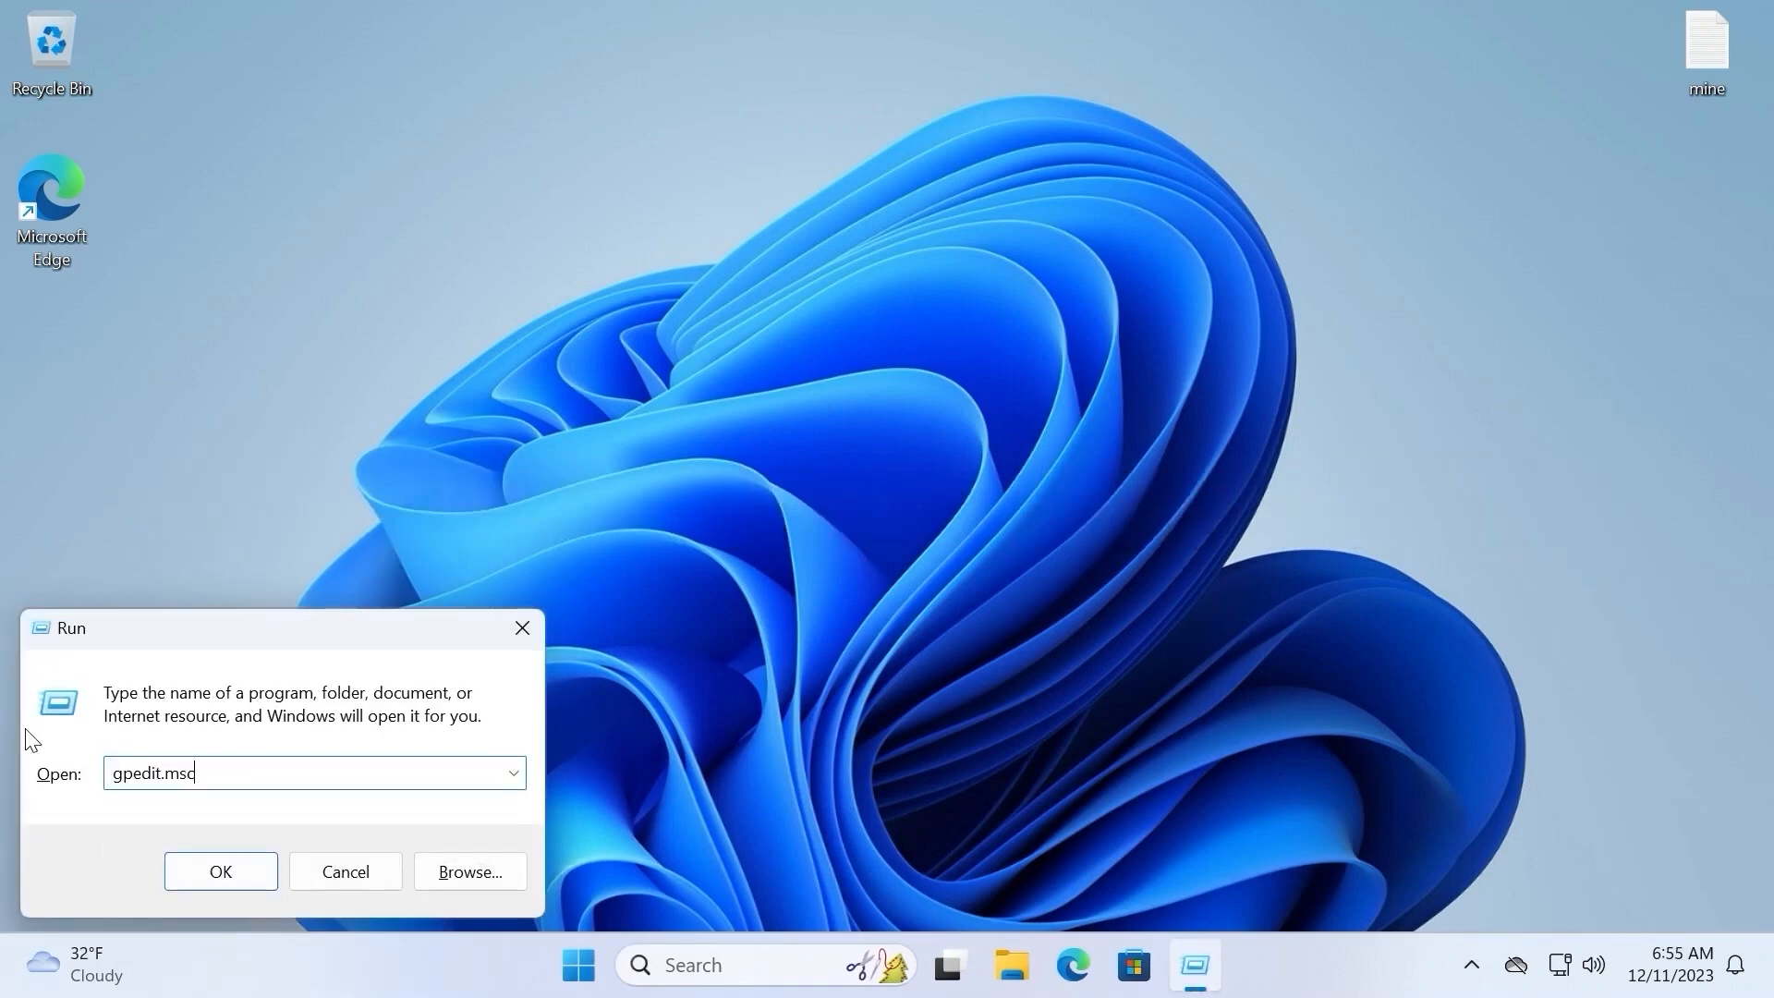
pyautogui.click(219, 870)
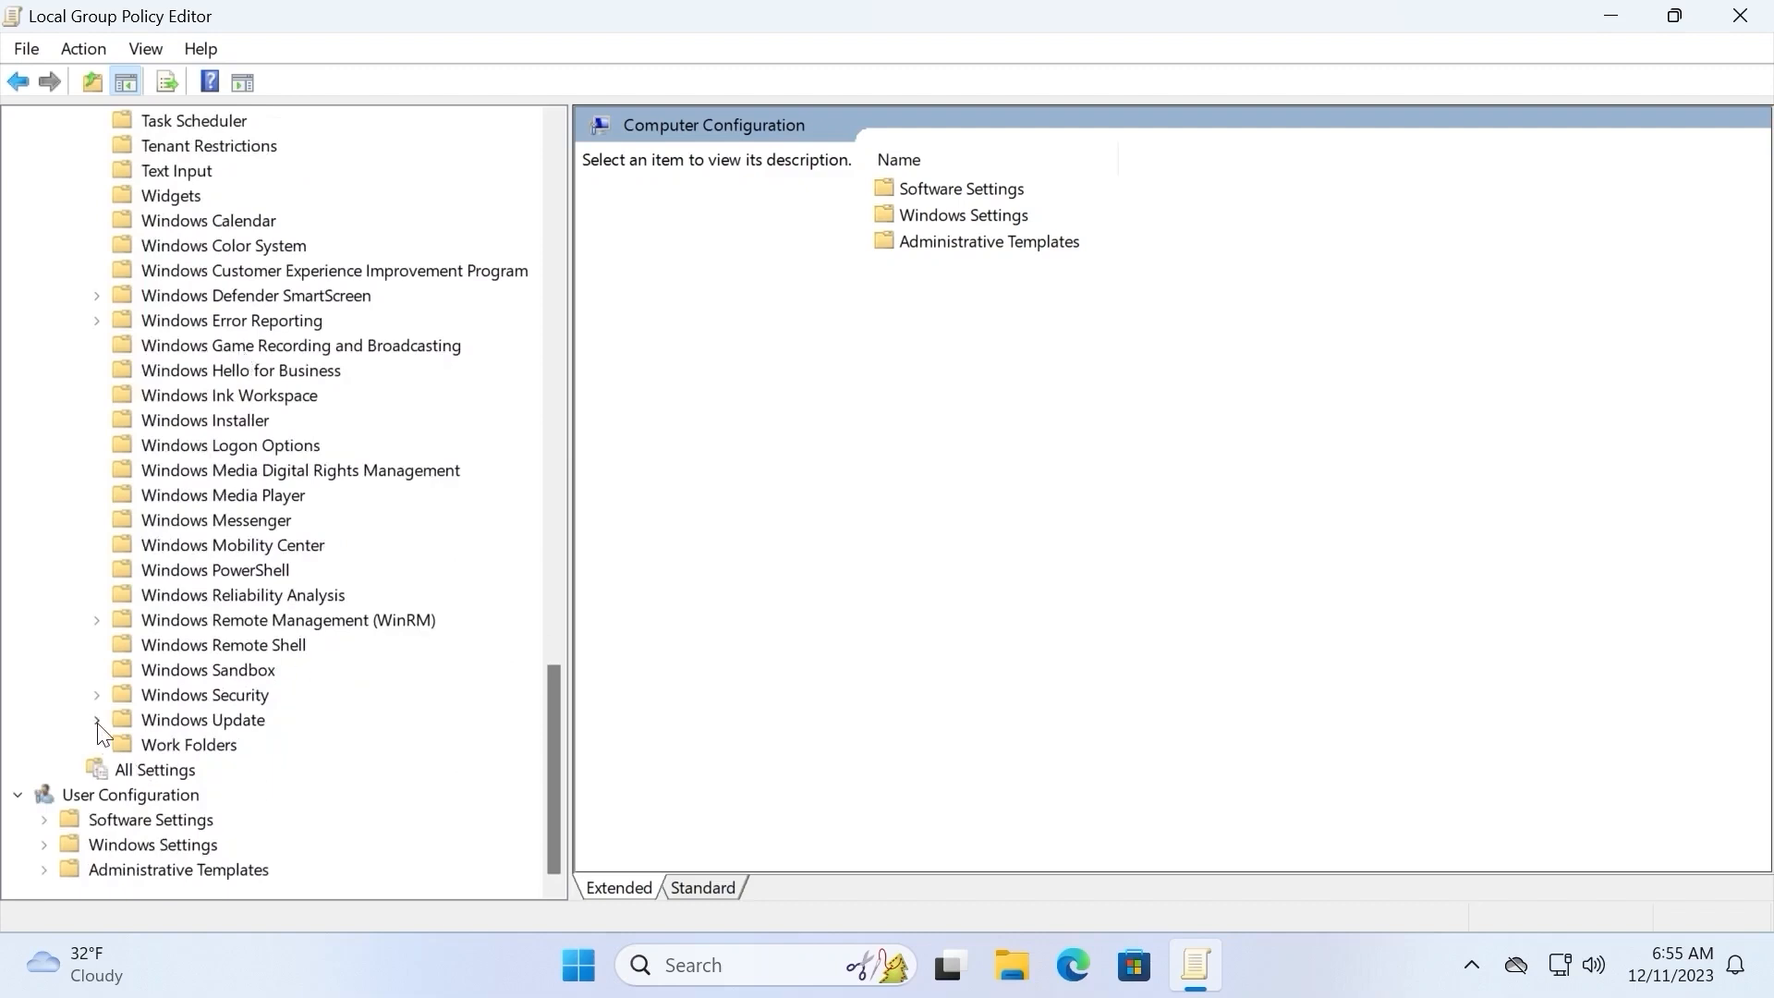
# - Navigate to Windows Update > Manage updates offered from Windows Update and open the target Feature Update version policy
pyautogui.click(98, 719)
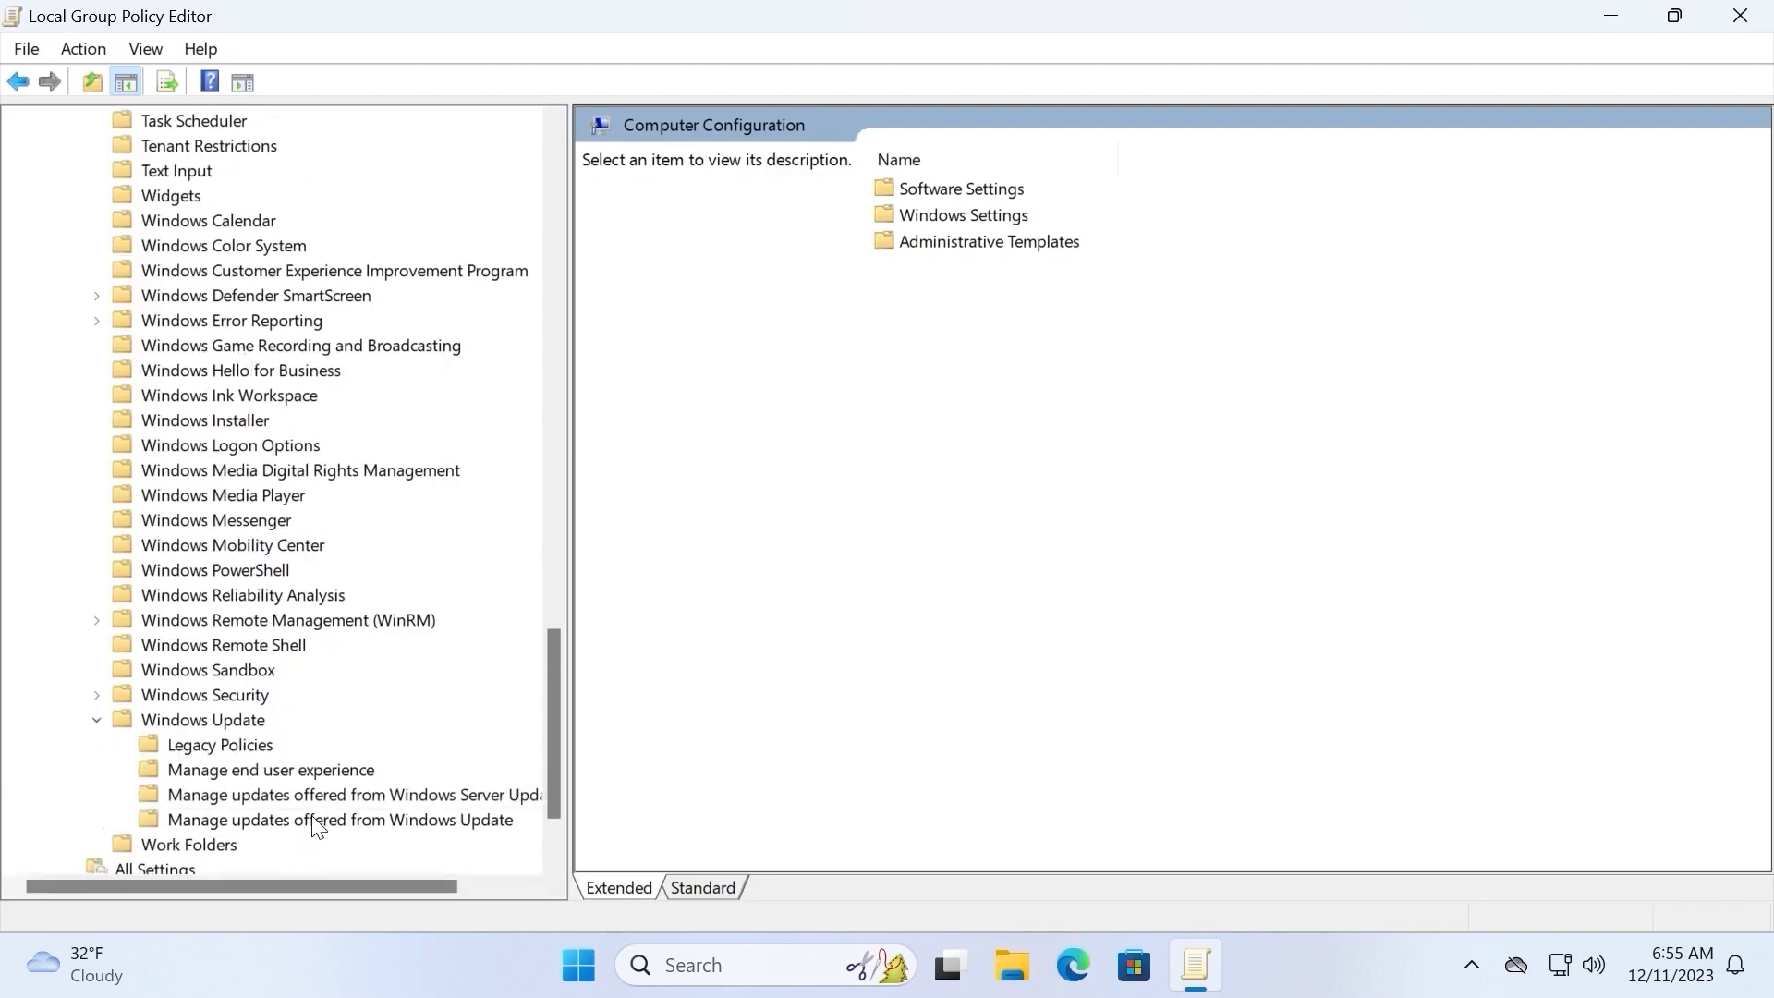
pyautogui.moveTo(363, 839)
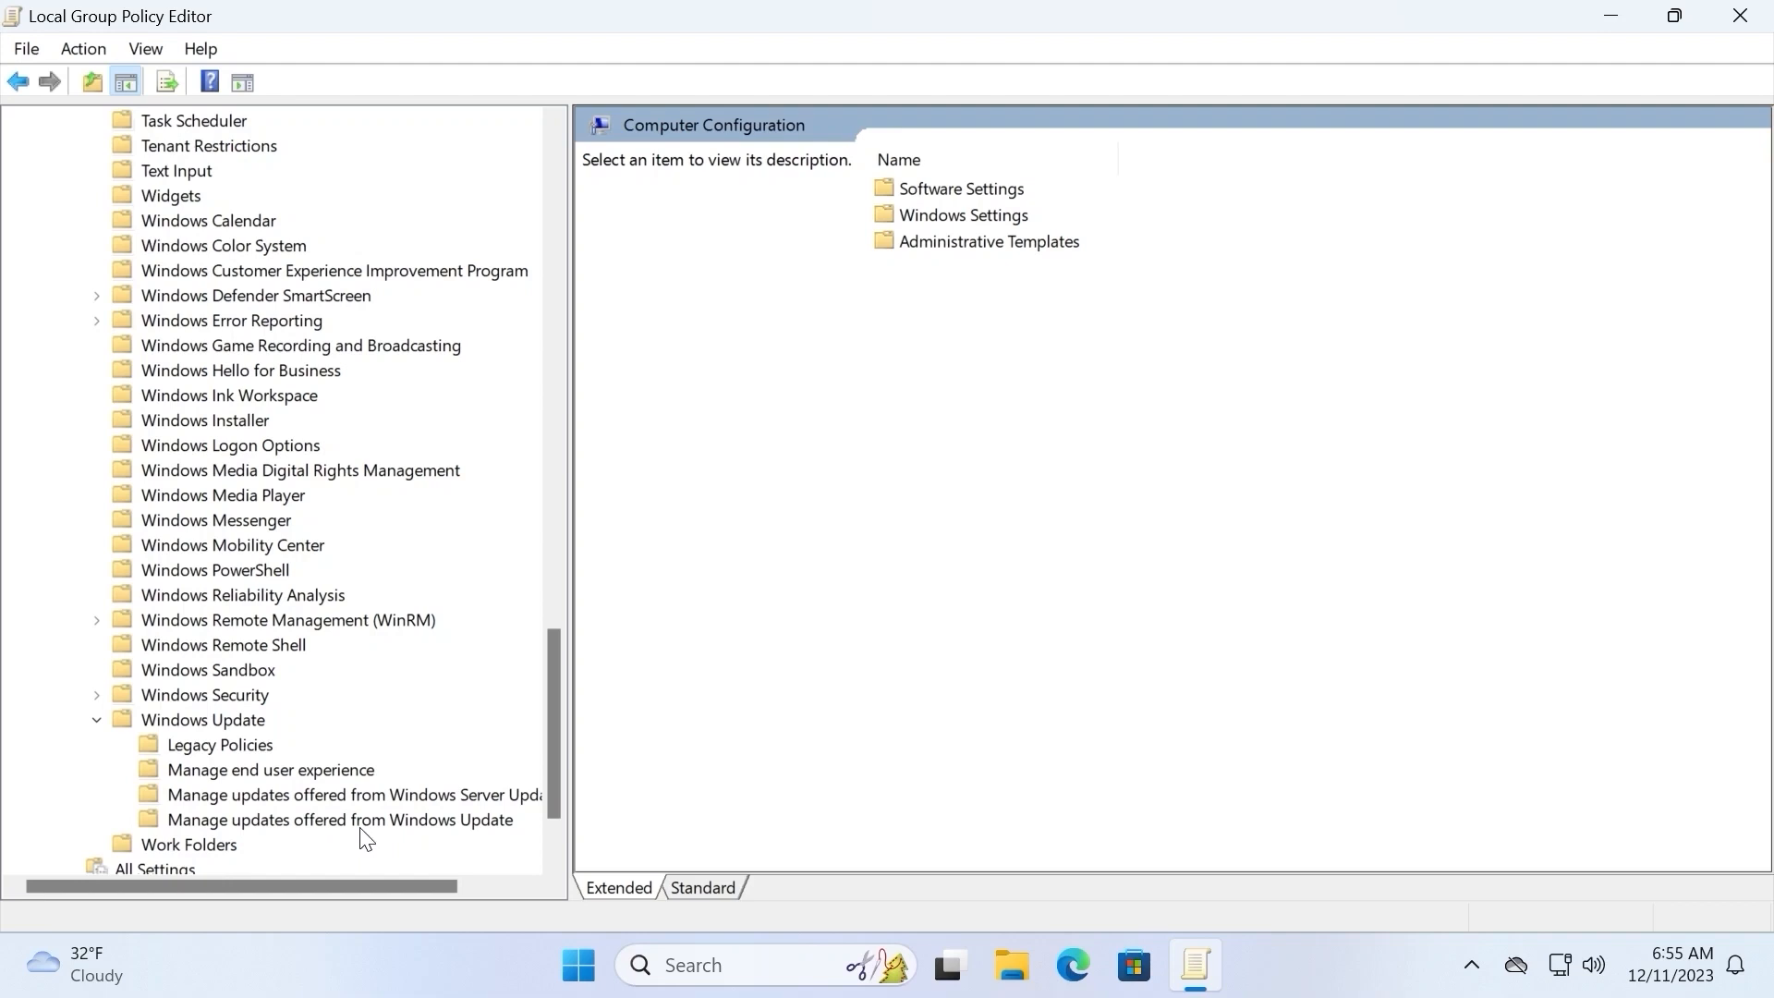
pyautogui.click(338, 818)
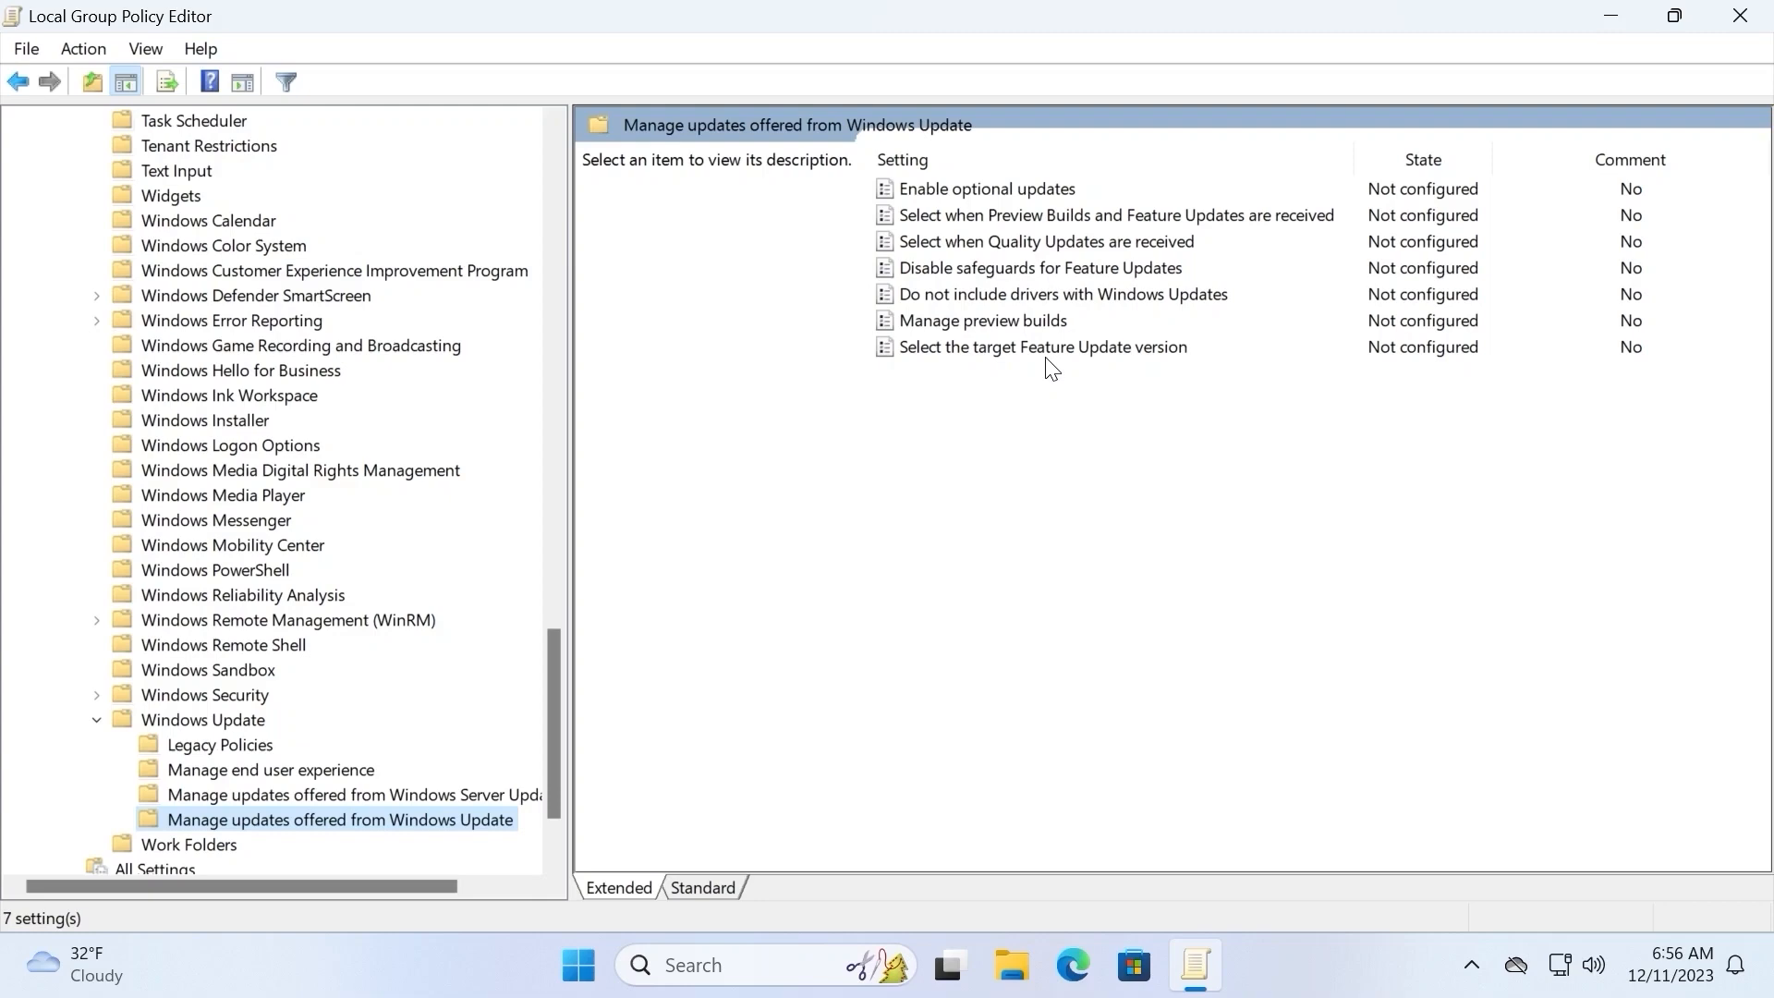
pyautogui.doubleClick(1042, 348)
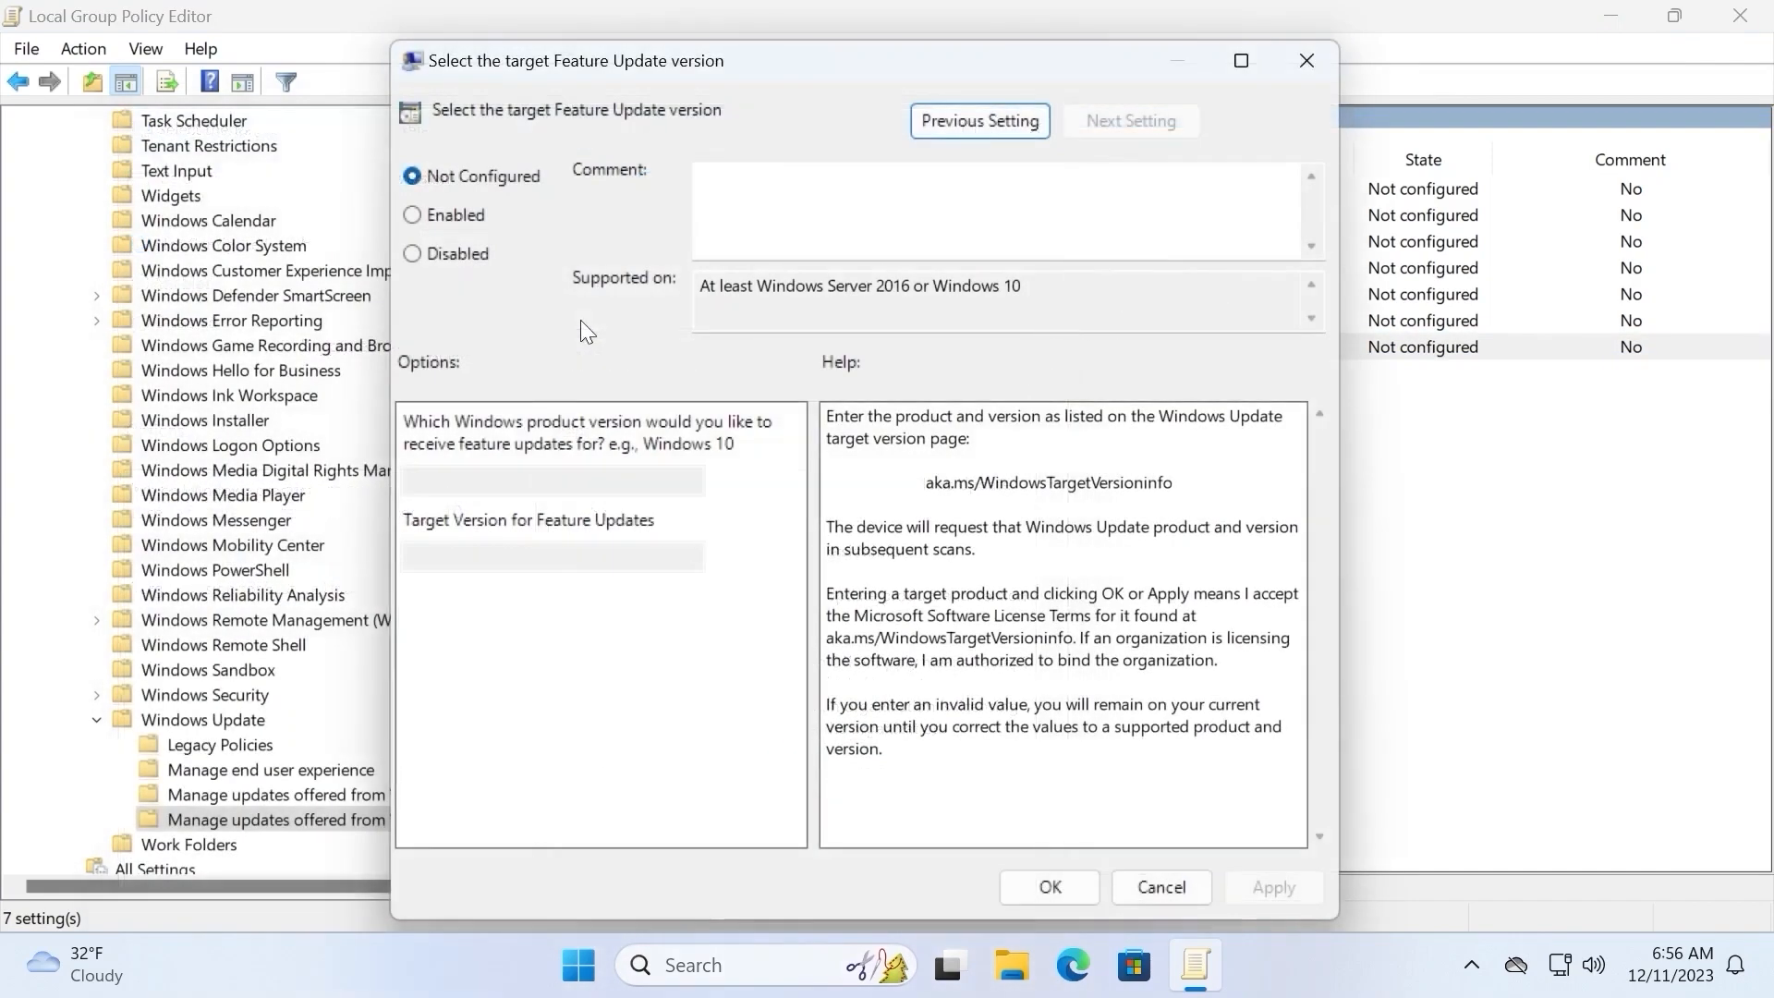
pyautogui.moveTo(486, 264)
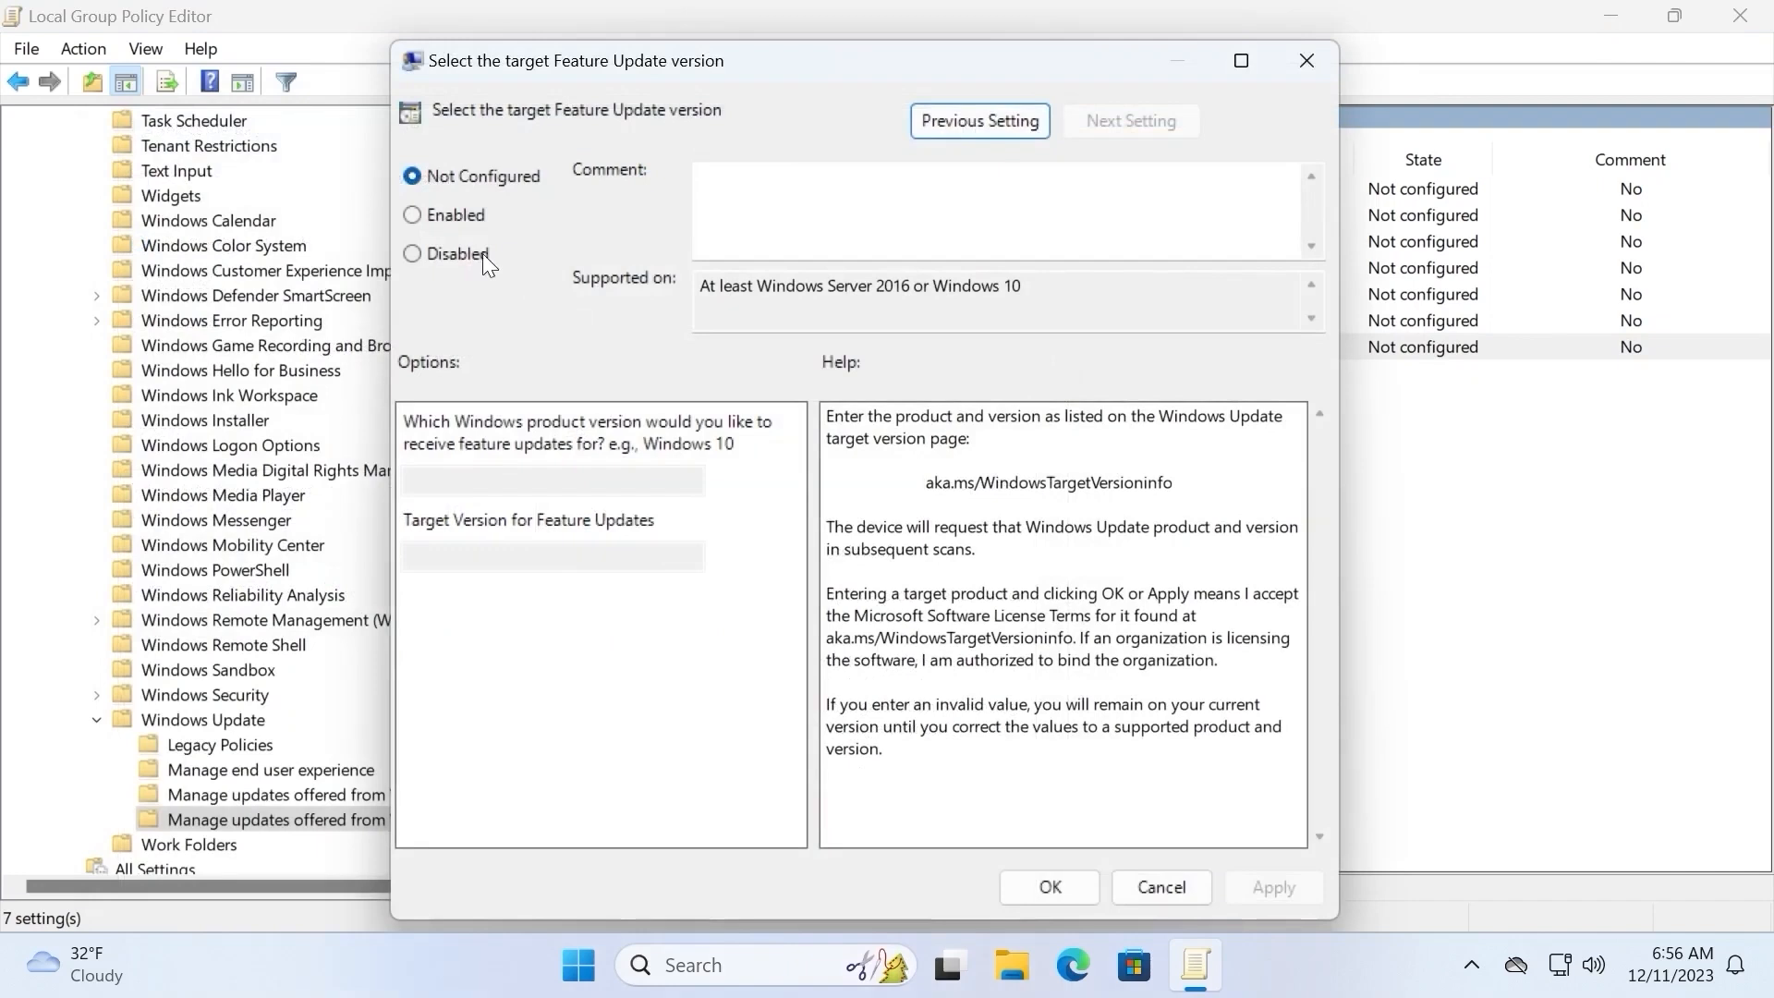
# - Enable the policy with product version Windows 11 and target version 23H2, apply and confirm
pyautogui.click(412, 215)
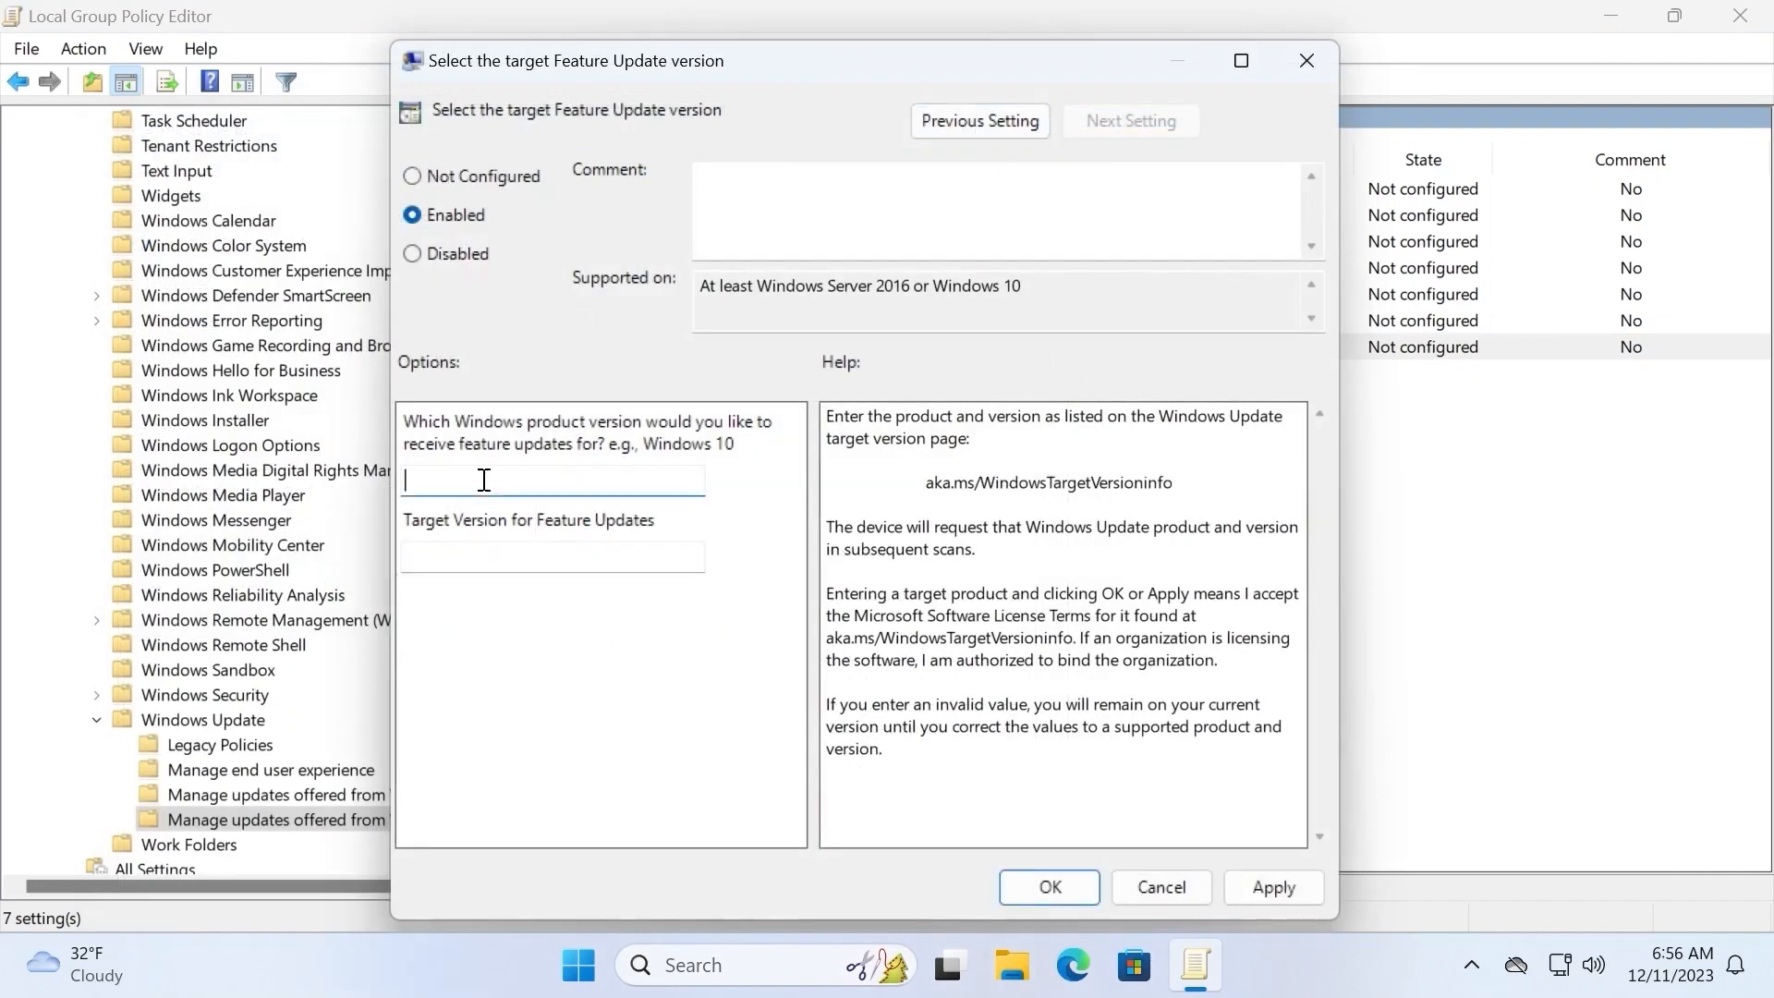
pyautogui.write('Windows 11')
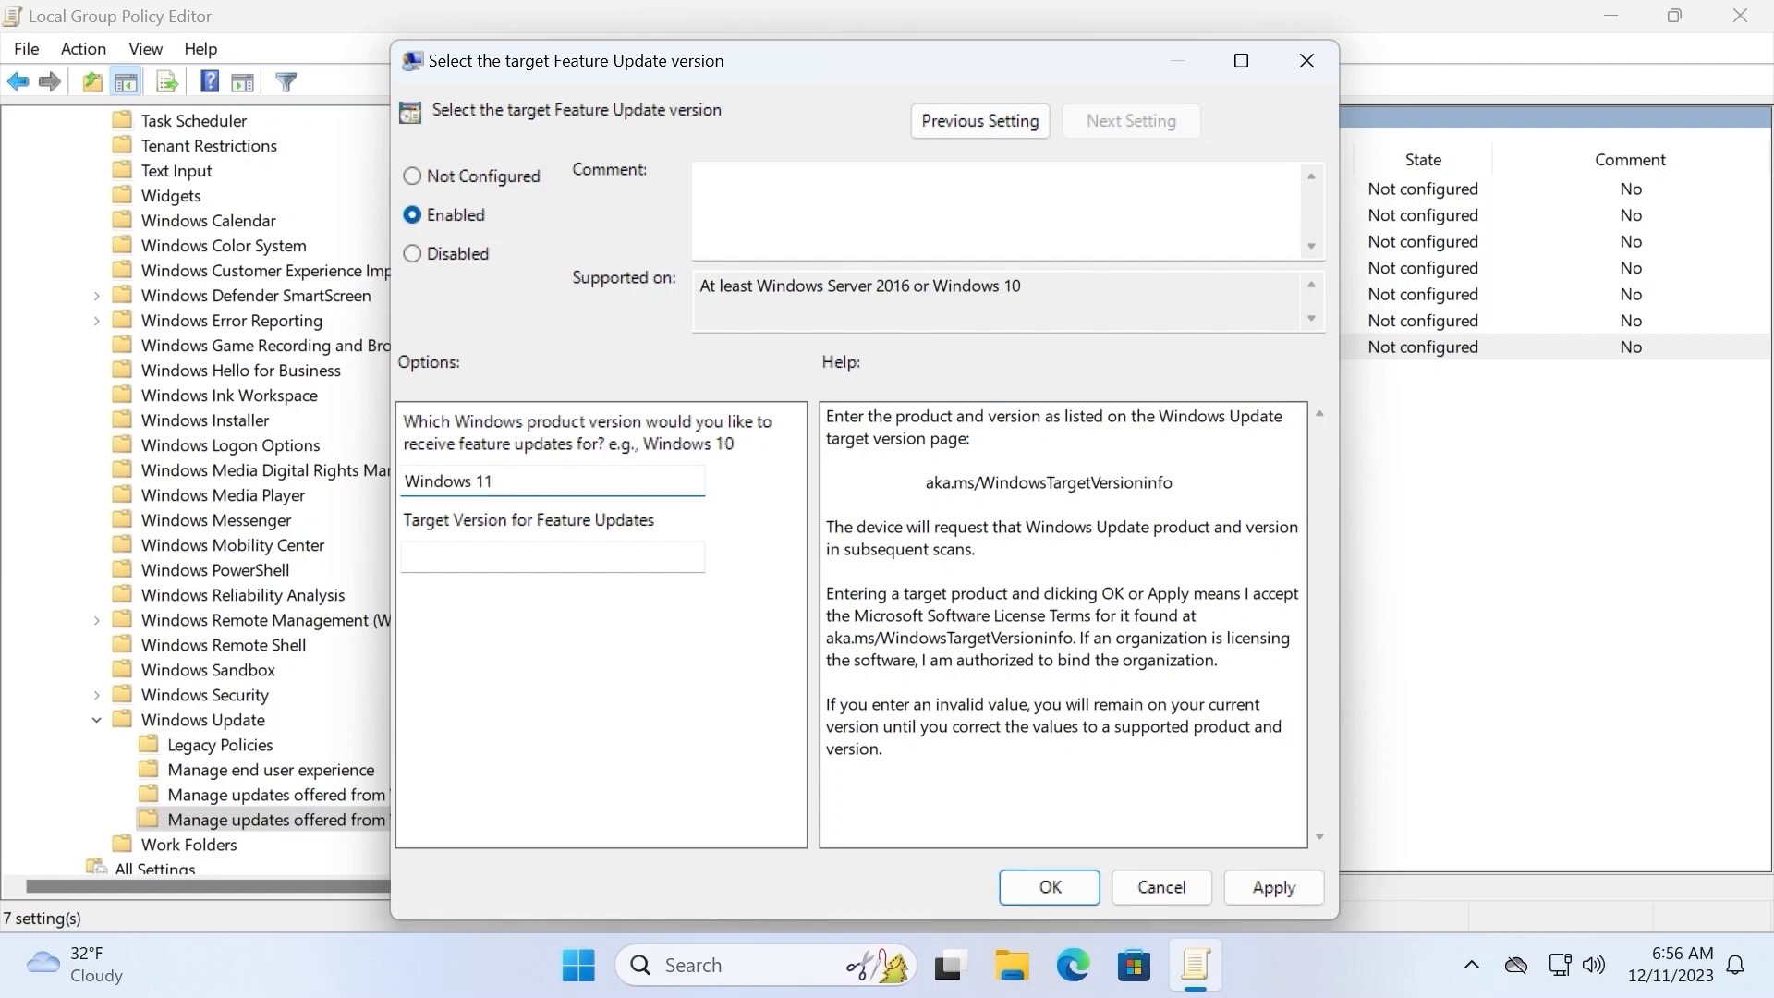
pyautogui.click(553, 557)
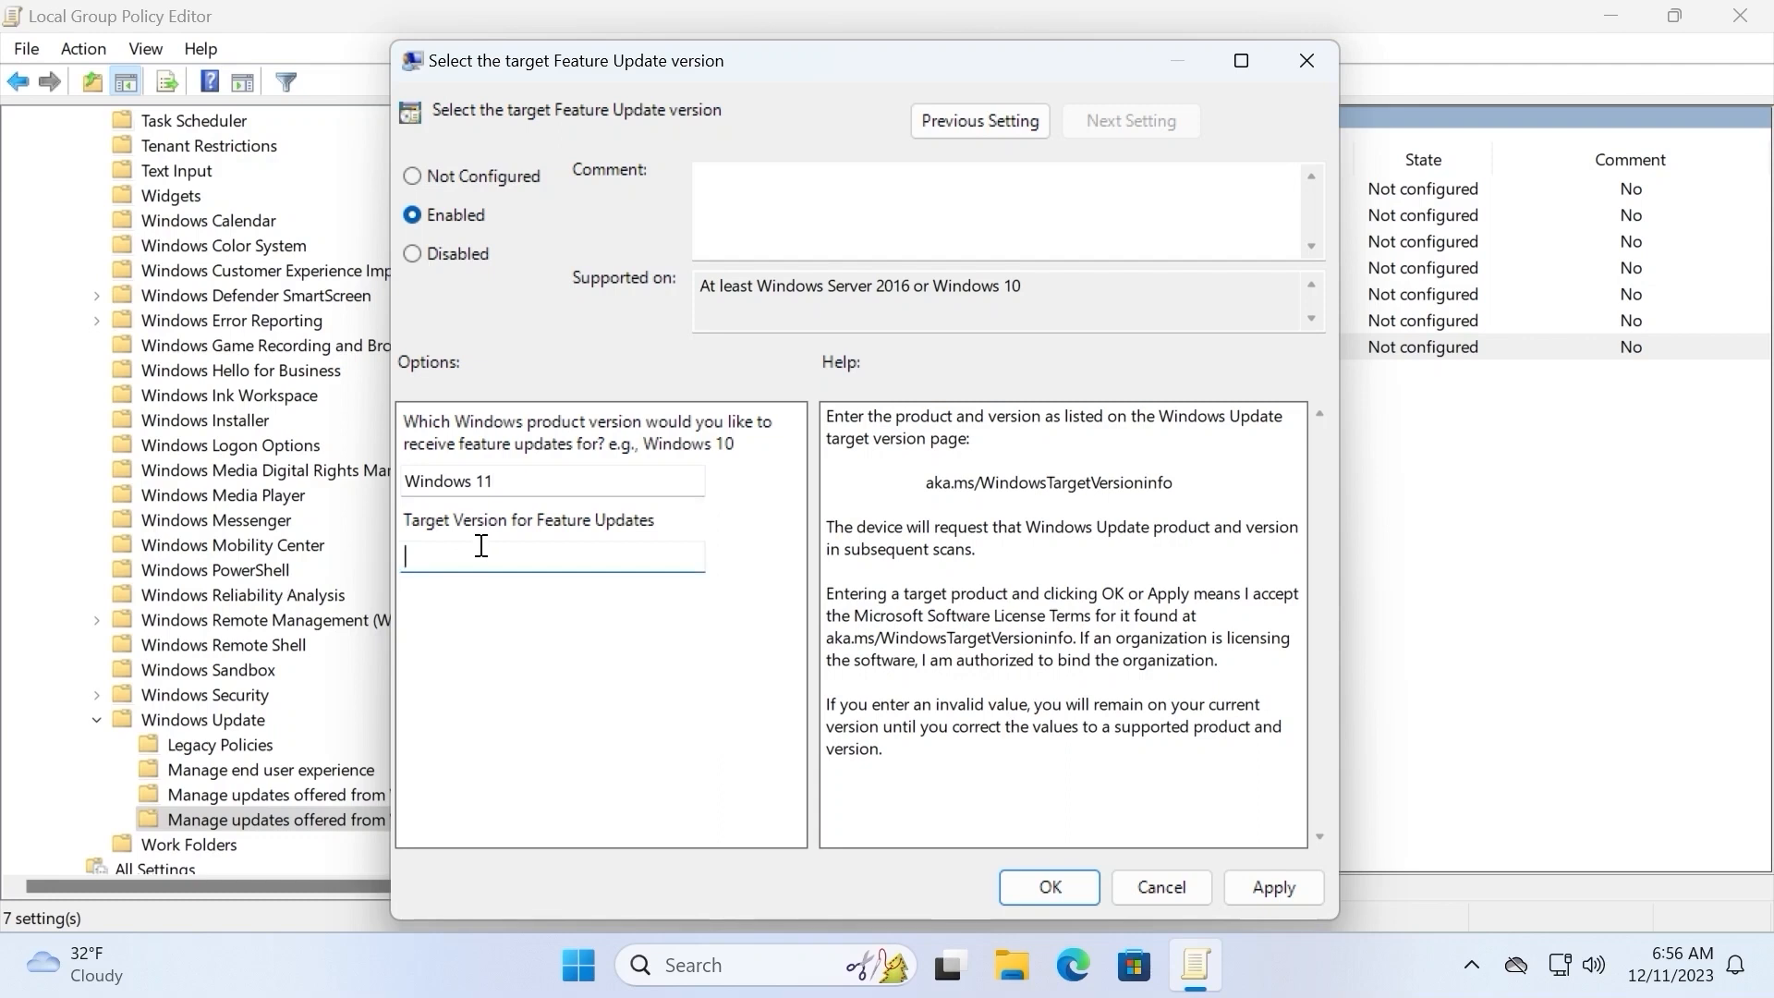
pyautogui.write('23H2')
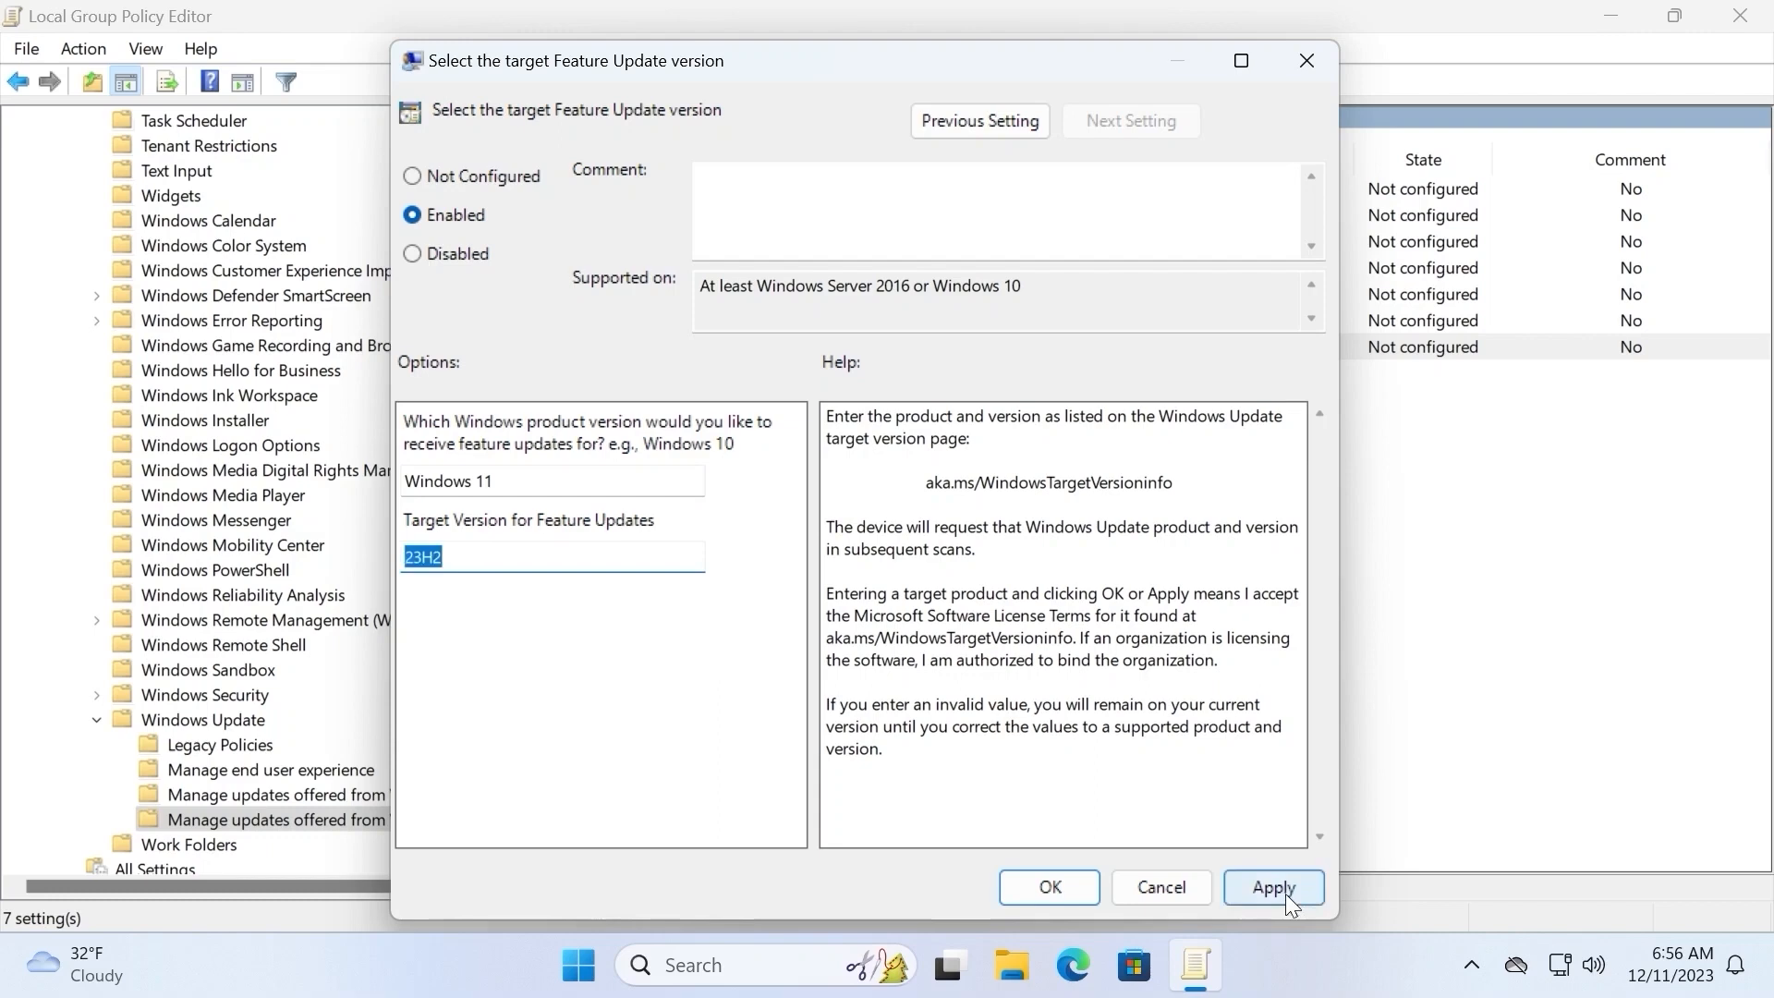
pyautogui.click(1271, 887)
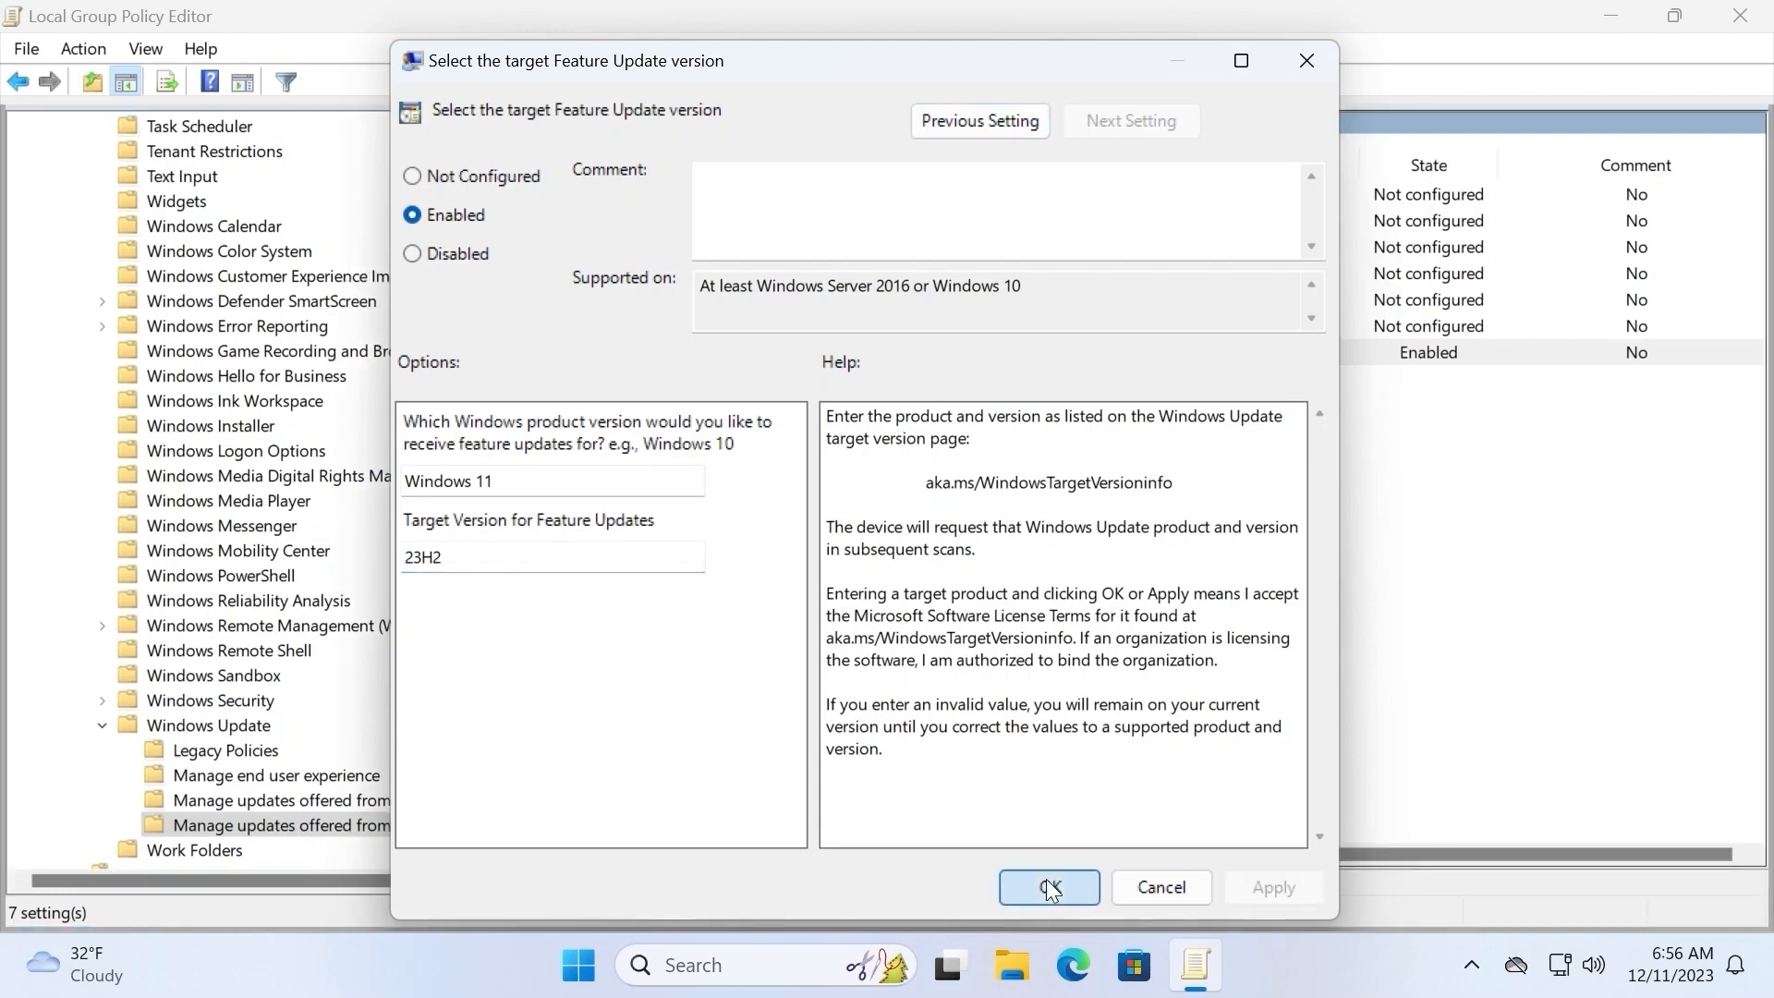
pyautogui.click(1047, 885)
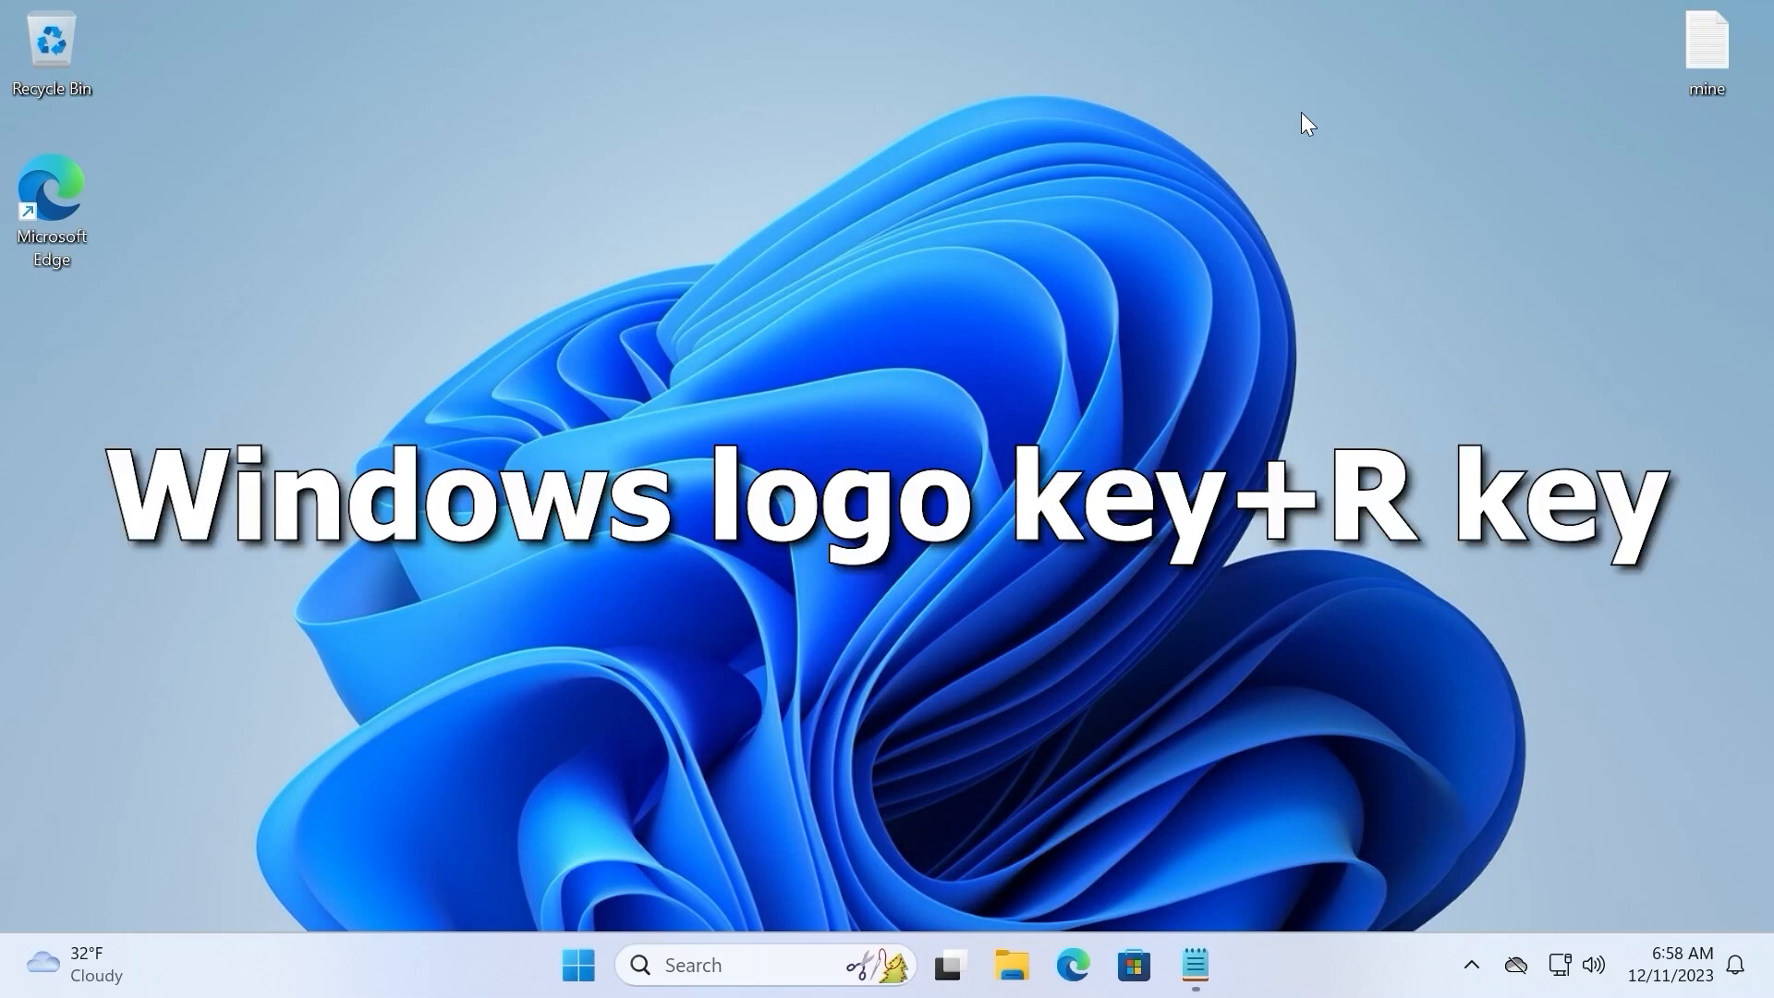
# - Launch Registry Editor via the Run dialog and allow it to make changes
pyautogui.press('win+r')
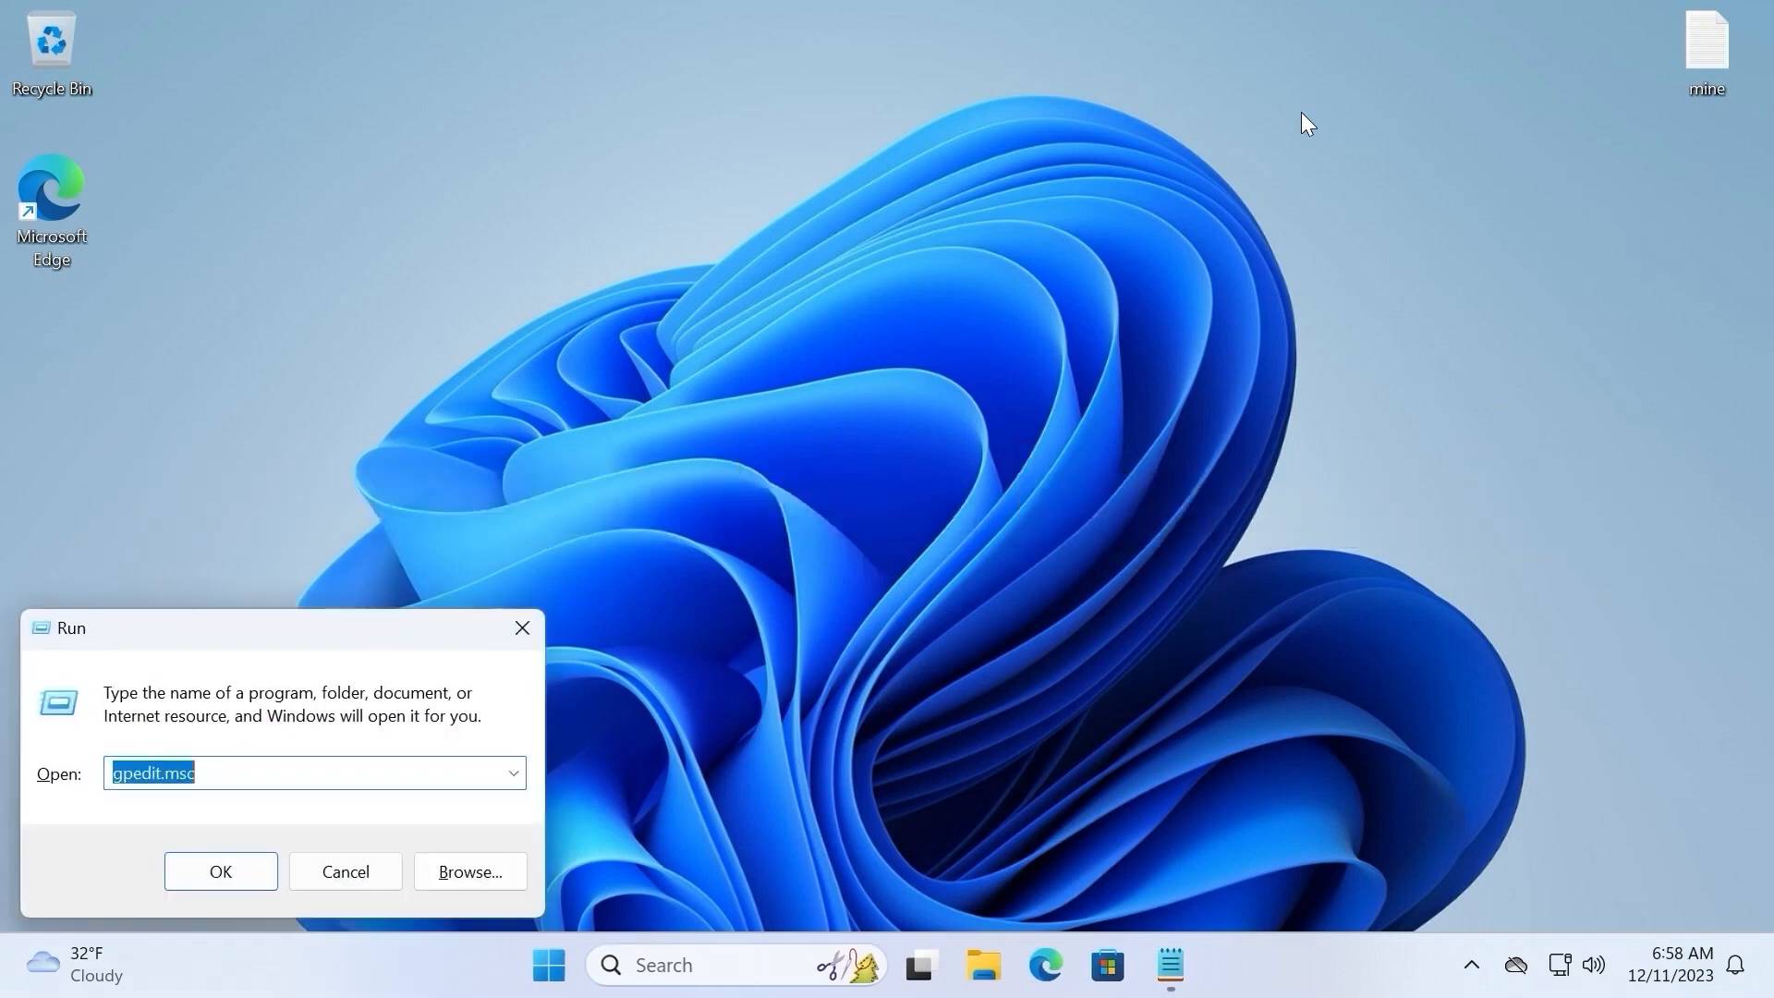
pyautogui.write('re')
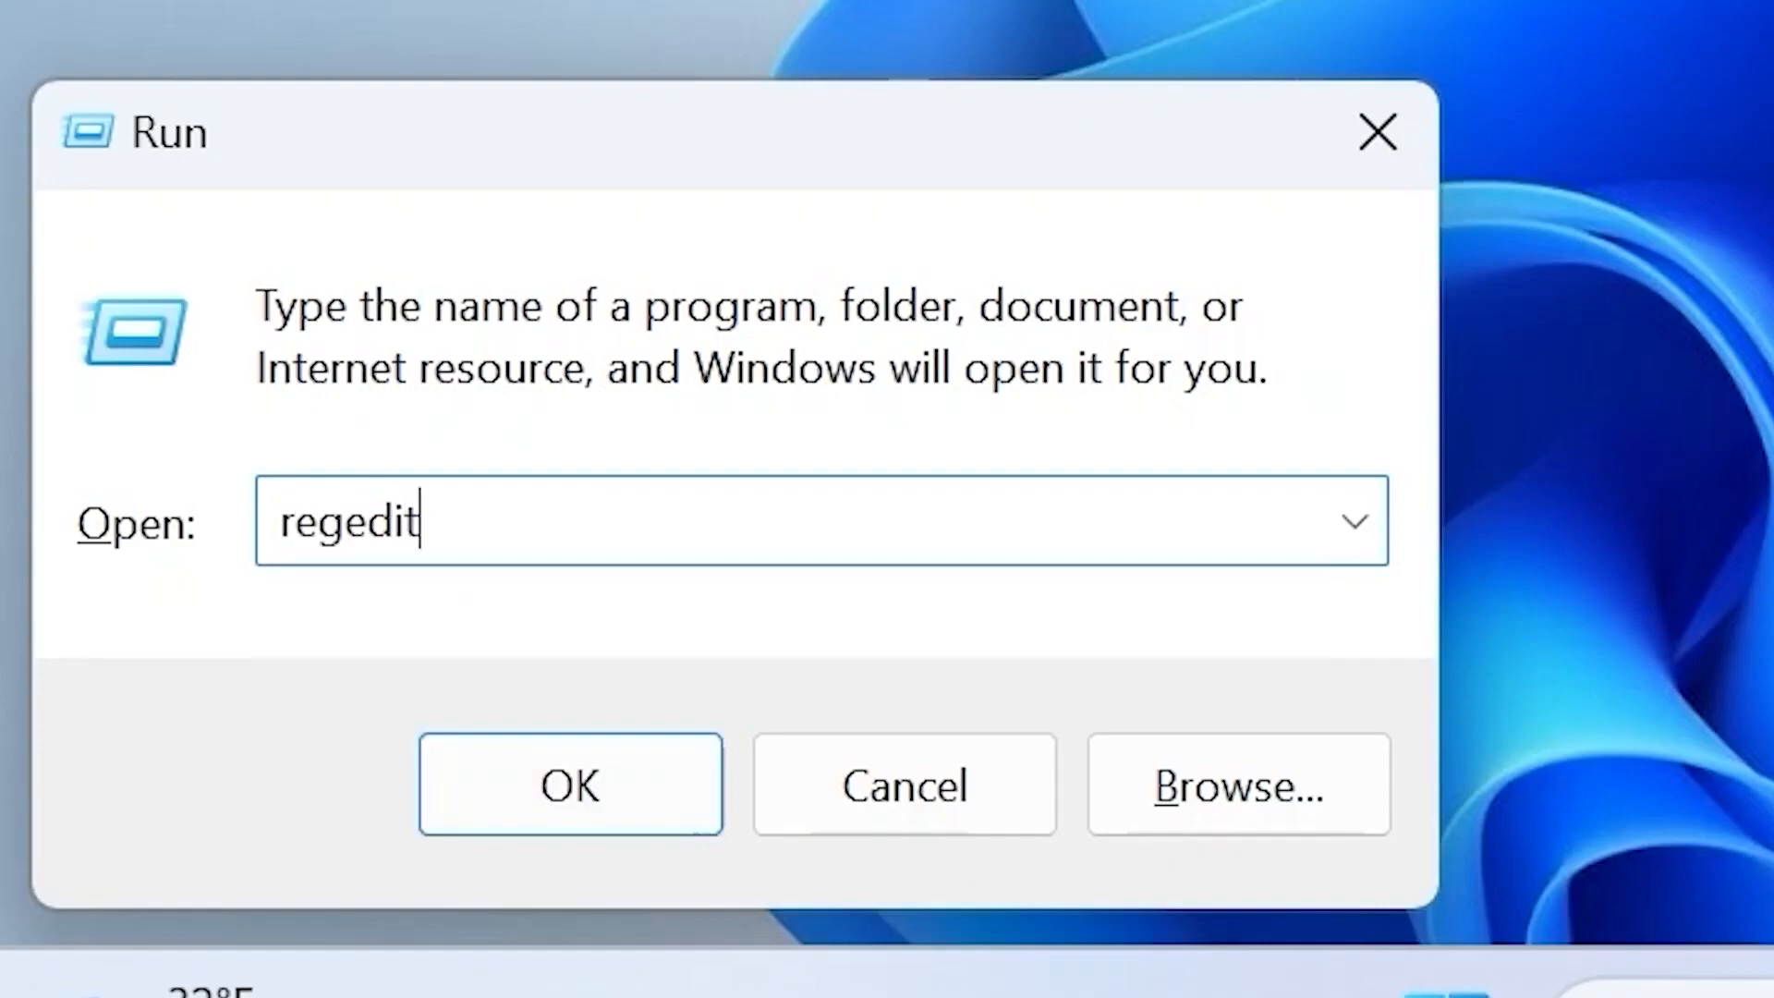
pyautogui.click(569, 783)
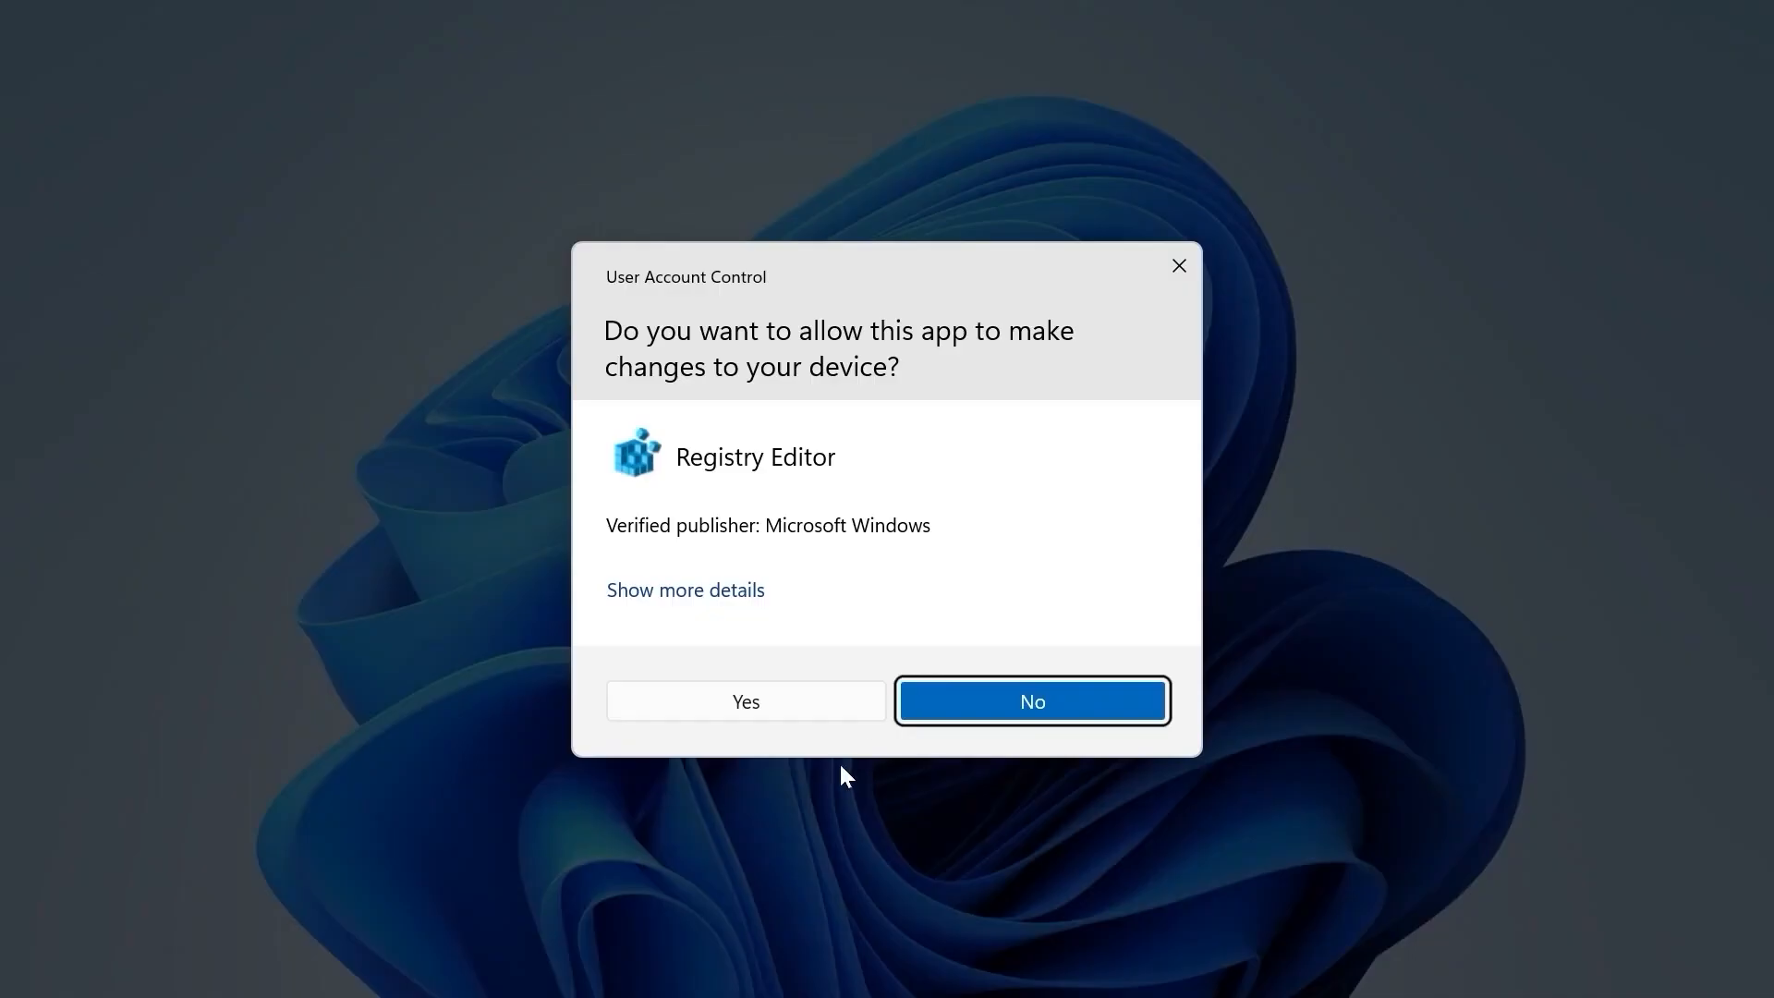
pyautogui.click(745, 700)
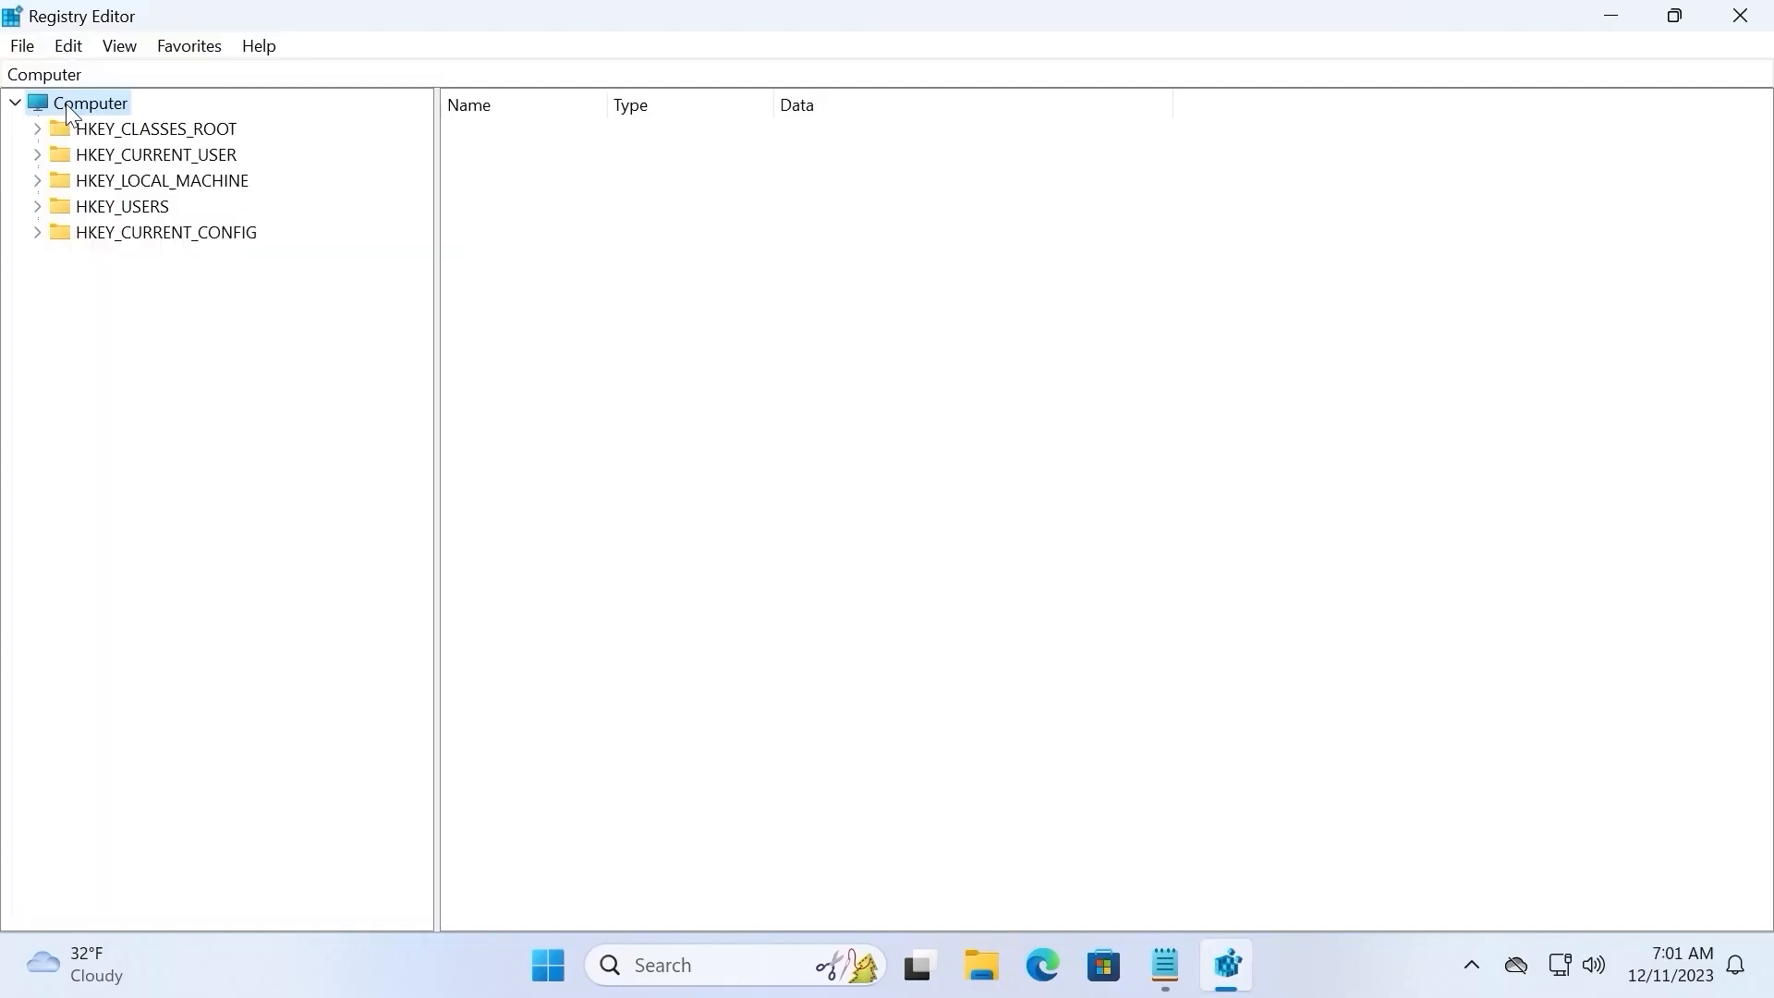
pyautogui.moveTo(39, 190)
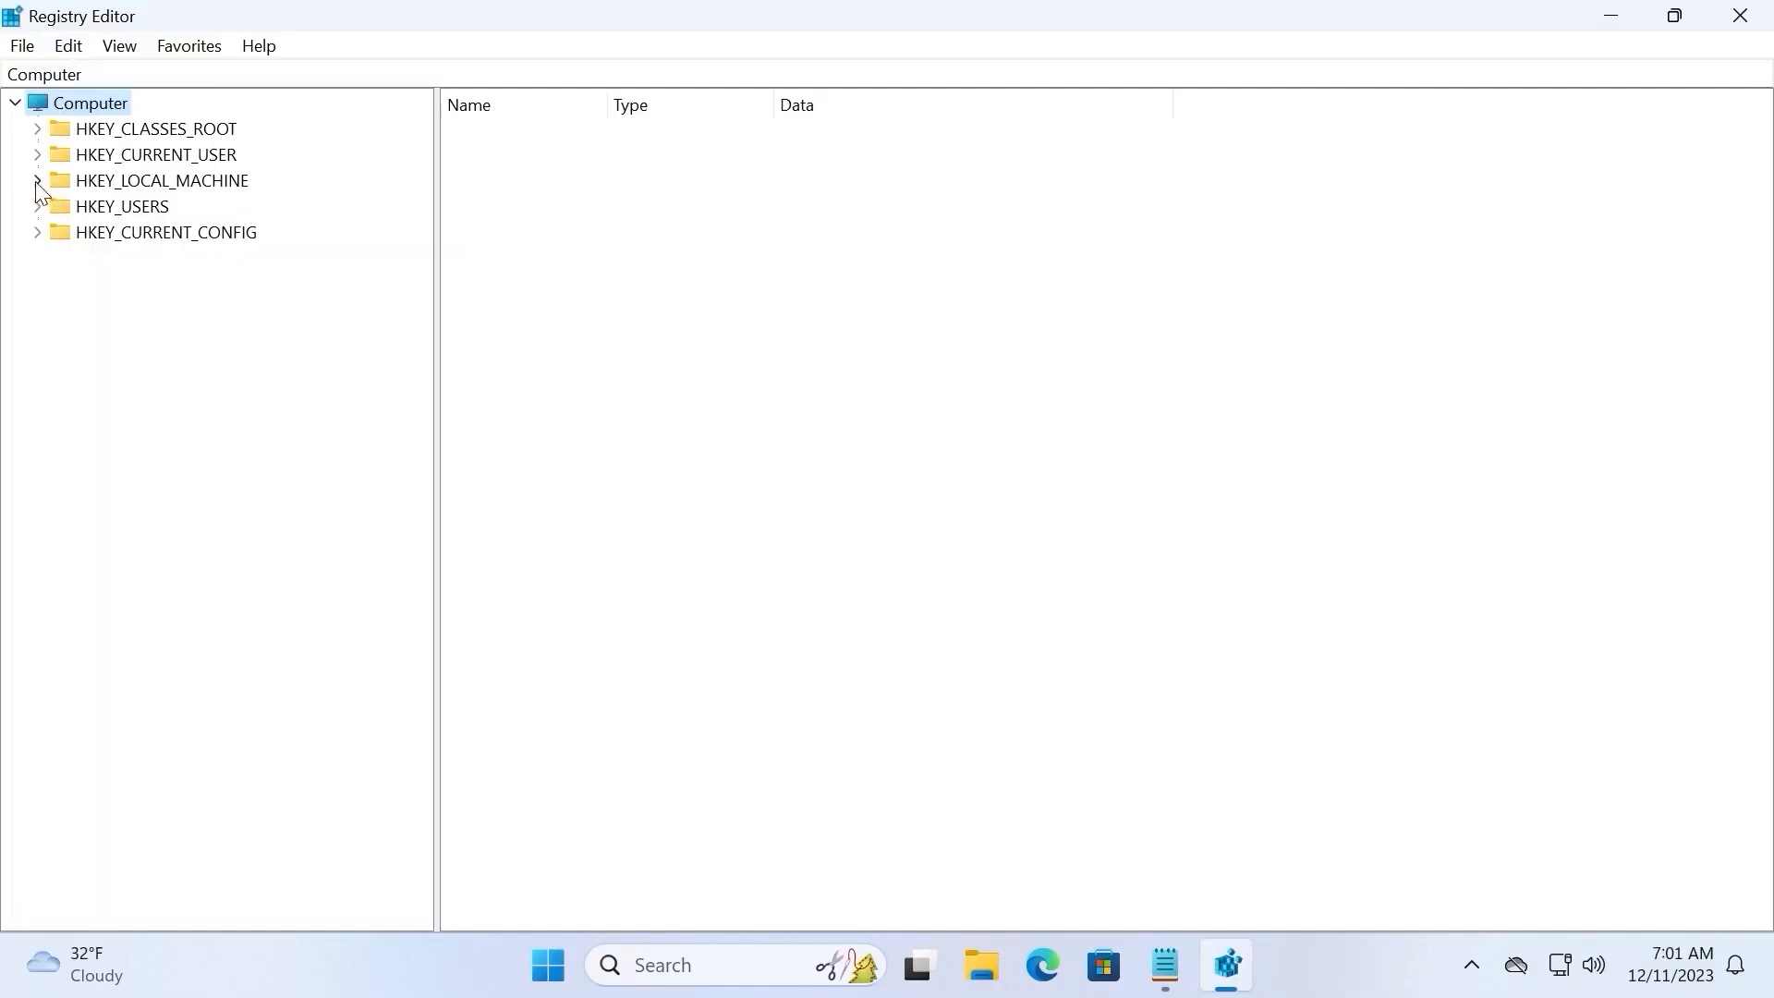
# - Expand HKEY_LOCAL_MACHINE and the Policies key under SOFTWARE toward WindowsUpdate
pyautogui.click(37, 179)
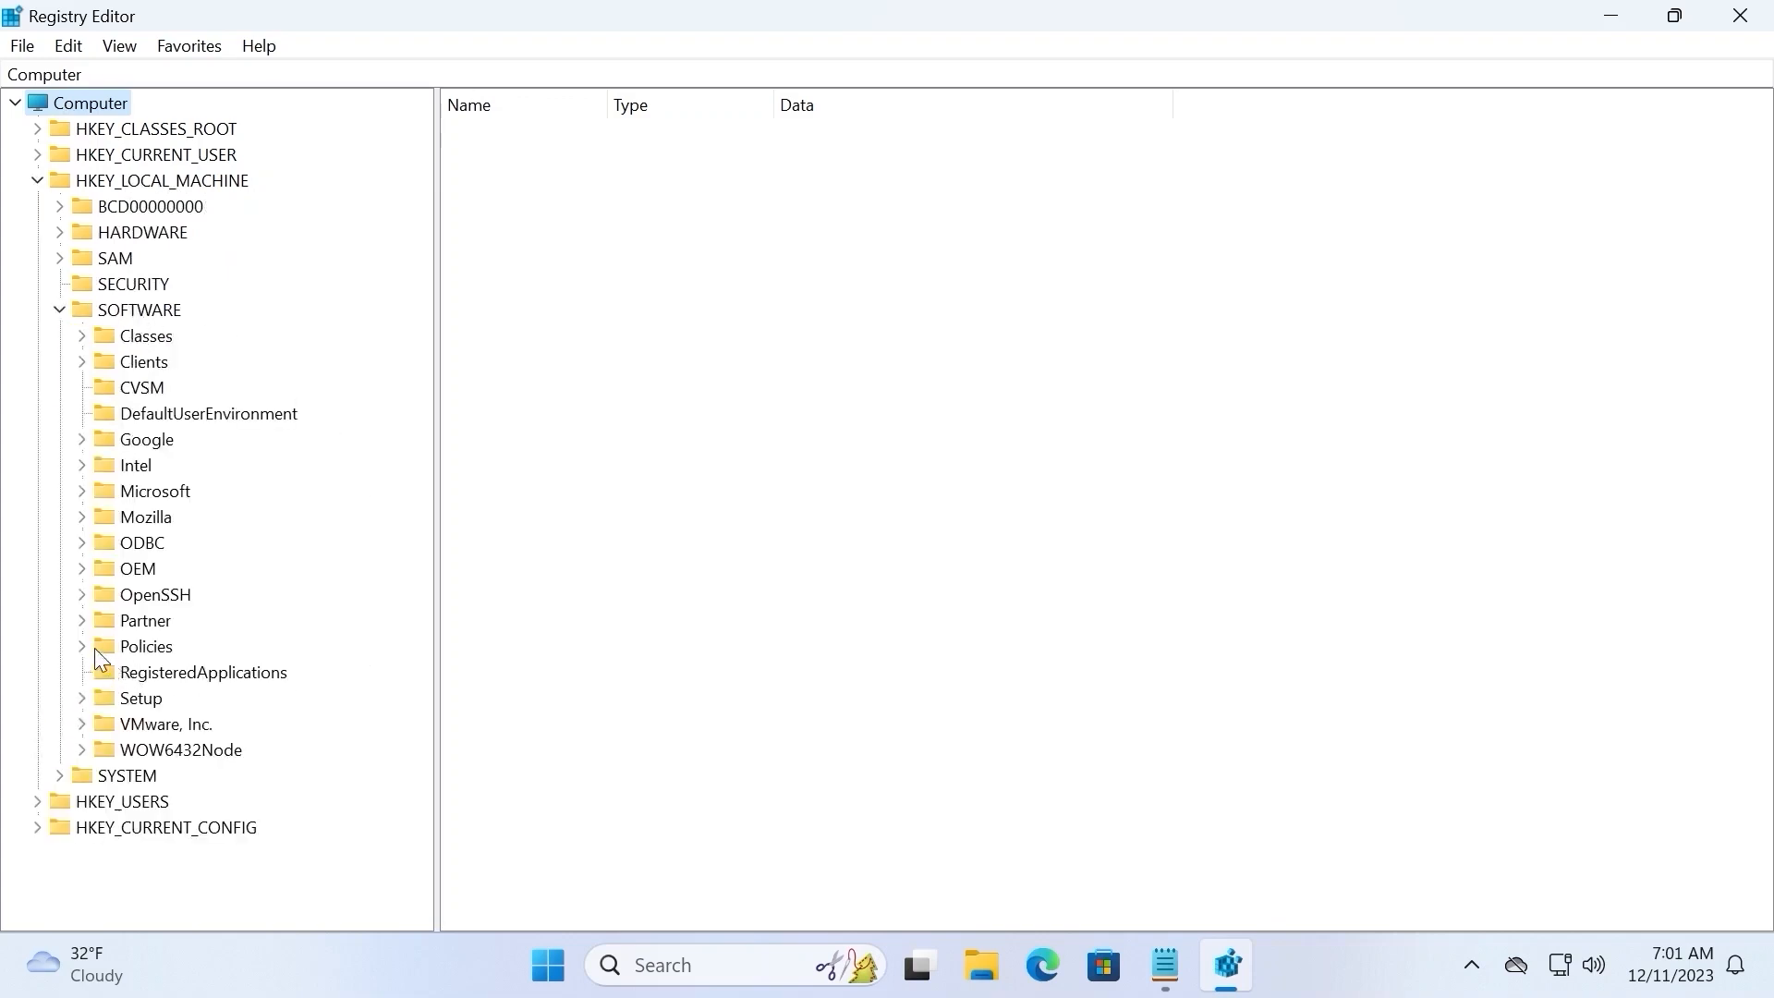
pyautogui.click(81, 646)
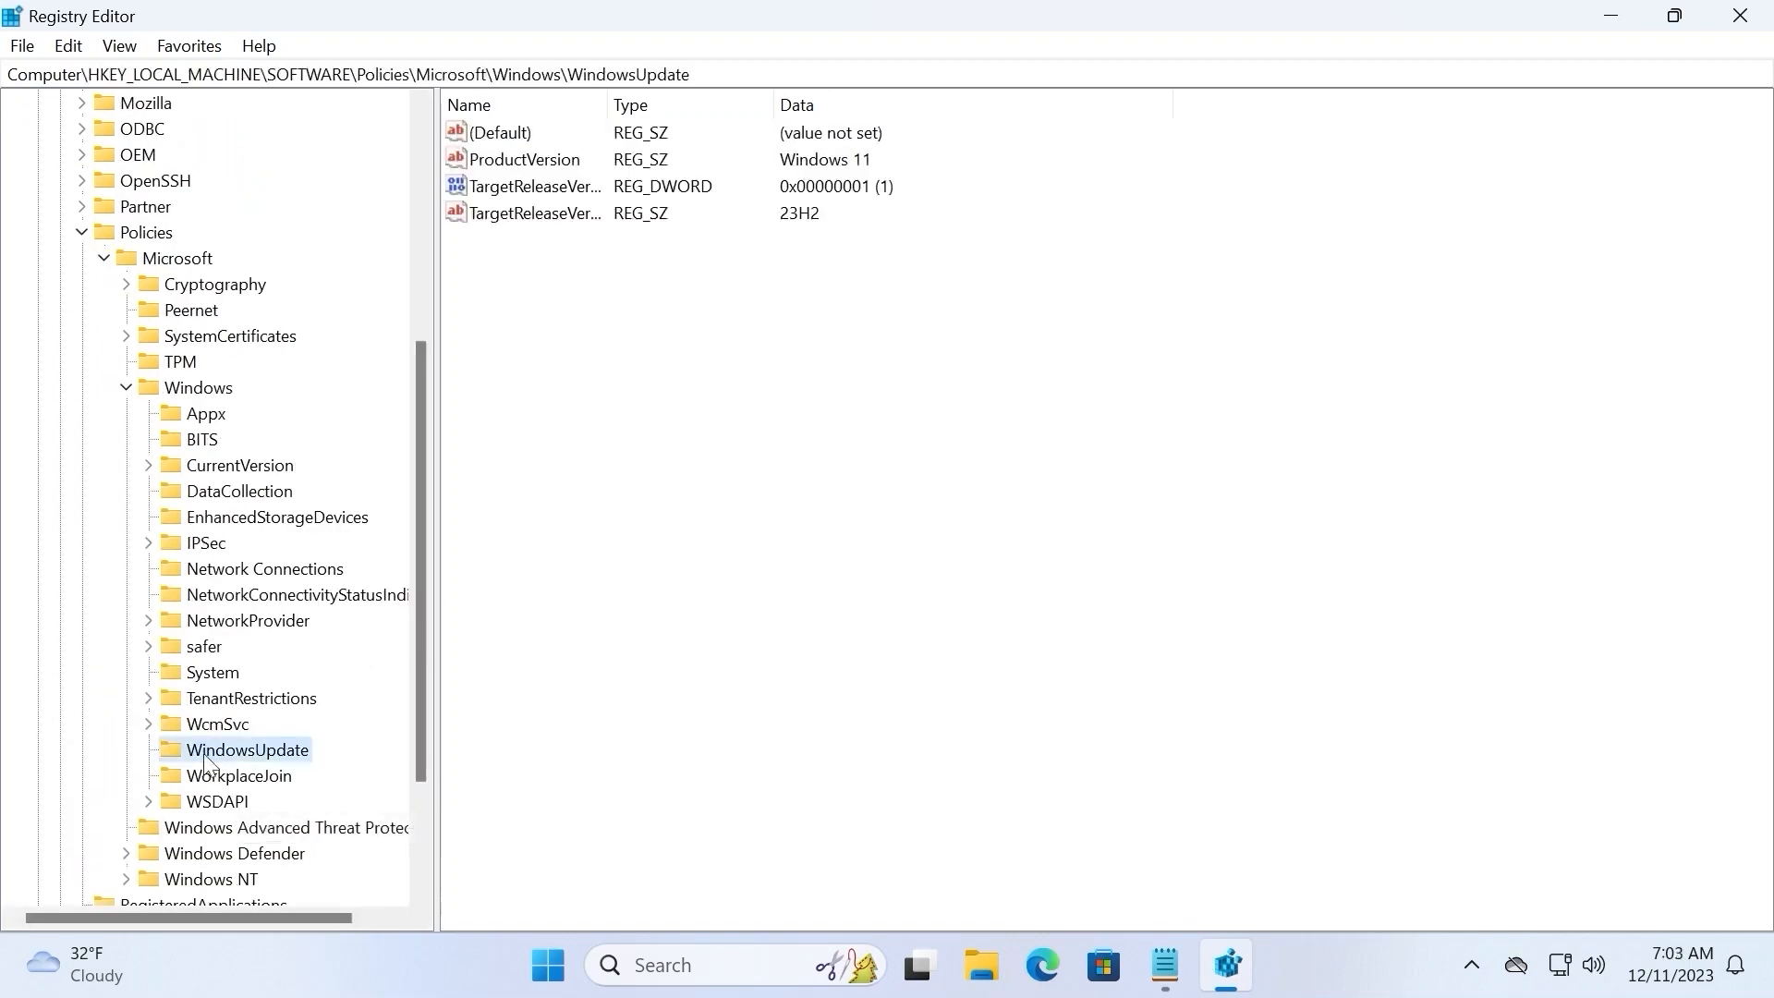
# - Delete the existing WindowsUpdate key along with its subkeys
pyautogui.rightClick(244, 749)
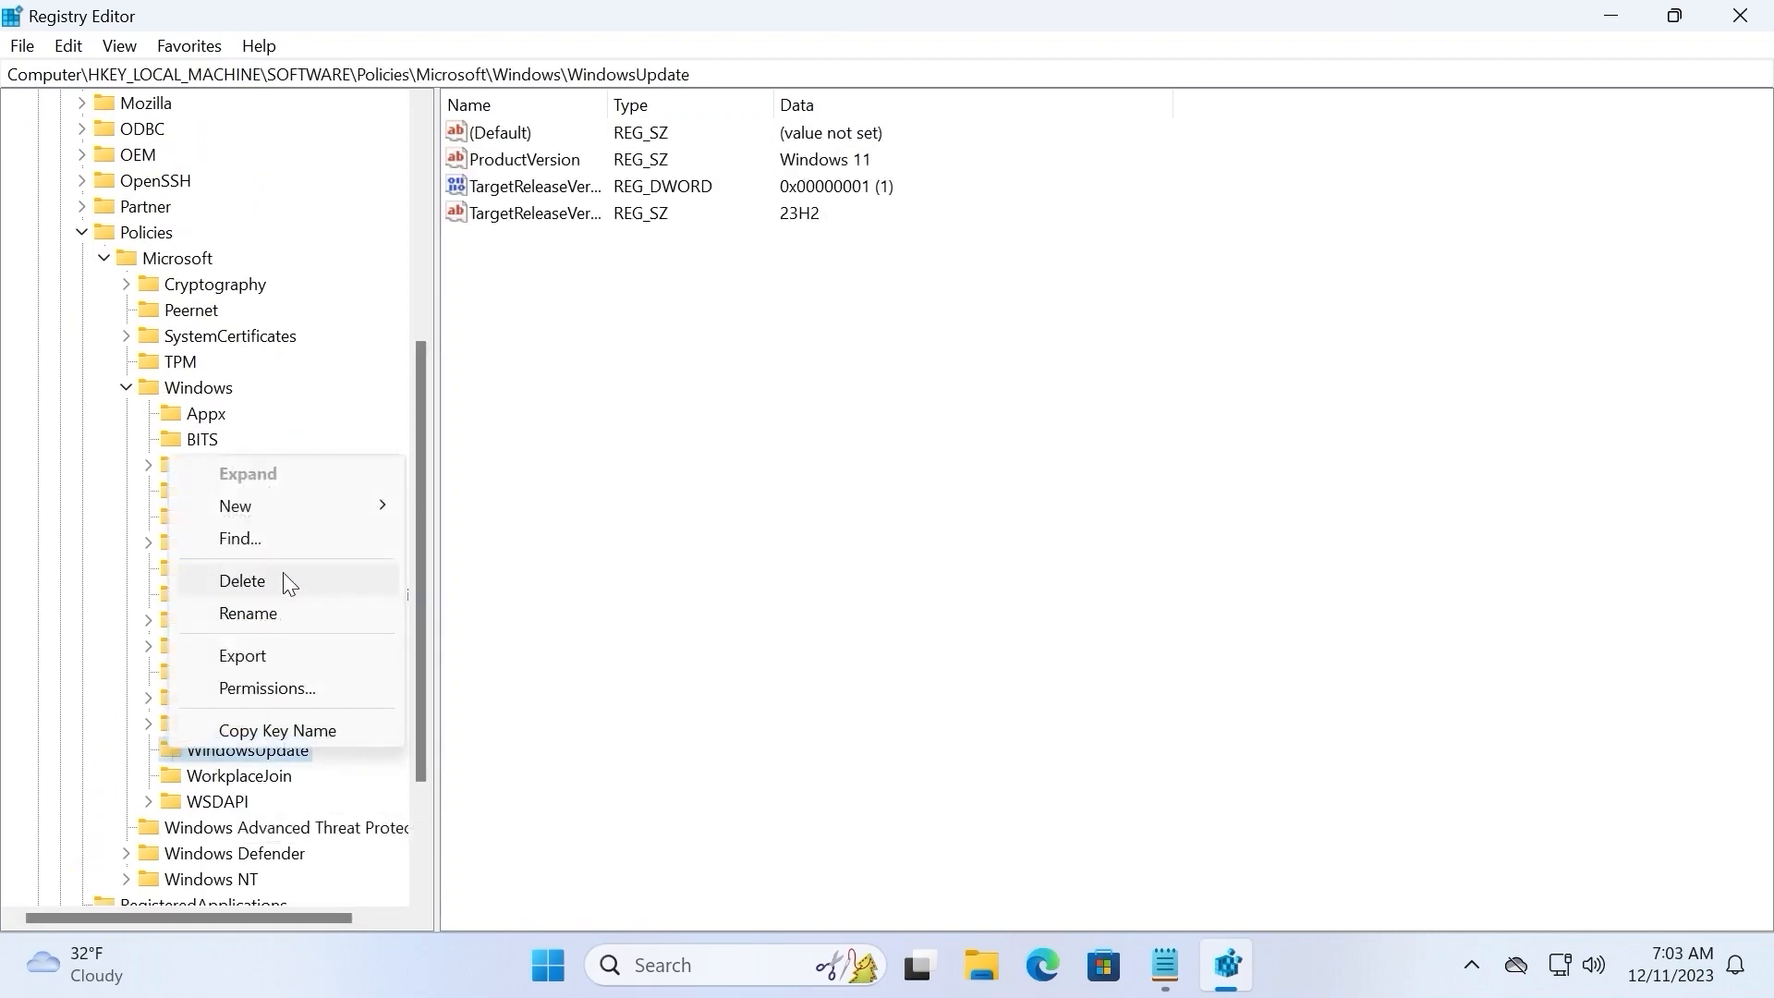
pyautogui.click(242, 580)
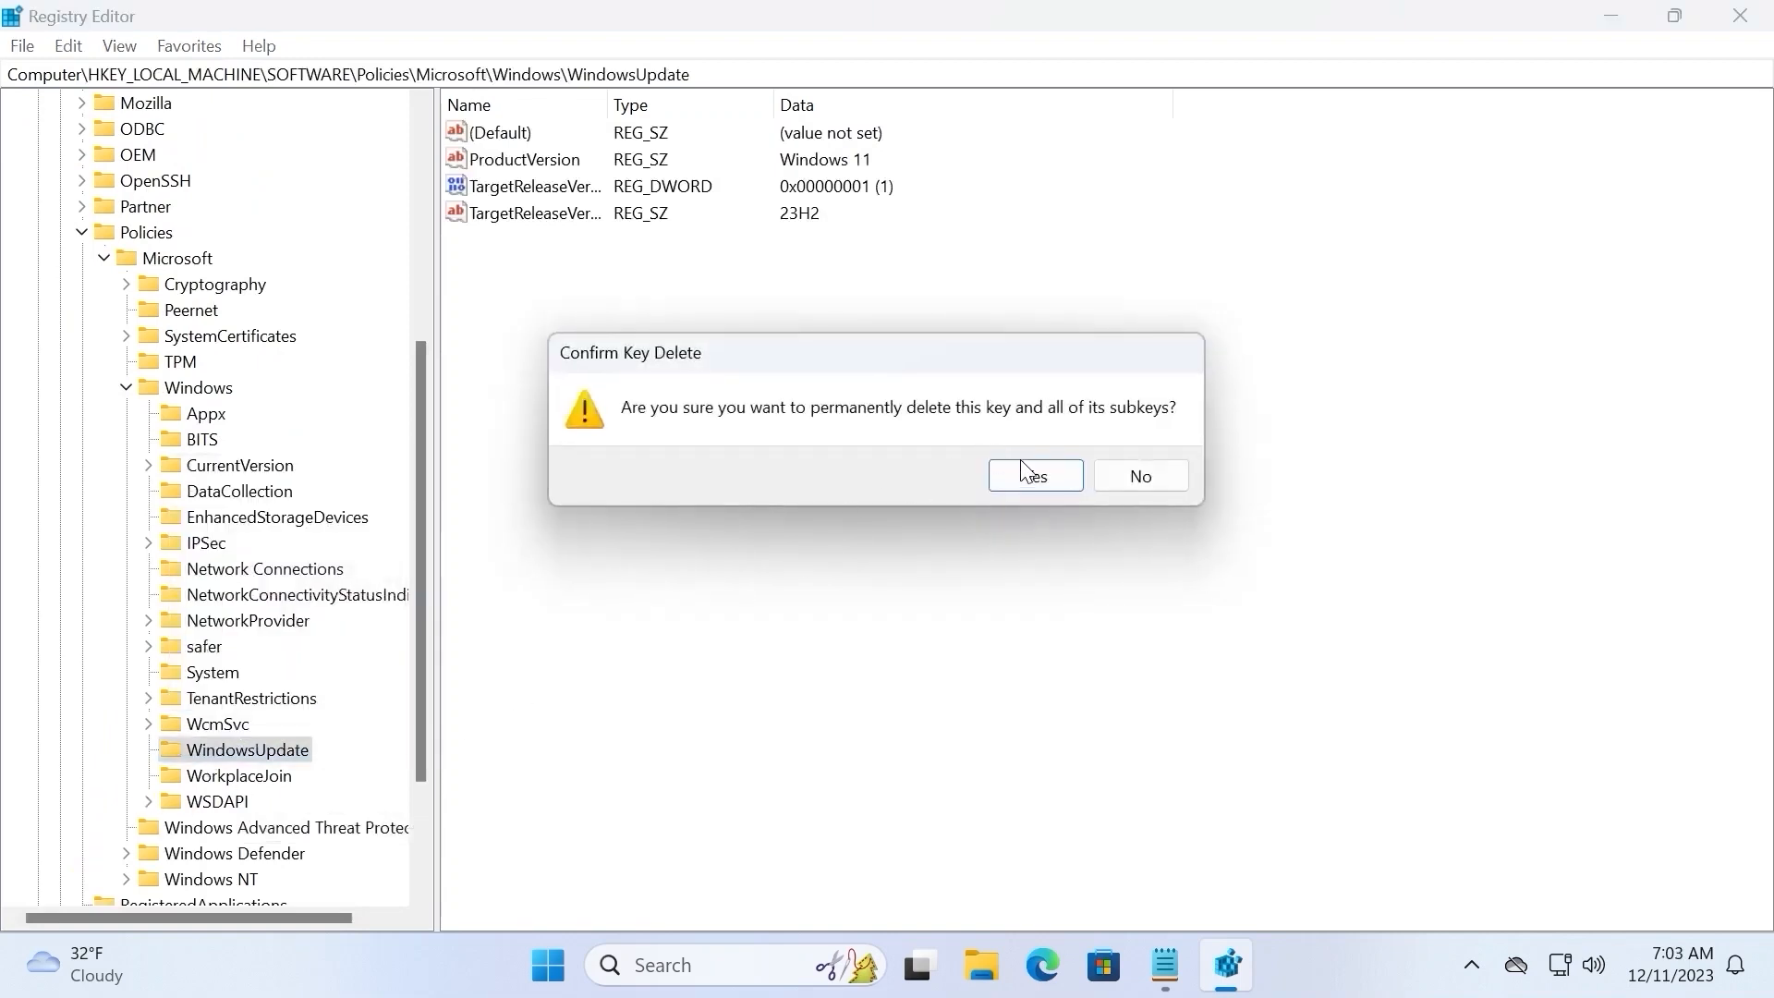
pyautogui.click(1033, 475)
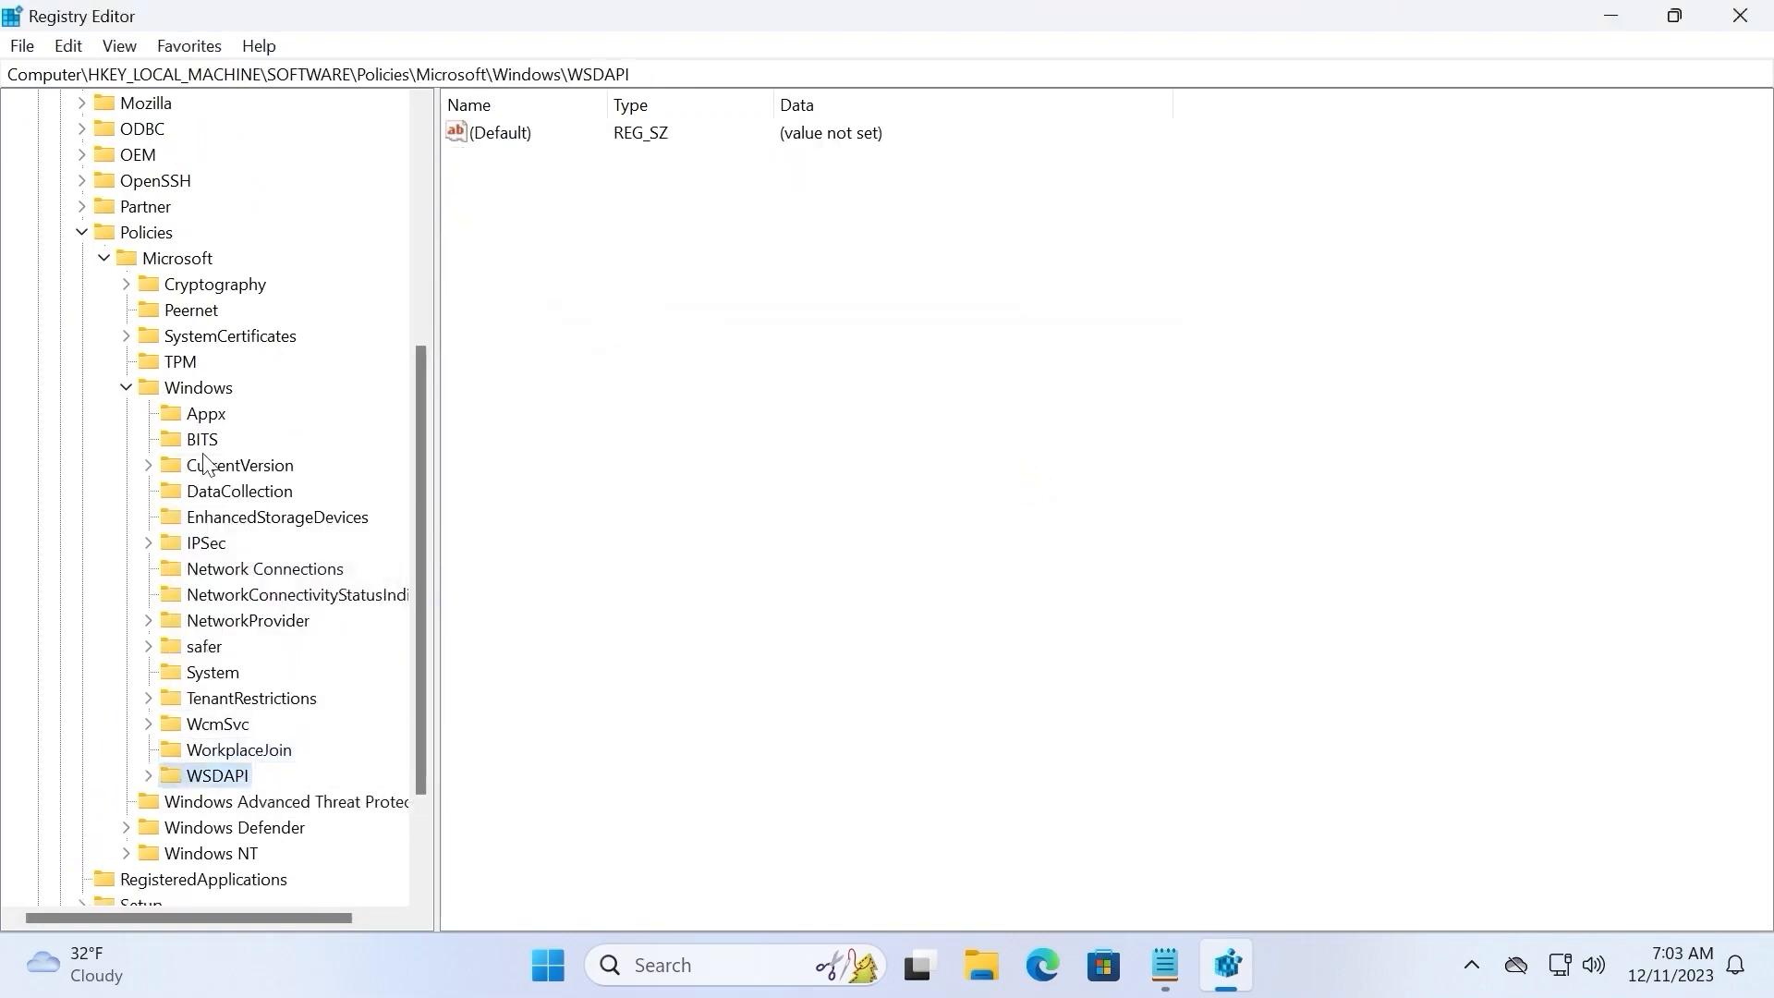
# - Create a new empty key named WindowsUpdate under the Windows key
pyautogui.rightClick(203, 386)
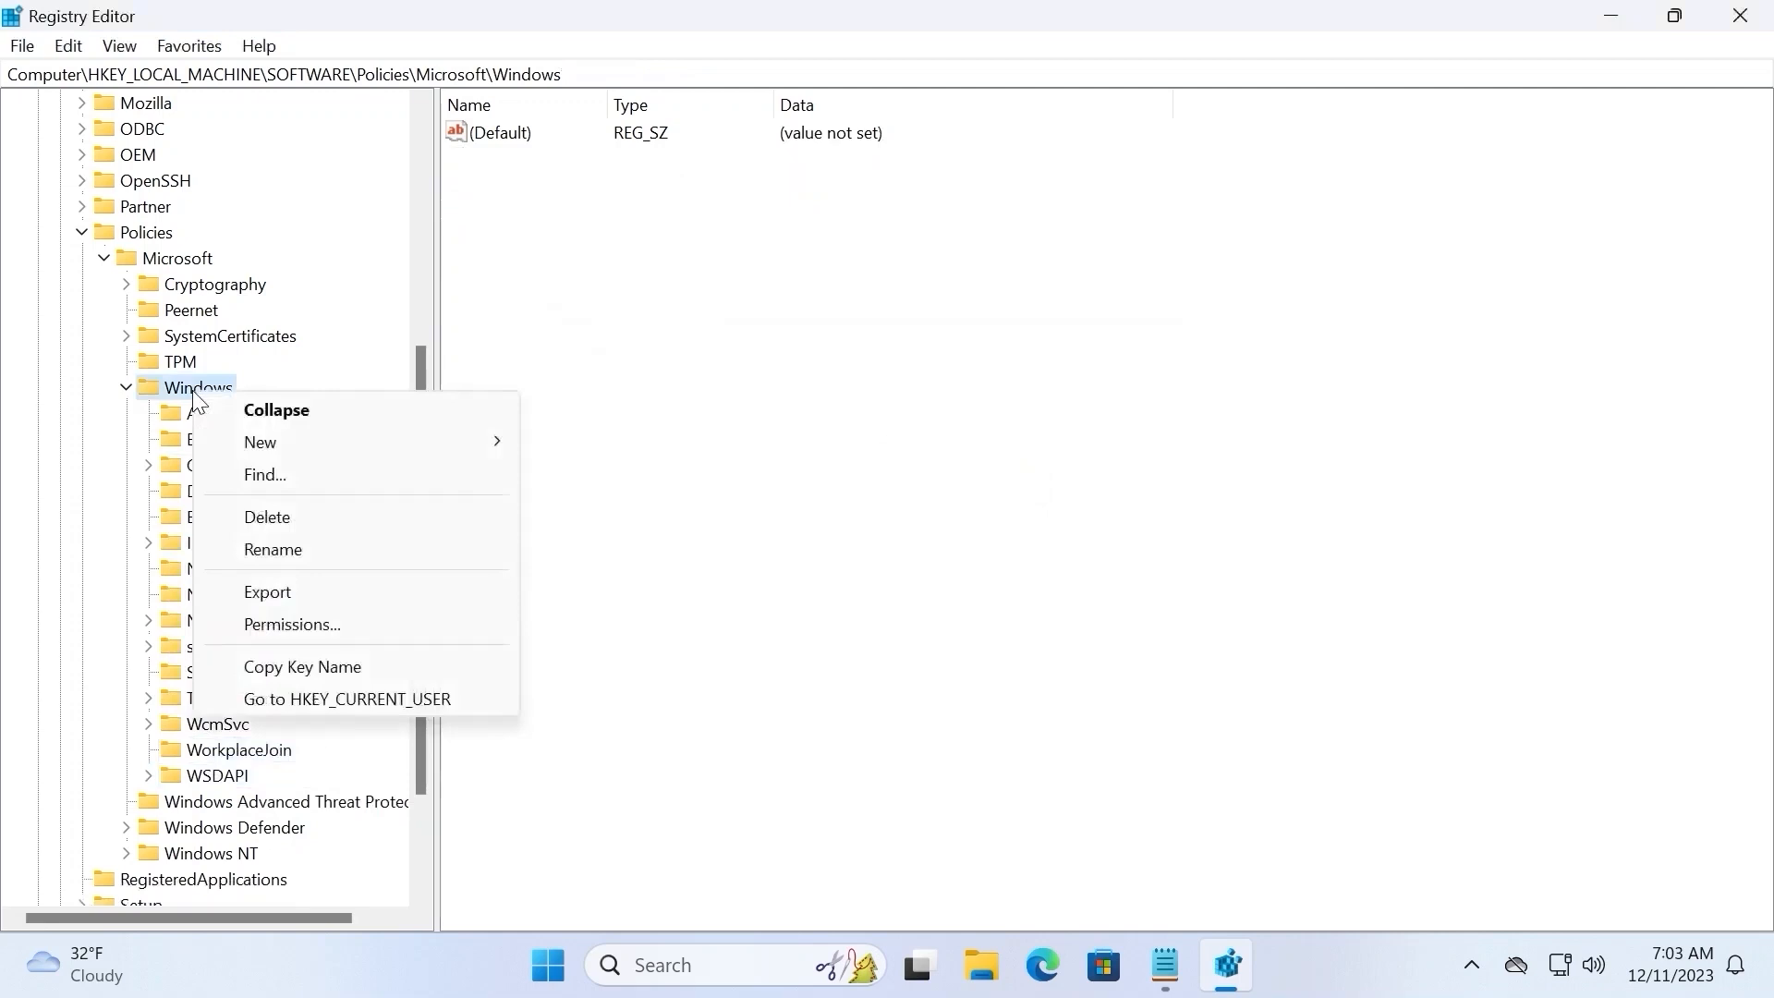
pyautogui.moveTo(426, 441)
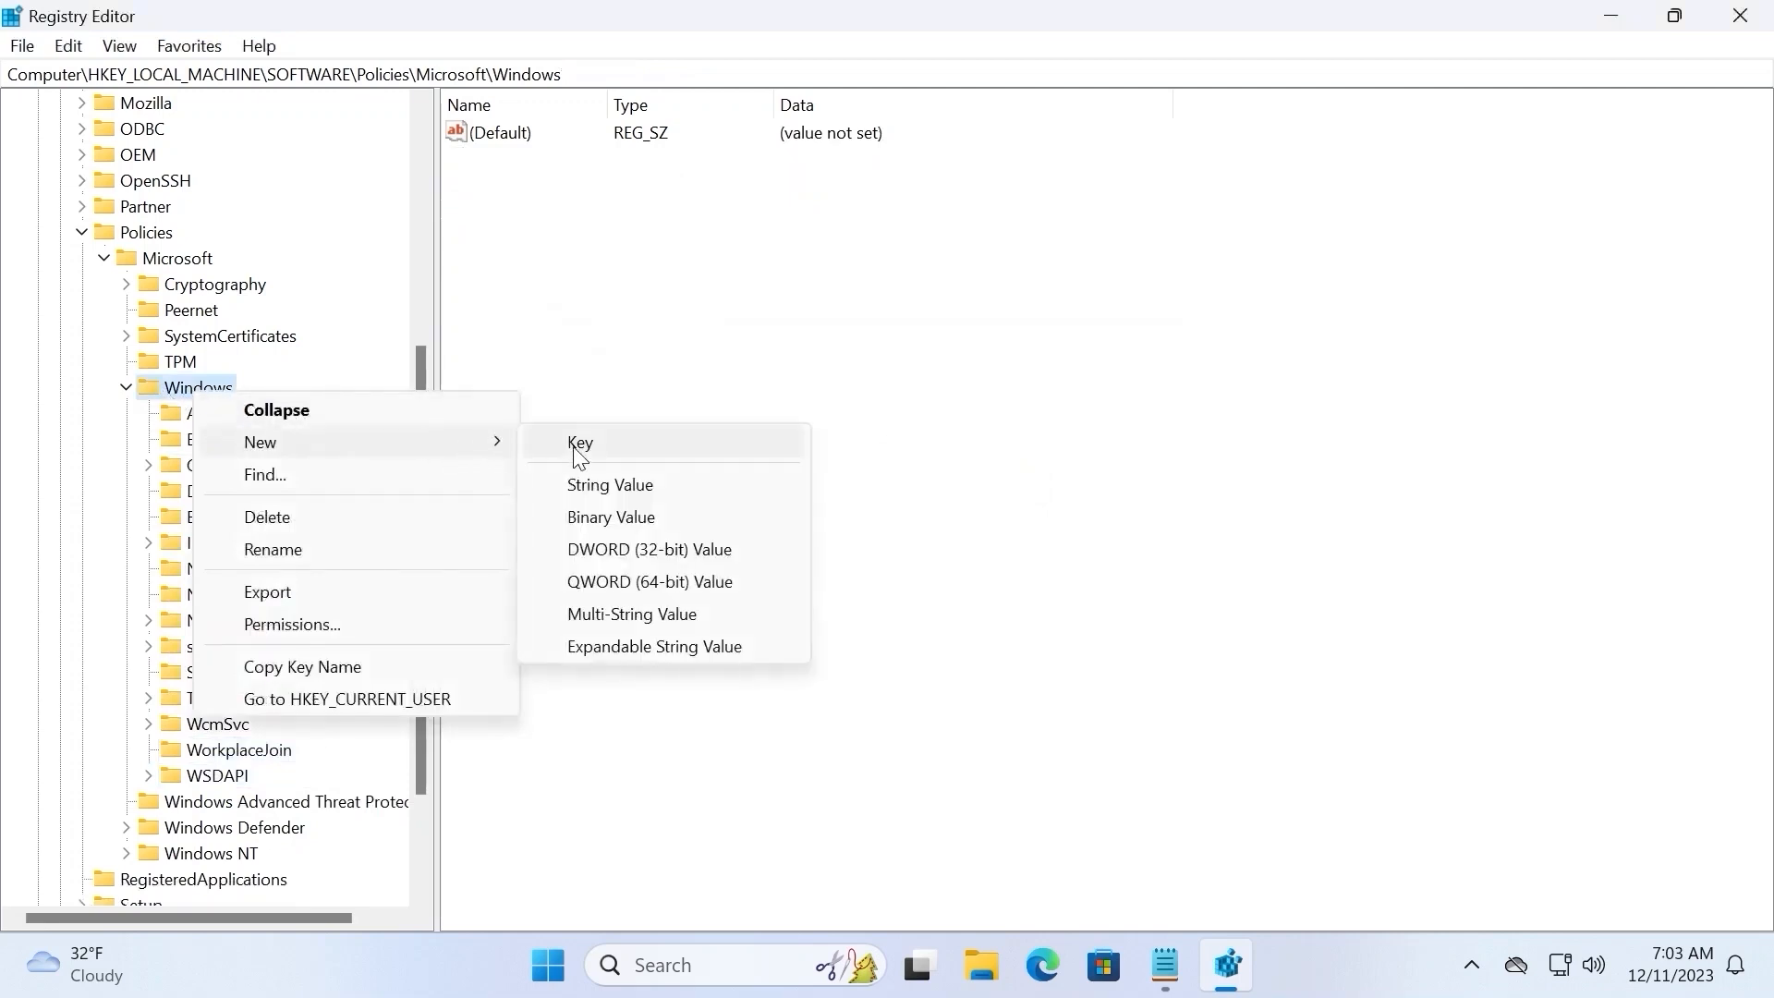
pyautogui.click(580, 441)
pyautogui.write('WindowsUpda')
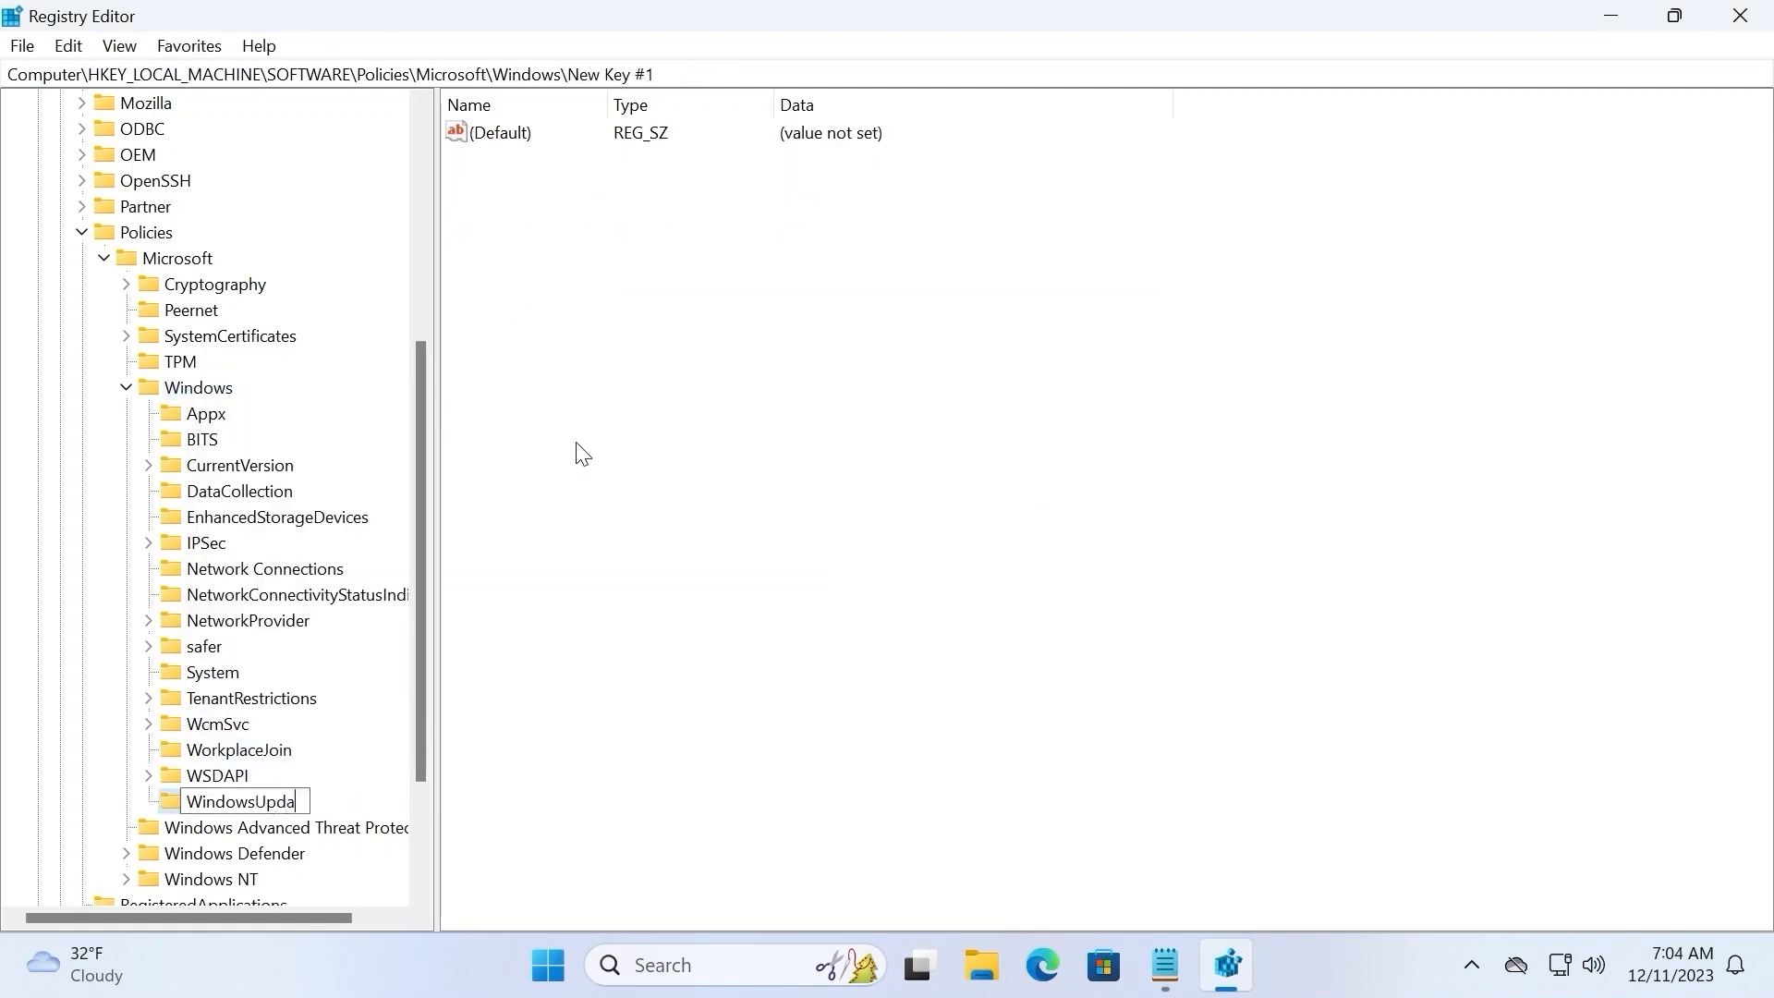
pyautogui.press('enter')
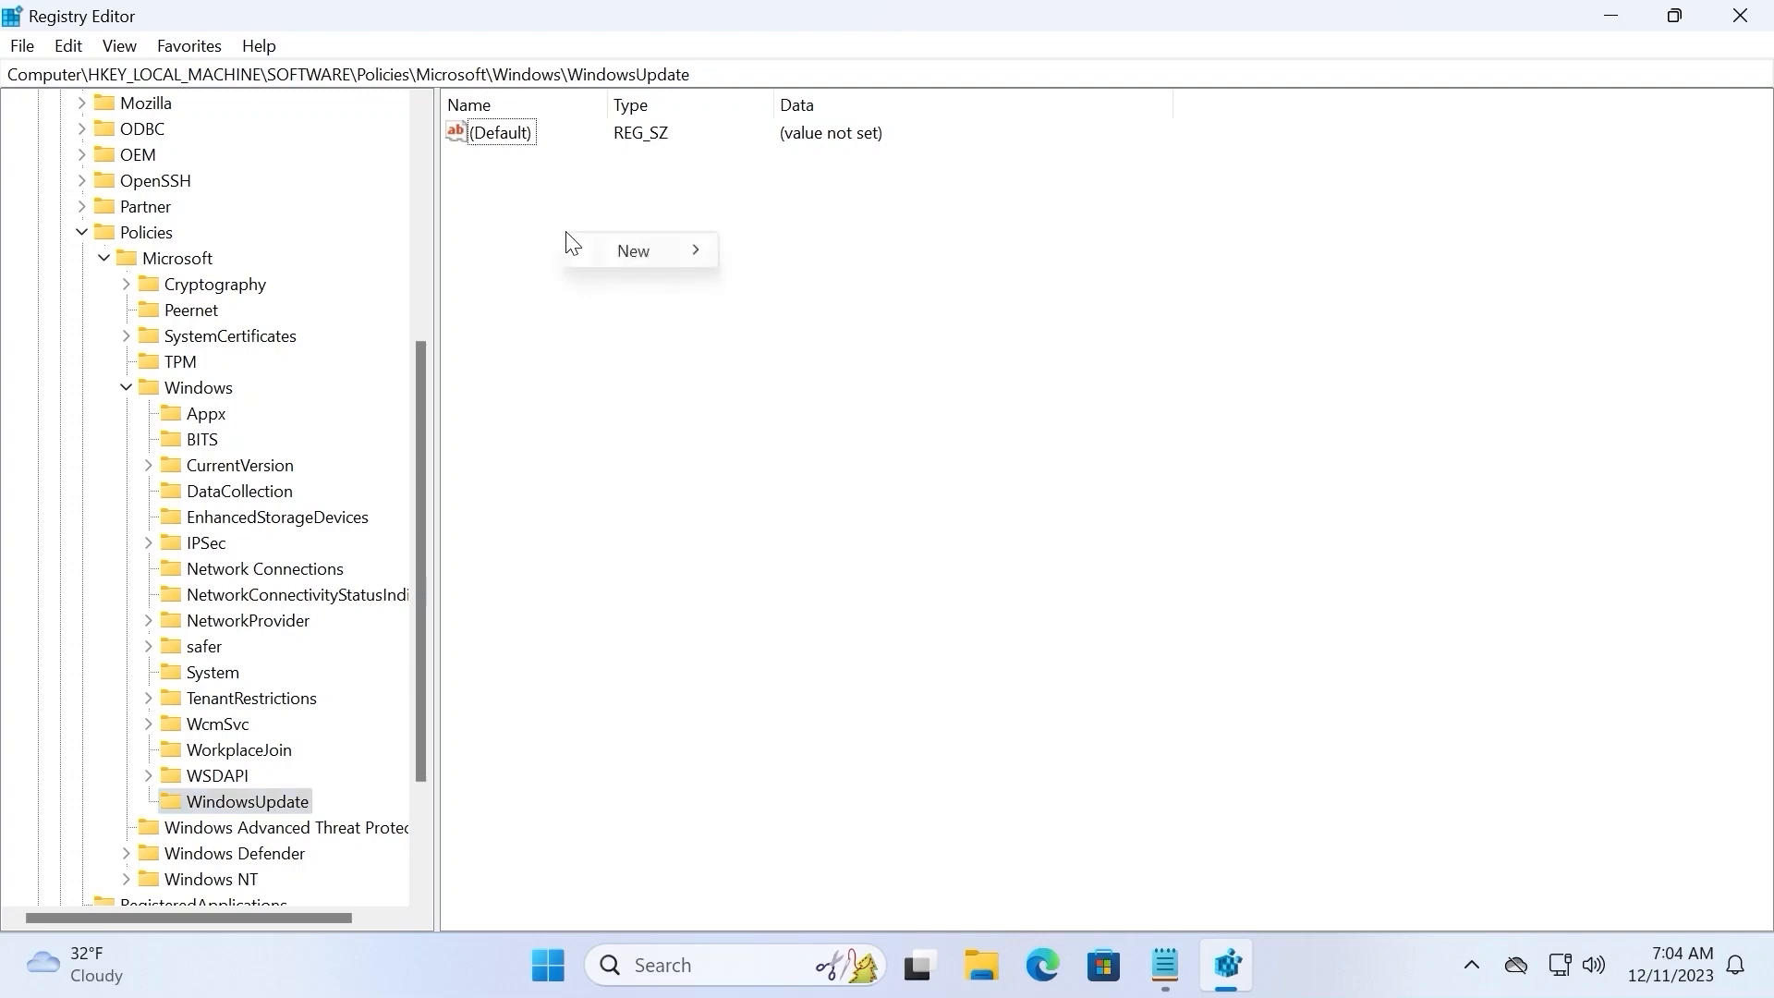
pyautogui.moveTo(632, 249)
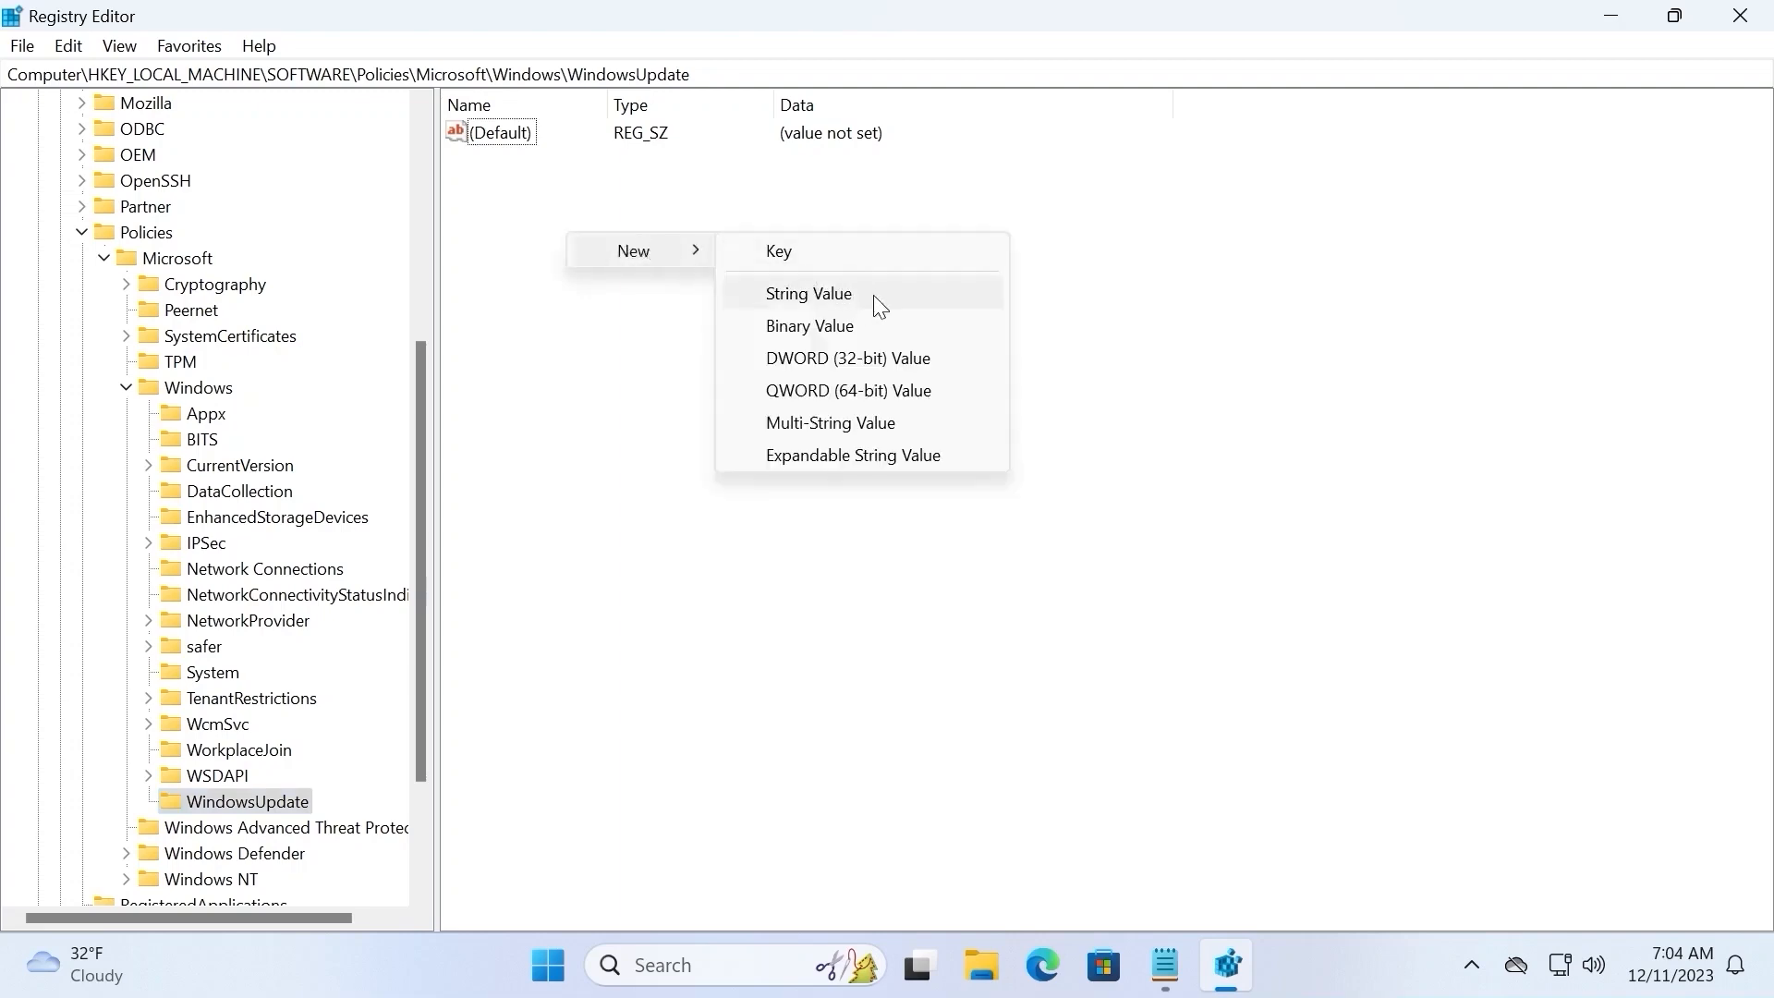
pyautogui.moveTo(898, 372)
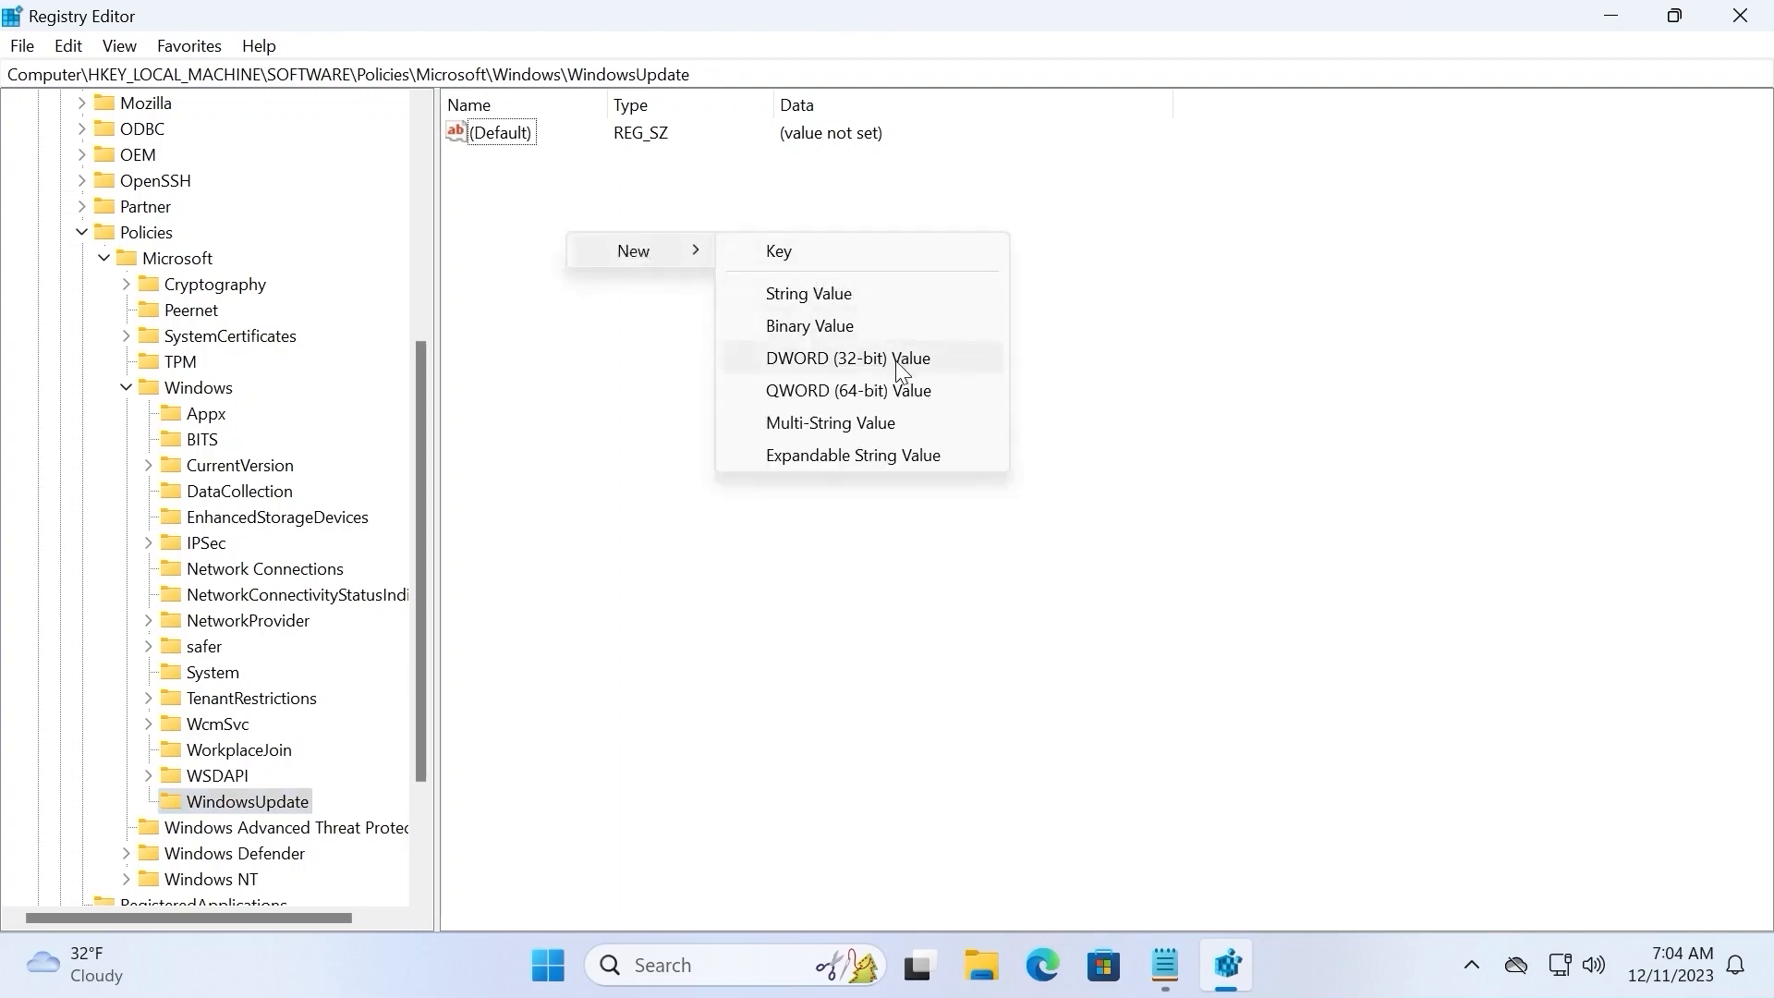
# - Add a new DWORD value named TargetReleaseVersion to the WindowsUpdate key
pyautogui.click(848, 356)
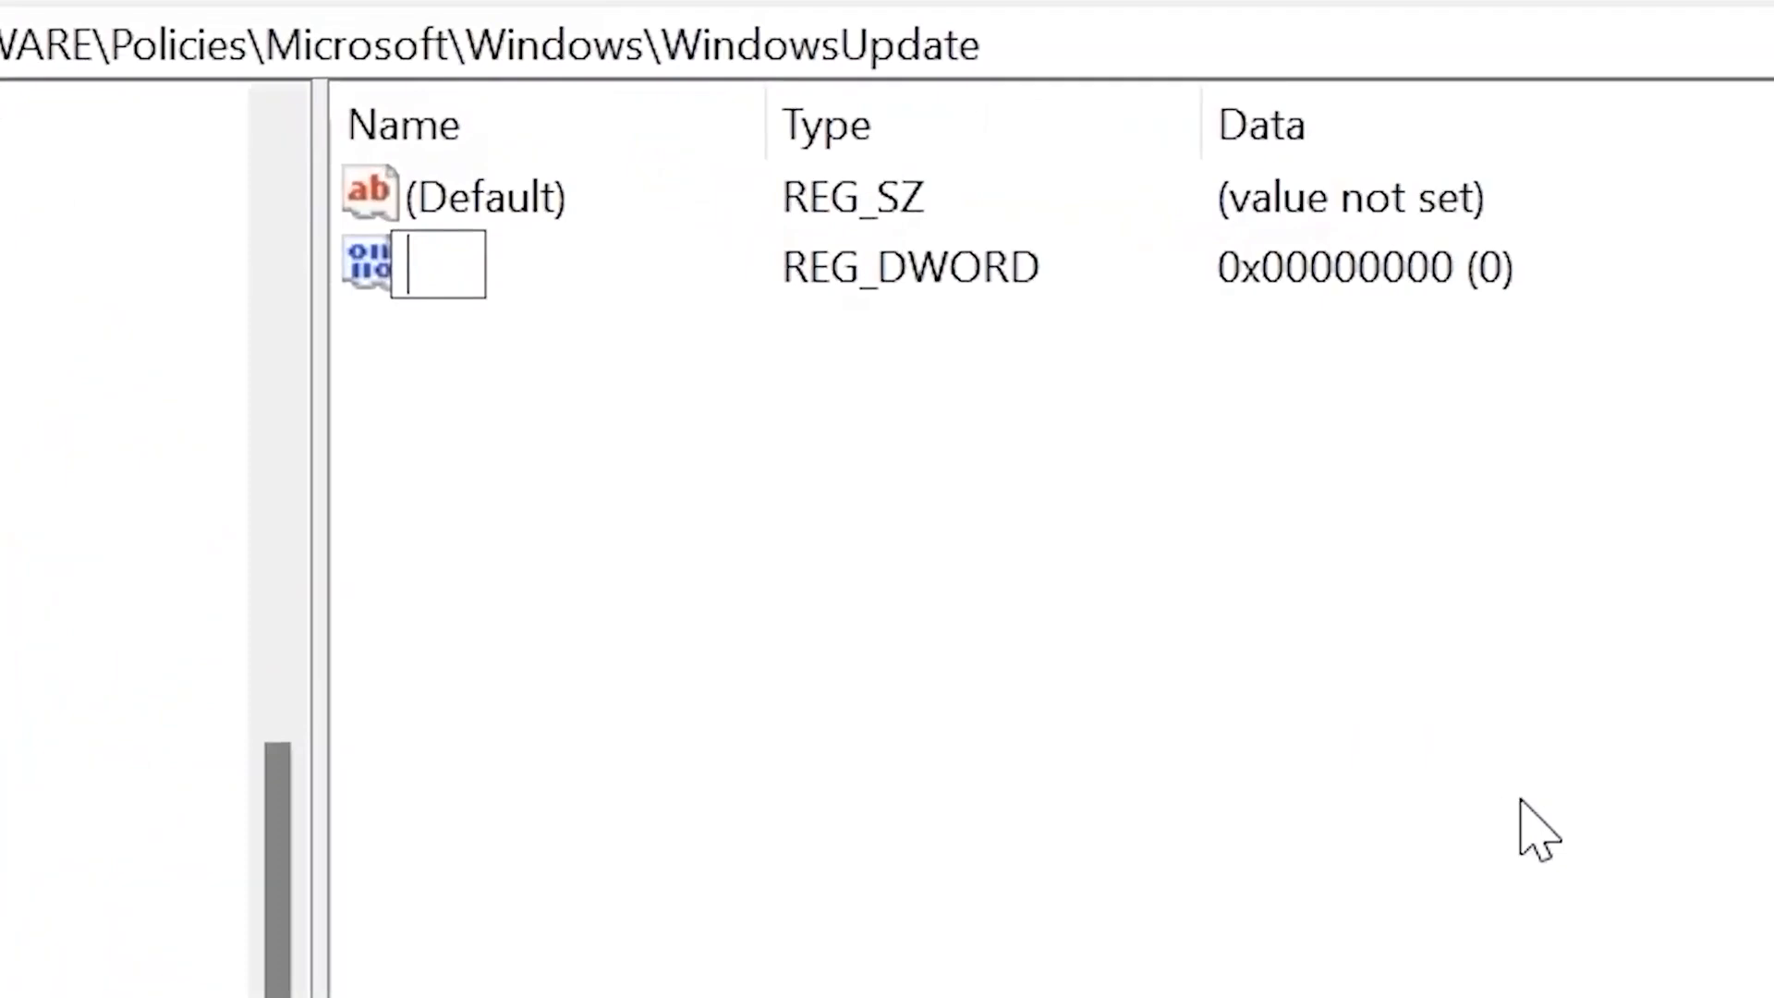
pyautogui.write('Target')
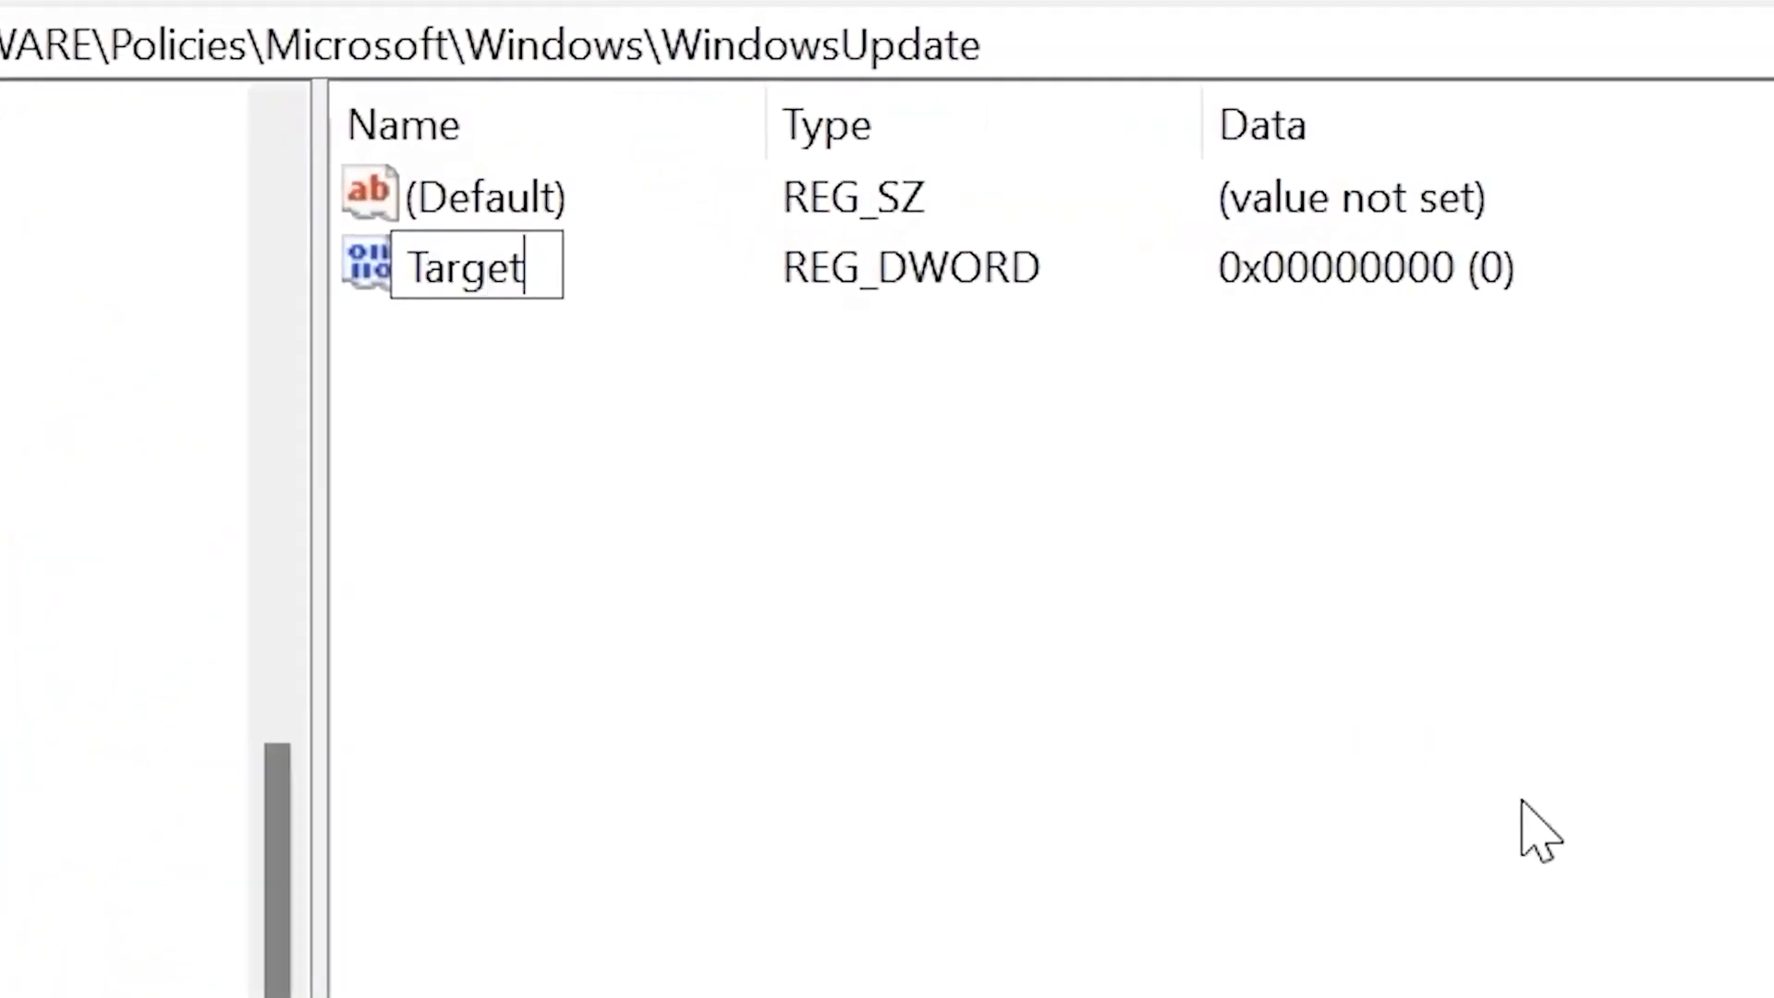
pyautogui.write('Releas')
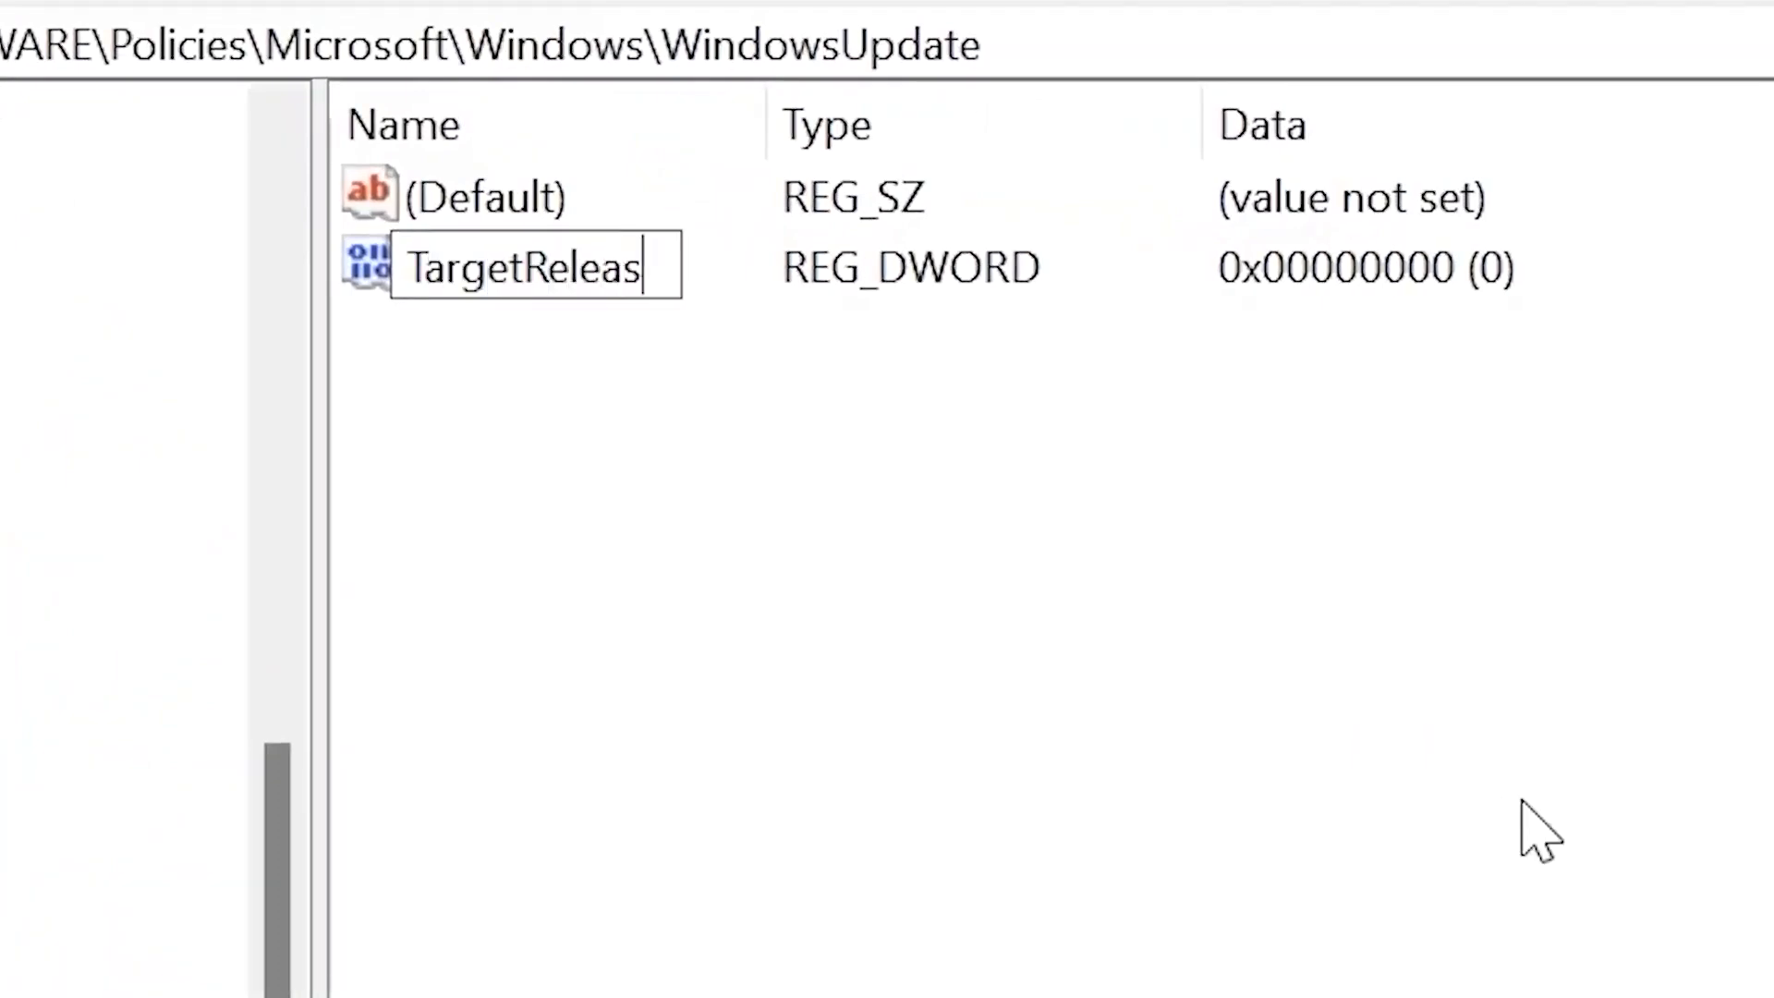
pyautogui.write('eVersi')
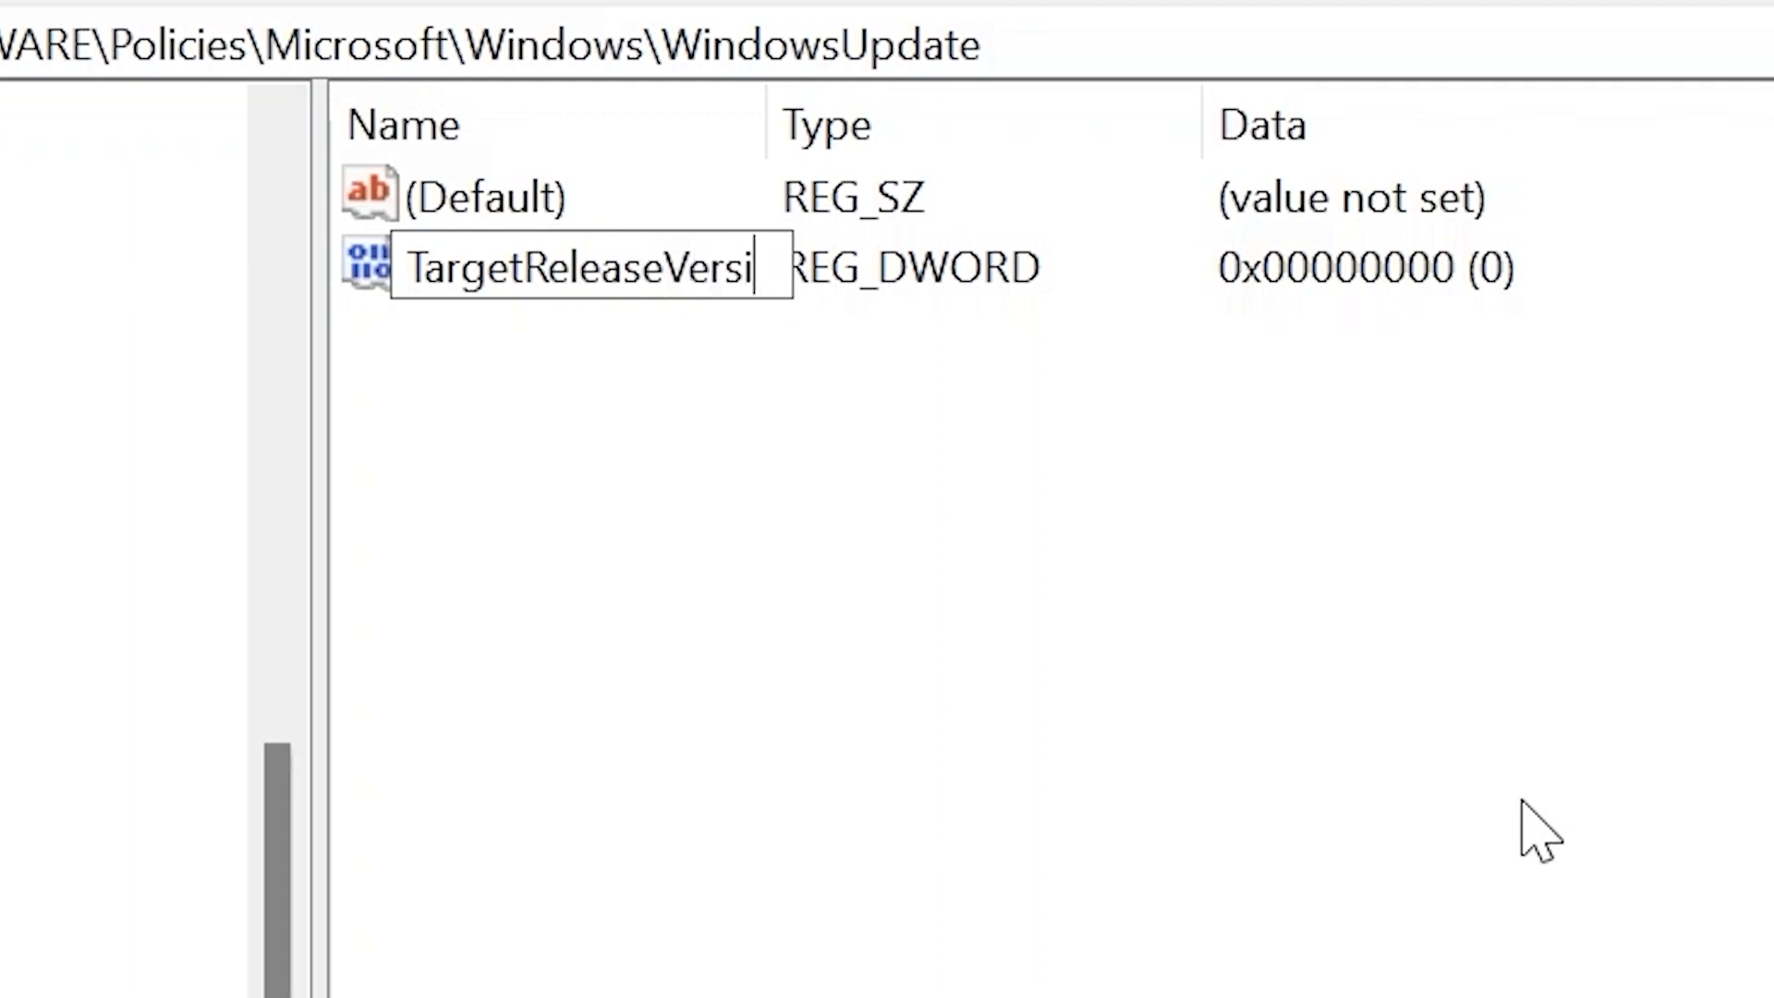
pyautogui.write('on')
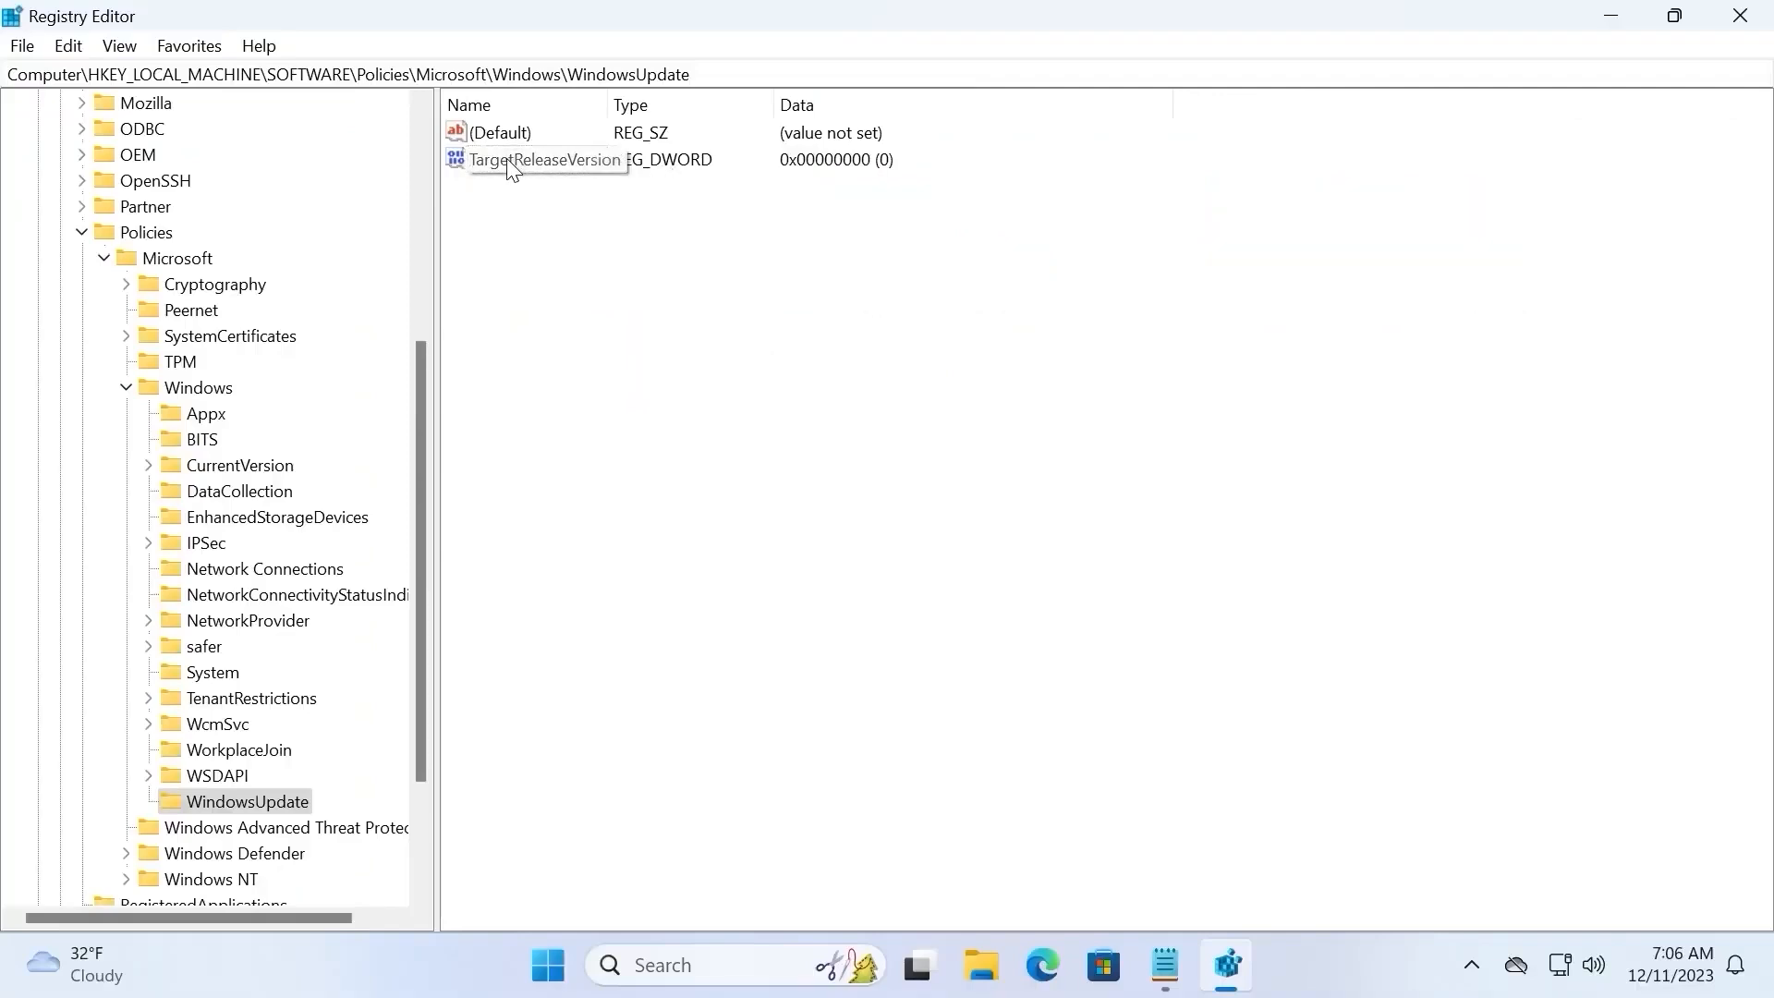
# - Set TargetReleaseVersion's value data to 1 and save it
pyautogui.doubleClick(543, 159)
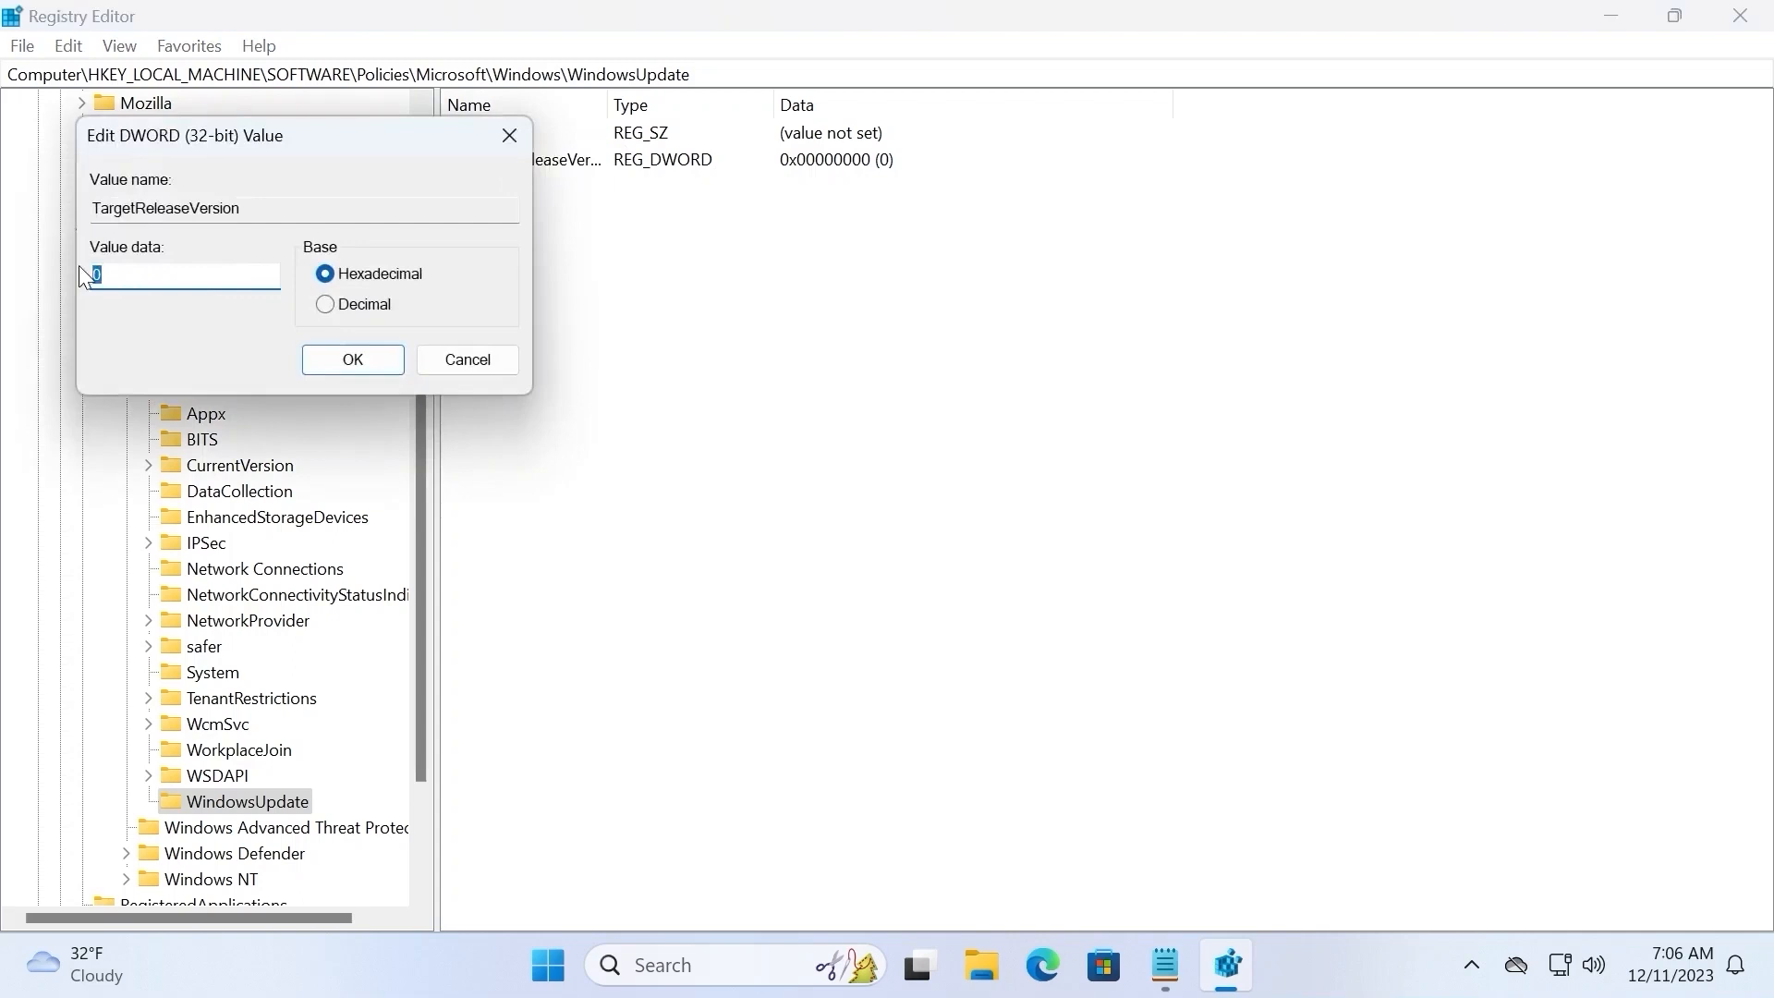
pyautogui.write('1')
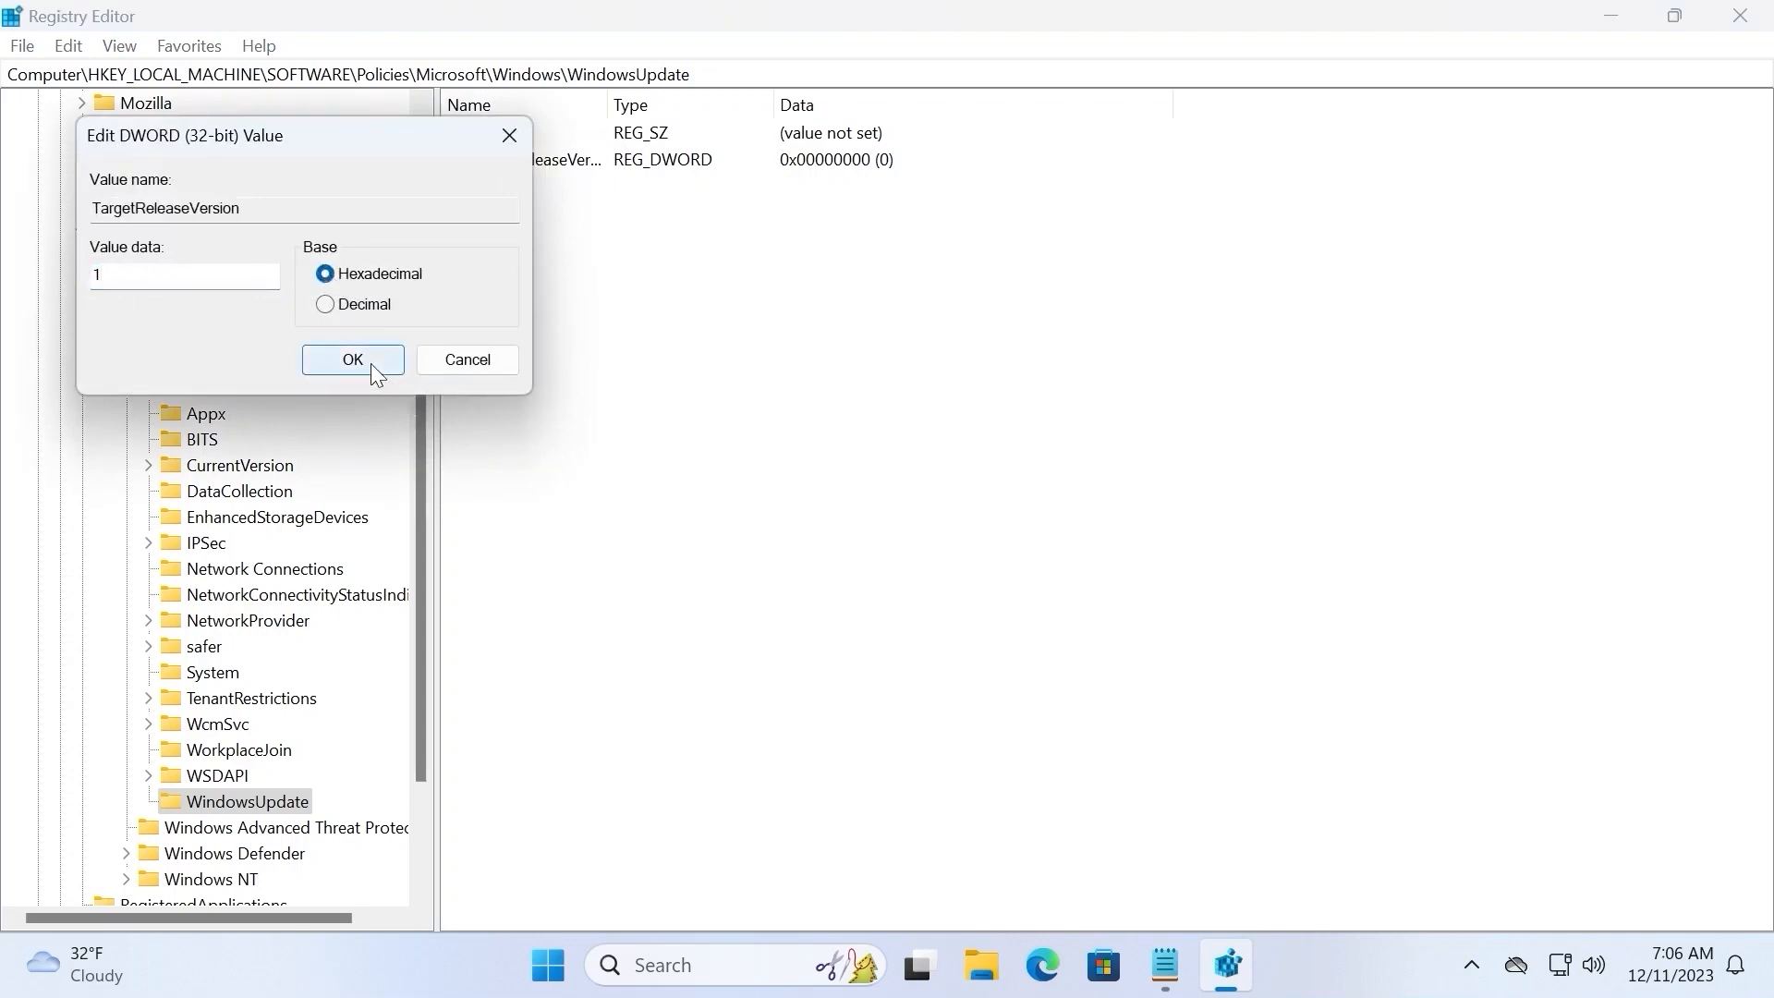
pyautogui.click(351, 358)
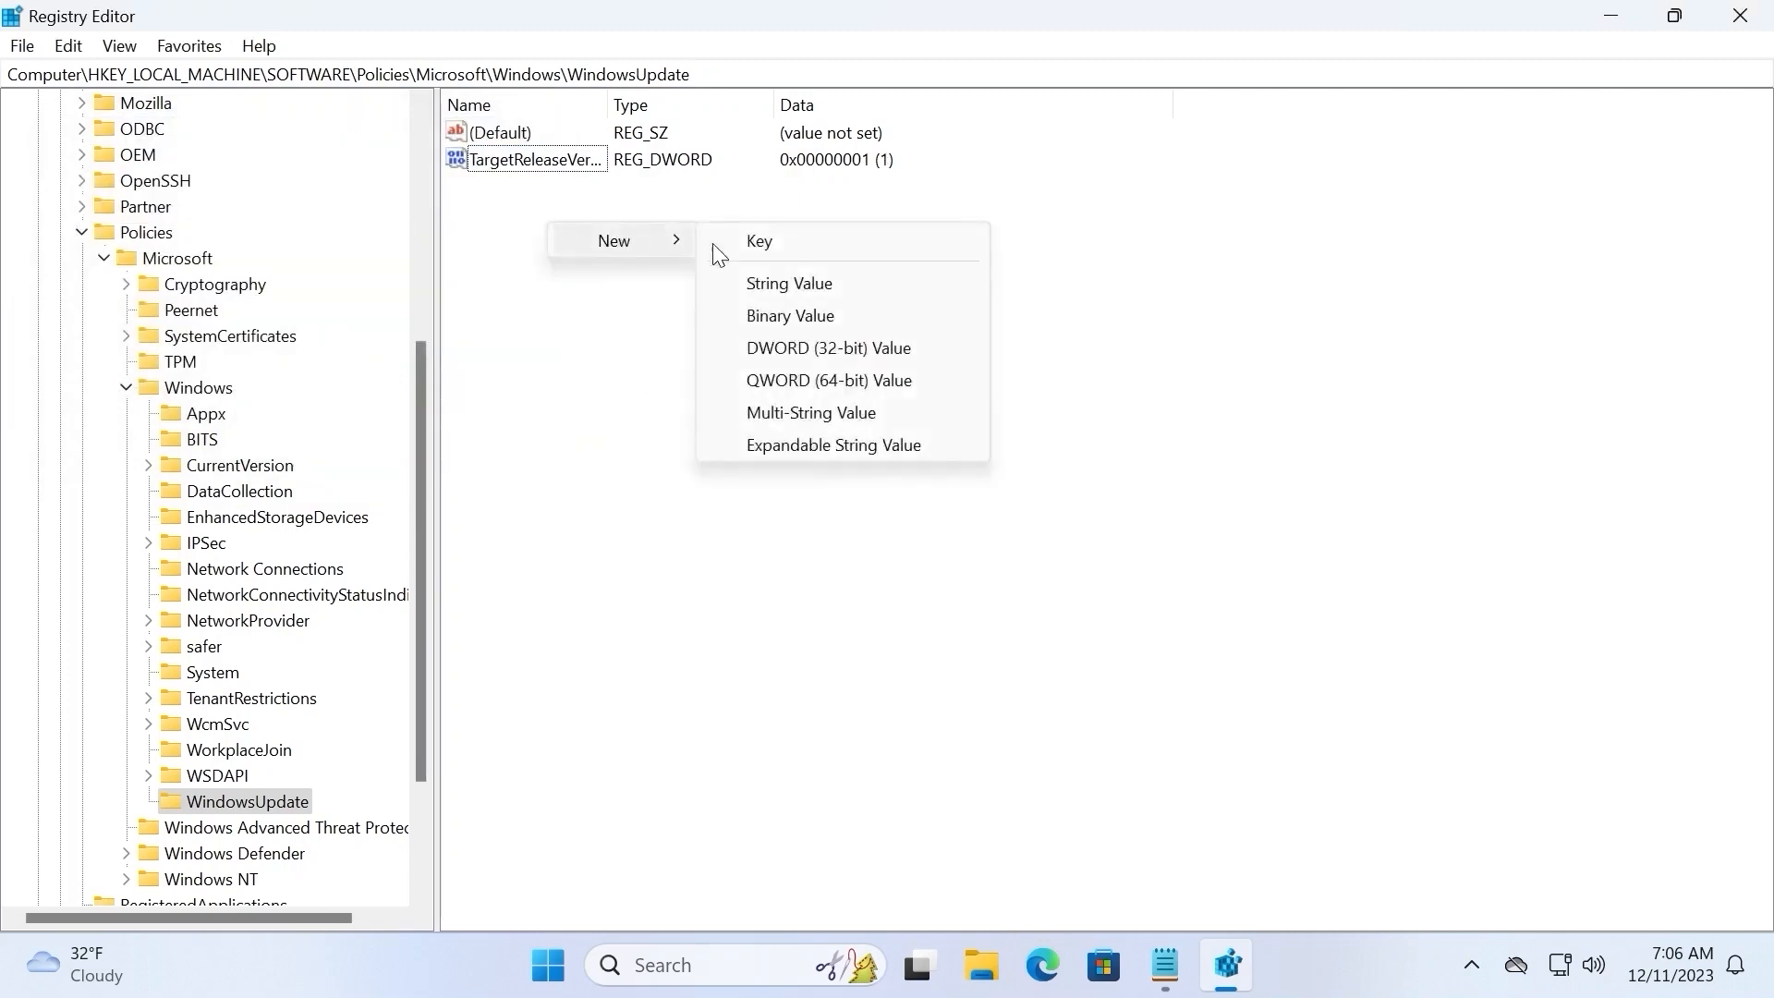
pyautogui.moveTo(850, 283)
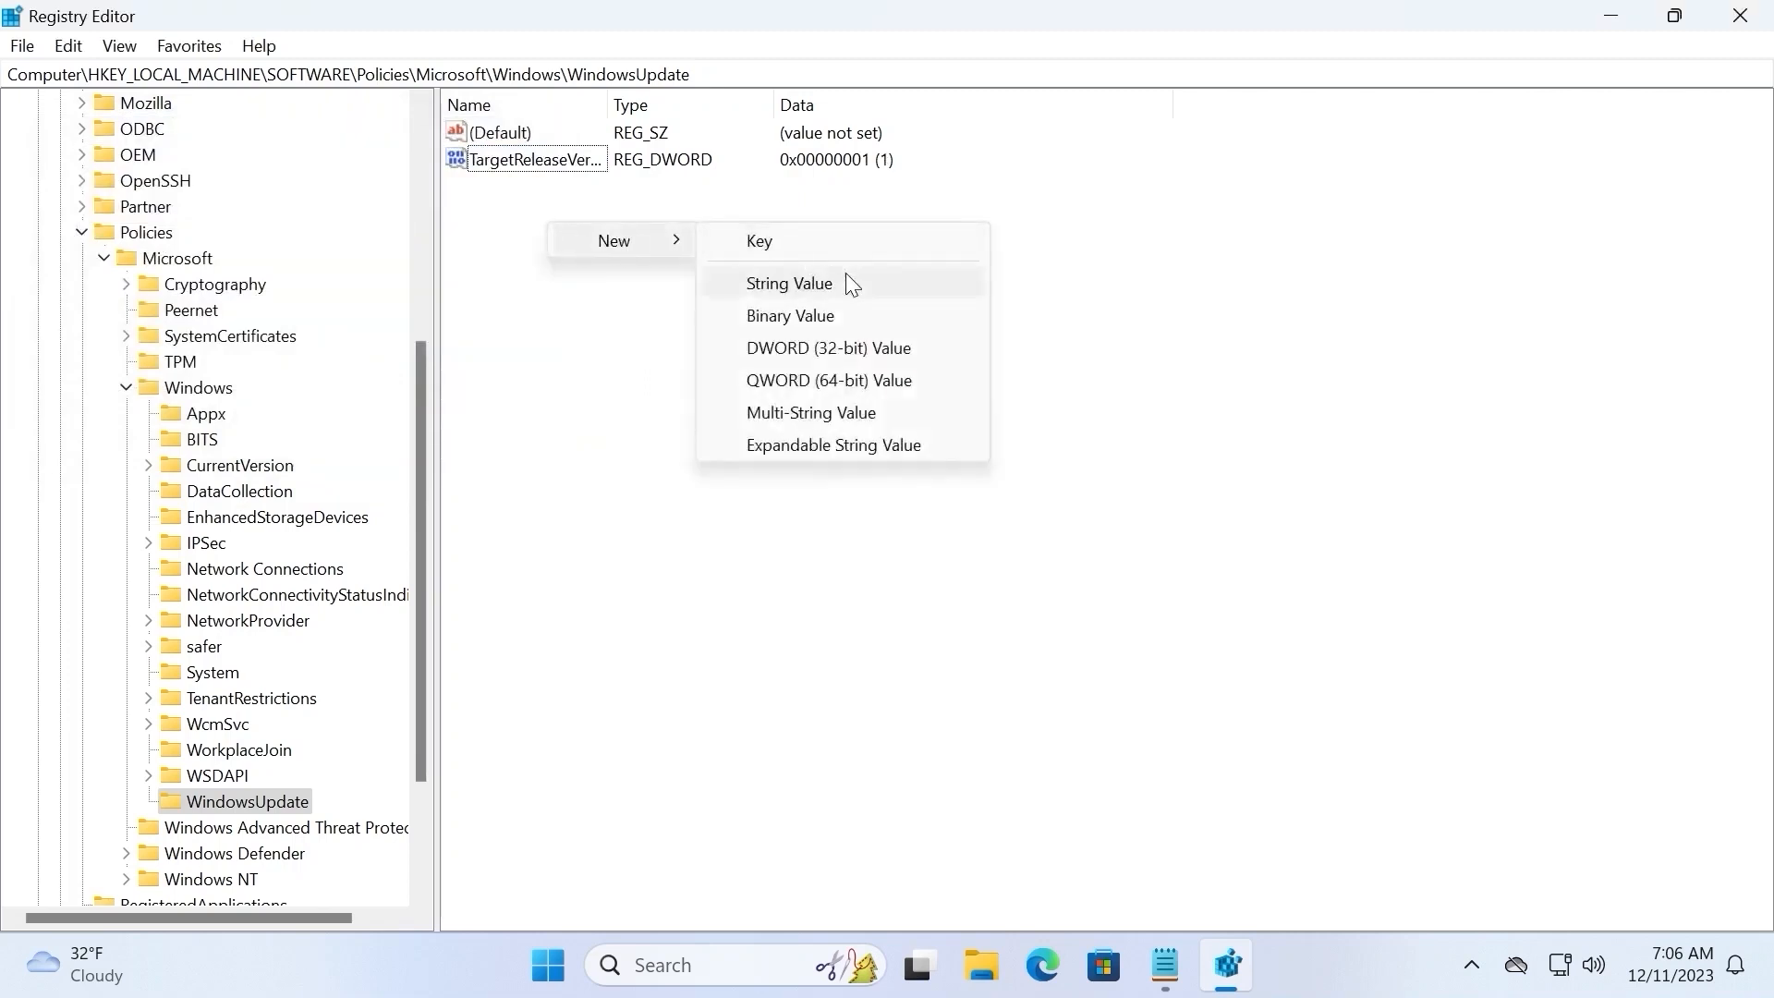
# - Add a new string value named TargetReleaseVersionInfo to the WindowsUpdate key
pyautogui.click(789, 282)
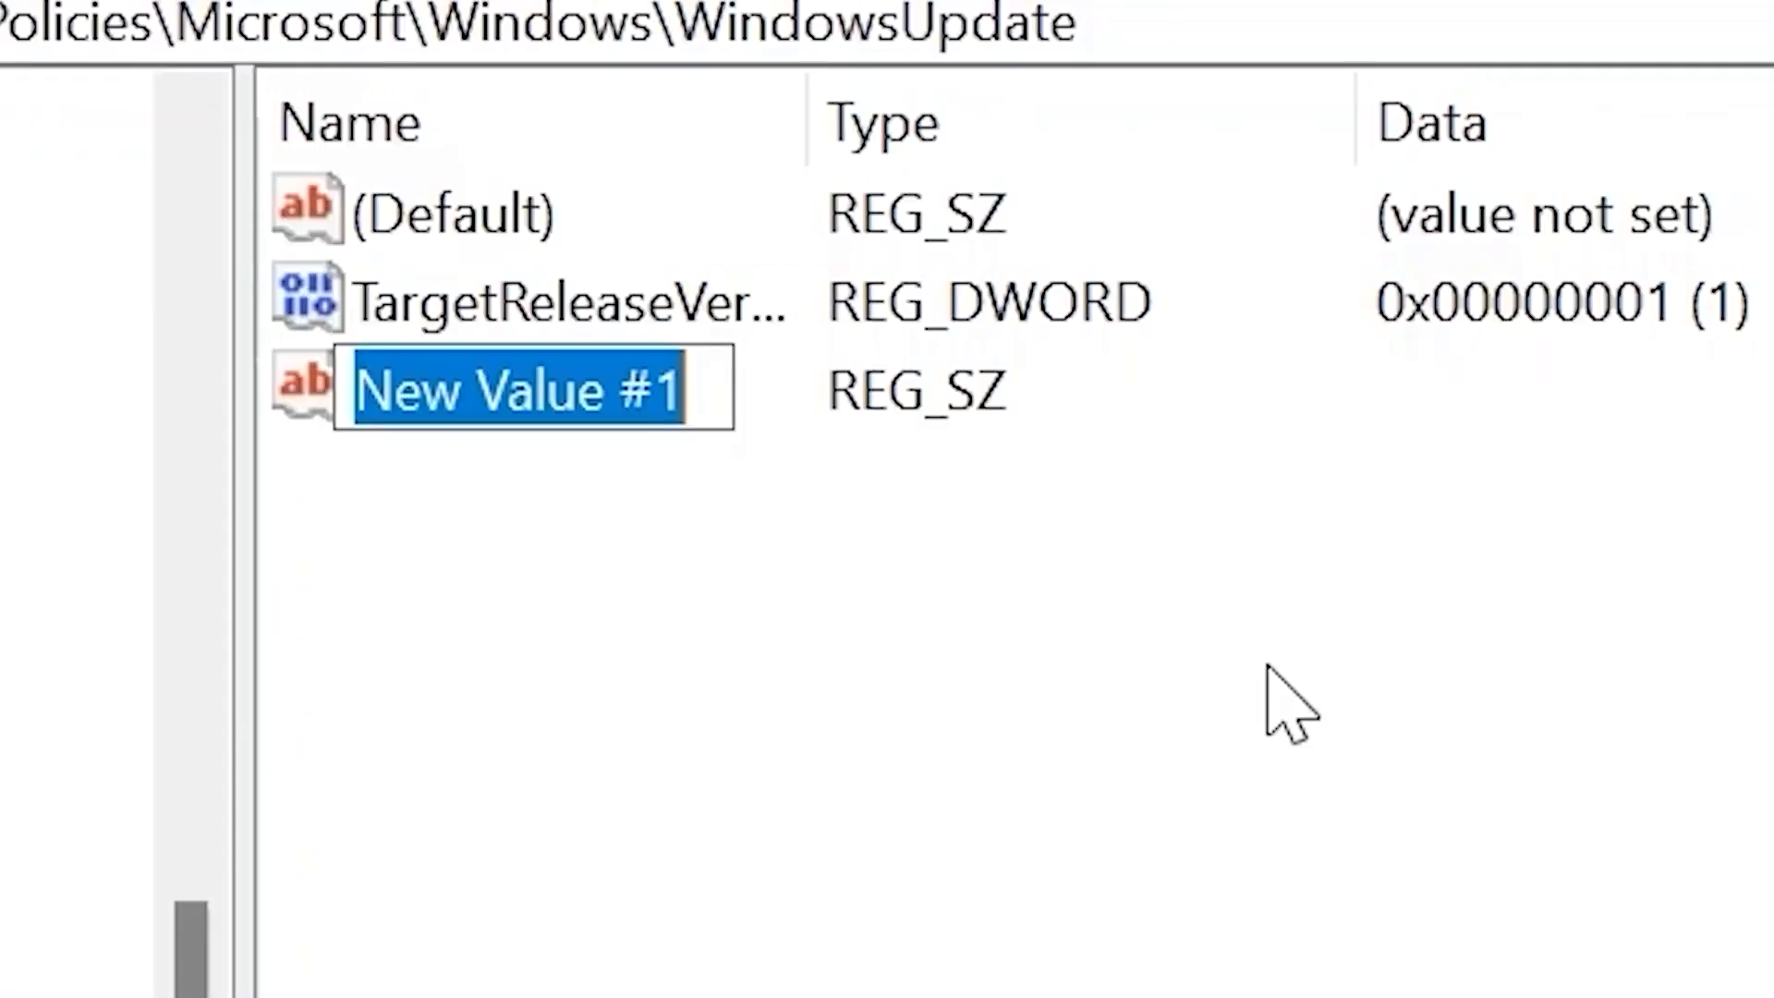
pyautogui.write('Targe')
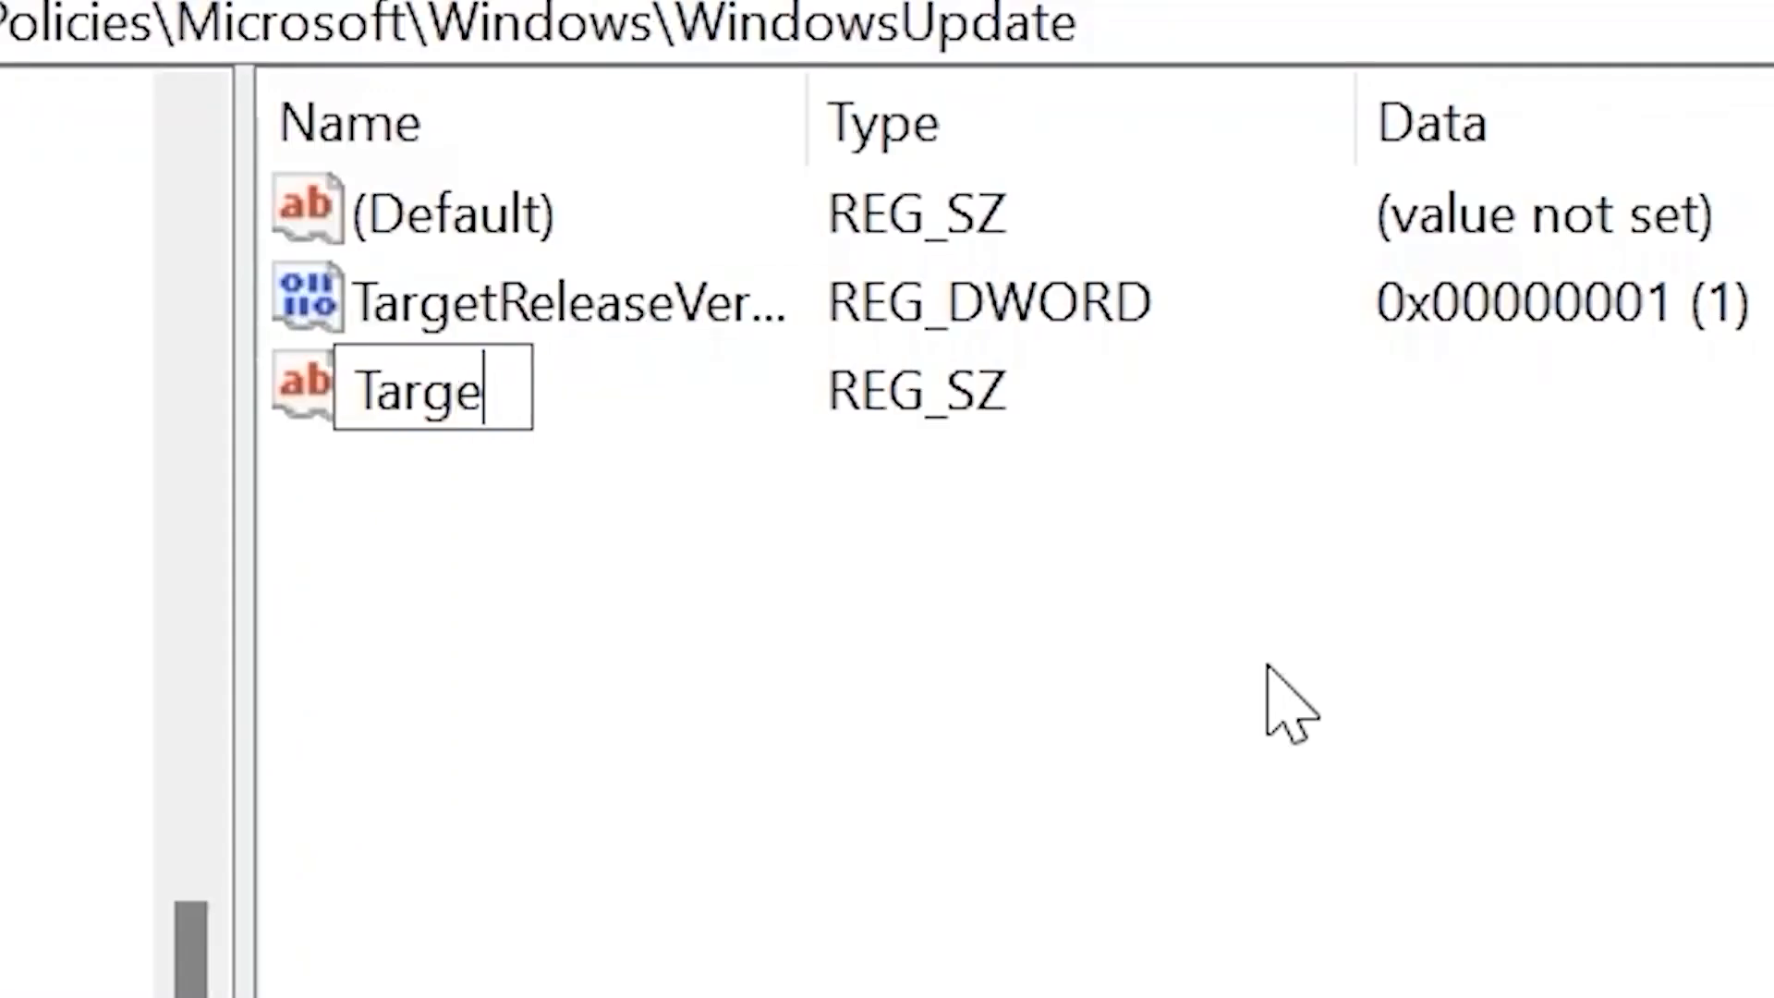
pyautogui.write('tRele')
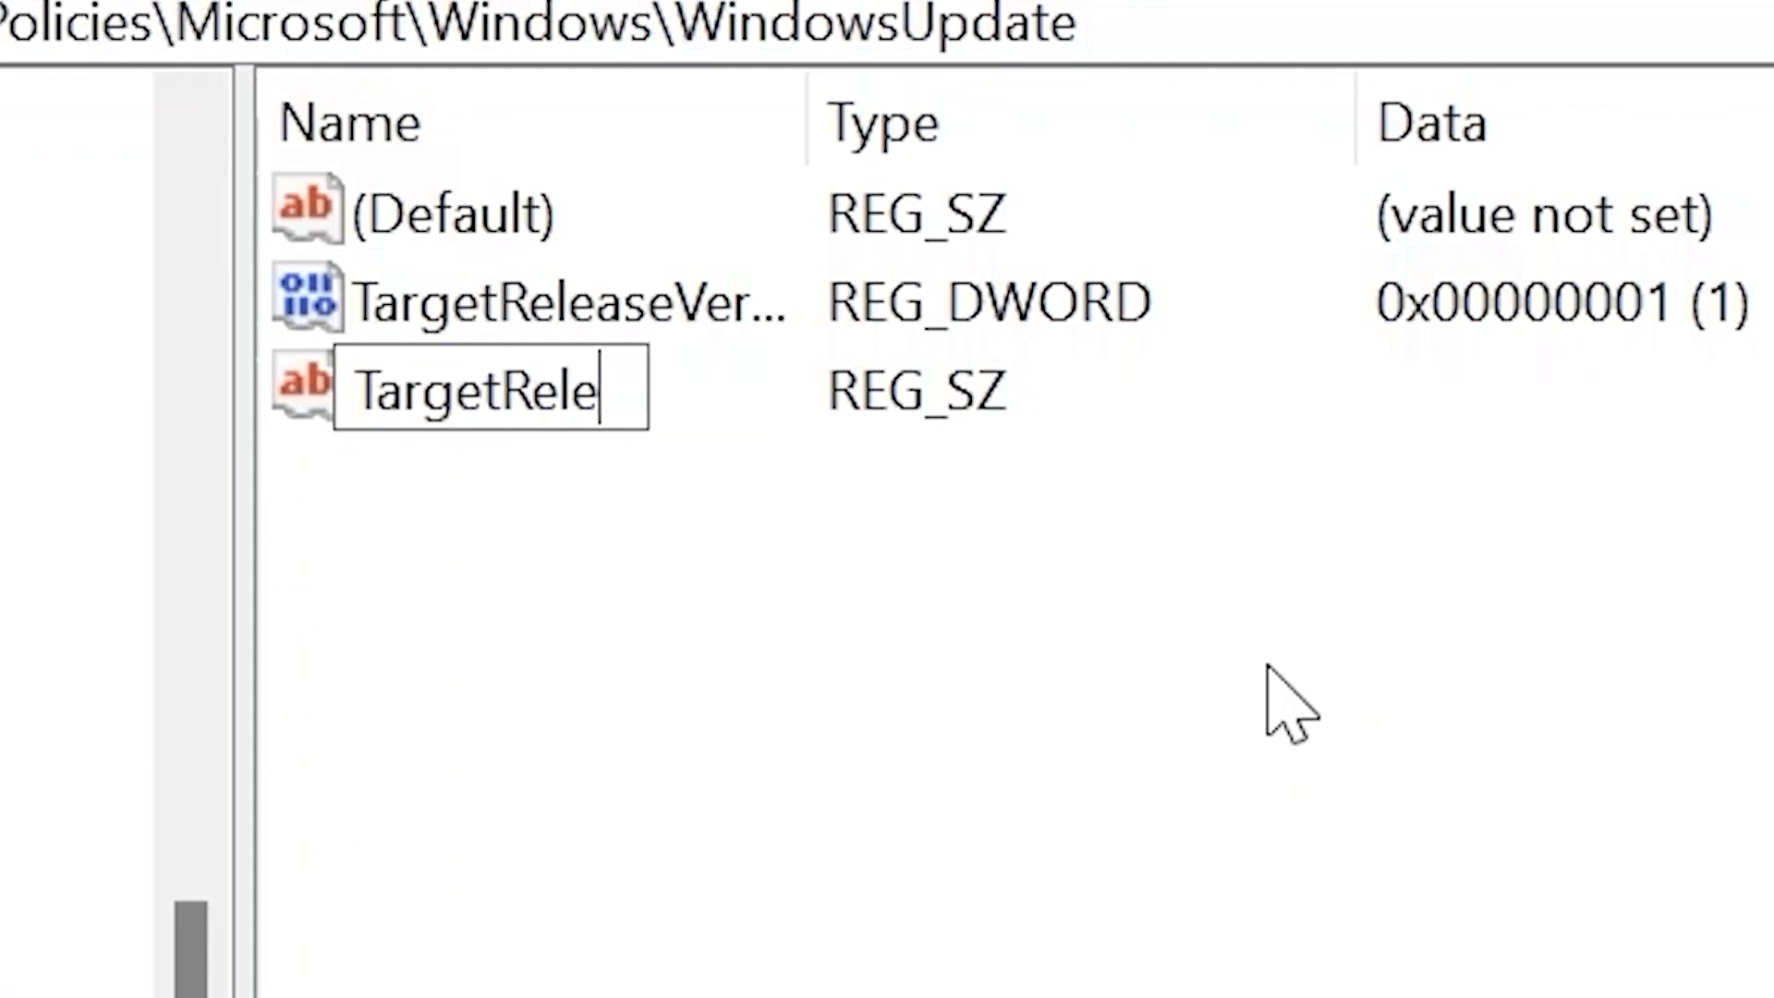
pyautogui.write('aseVersionInfo')
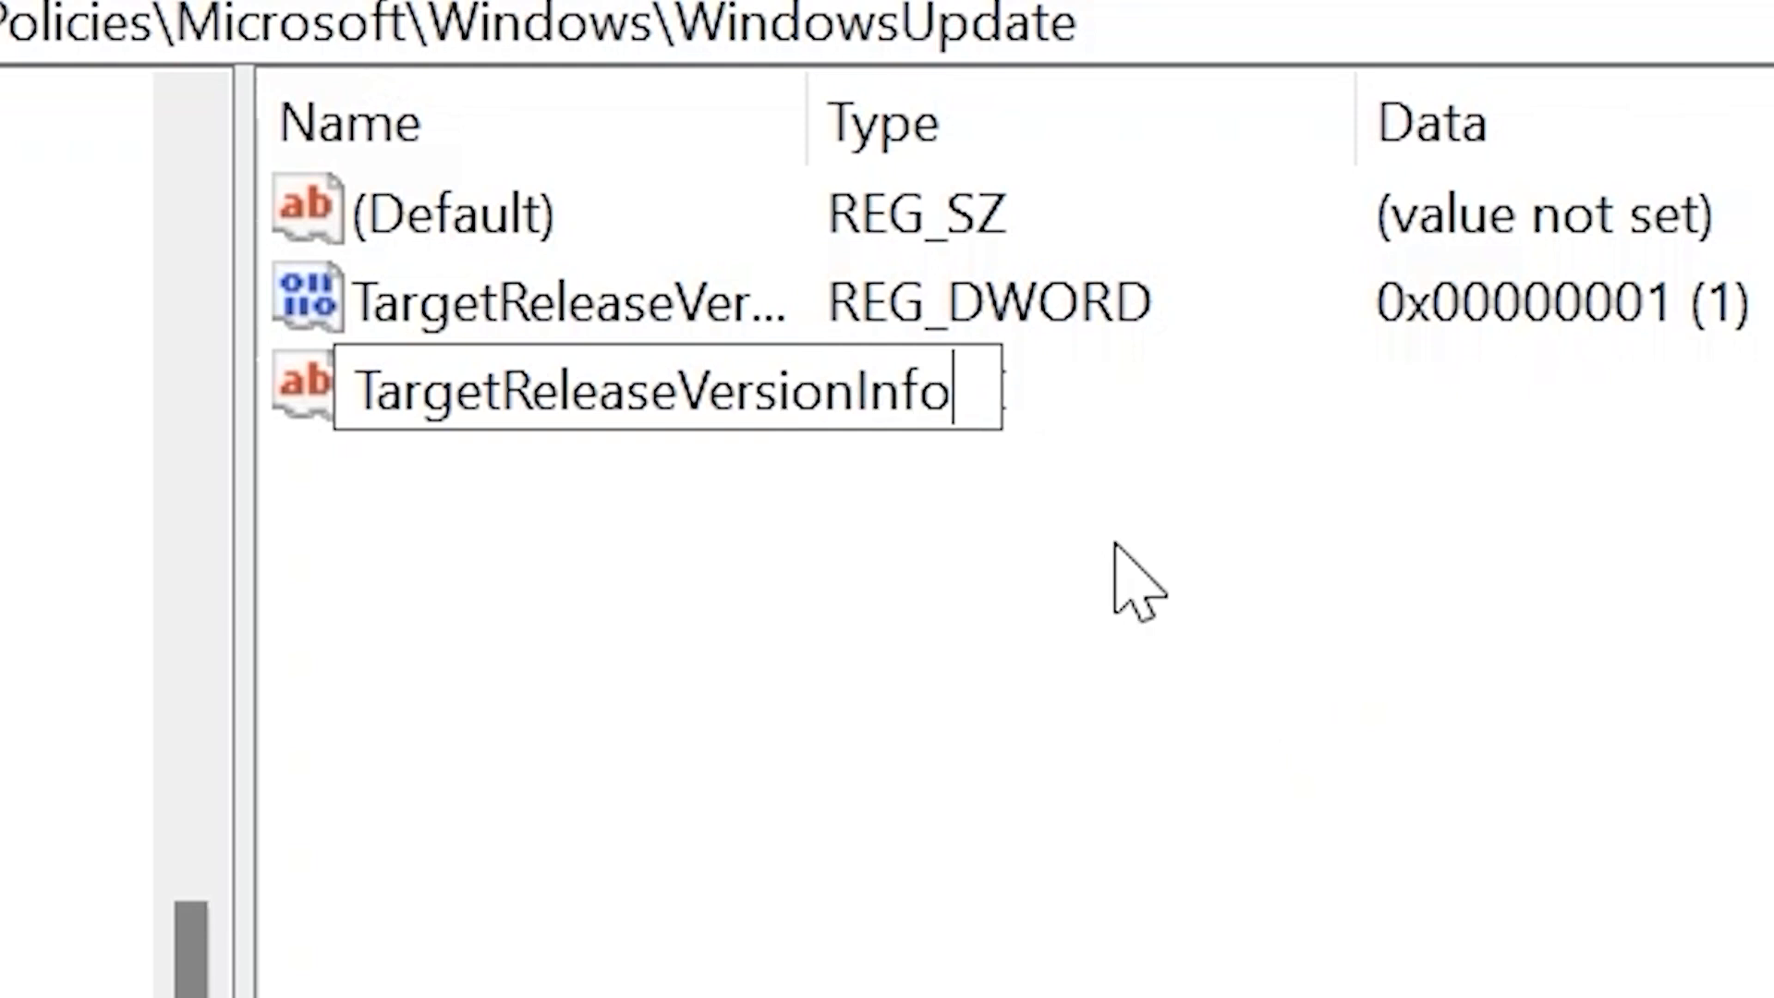
pyautogui.moveTo(1012, 502)
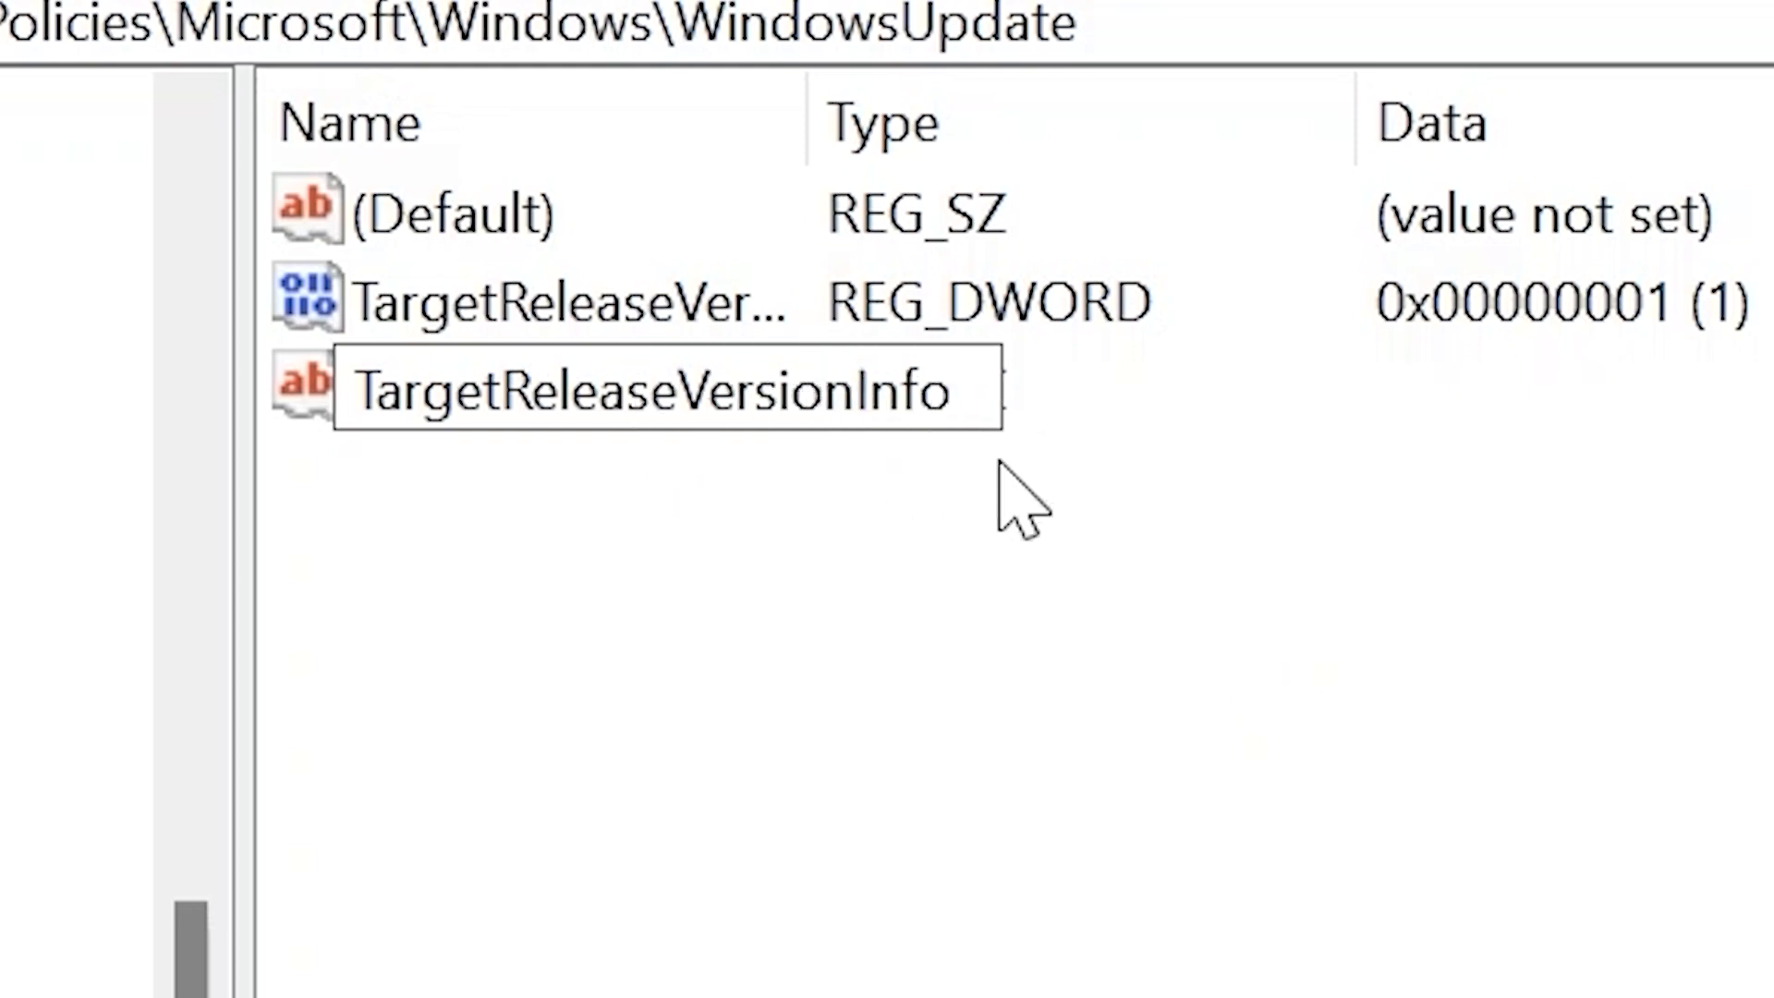
# - Enter 23H2 as TargetReleaseVersionInfo's value data
pyautogui.doubleClick(667, 389)
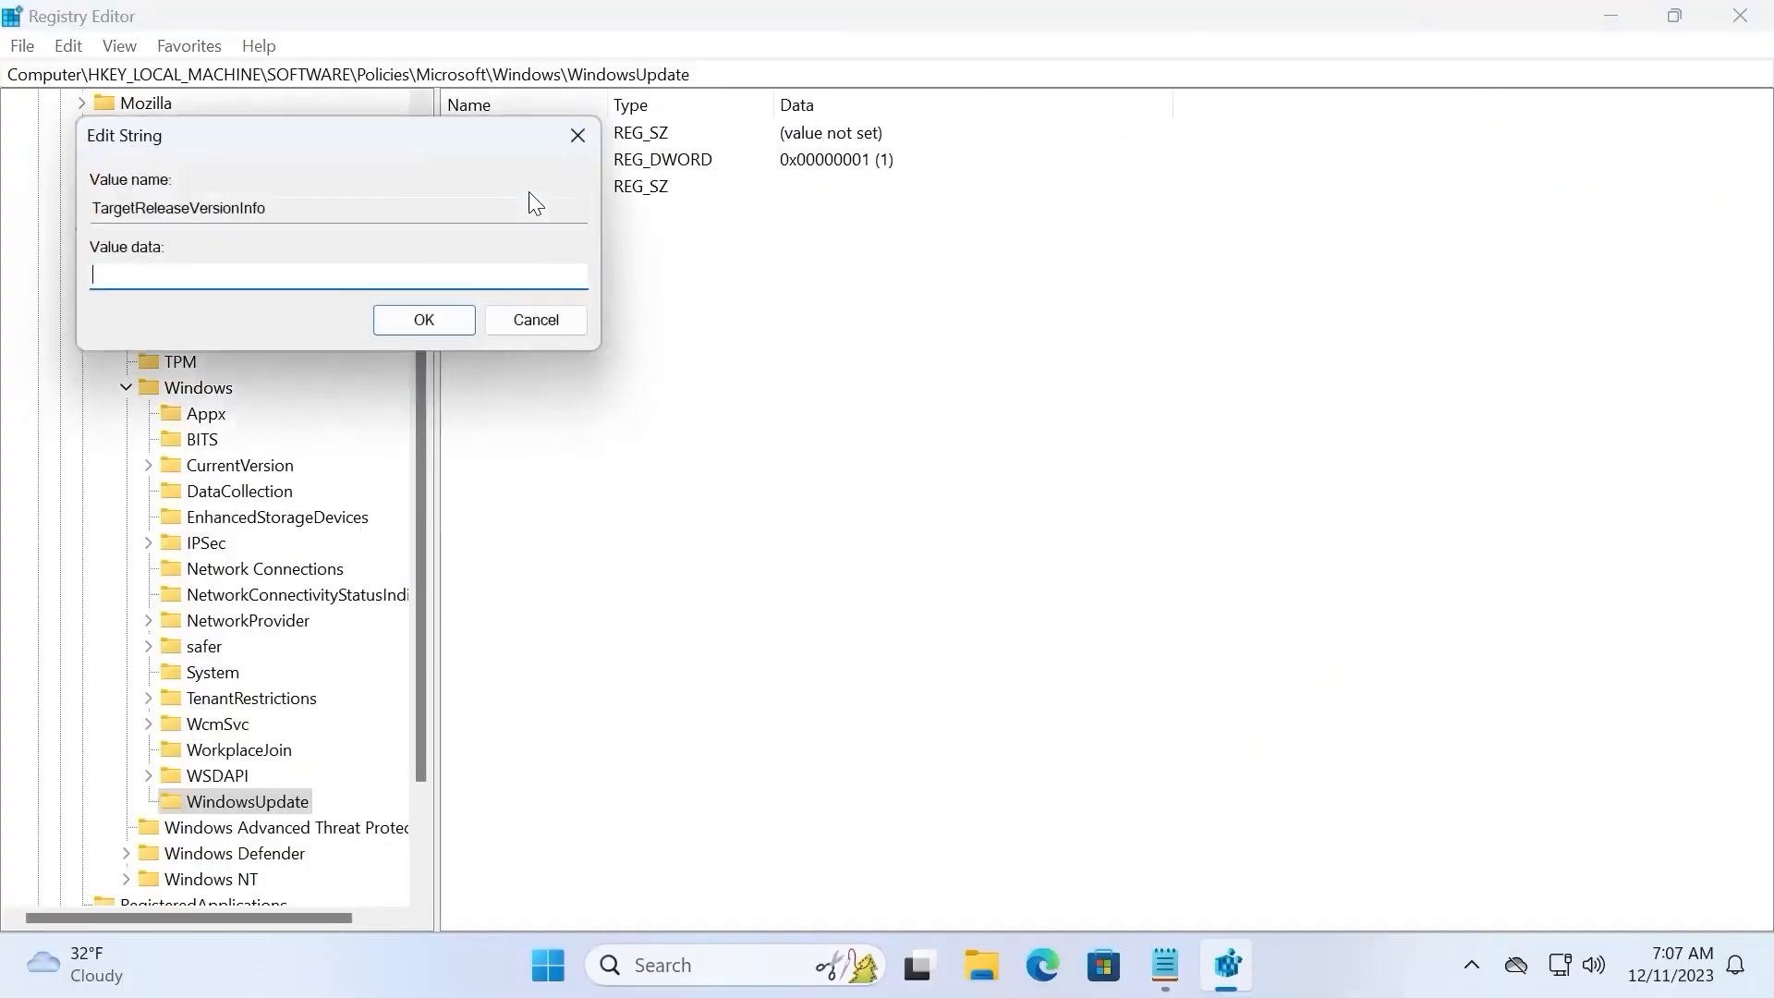
pyautogui.moveTo(285, 272)
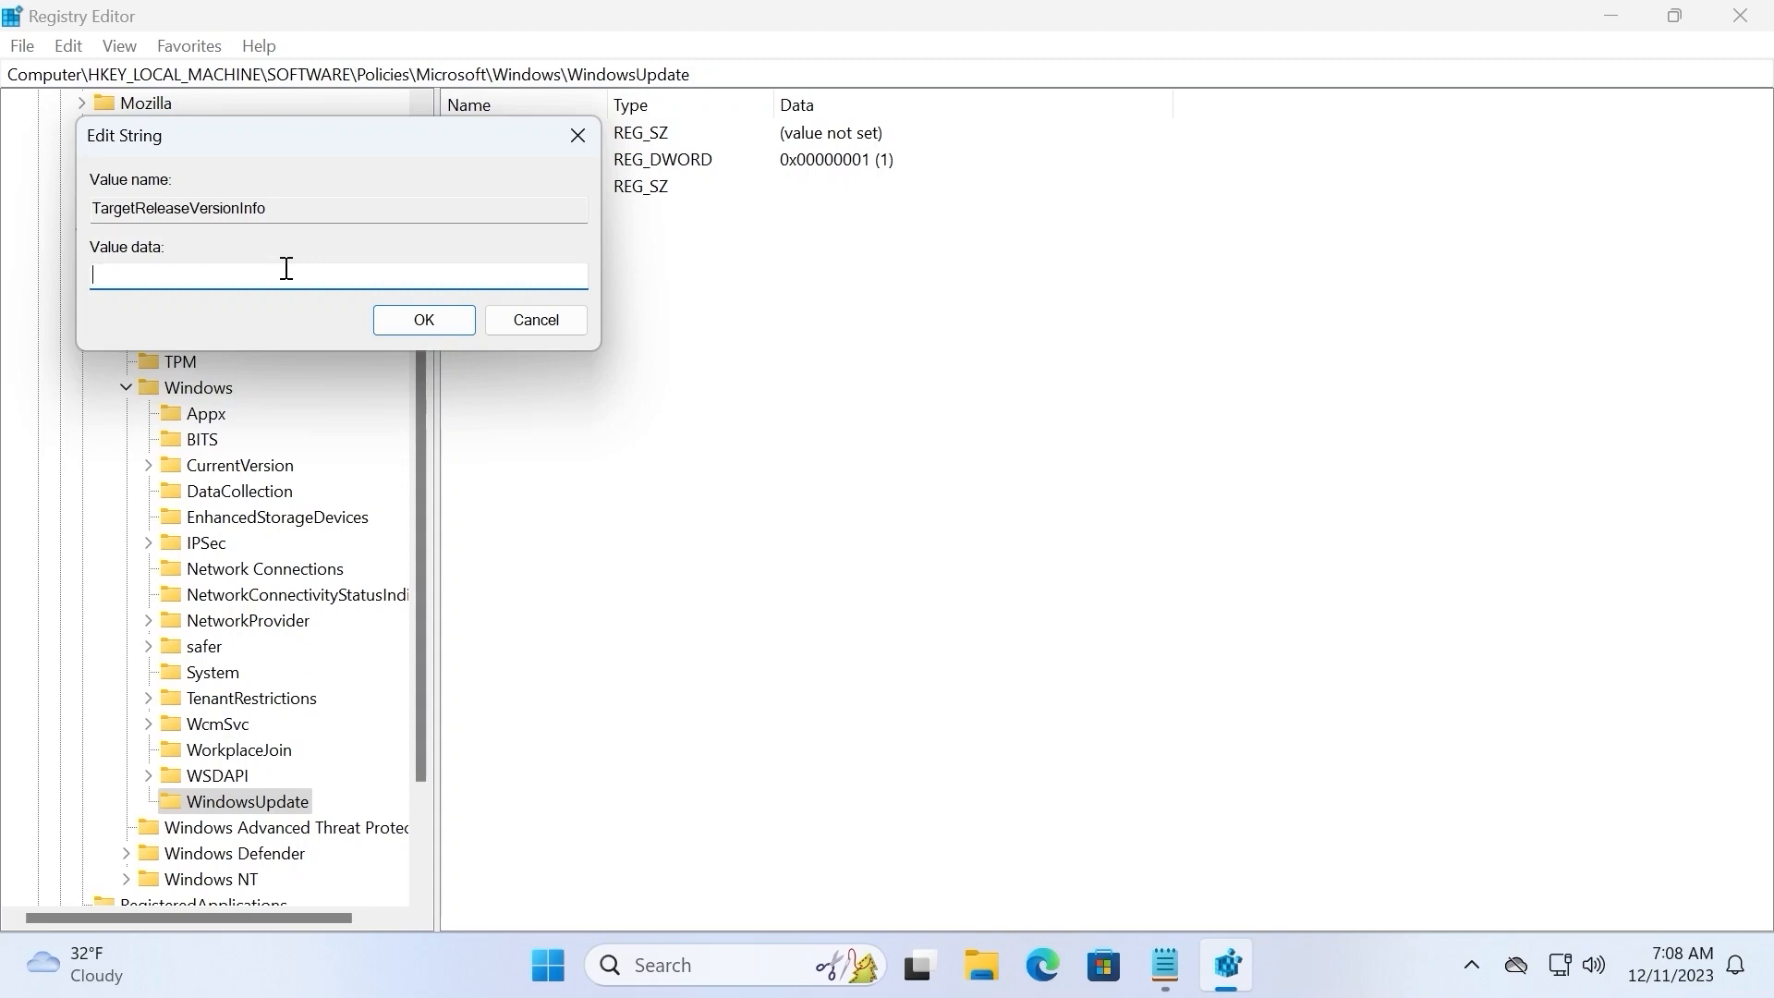
pyautogui.write('23')
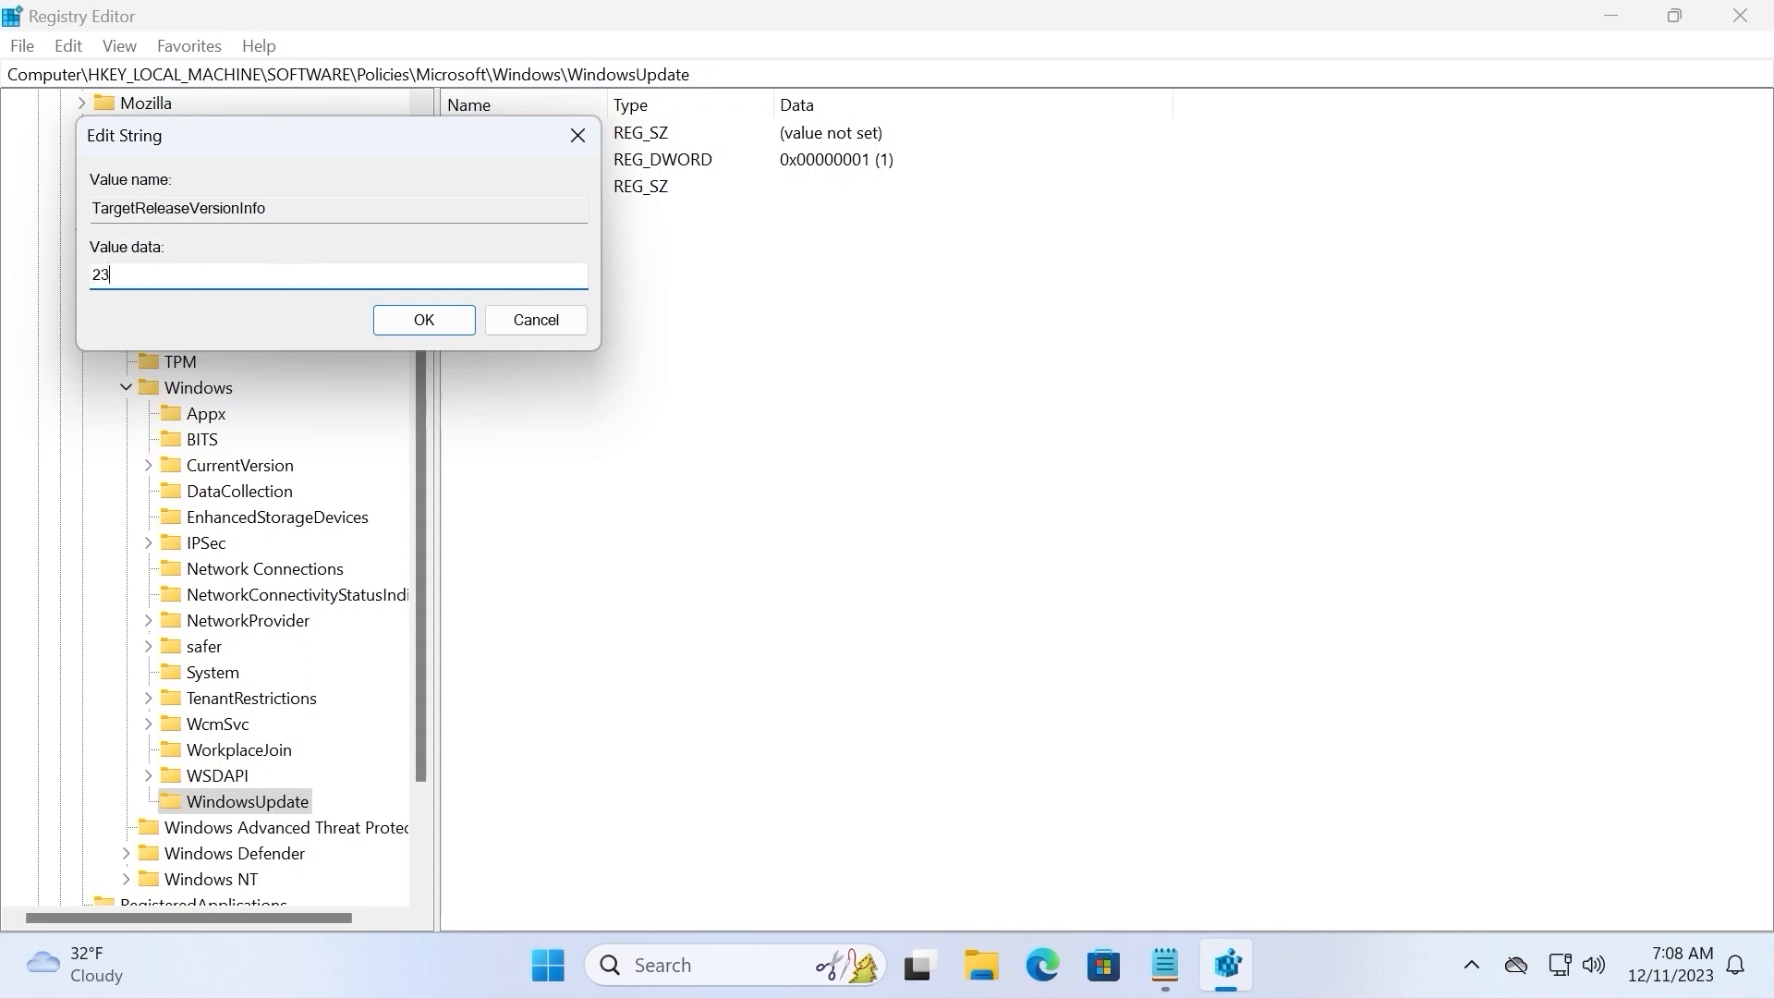
pyautogui.write('H2')
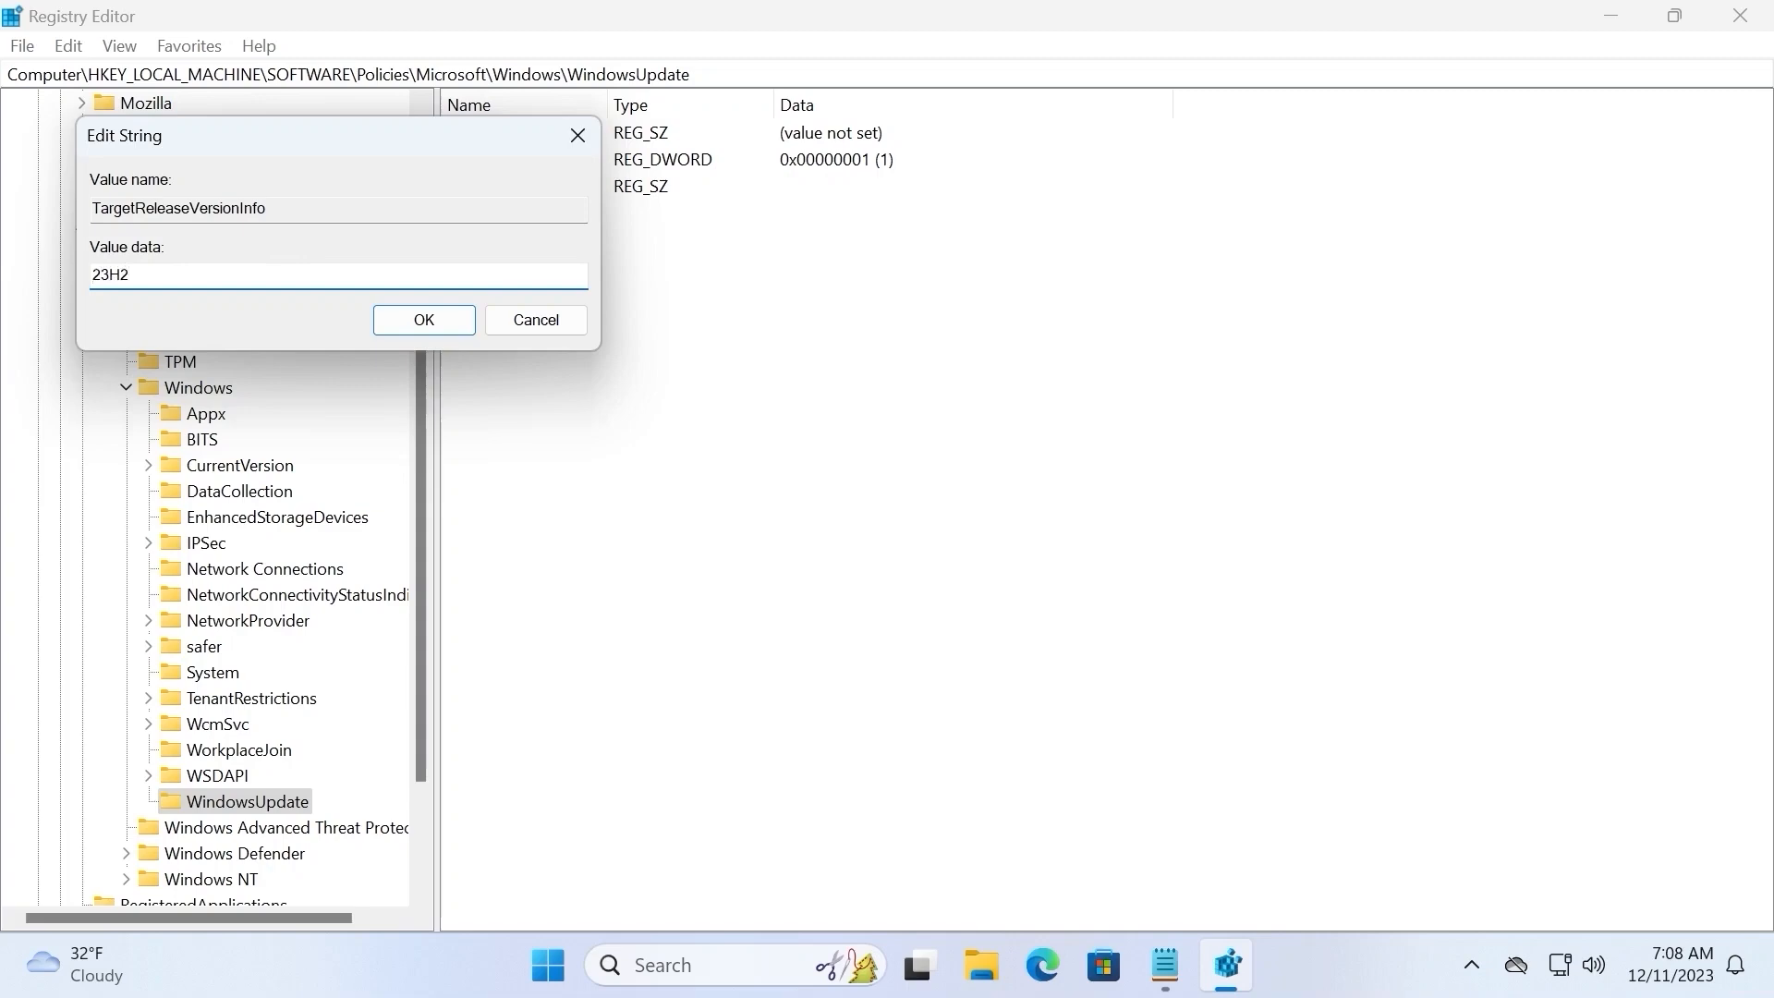